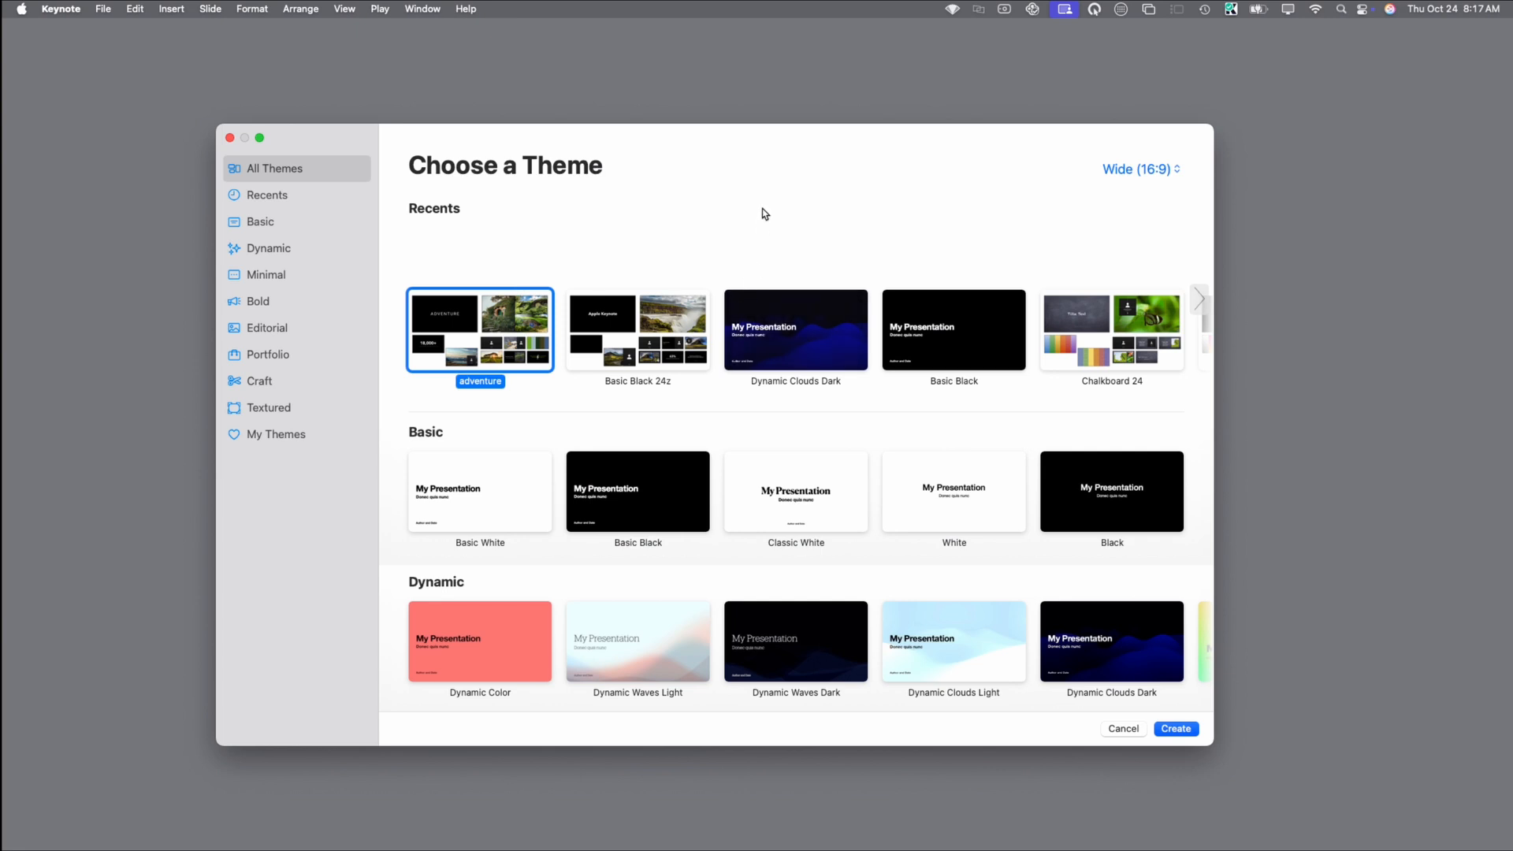
- Create a presentation from the adventure theme and set its first slide to the Blank layout
click(275, 433)
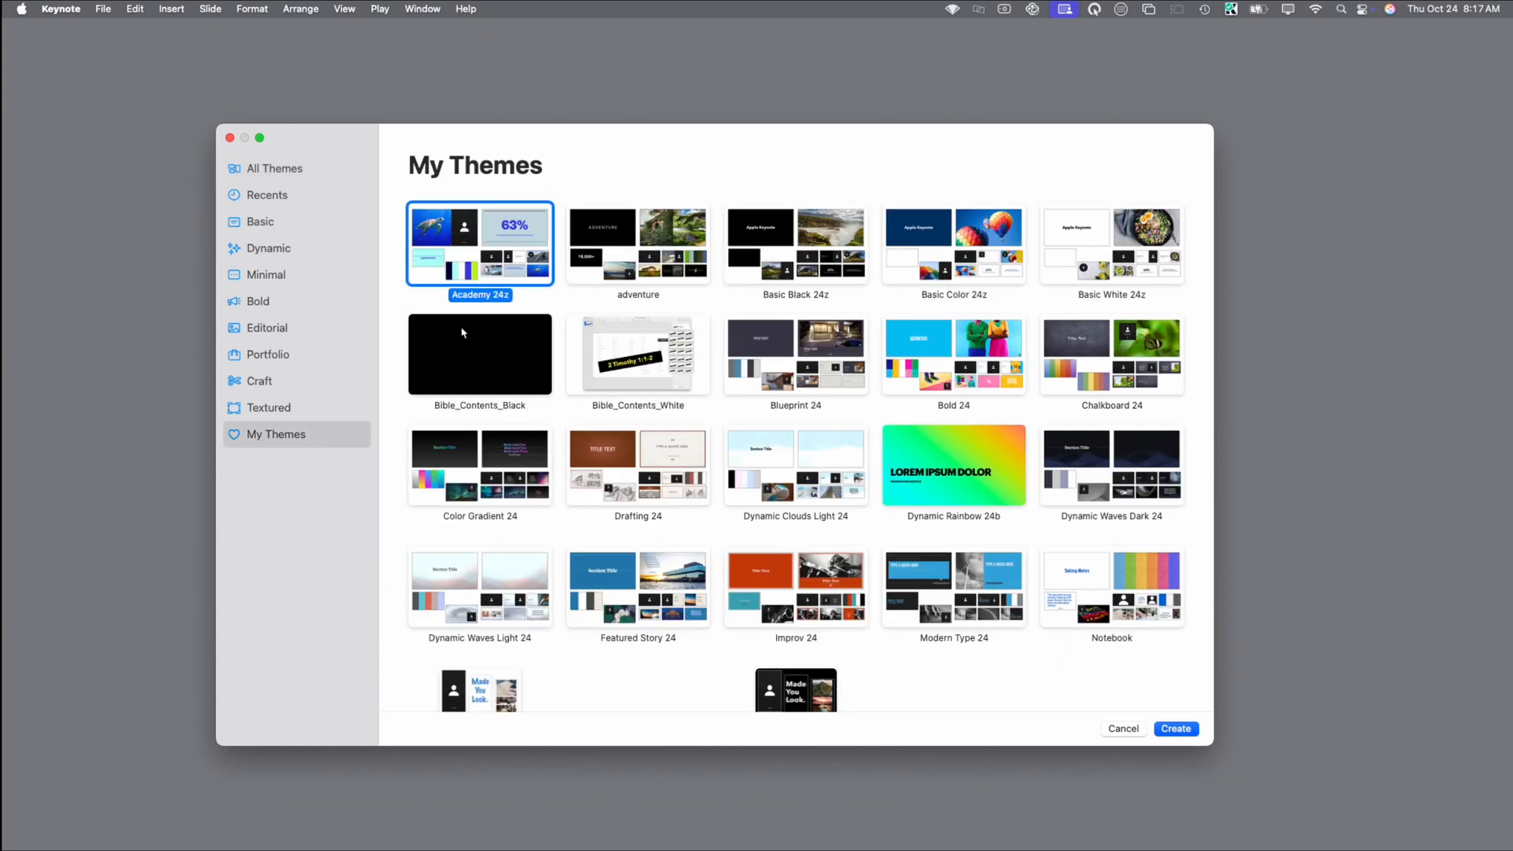
click(637, 243)
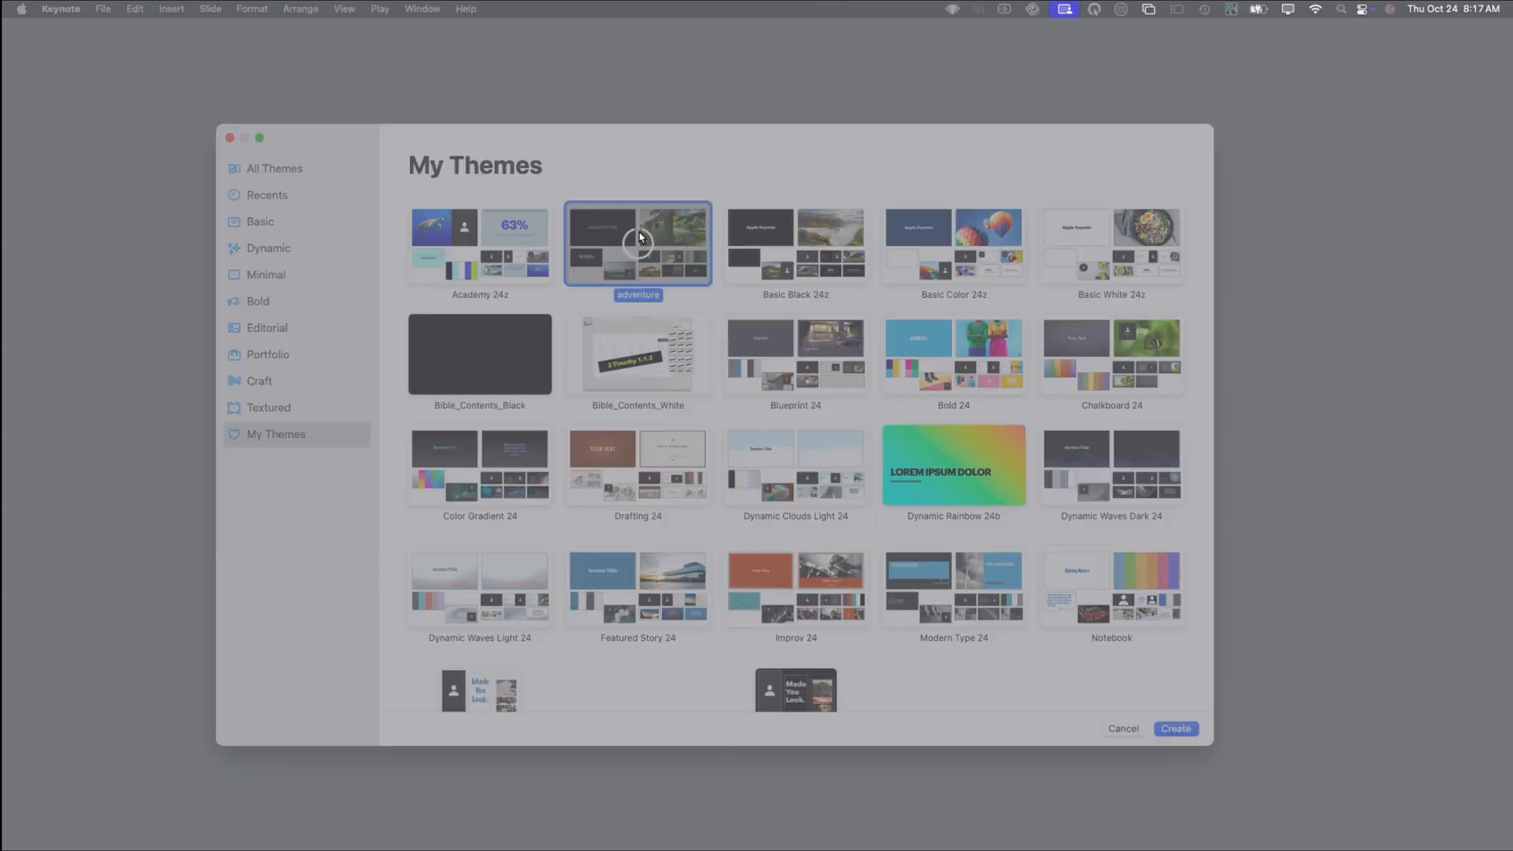
click(1175, 728)
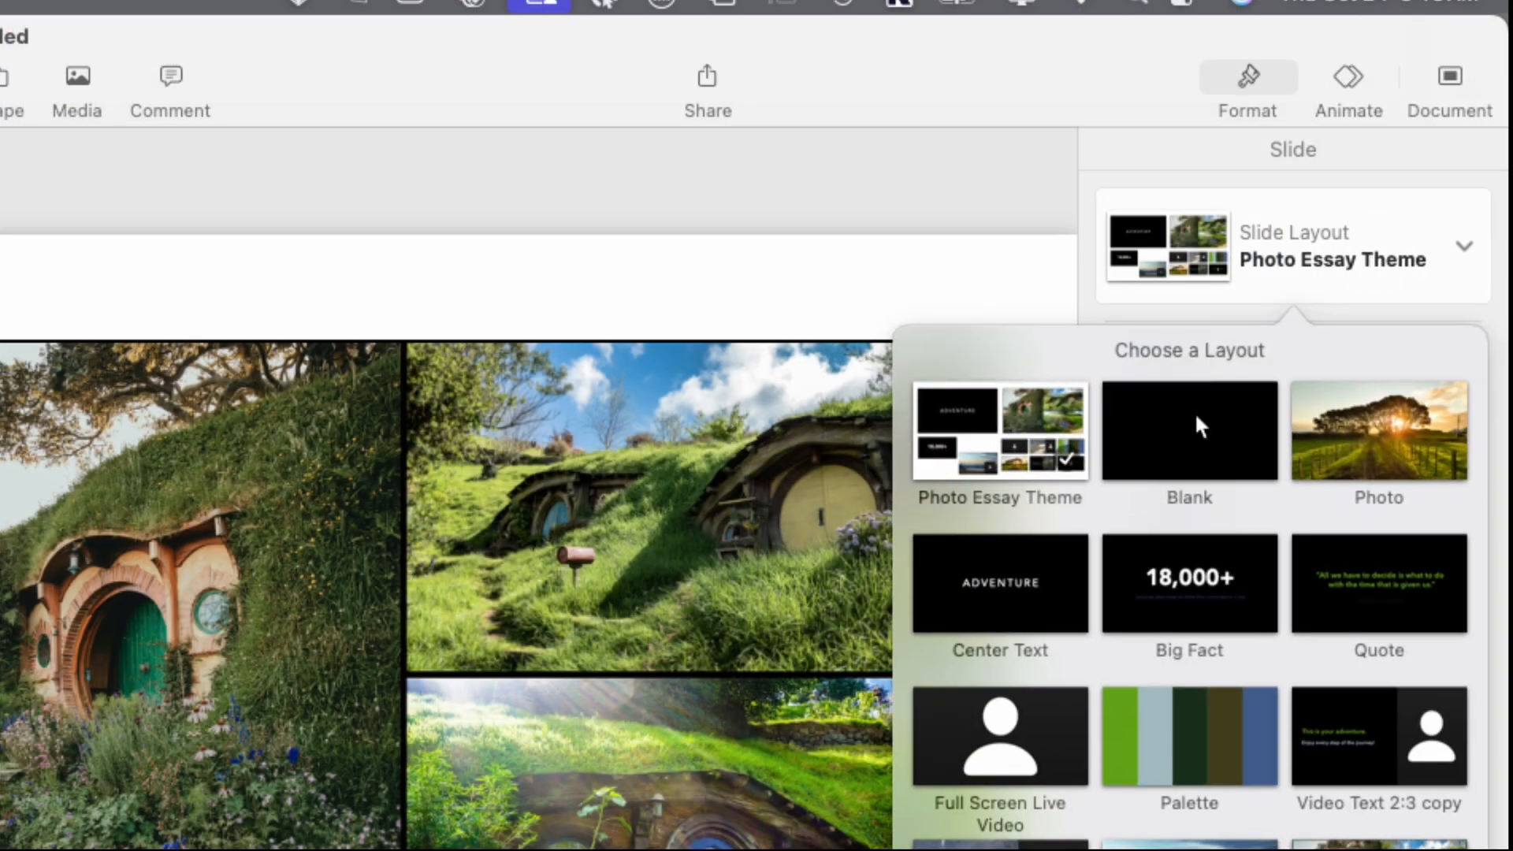
click(1189, 431)
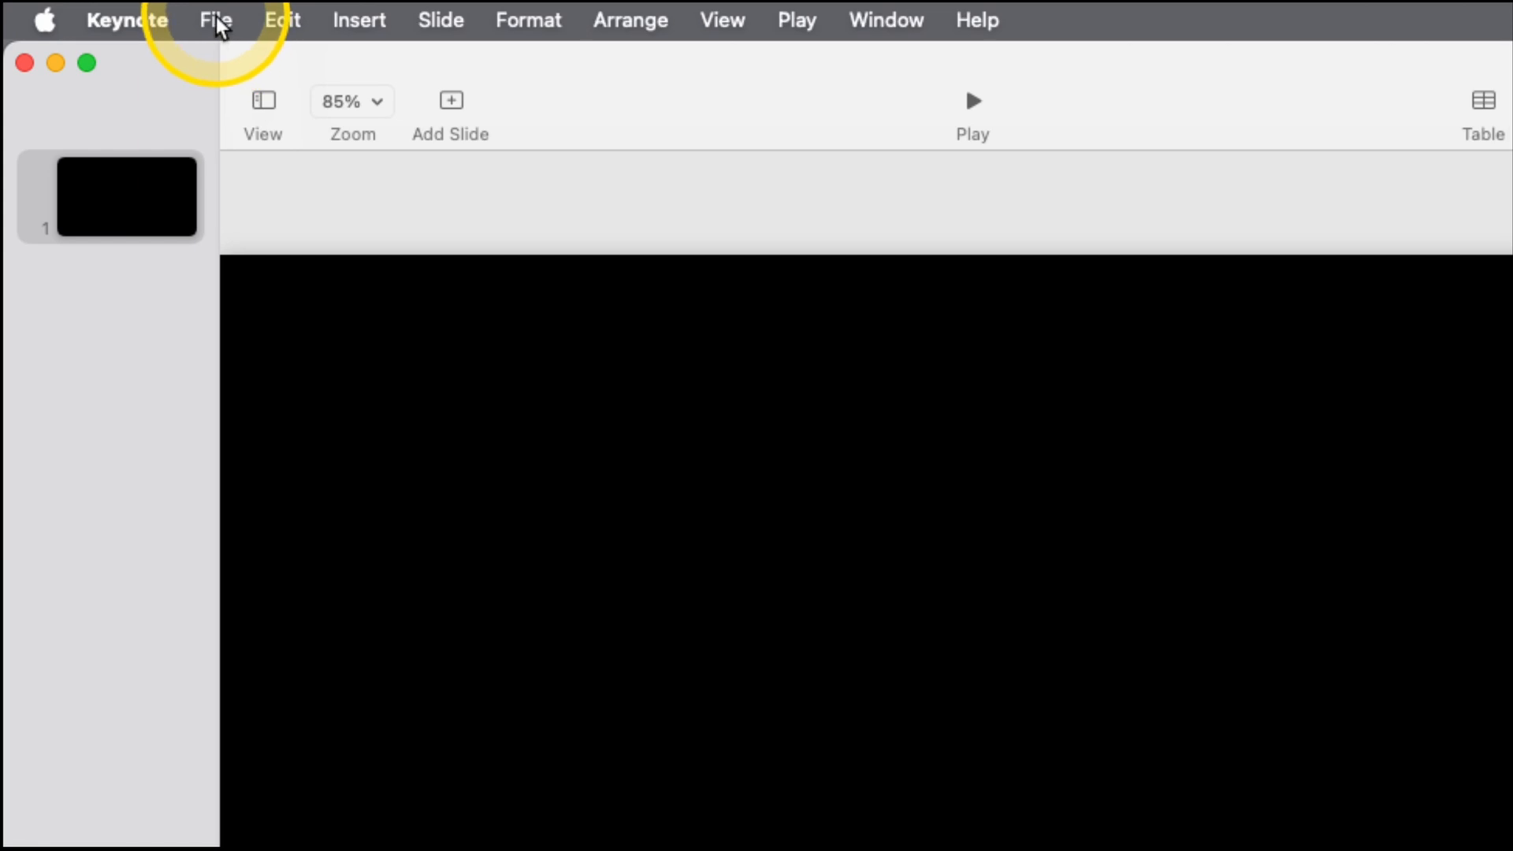
- Save the presentation as 'linedraw' via File > Save
click(214, 19)
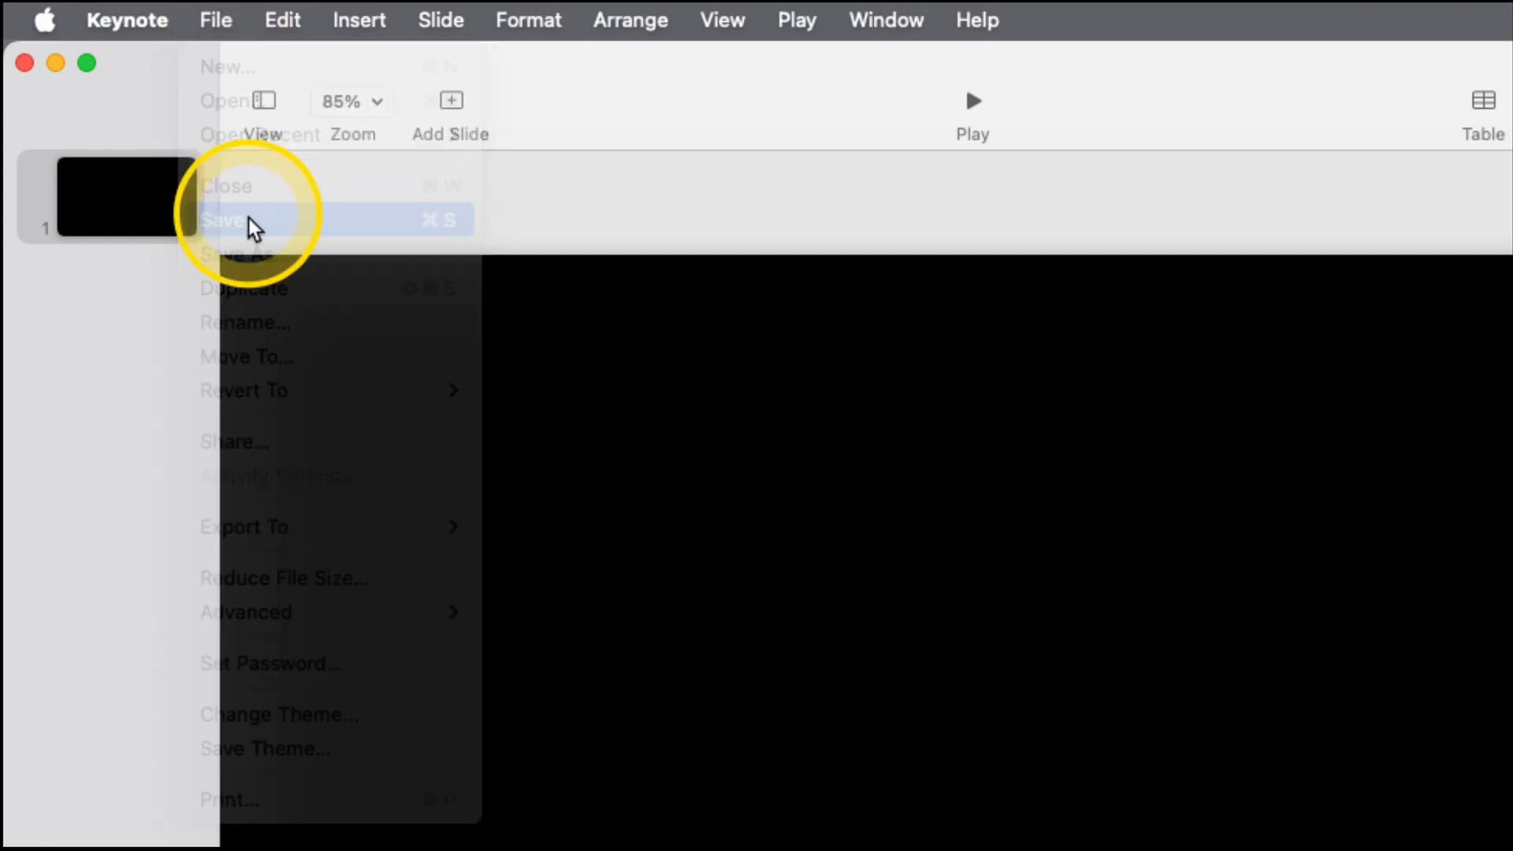
click(232, 220)
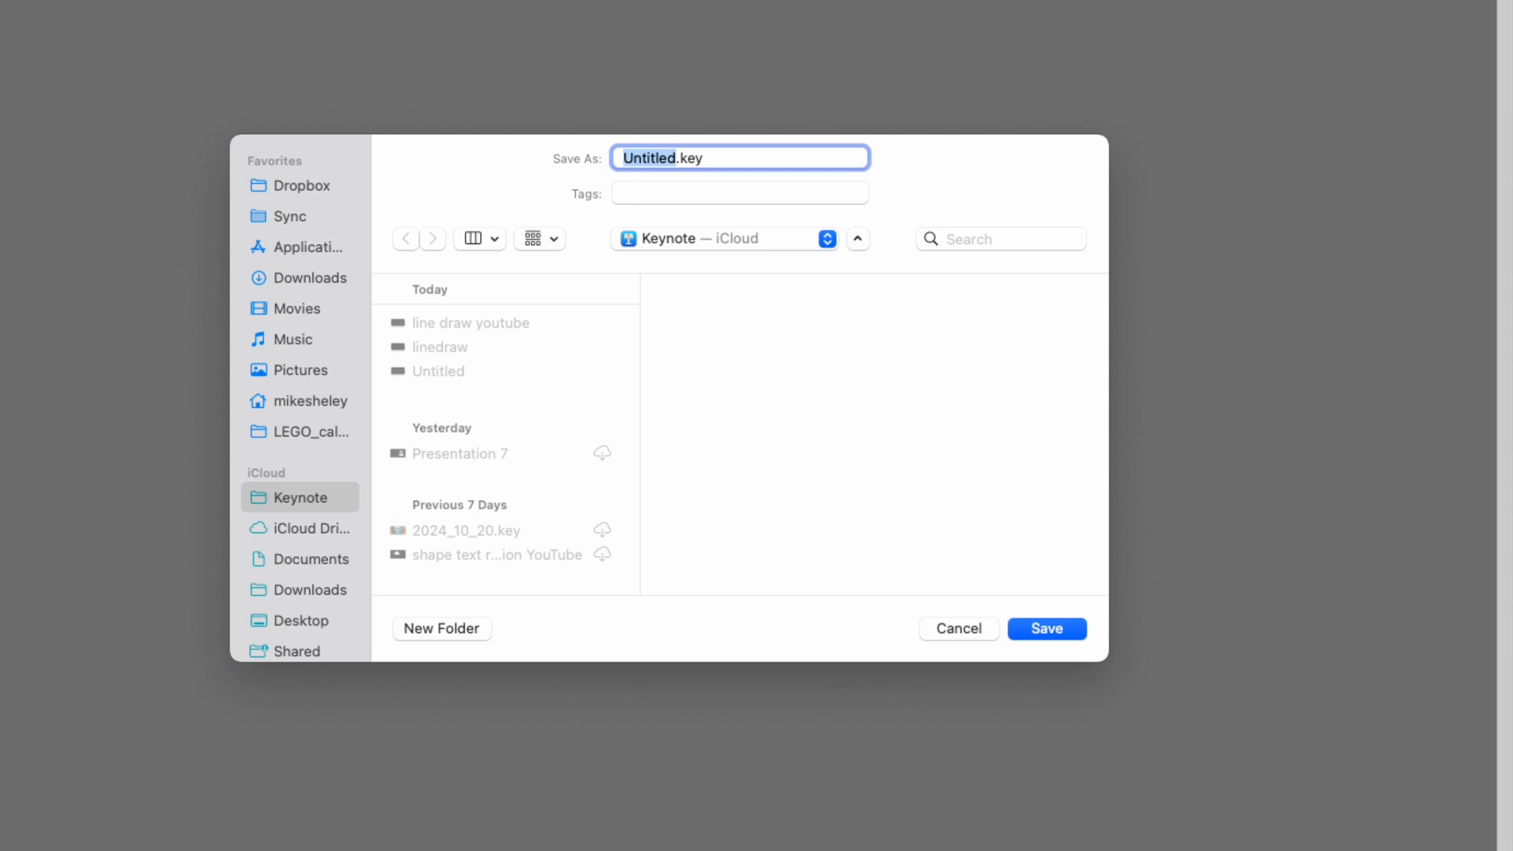
text(linedraw)
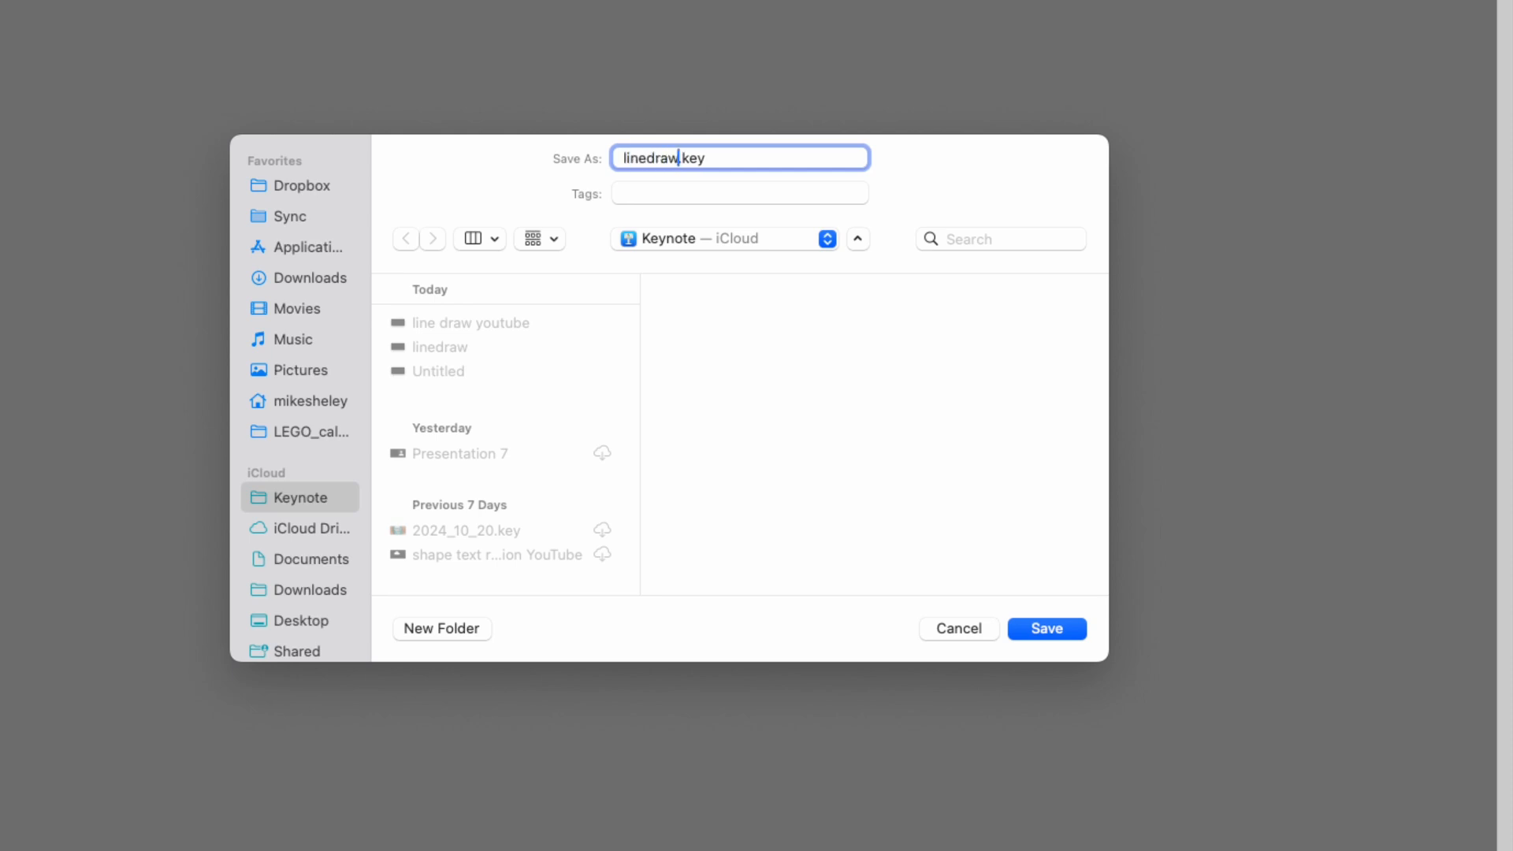
click(1046, 628)
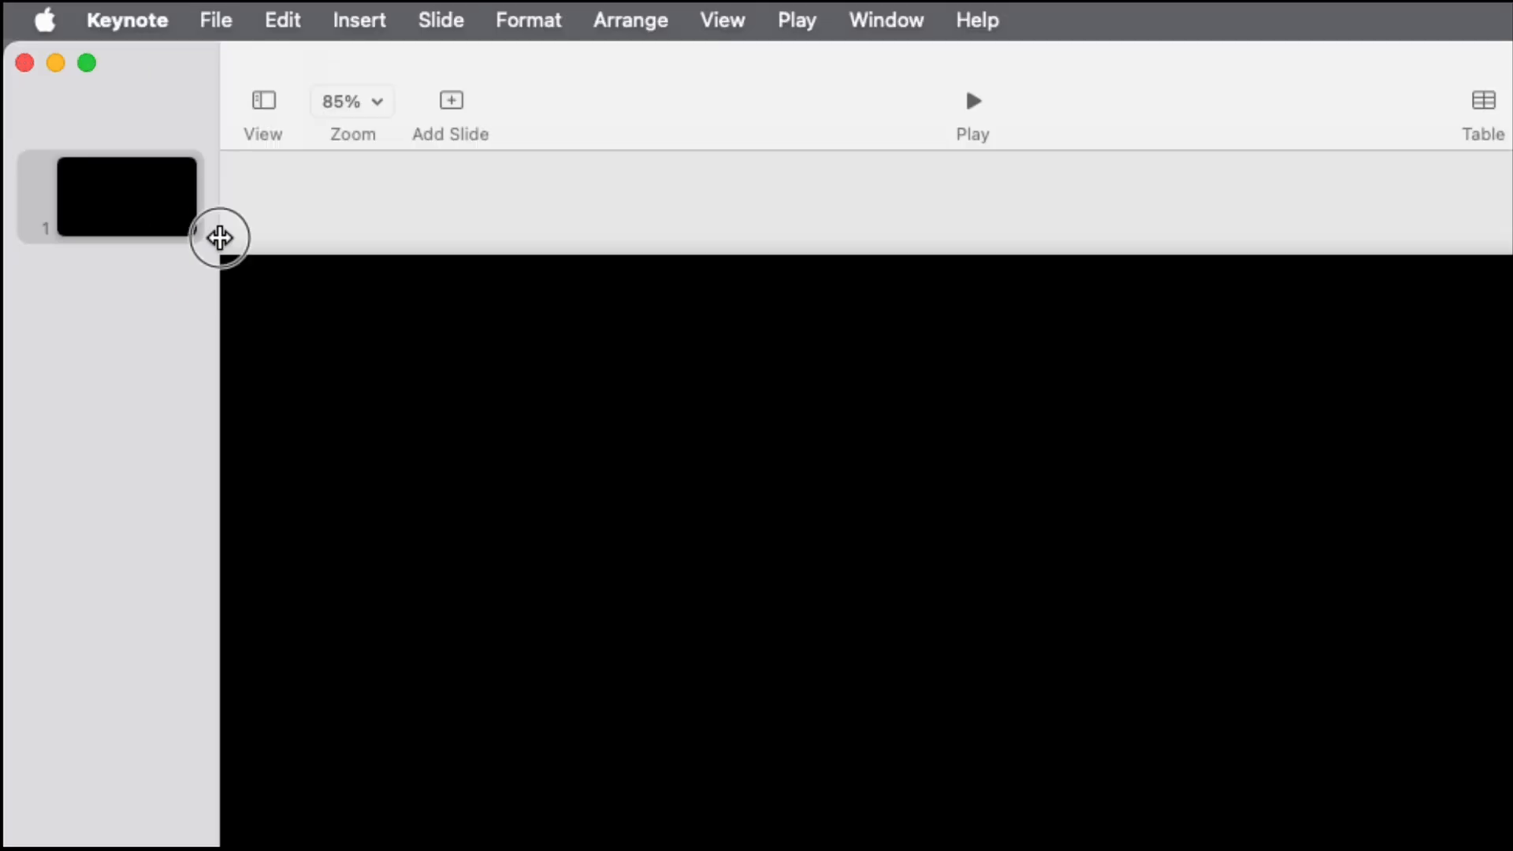
- Widen the navigator, show the Object List, and insert a white arrow line shape
drag(219, 238, 393, 245)
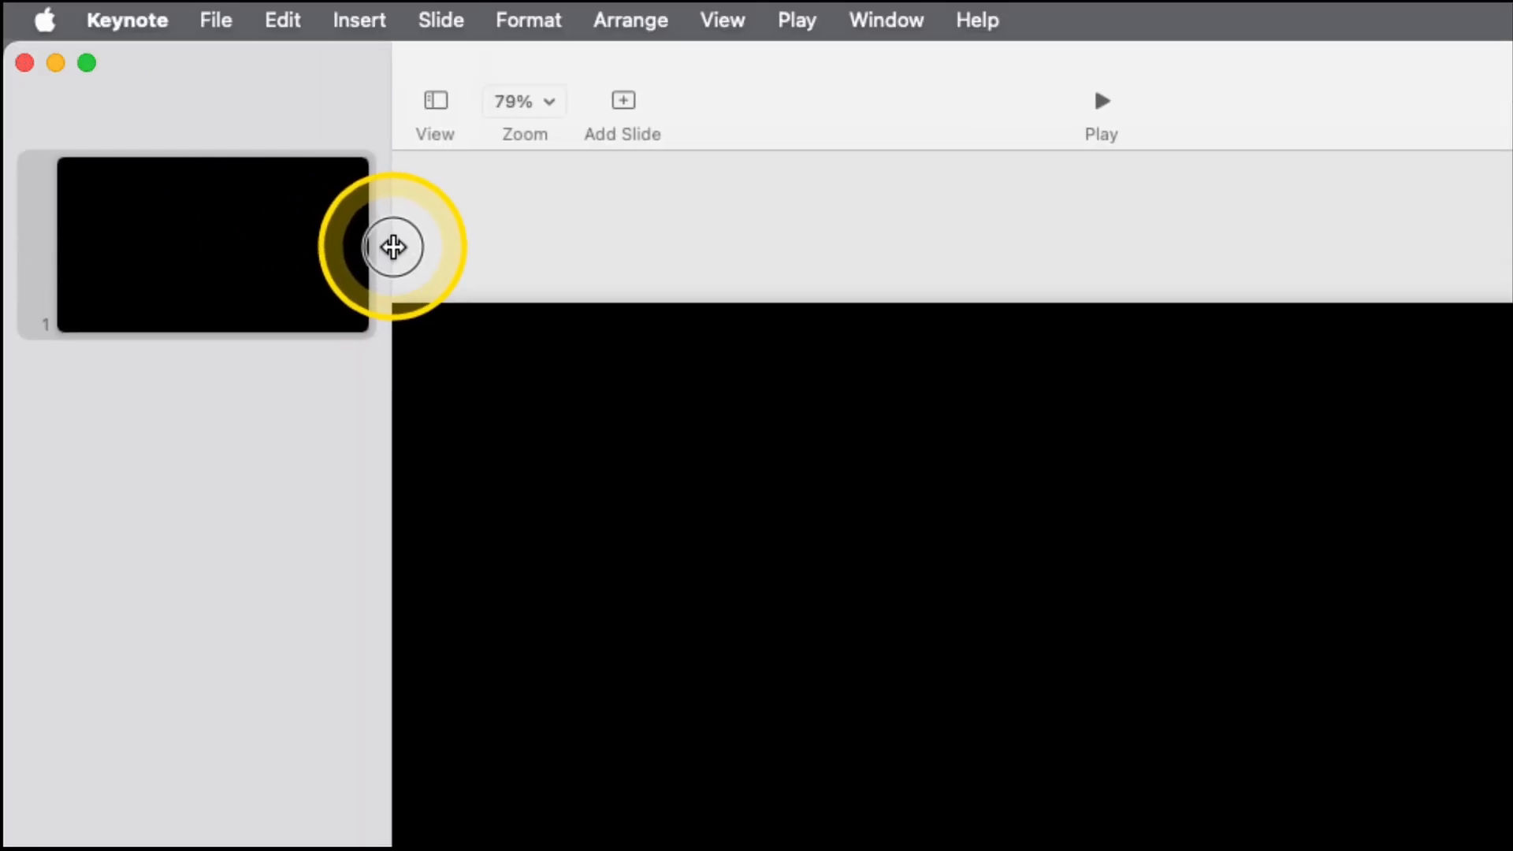
click(434, 100)
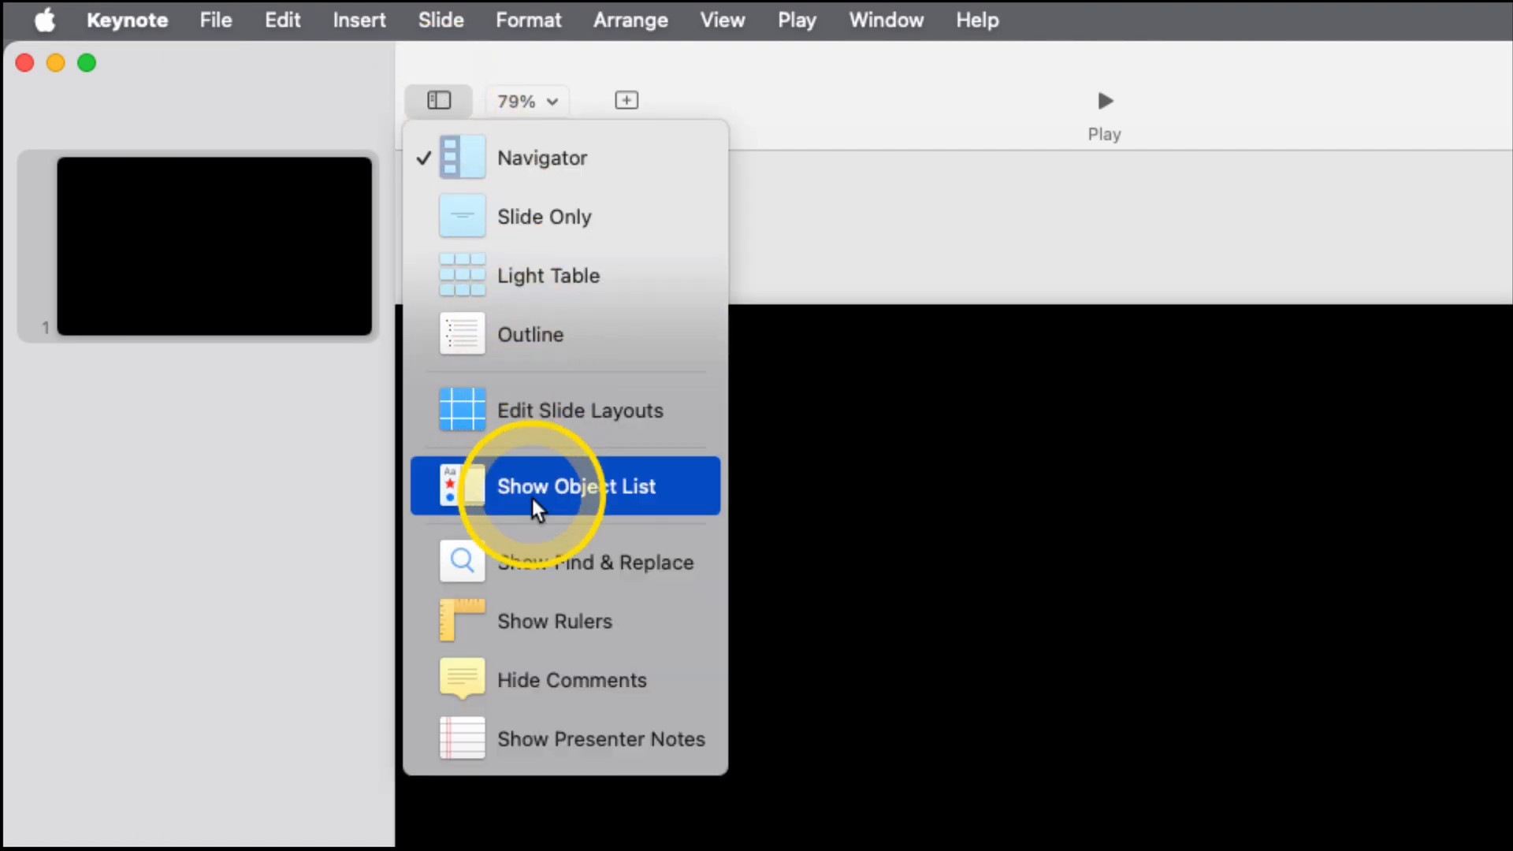
click(574, 485)
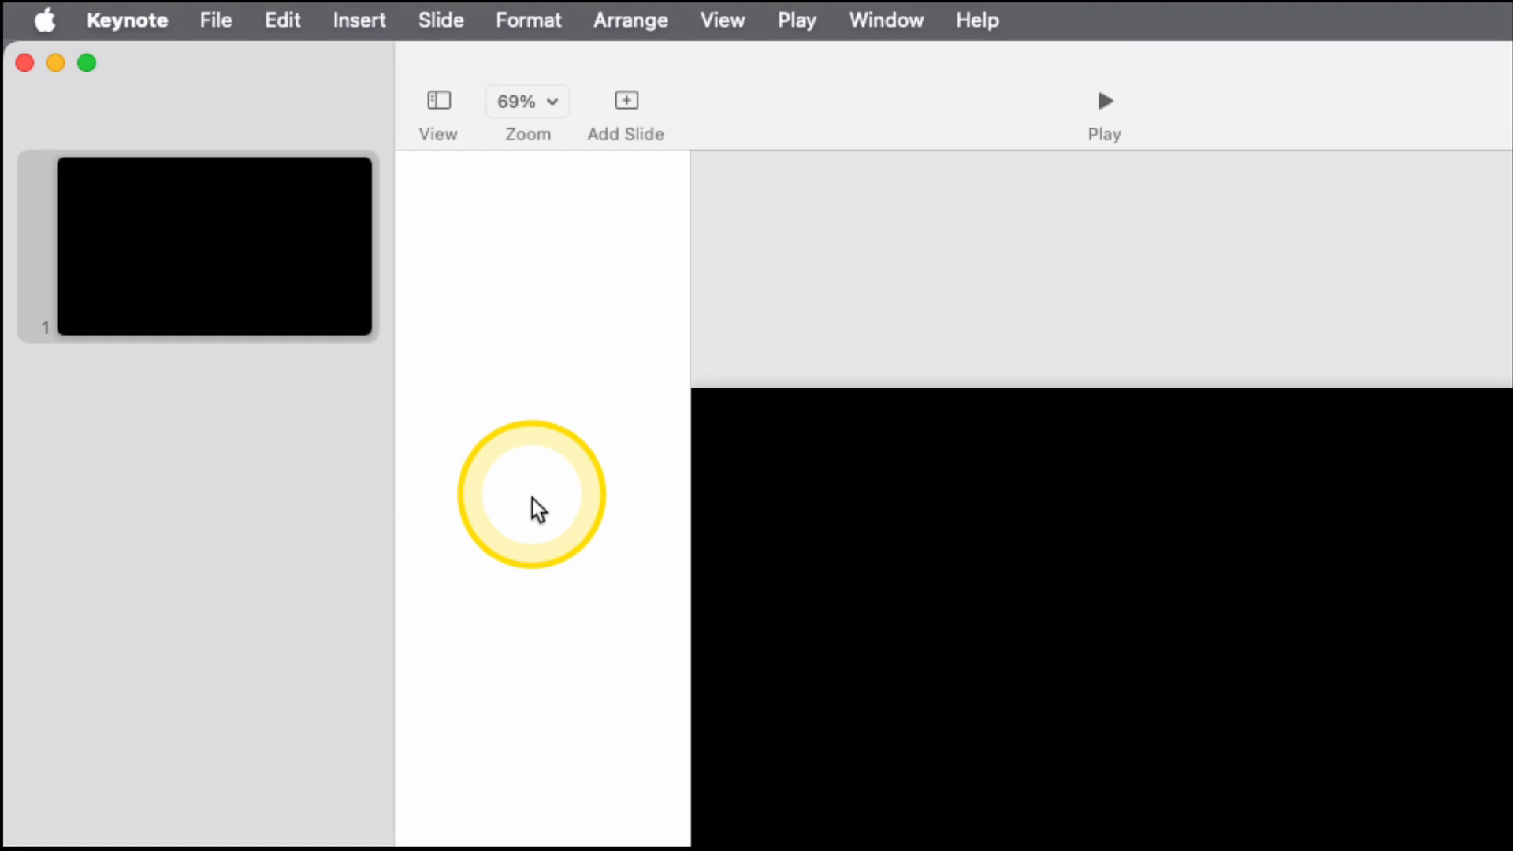
click(835, 119)
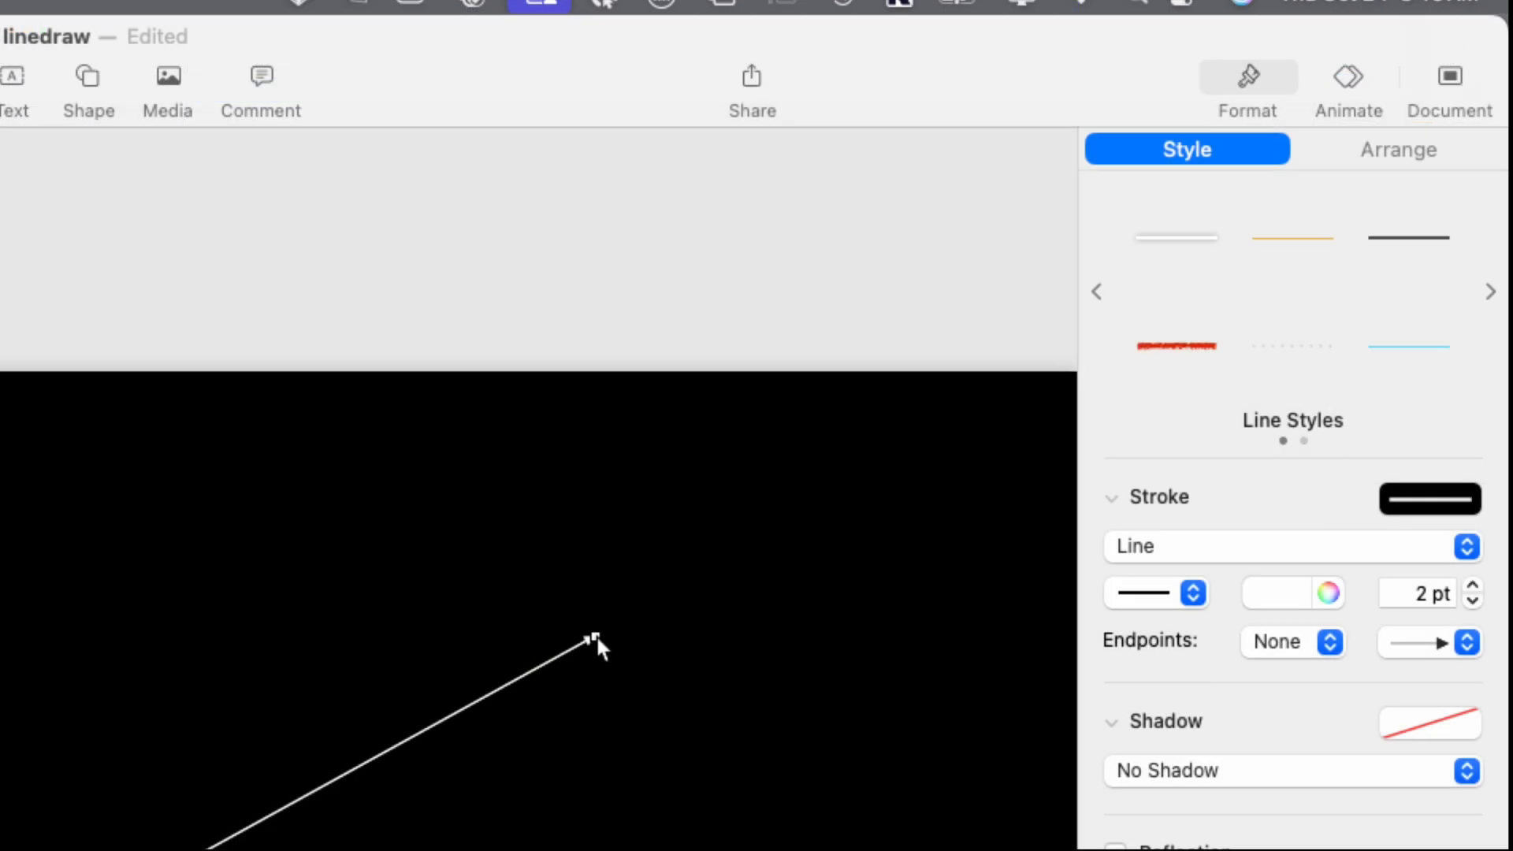
- Thicken the arrow line to 16 pt and give it a Line Draw build-in, previewing it
click(1464, 583)
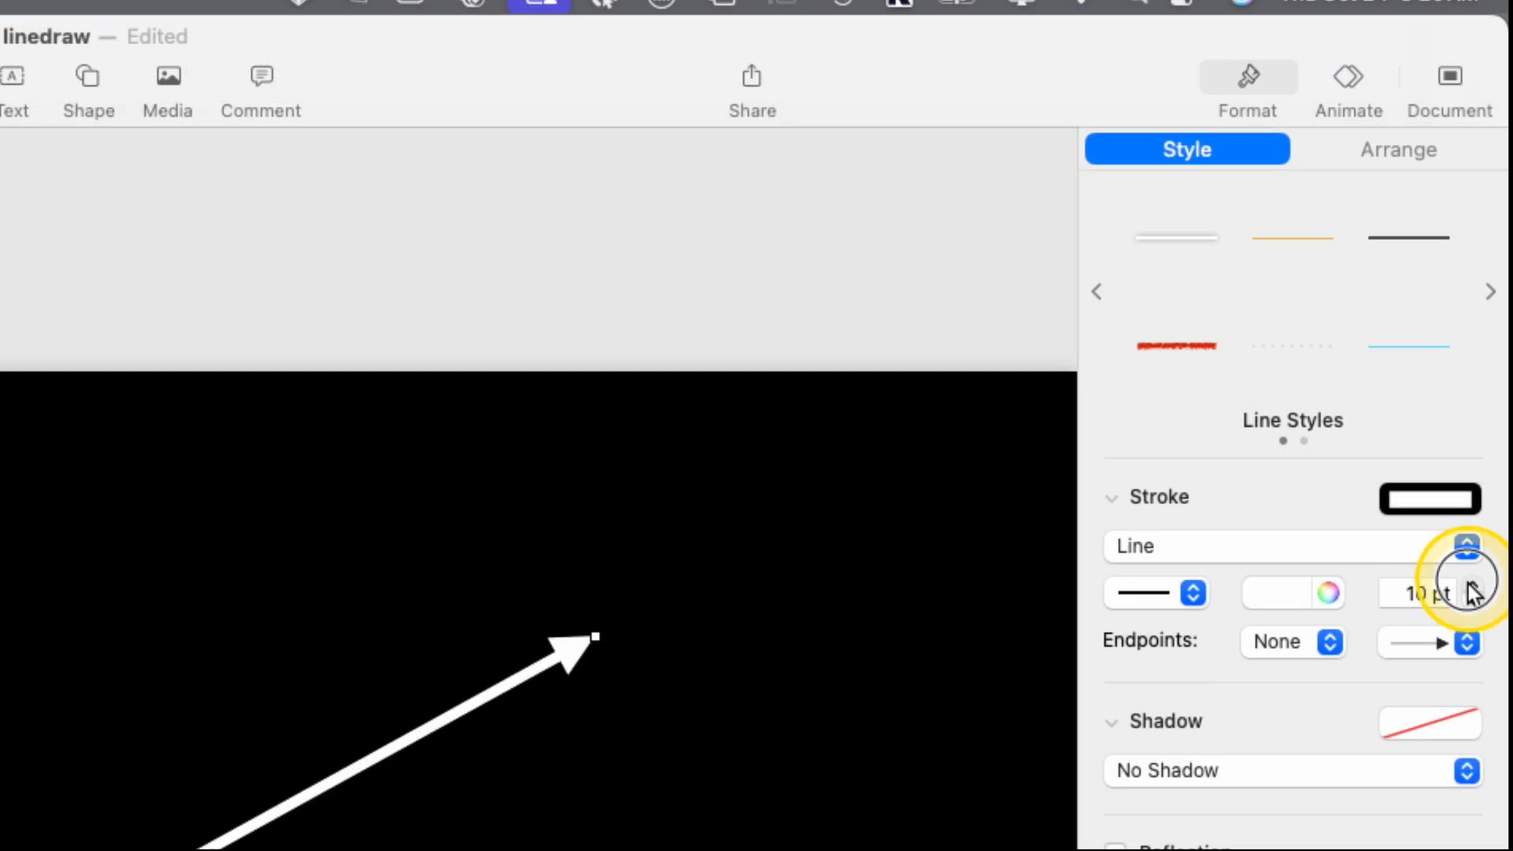
click(1347, 77)
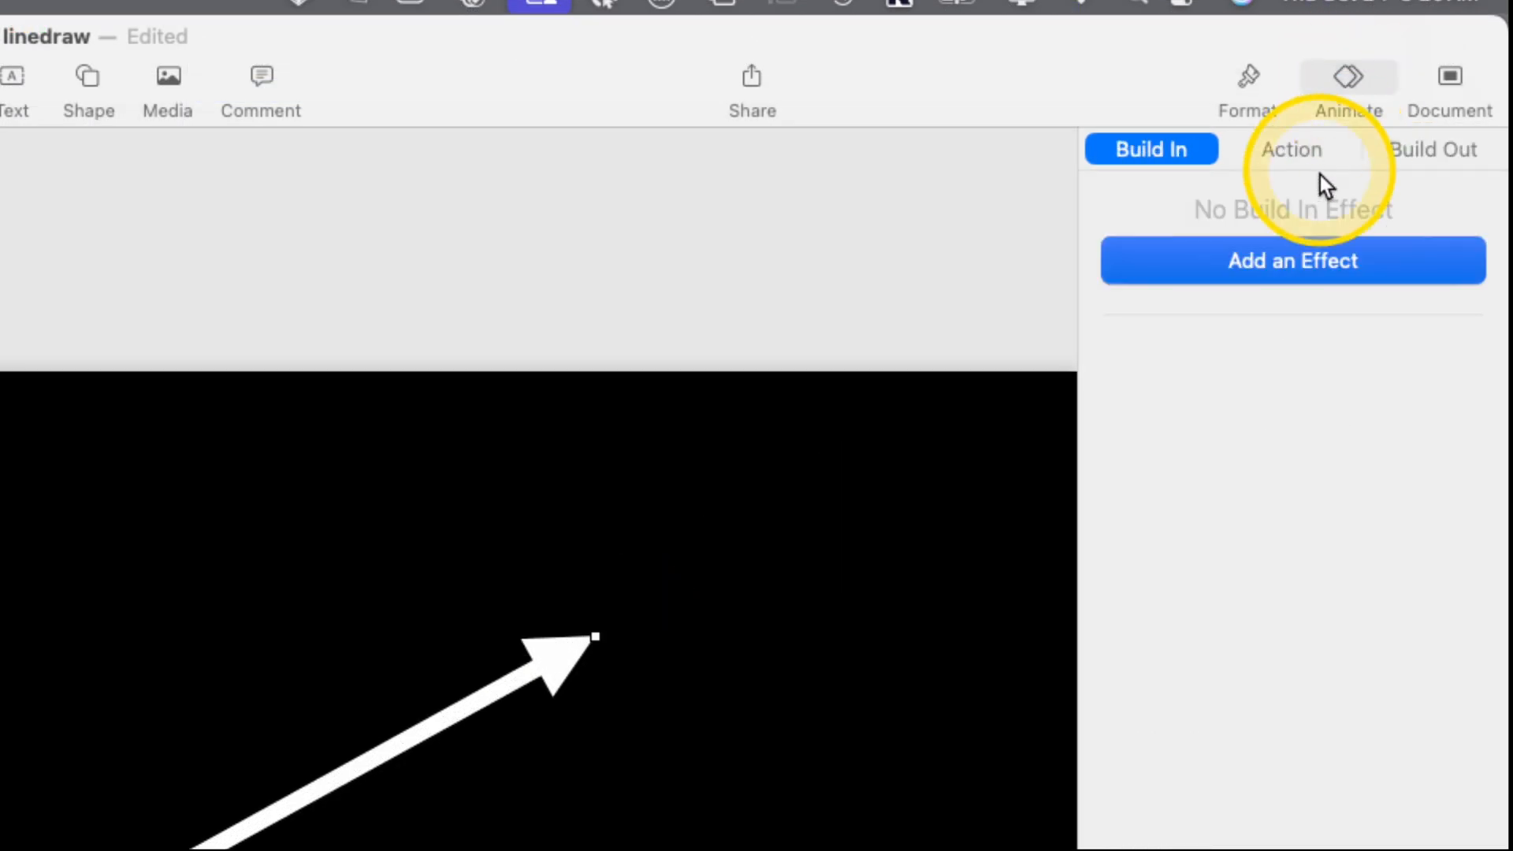
click(1290, 260)
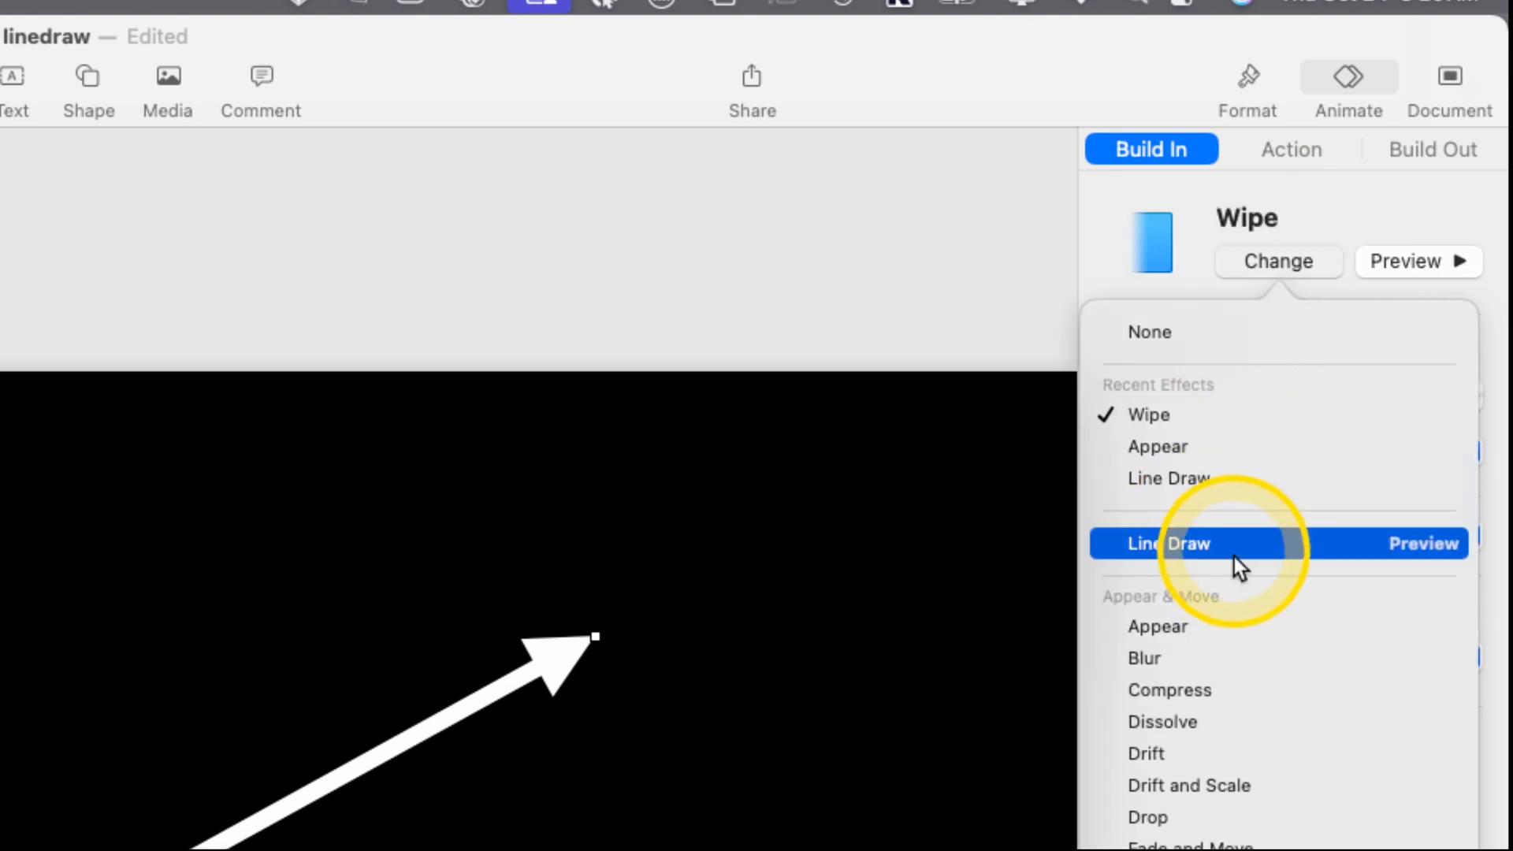
click(1169, 543)
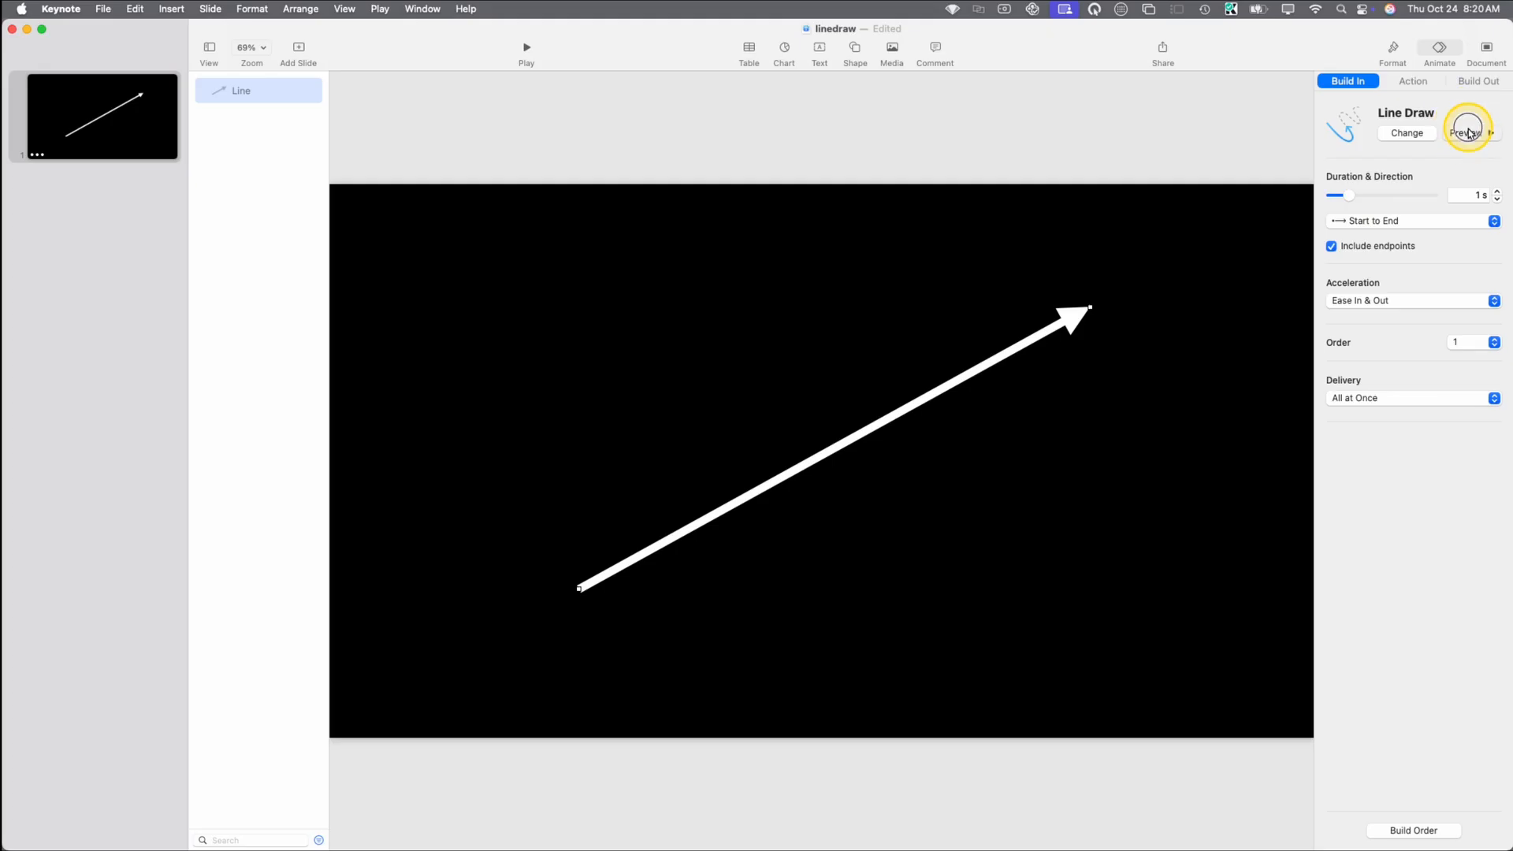
click(1467, 132)
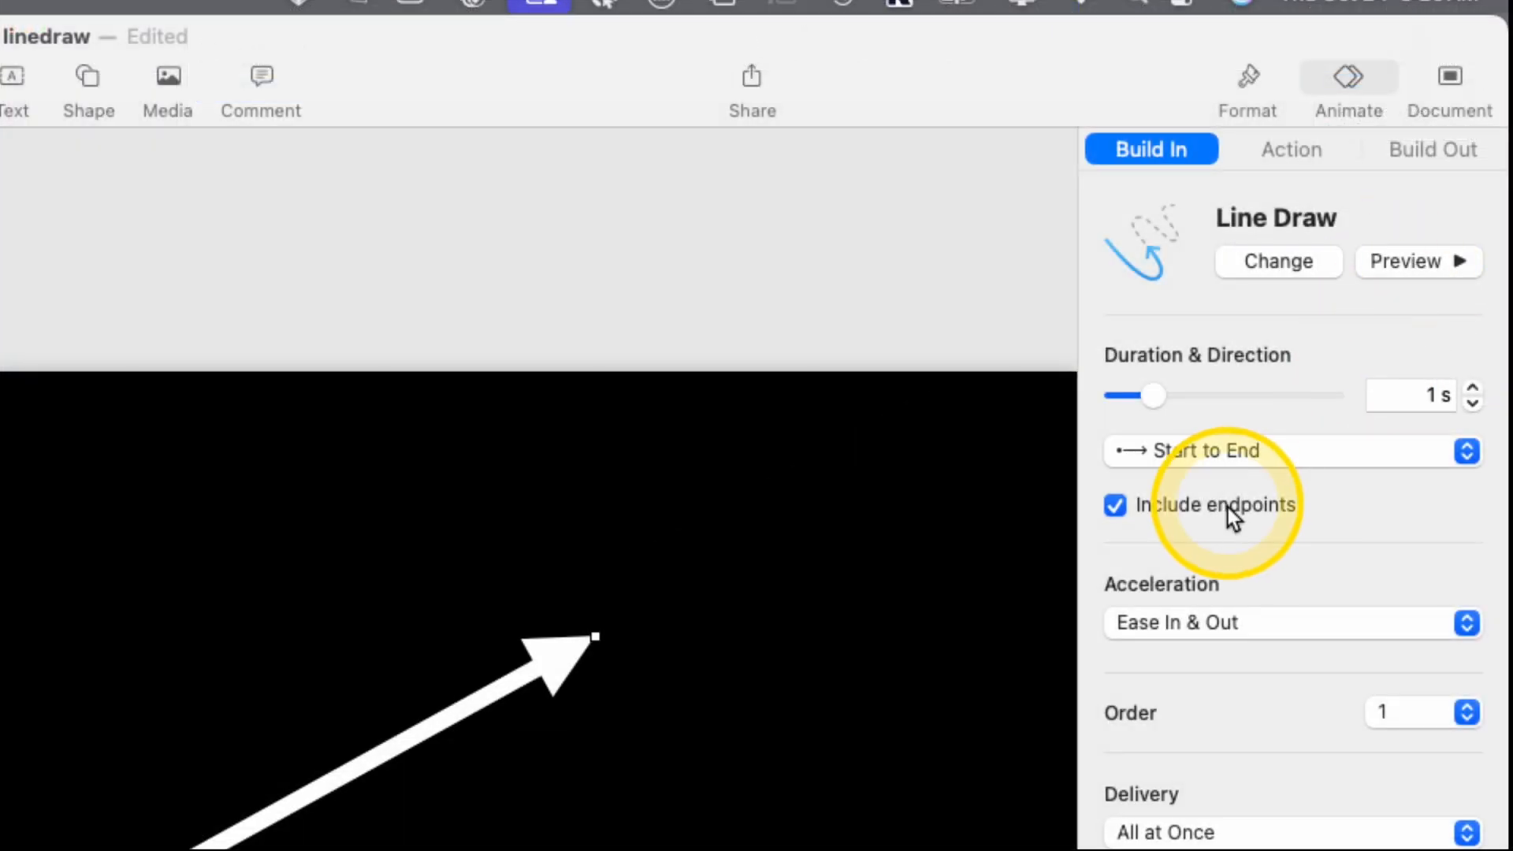
- Exclude endpoints from the Line Draw build-in and preview the animation again
click(1114, 504)
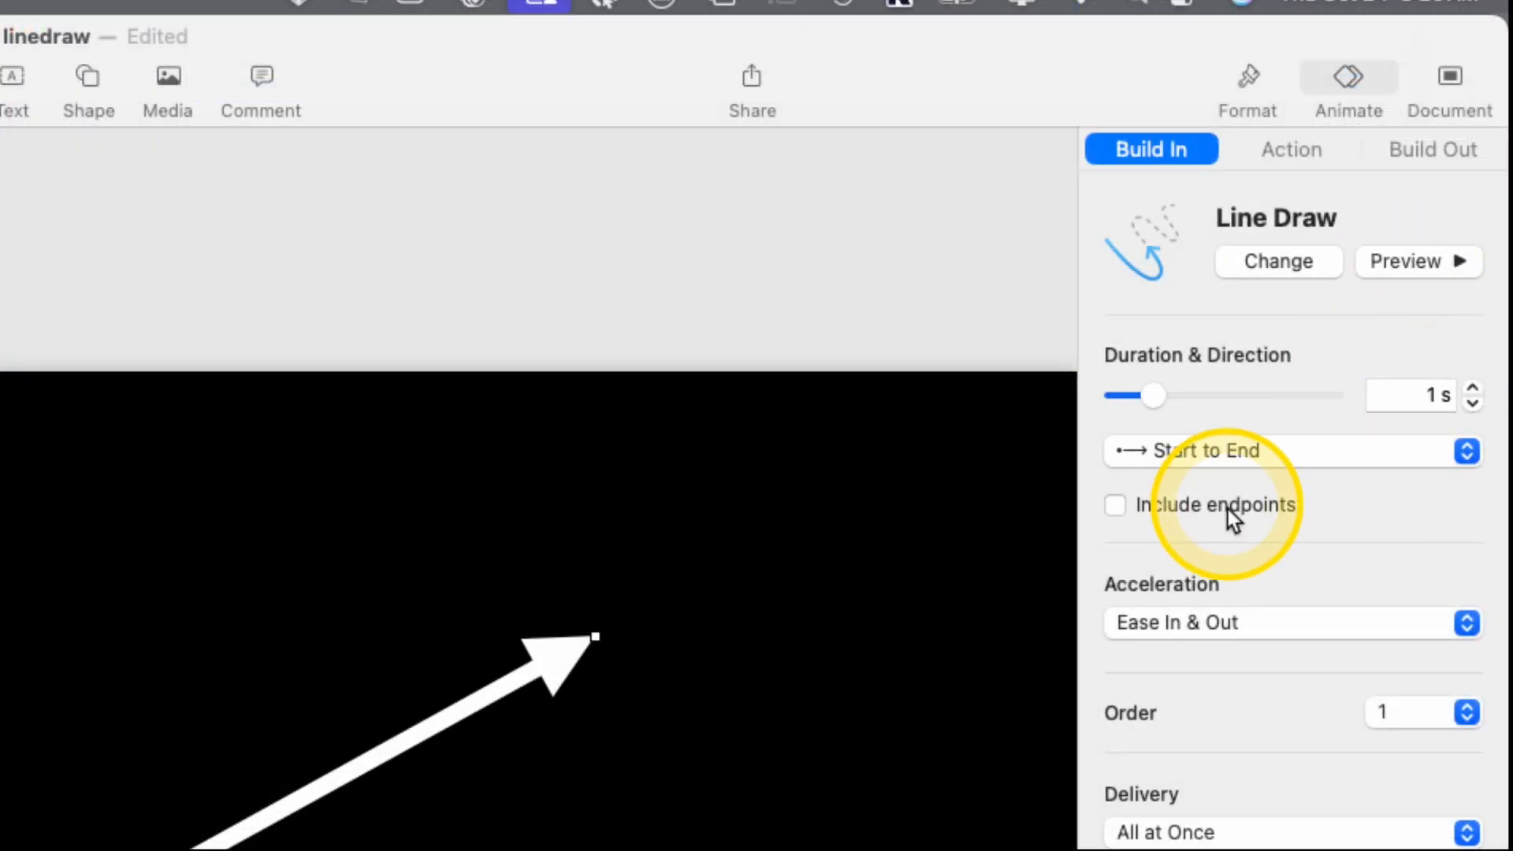
mouse_move(1241, 472)
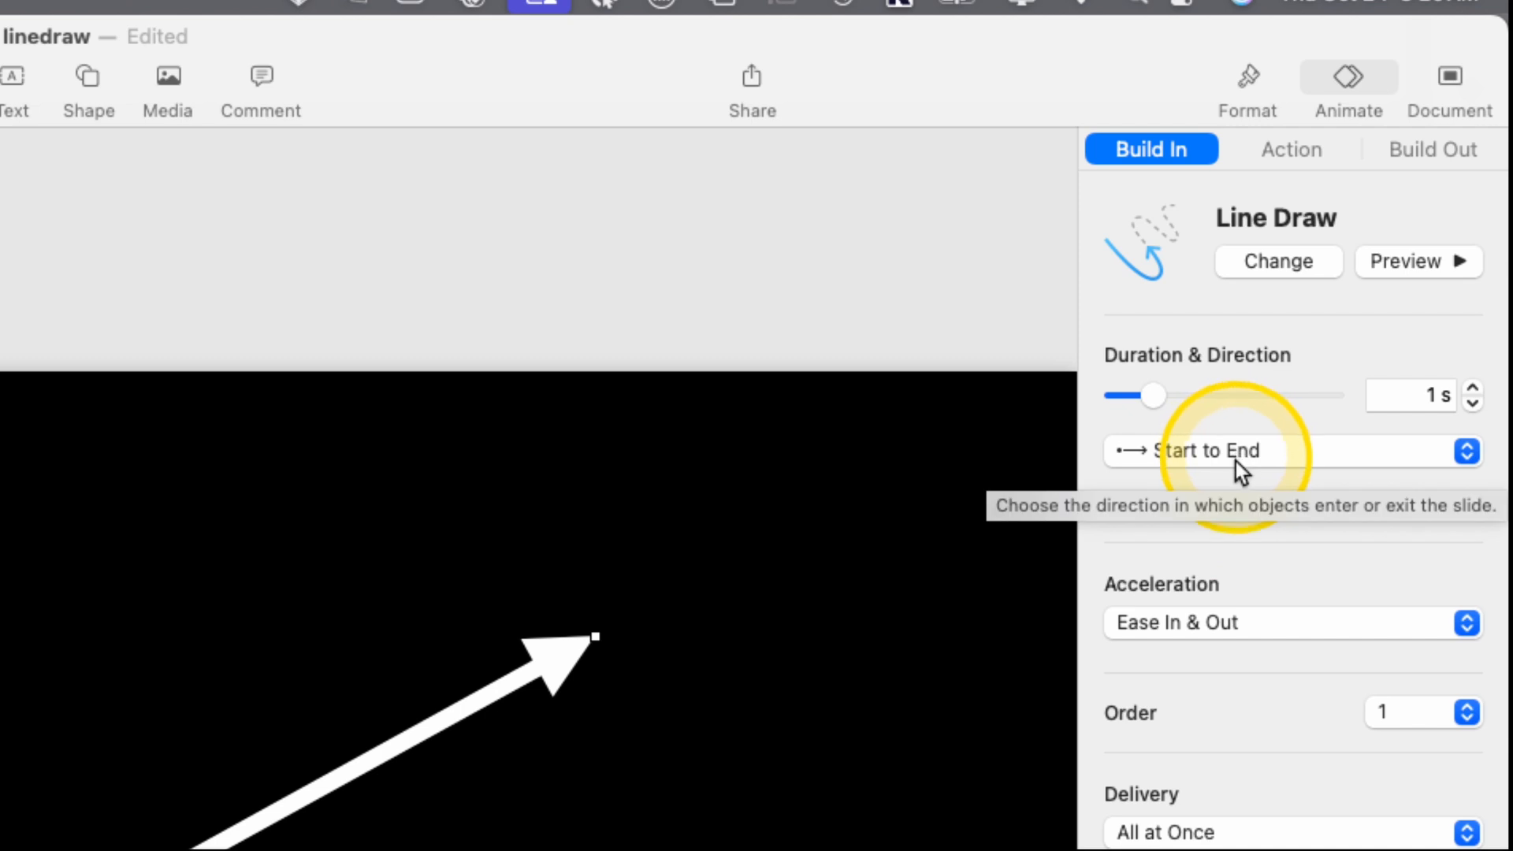
mouse_move(1410, 261)
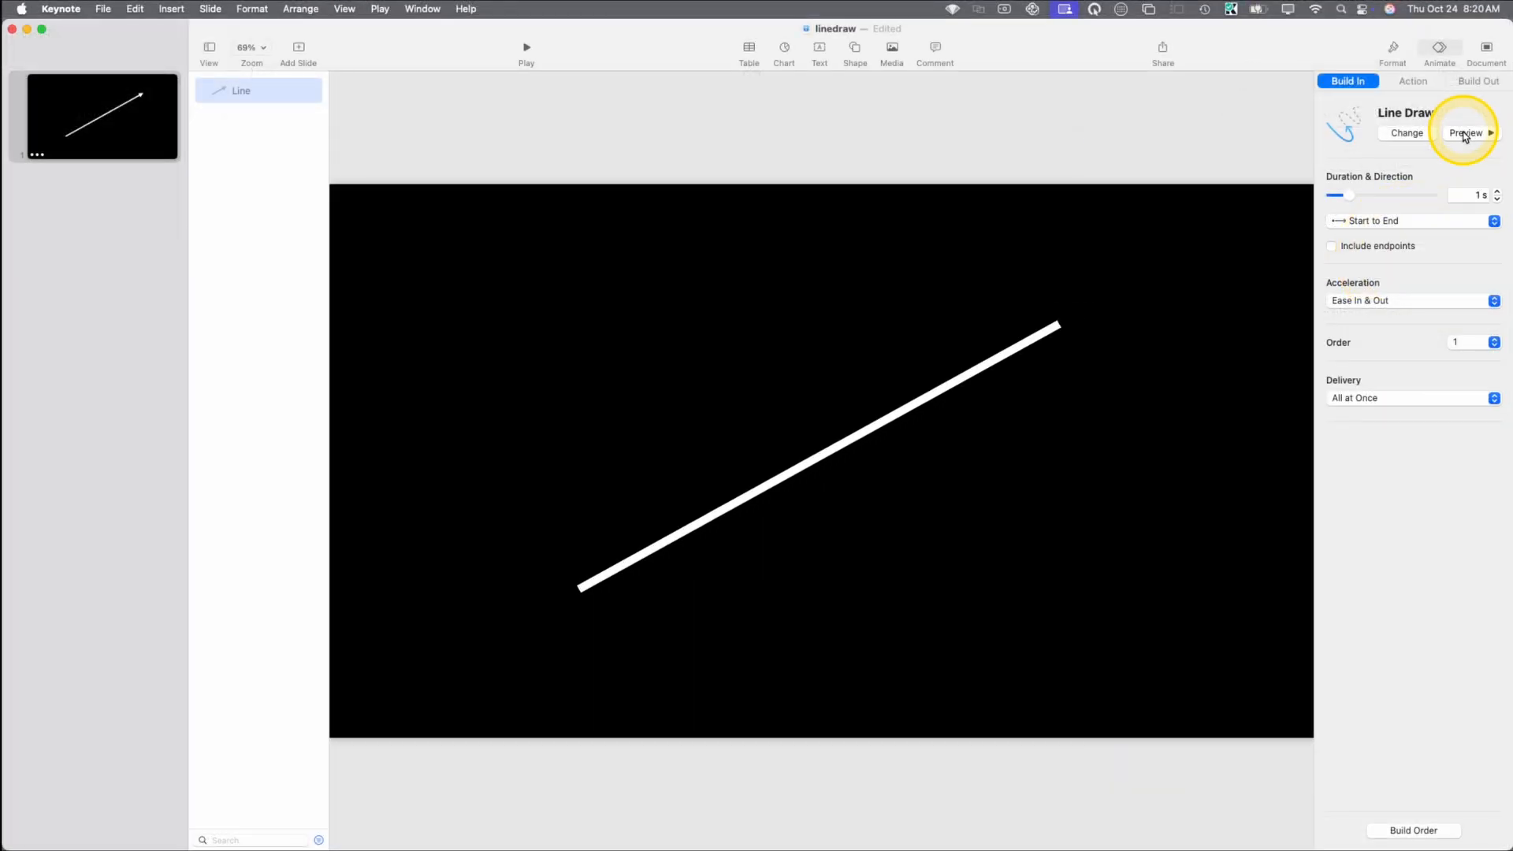
click(1466, 133)
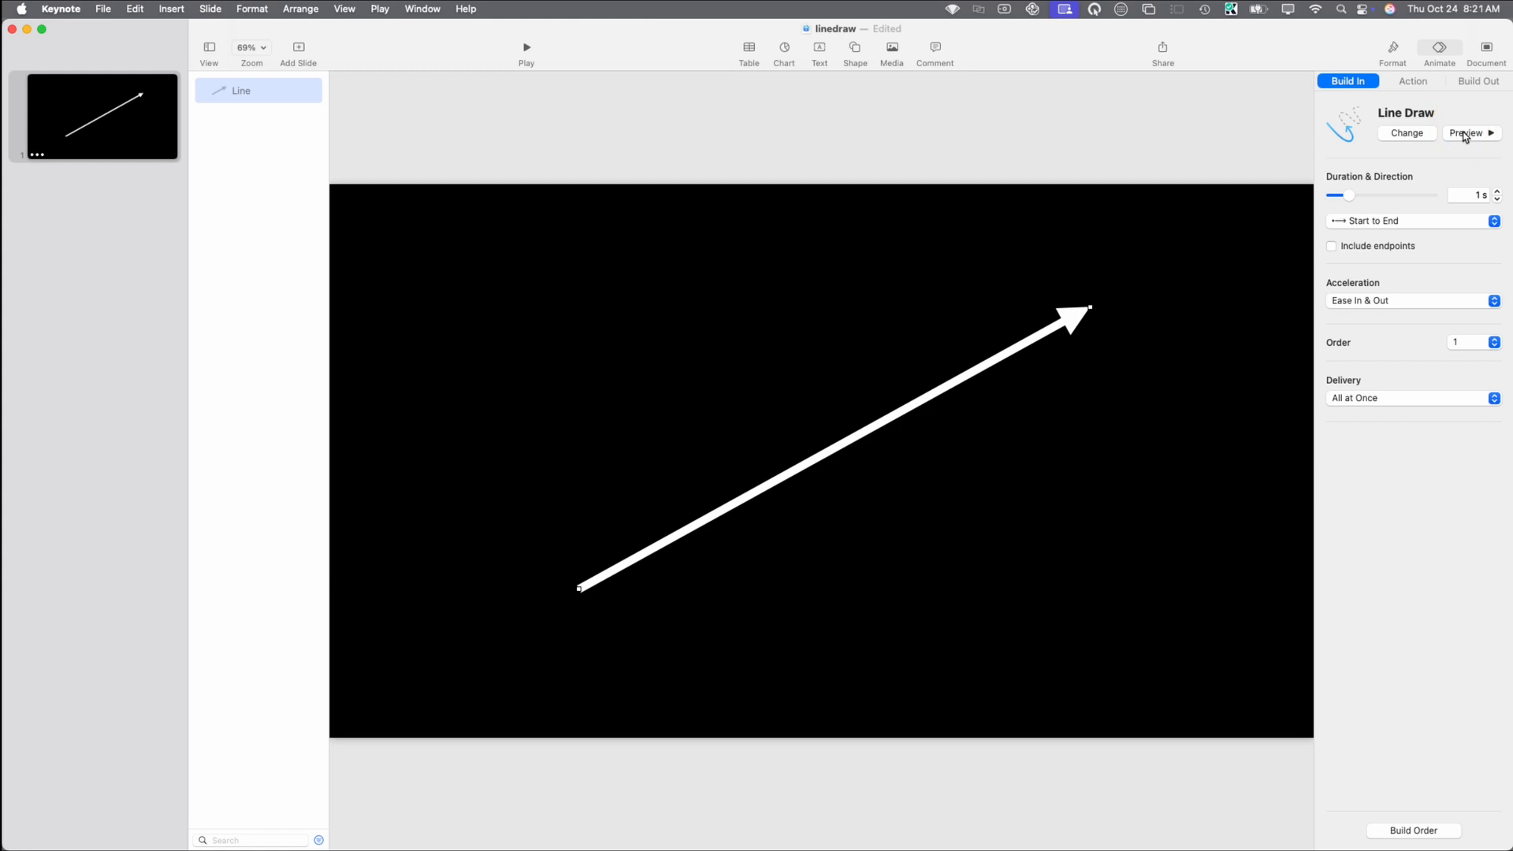
click(1392, 48)
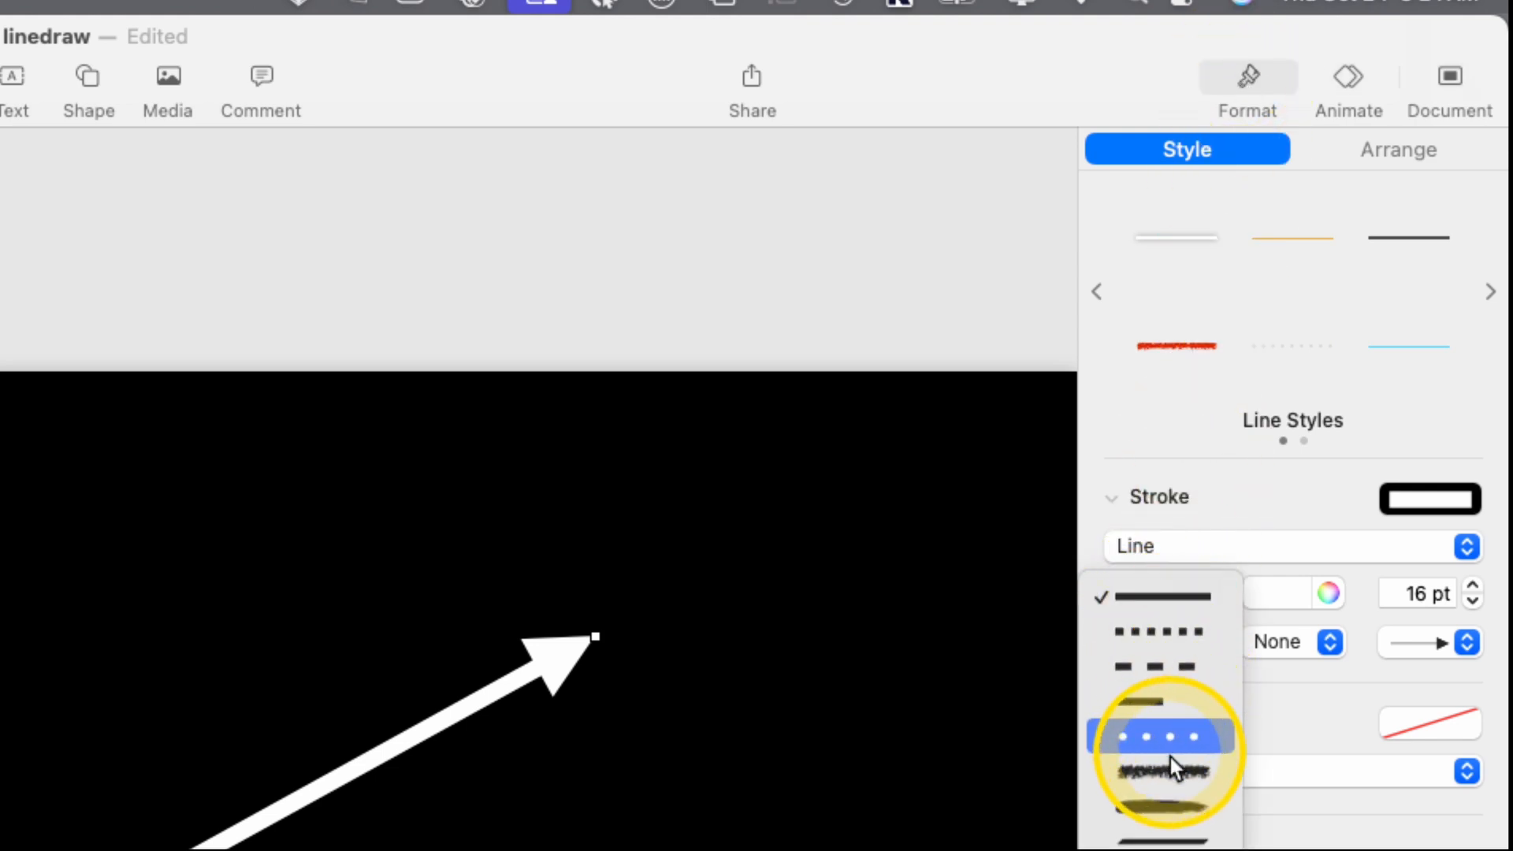
- Give the arrow a rough brush-stroke line style and preview its Line Draw build-in
click(1160, 736)
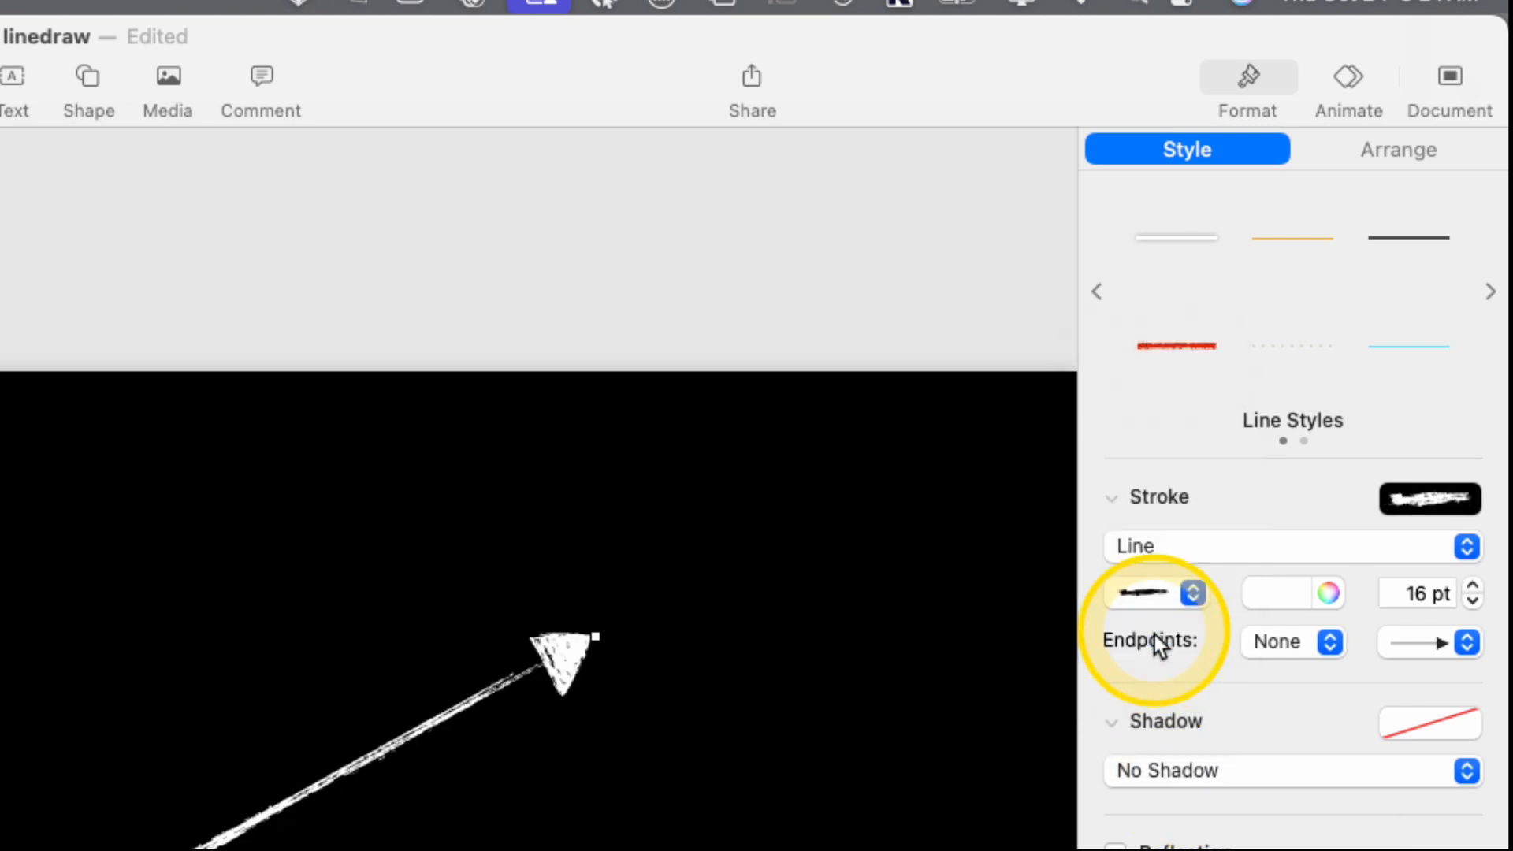
mouse_move(1157, 593)
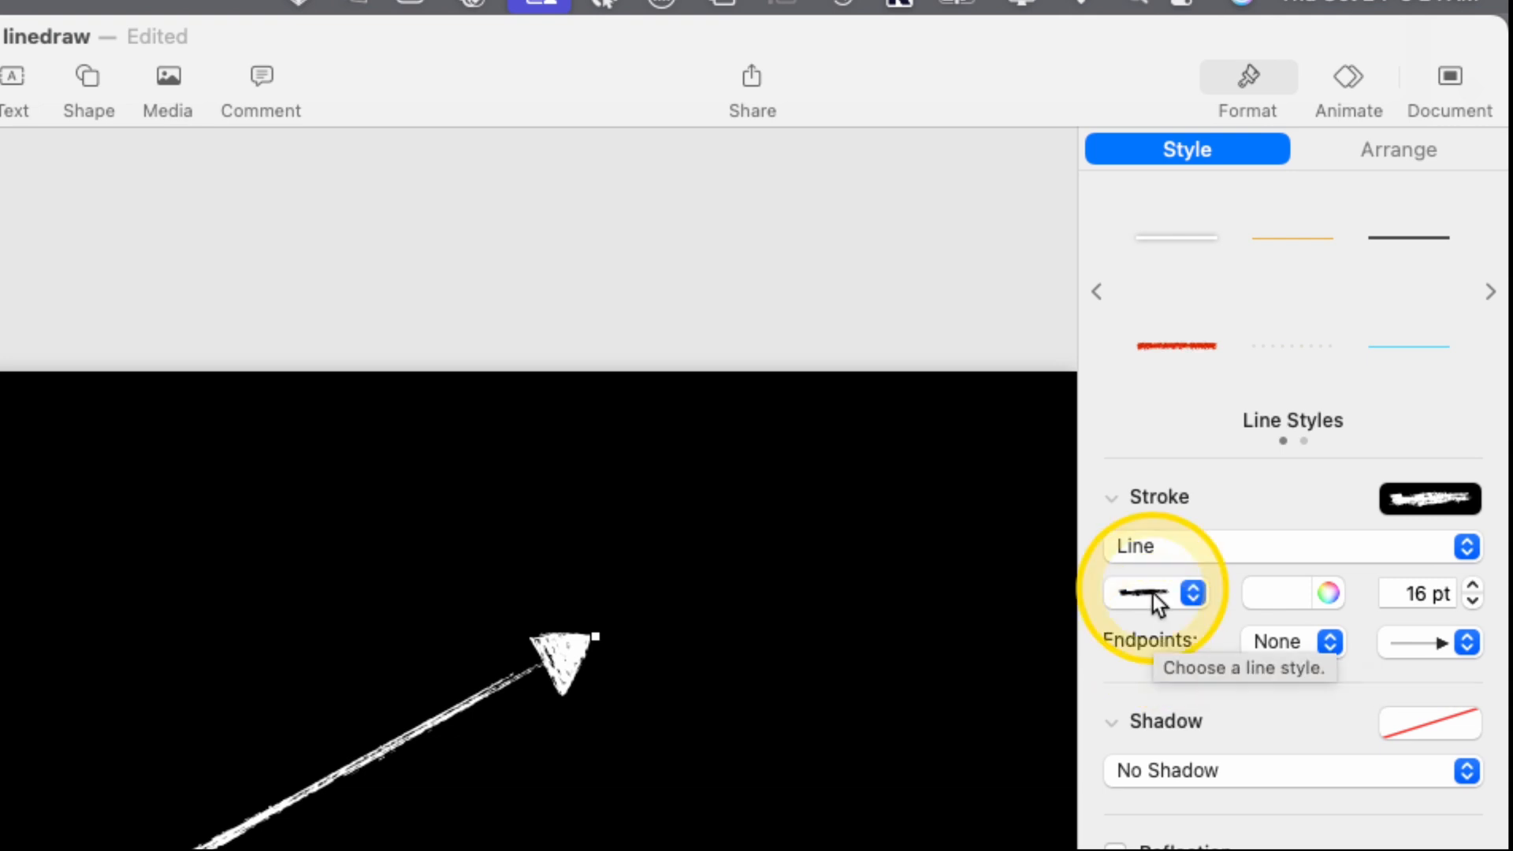
click(1147, 593)
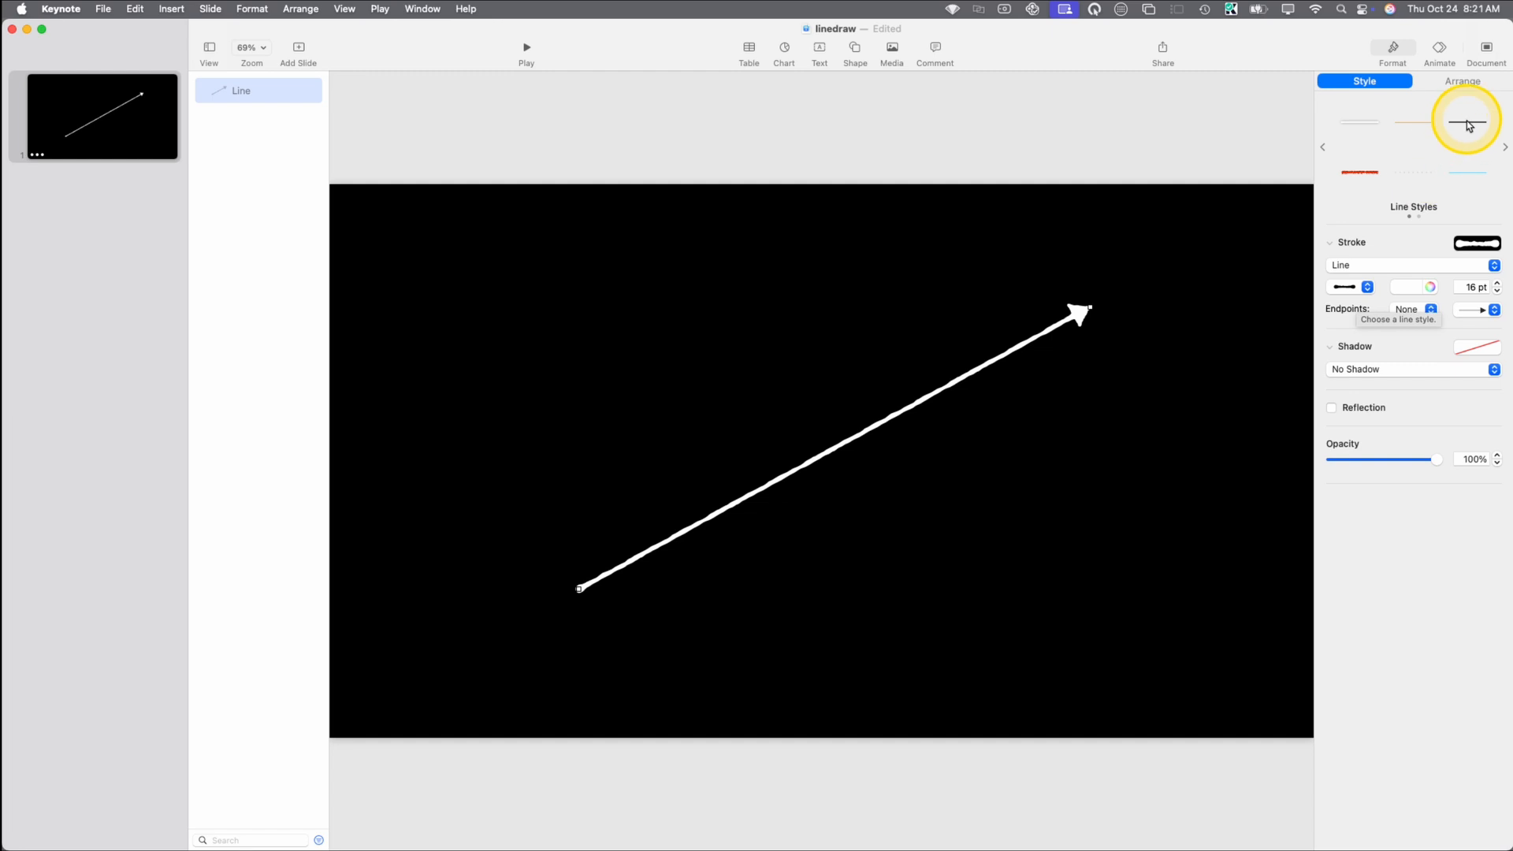
click(1439, 48)
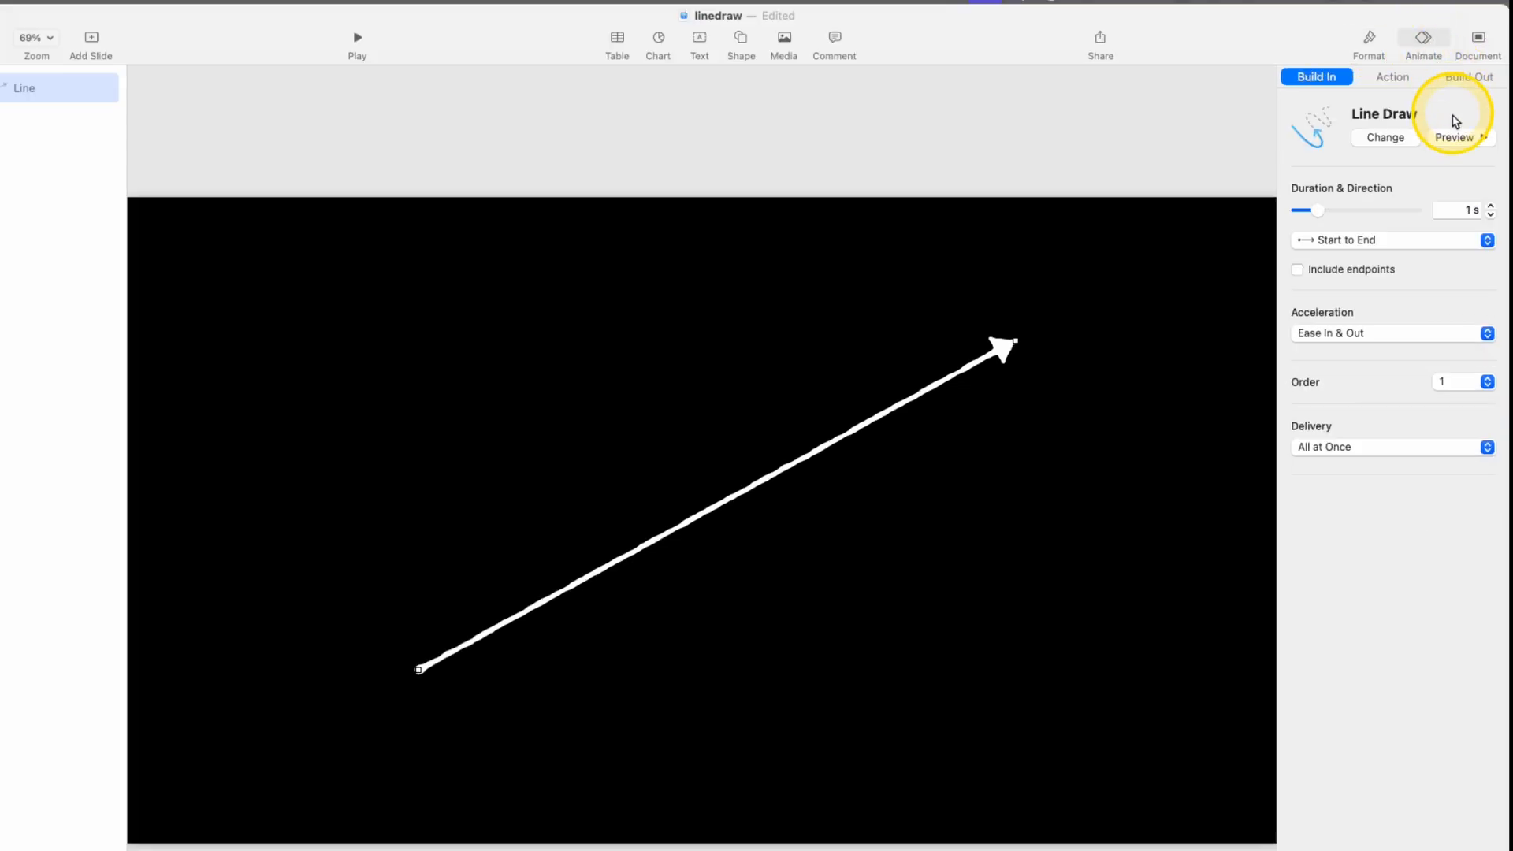
click(1454, 137)
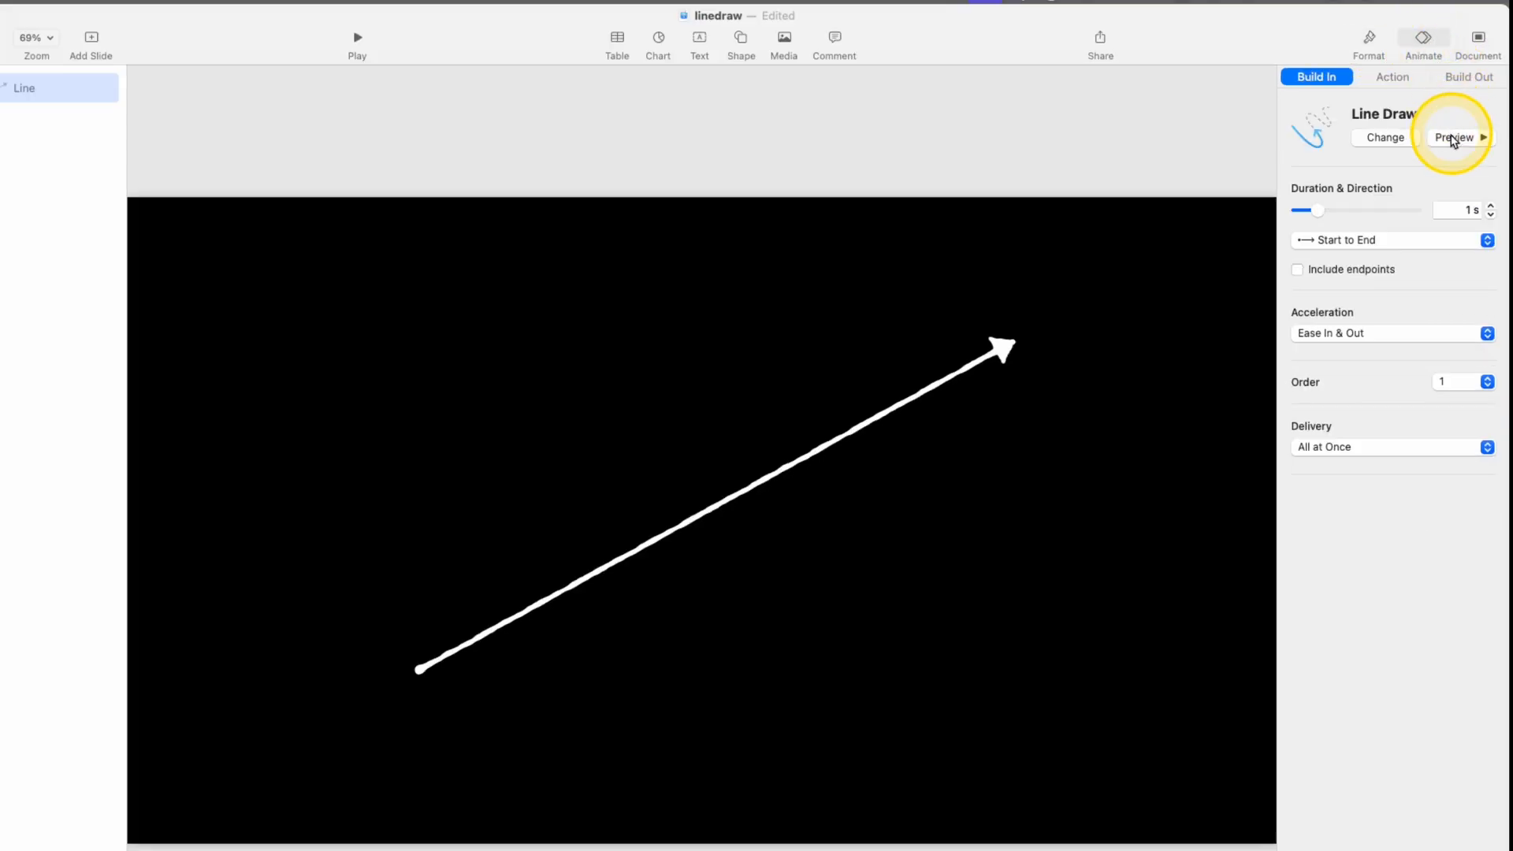
click(1456, 137)
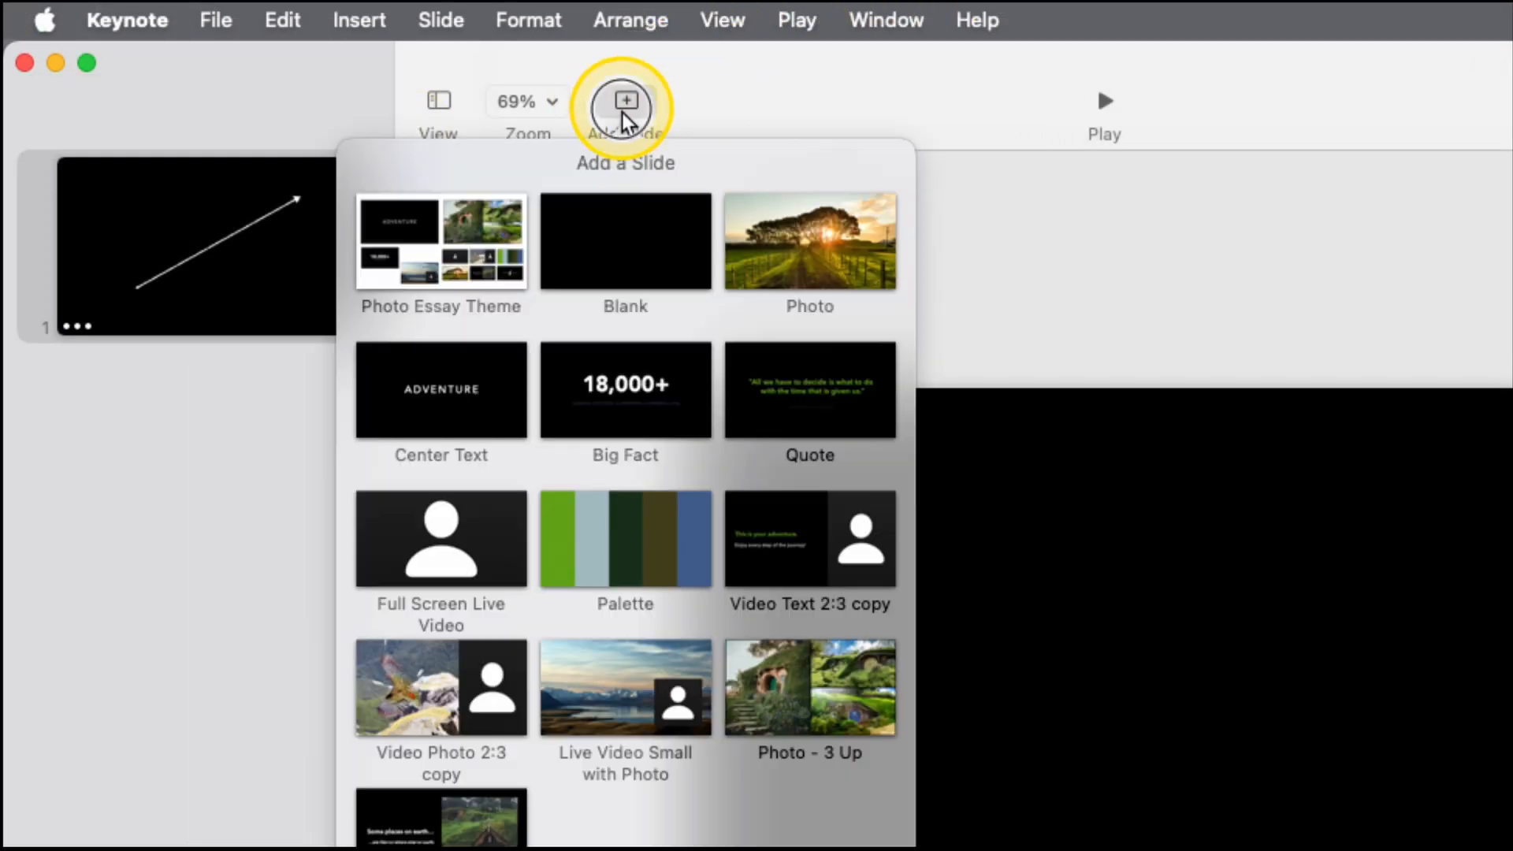
- Add a blank second slide and insert a blue star shape
click(624, 242)
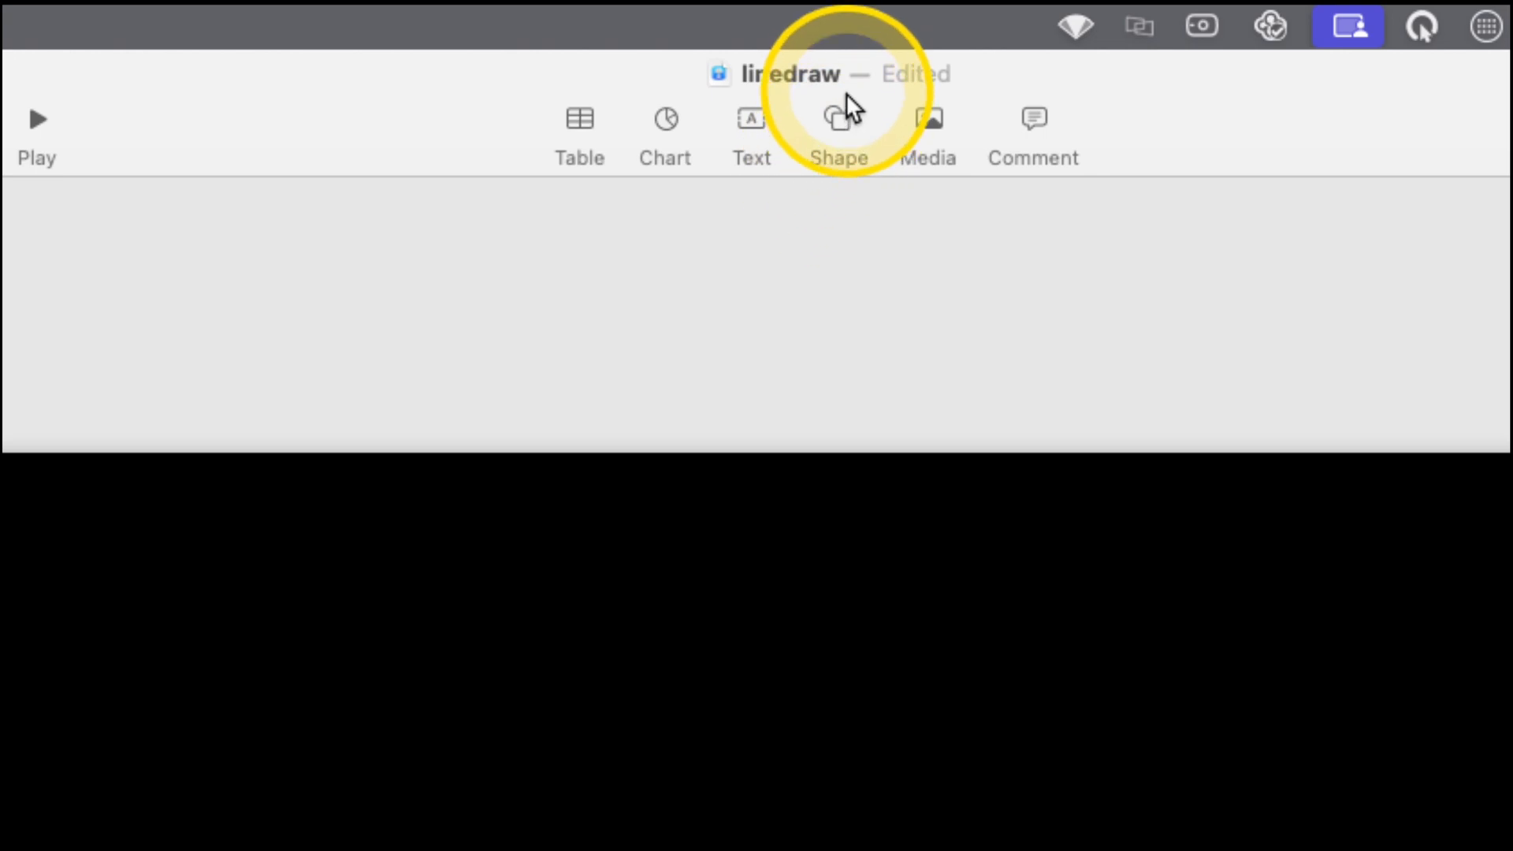
click(837, 119)
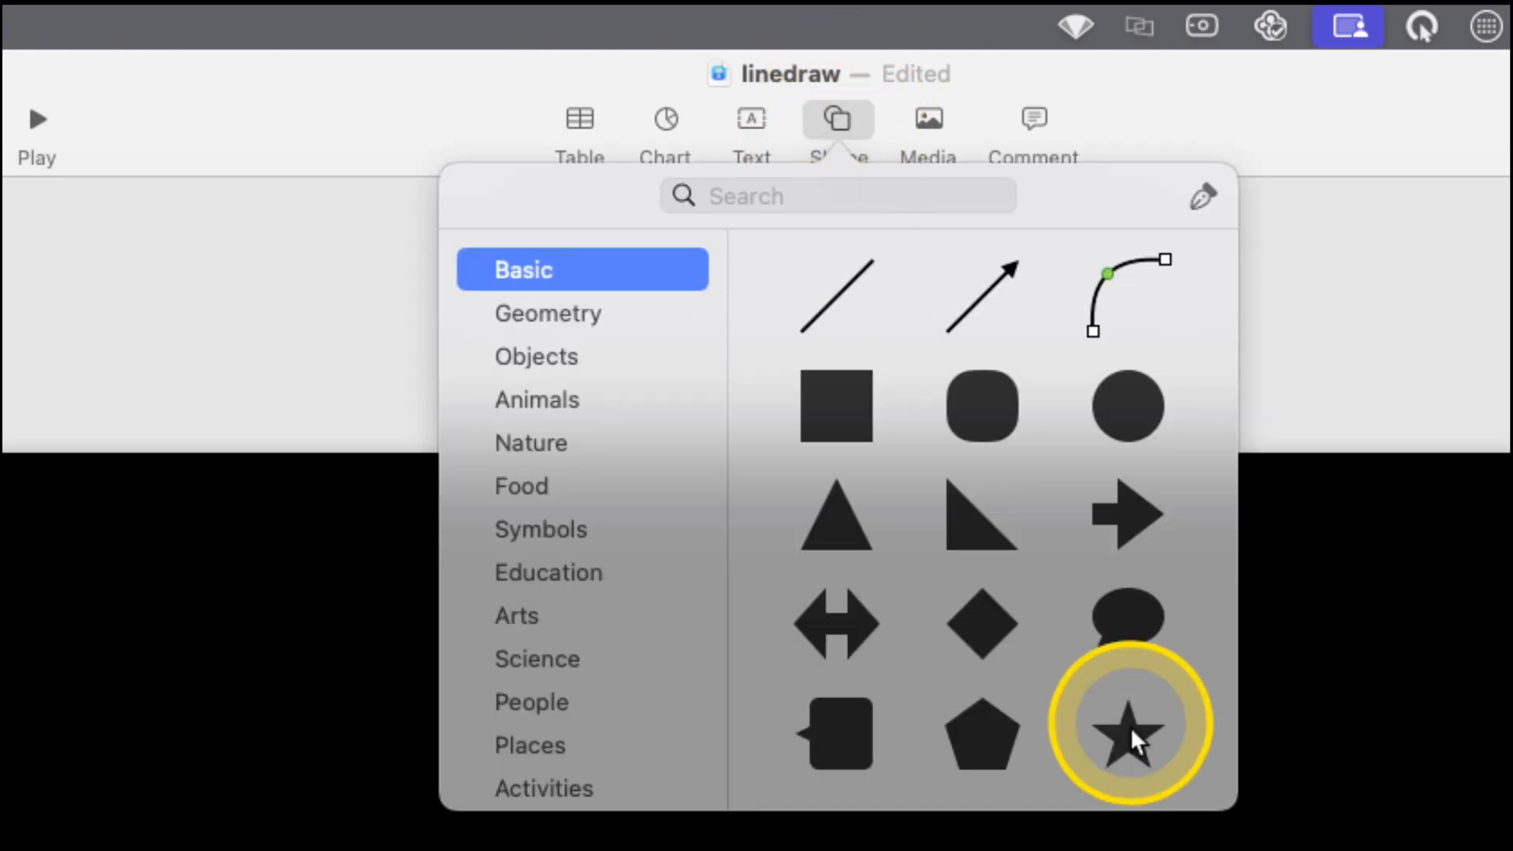
click(1128, 723)
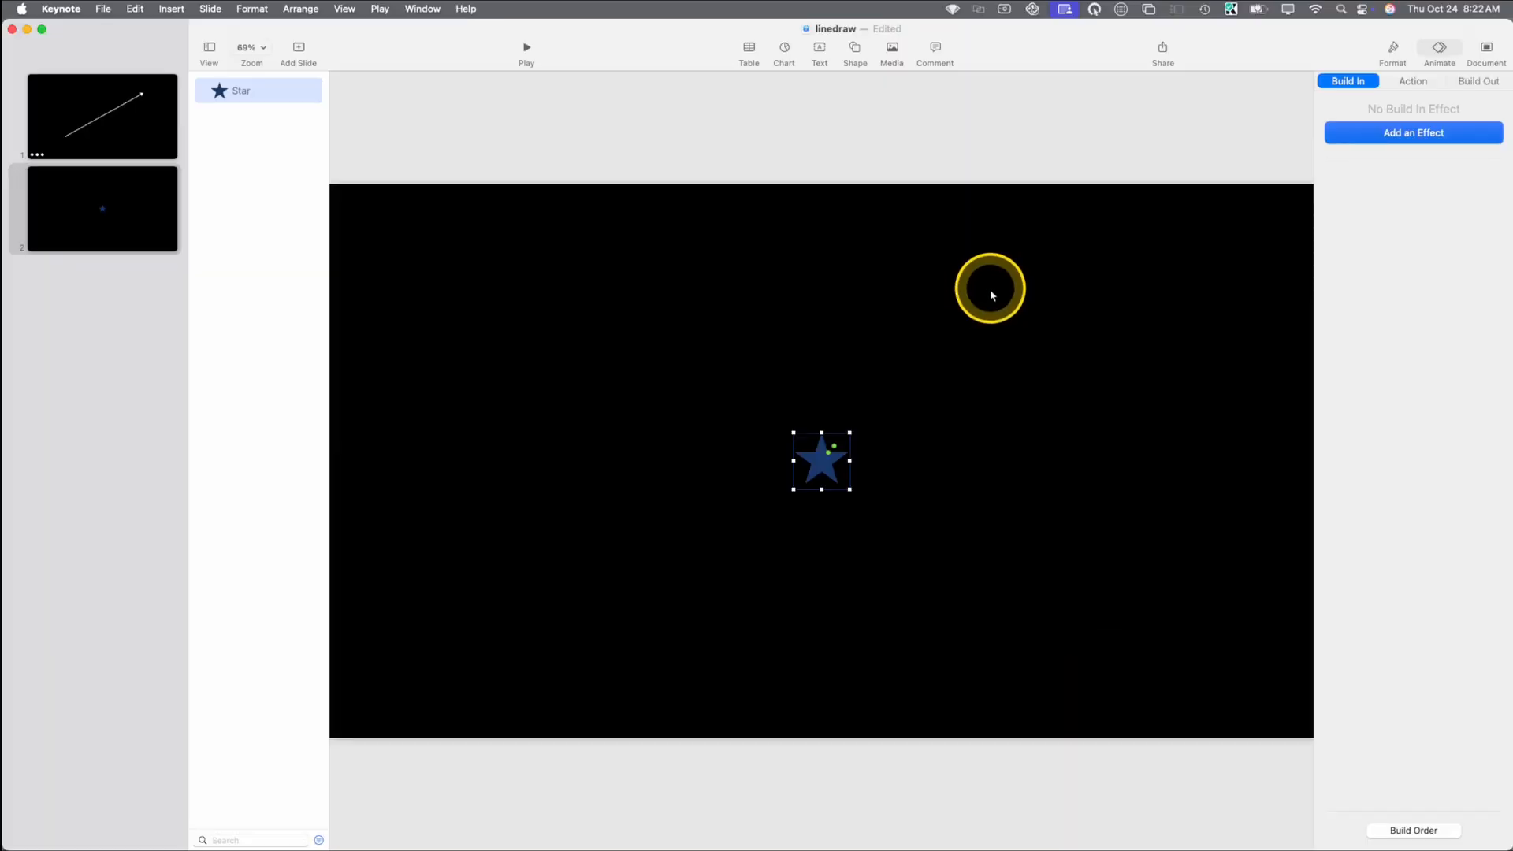
mouse_move(1083, 249)
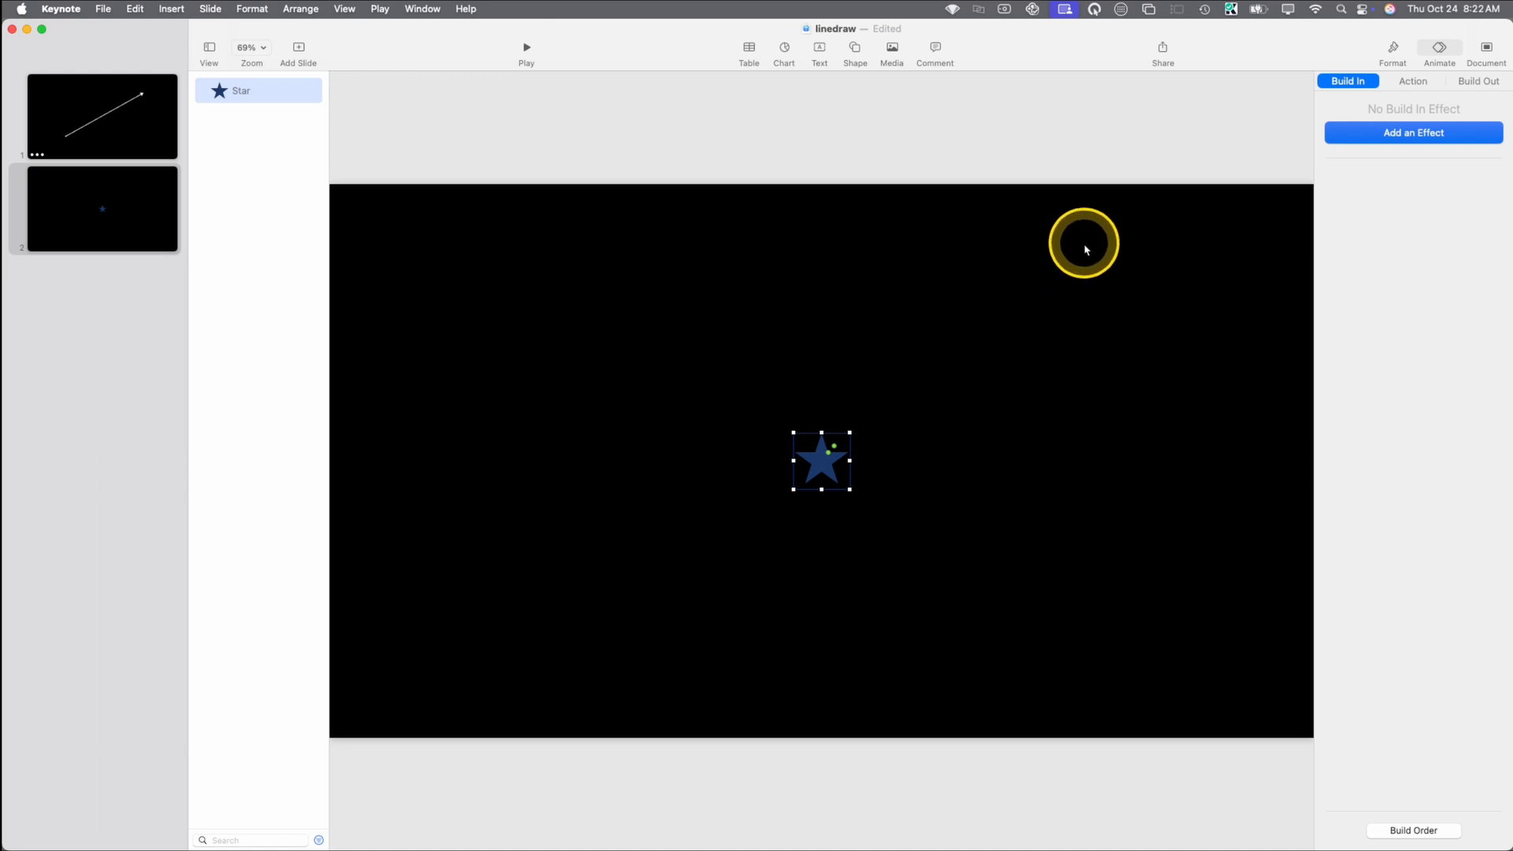
- Tick Constrain proportions for the 110 pt star in Format > Arrange
click(1392, 48)
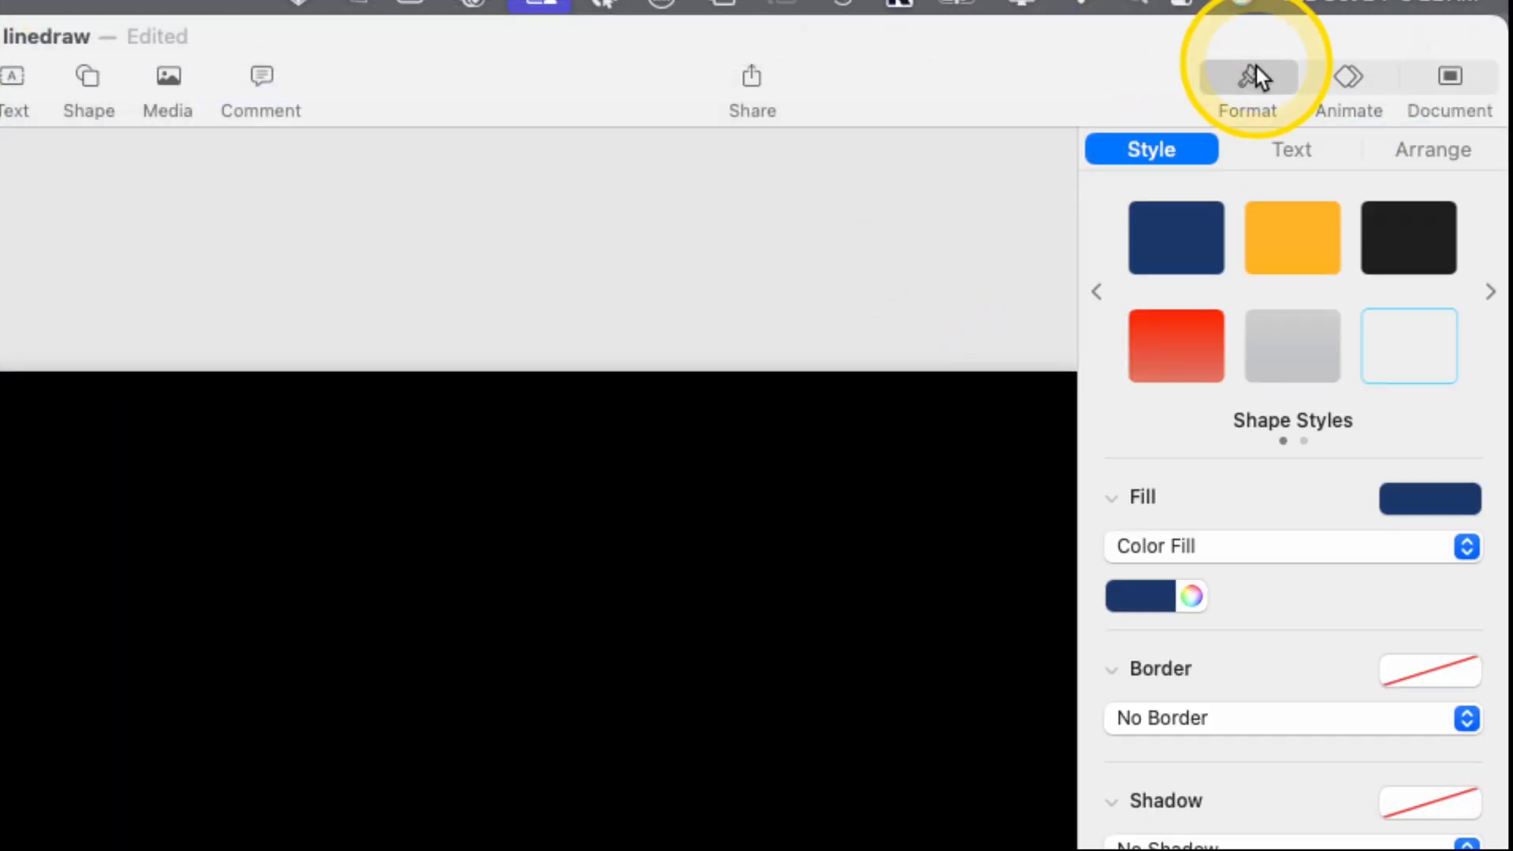
click(1432, 149)
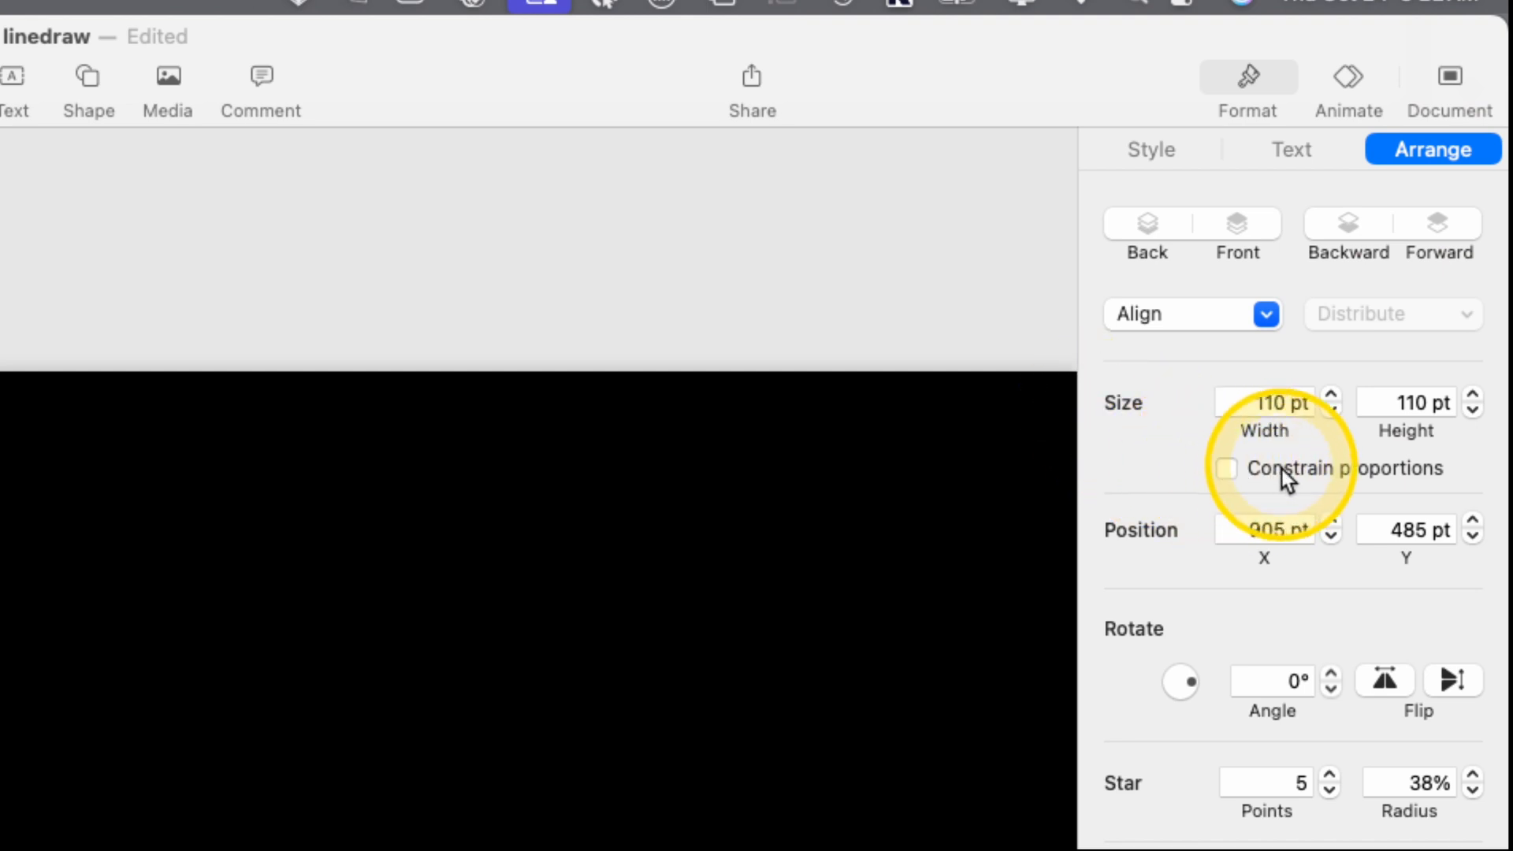
click(1226, 468)
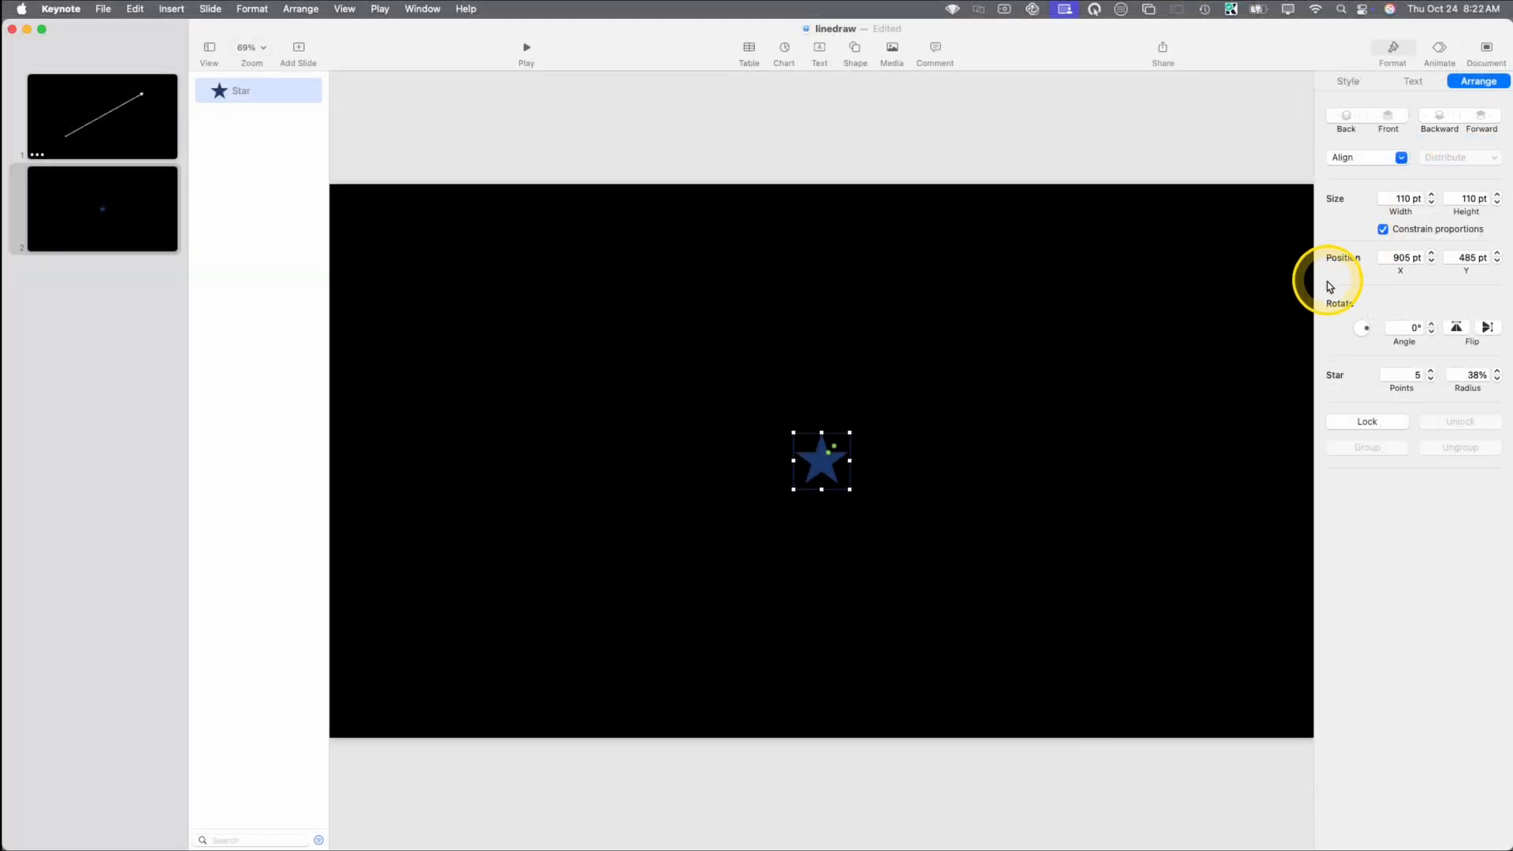
- Enlarge the star to 1031 pt with No Fill and a white 16 pt chalk-brush border
drag(849, 433, 1057, 198)
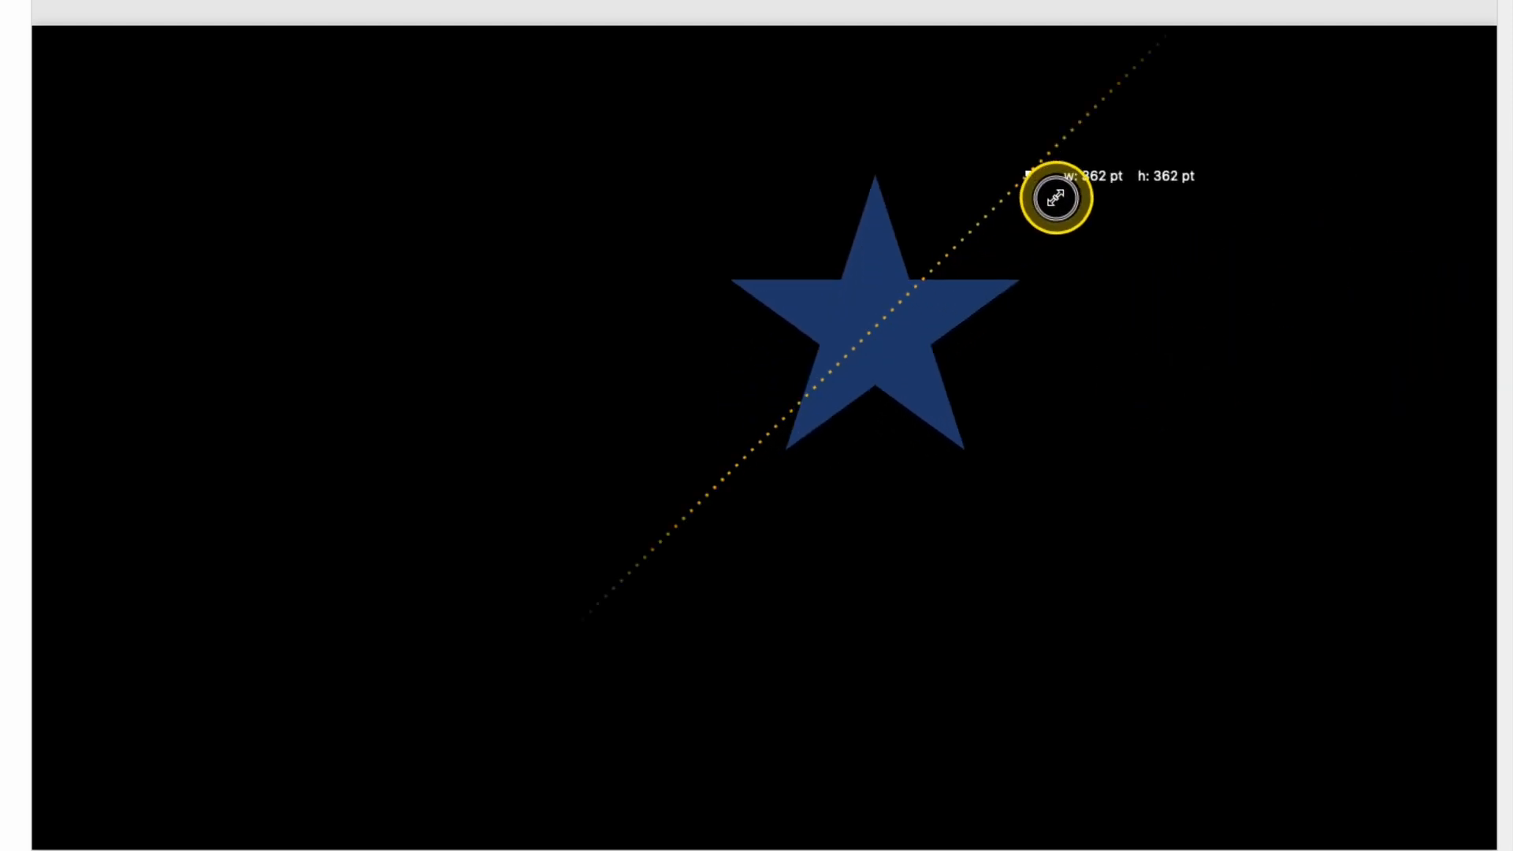
drag(1052, 201, 878, 491)
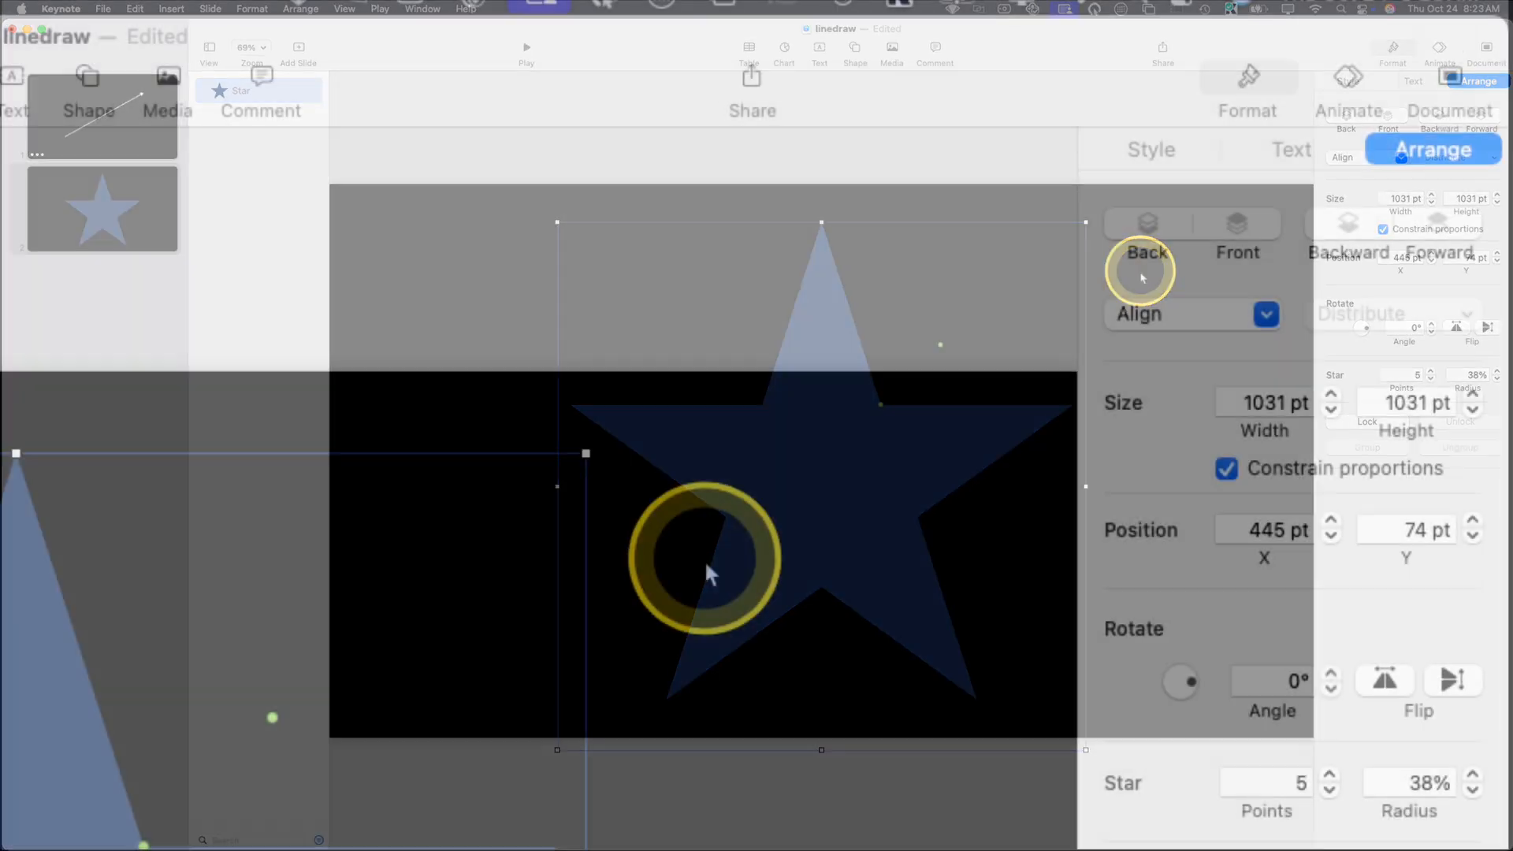
click(1151, 150)
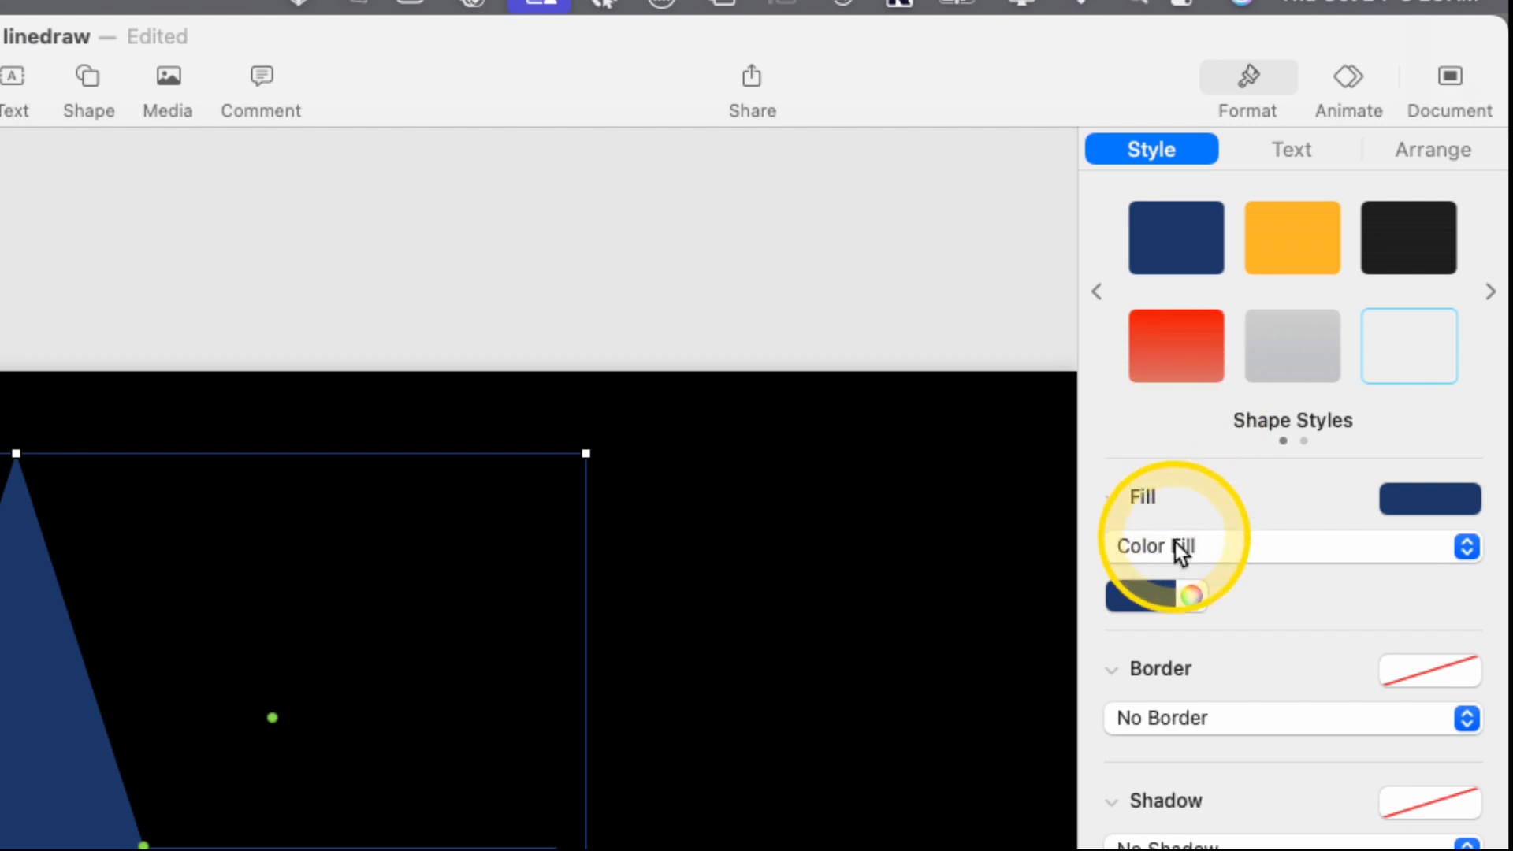
click(1283, 545)
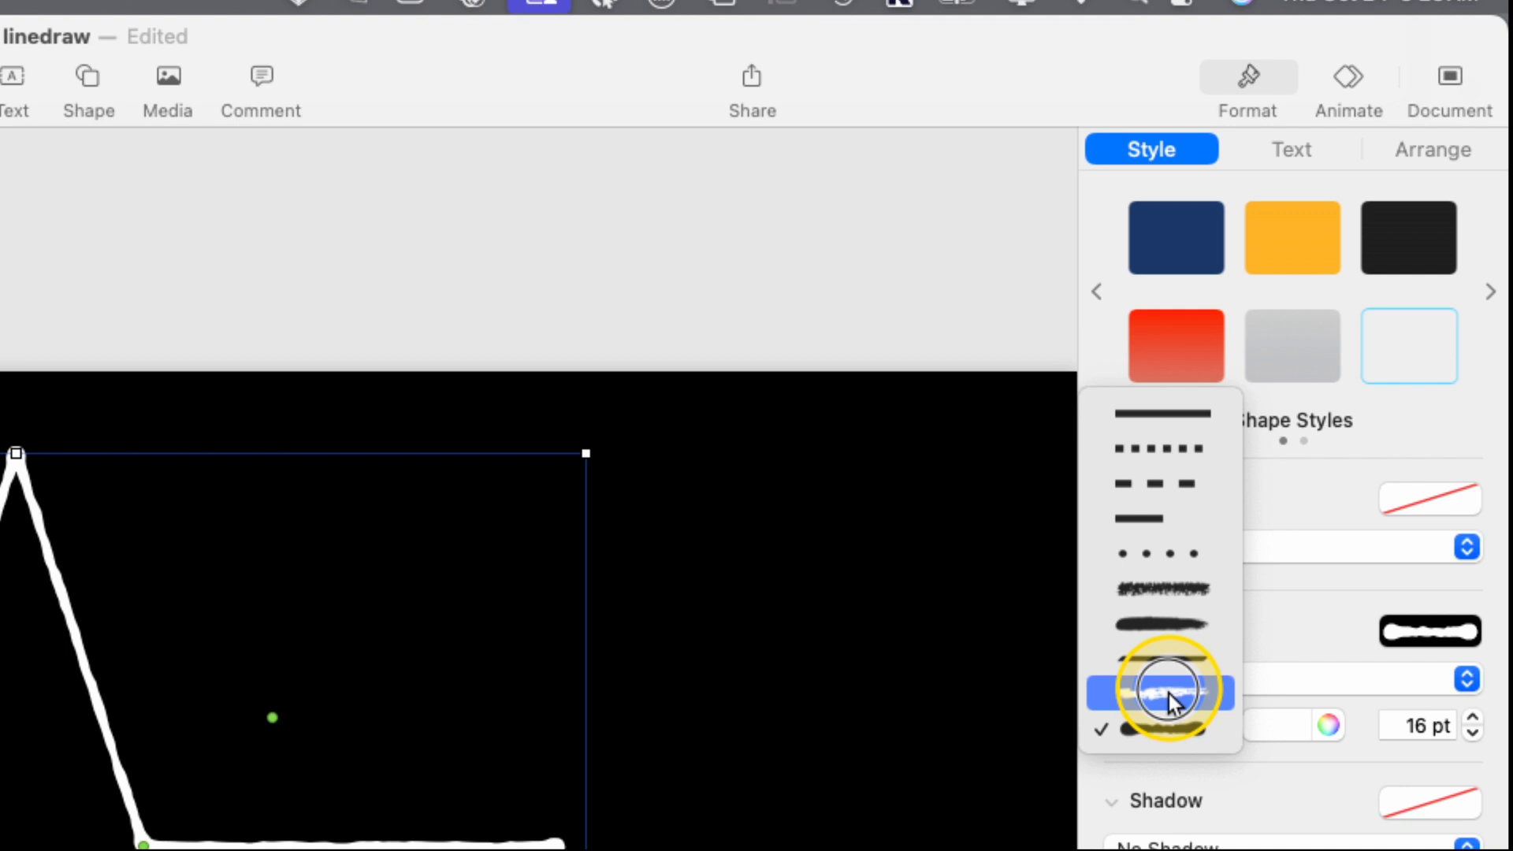
click(1161, 689)
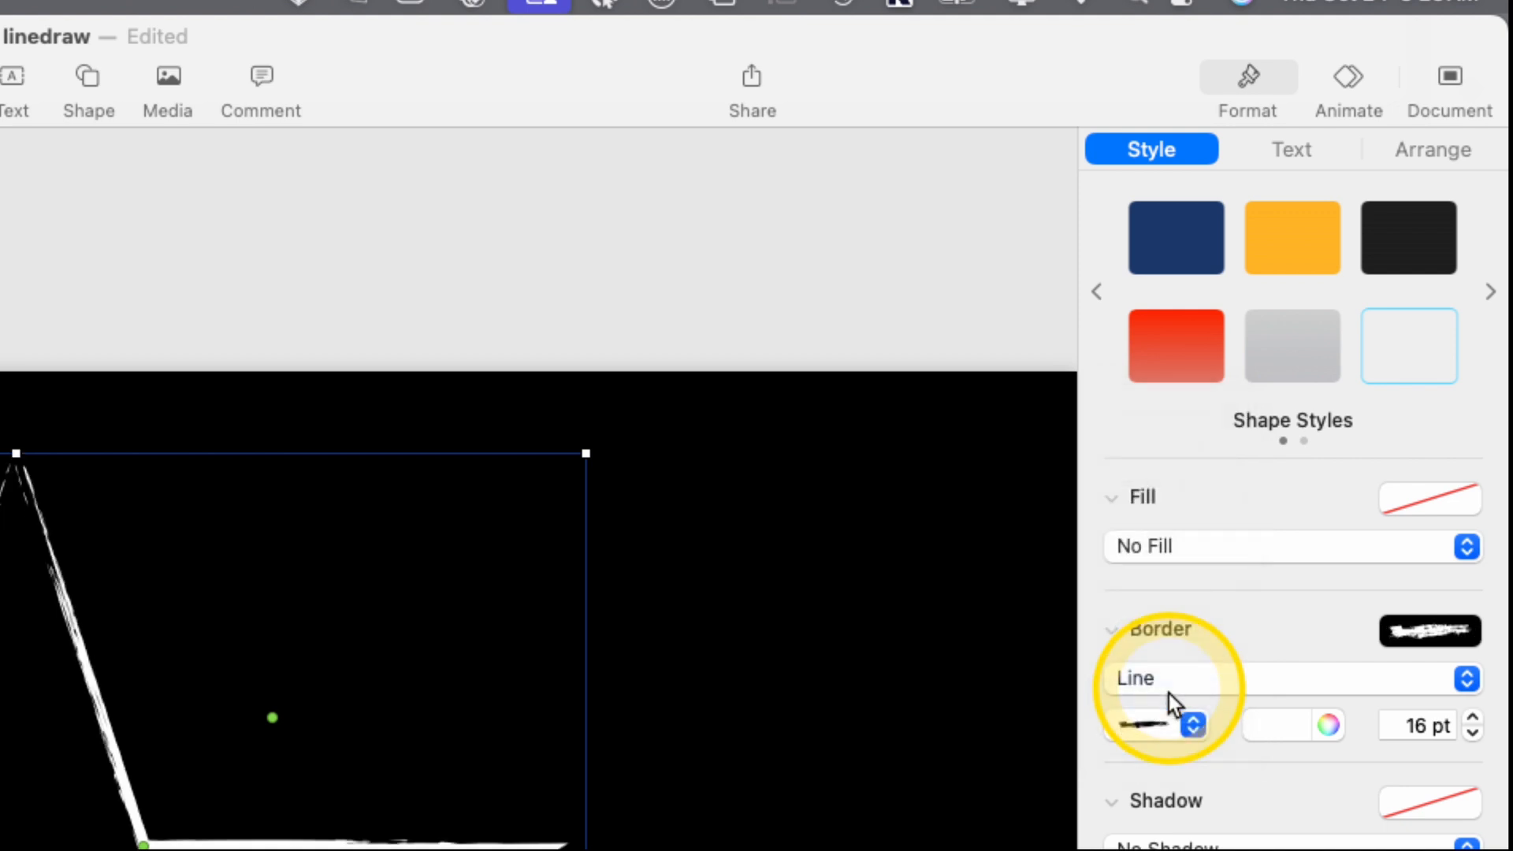
mouse_move(1348, 91)
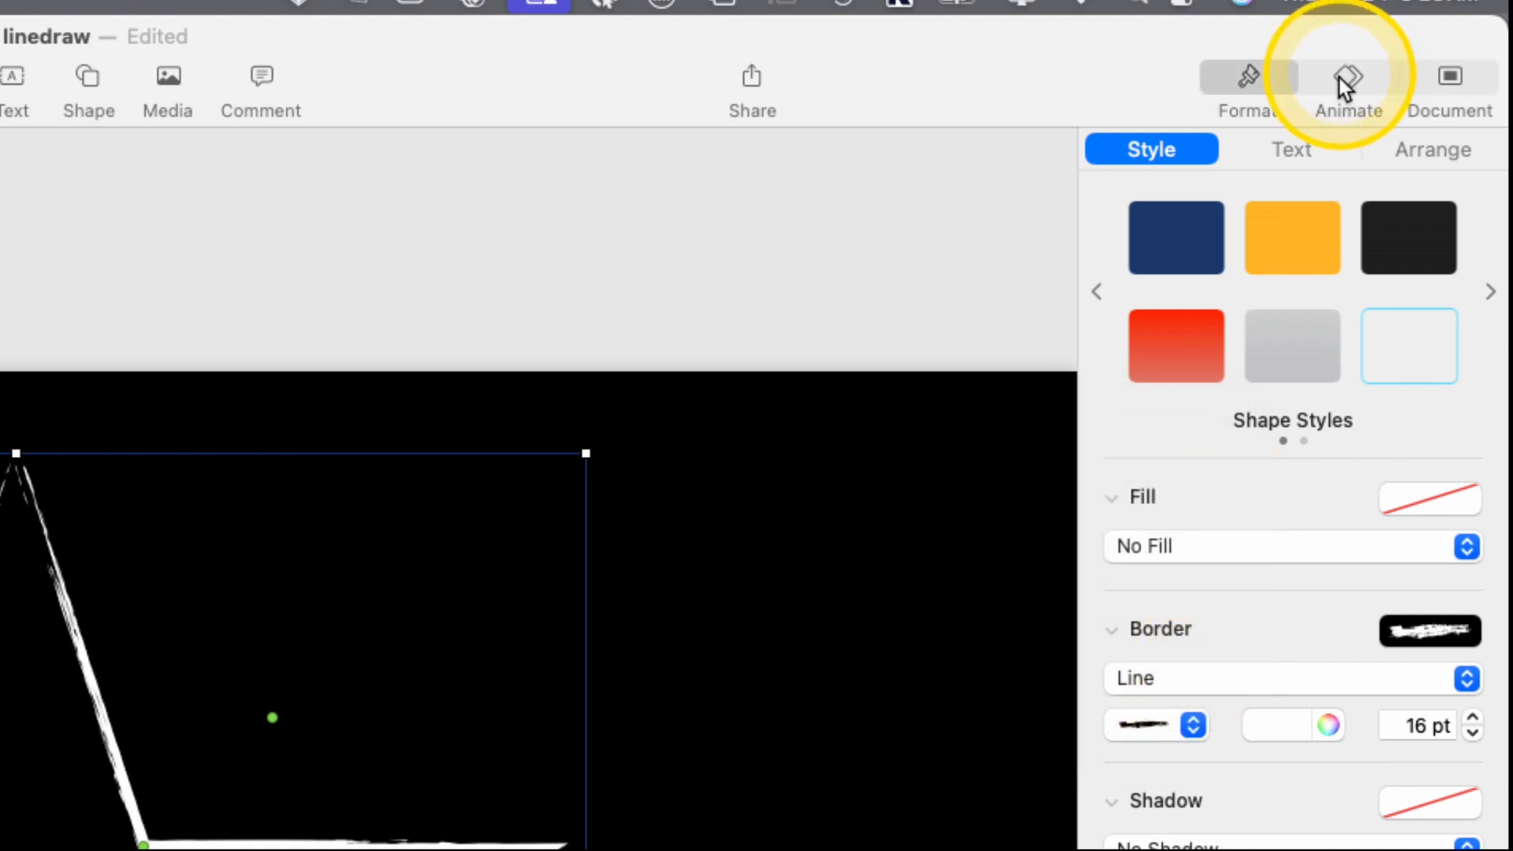
- Add a 2-second clockwise Line Draw build-in to the star outline and preview it
click(1346, 77)
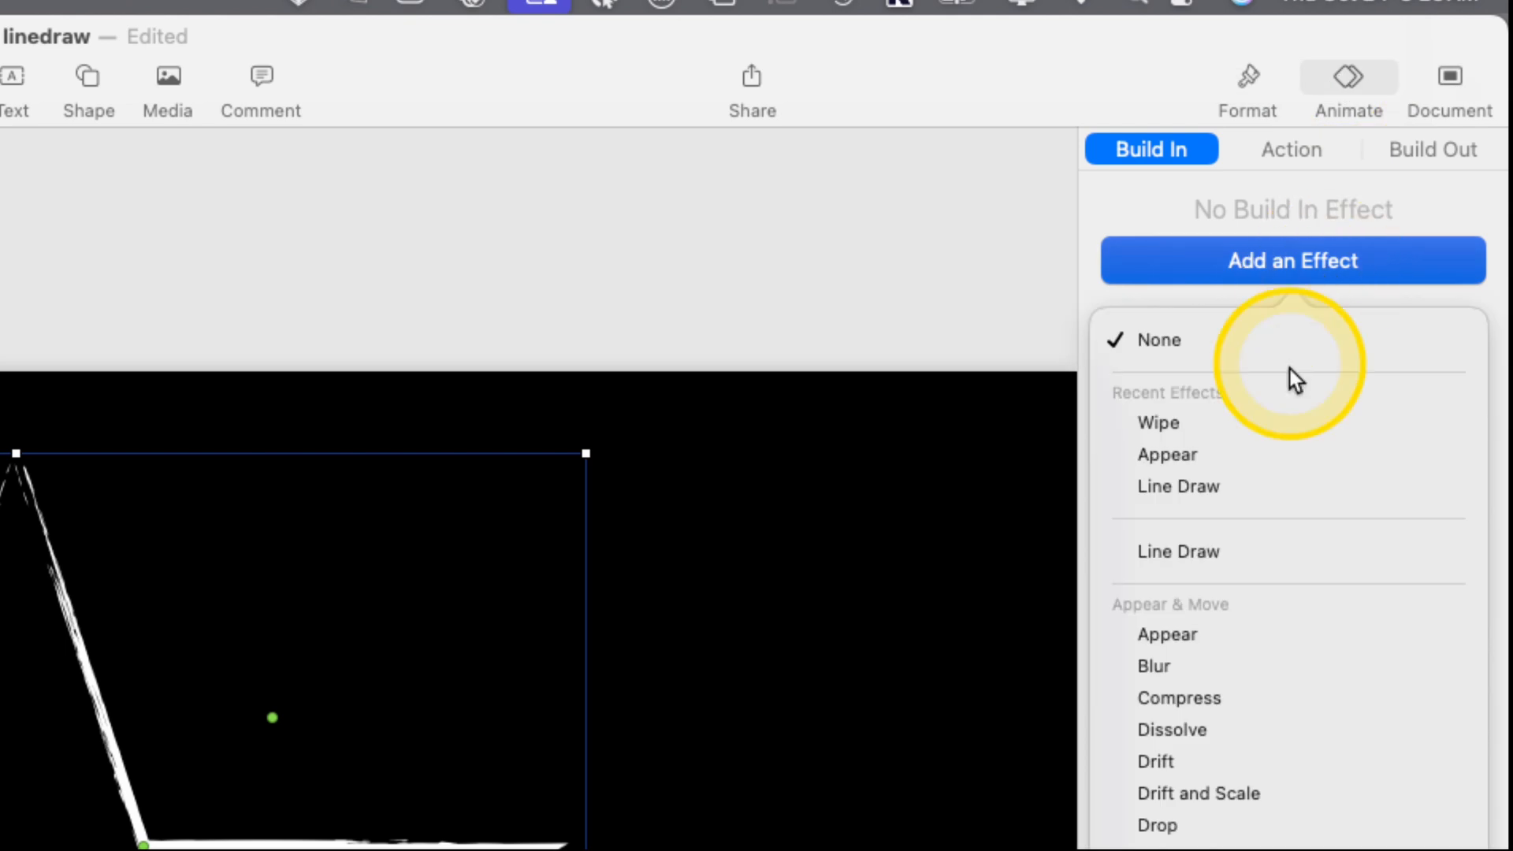
click(1178, 487)
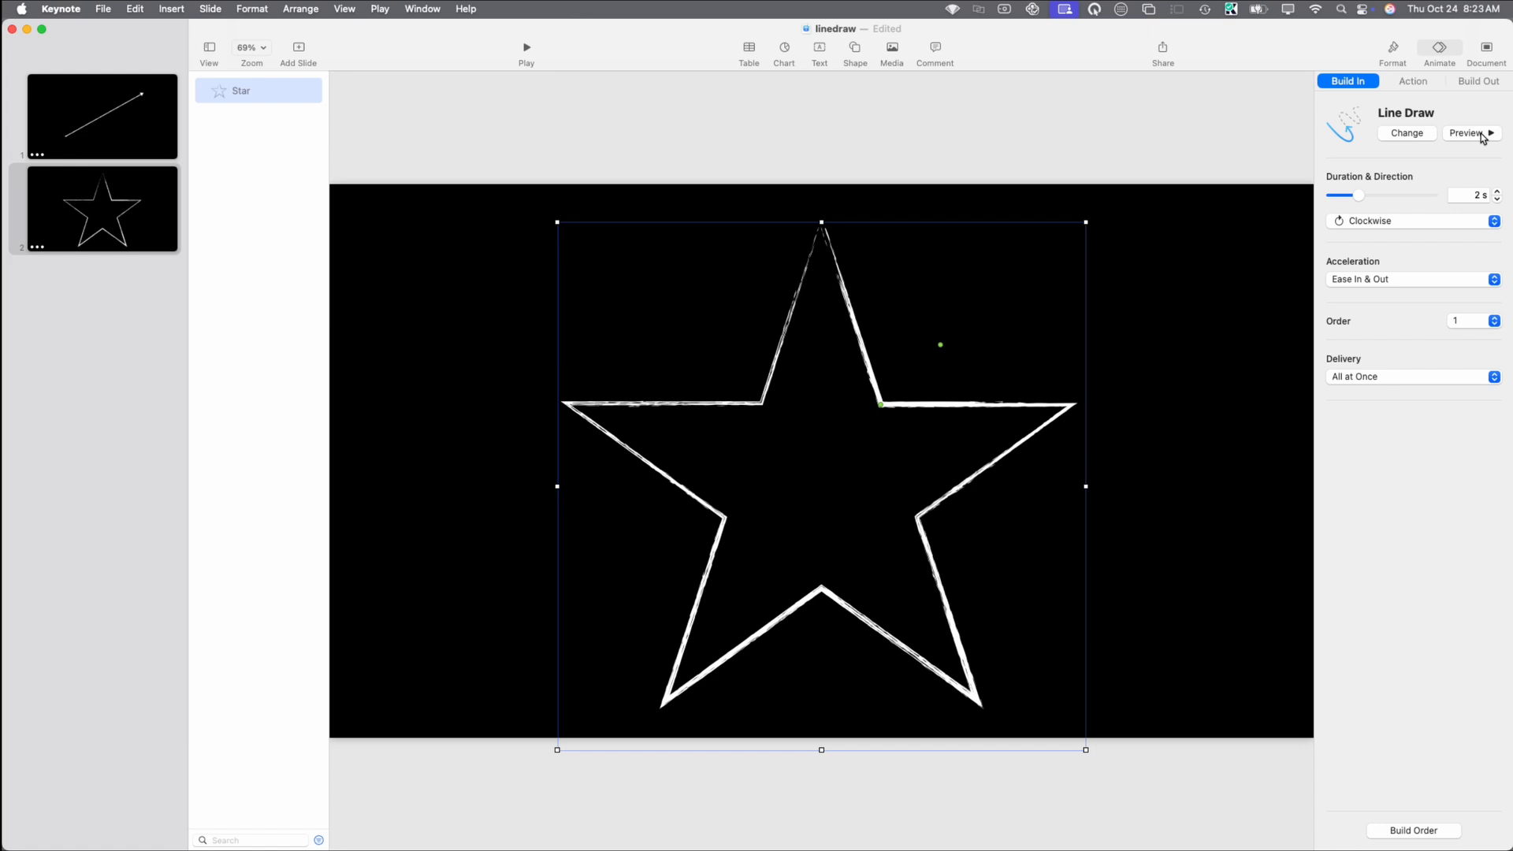
click(1469, 133)
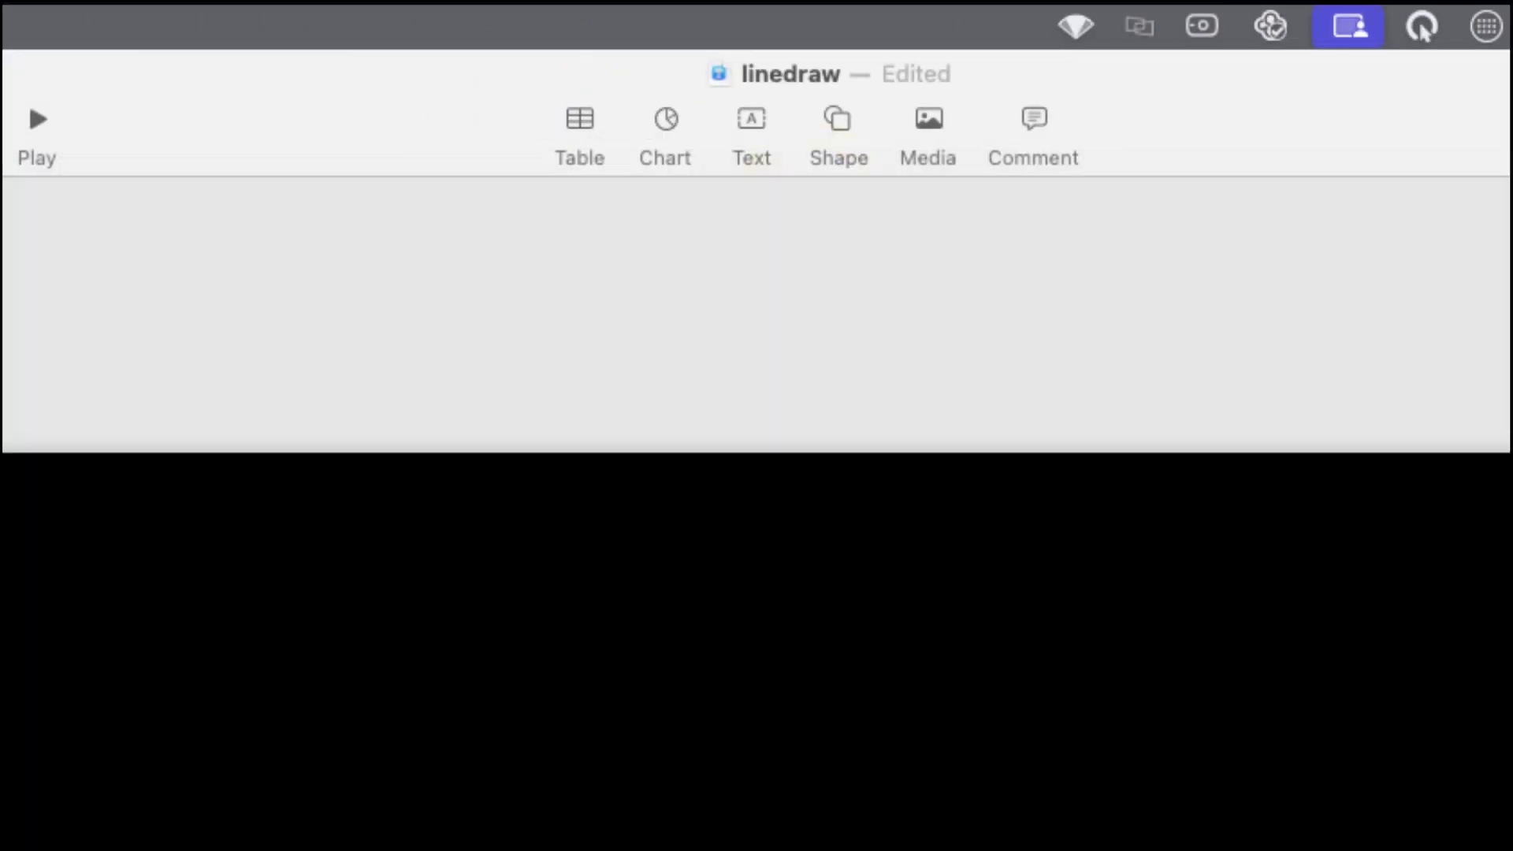
- Insert a large blue icosahedron from Shape > Geometry and view its Arrange settings
click(836, 135)
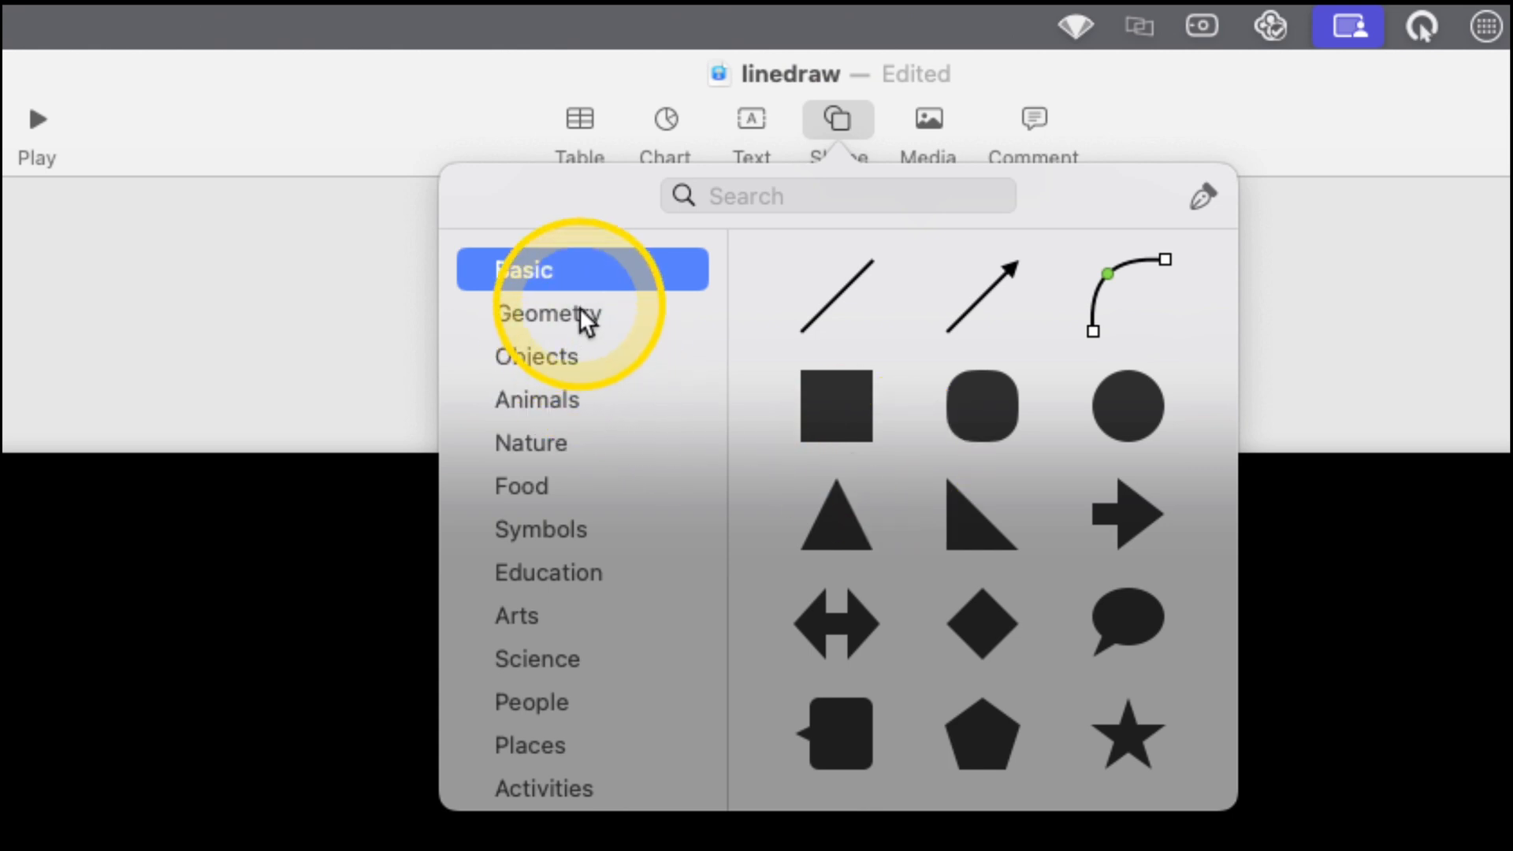
click(548, 312)
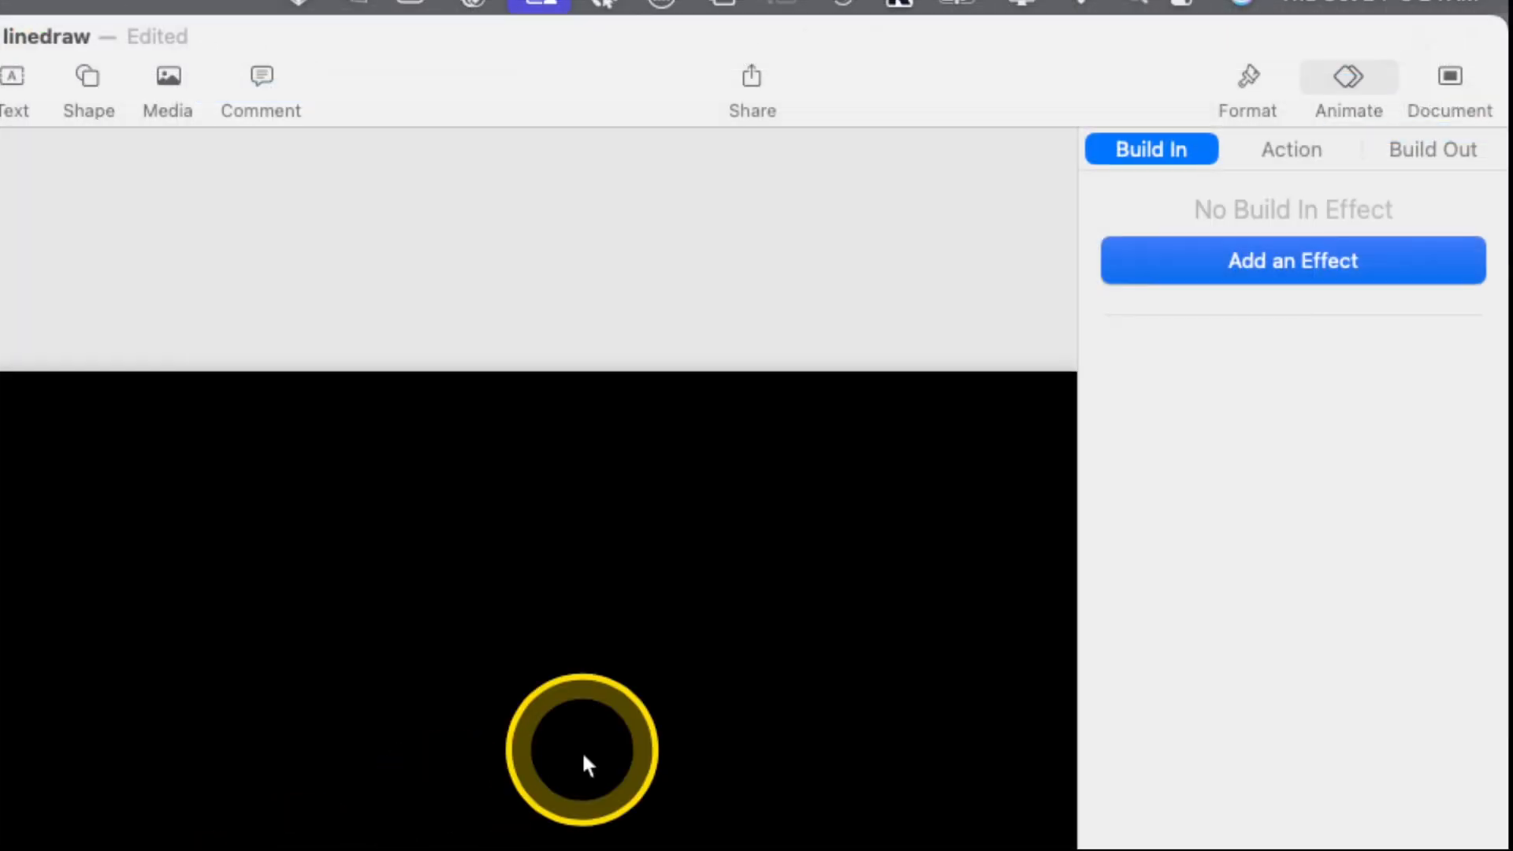
click(1246, 87)
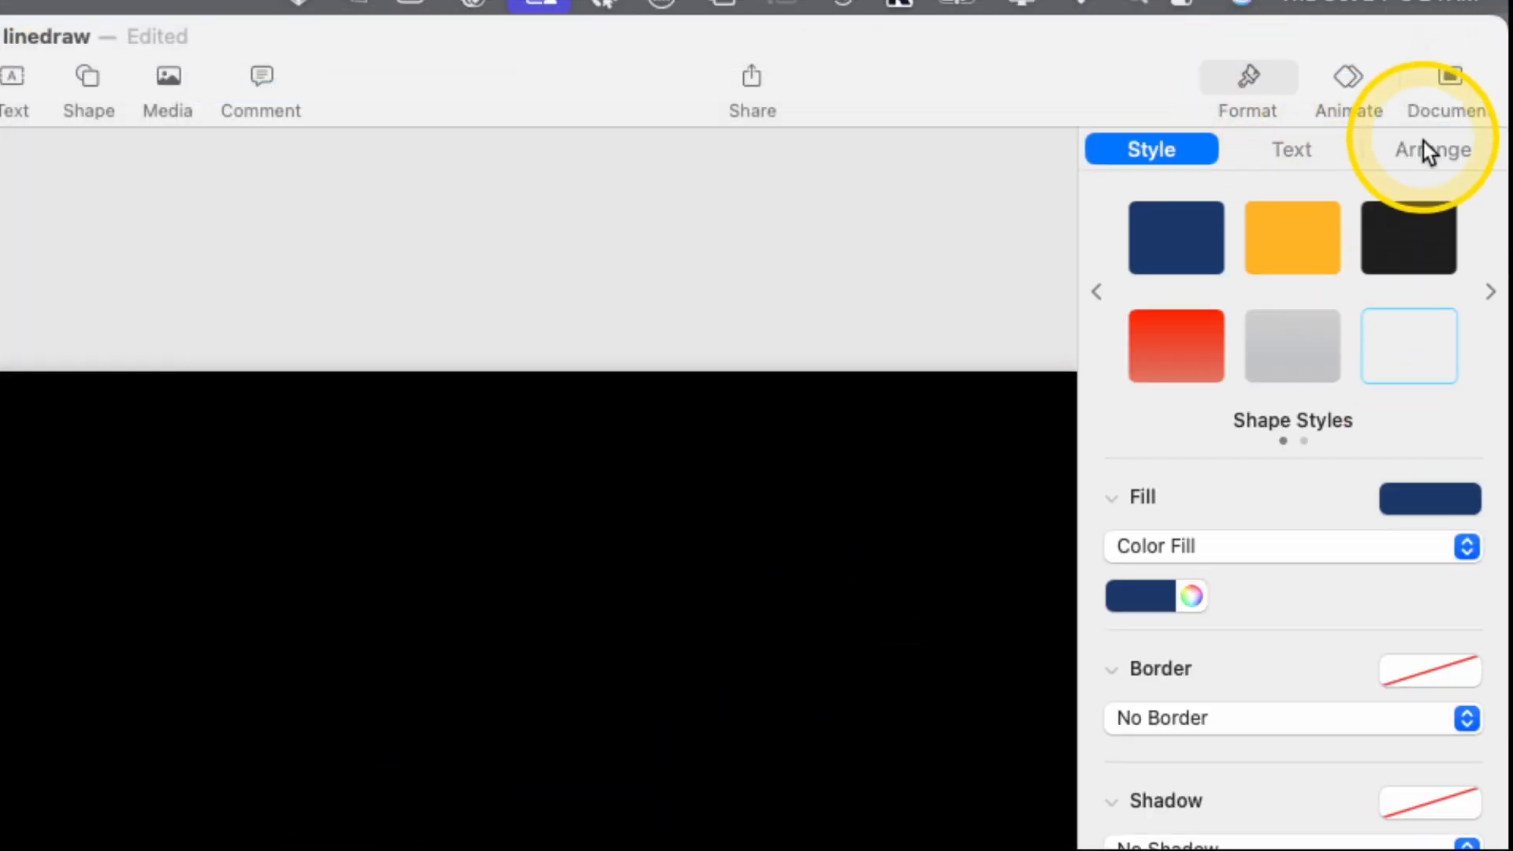
click(1432, 149)
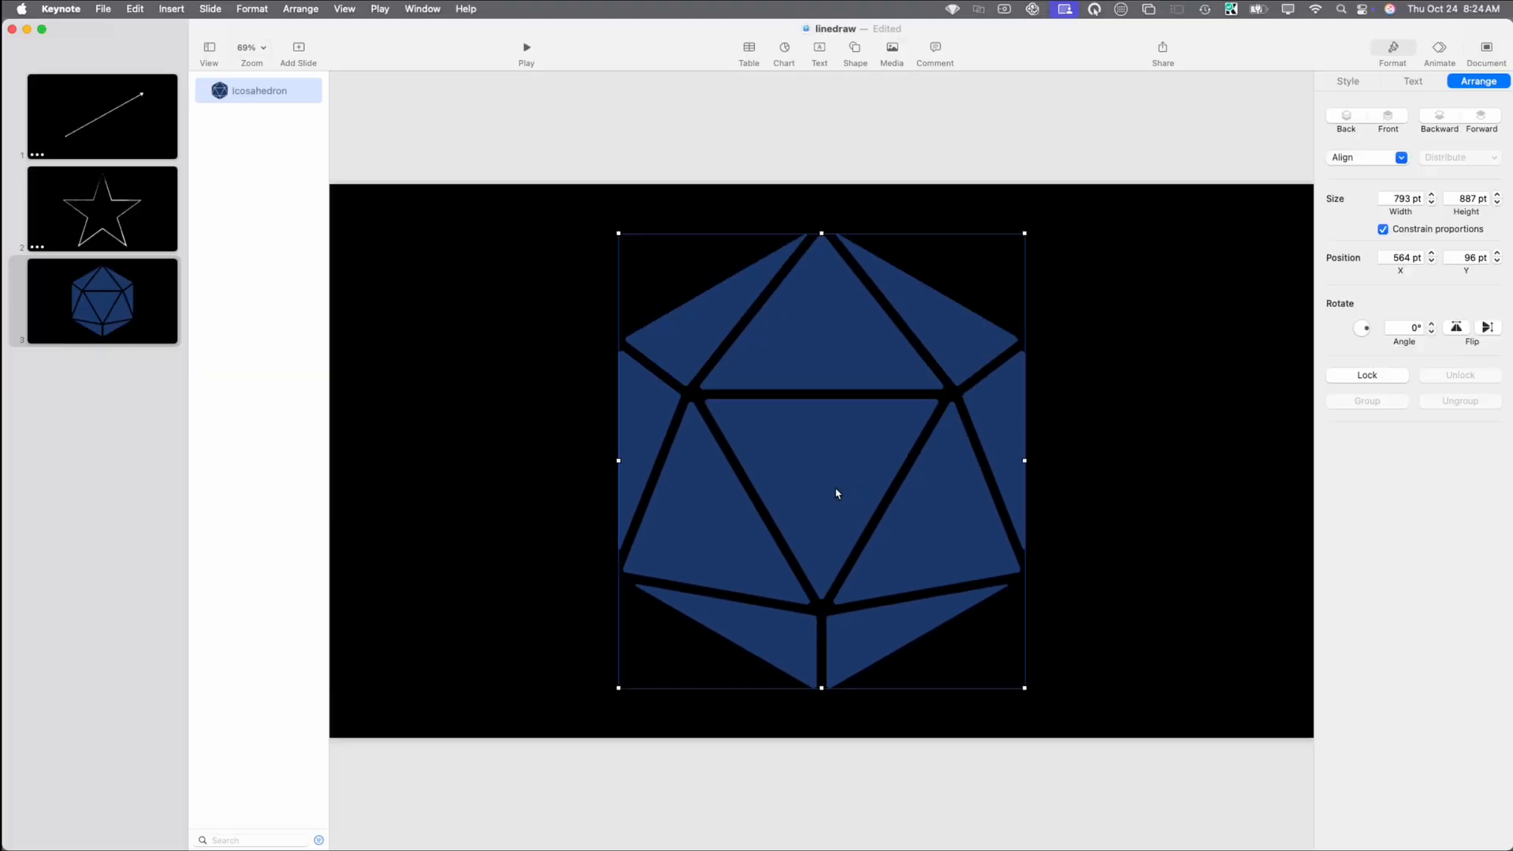
- Give the icosahedron No Fill, a white chalk-brush border, and a Line Draw build-in
click(1048, 344)
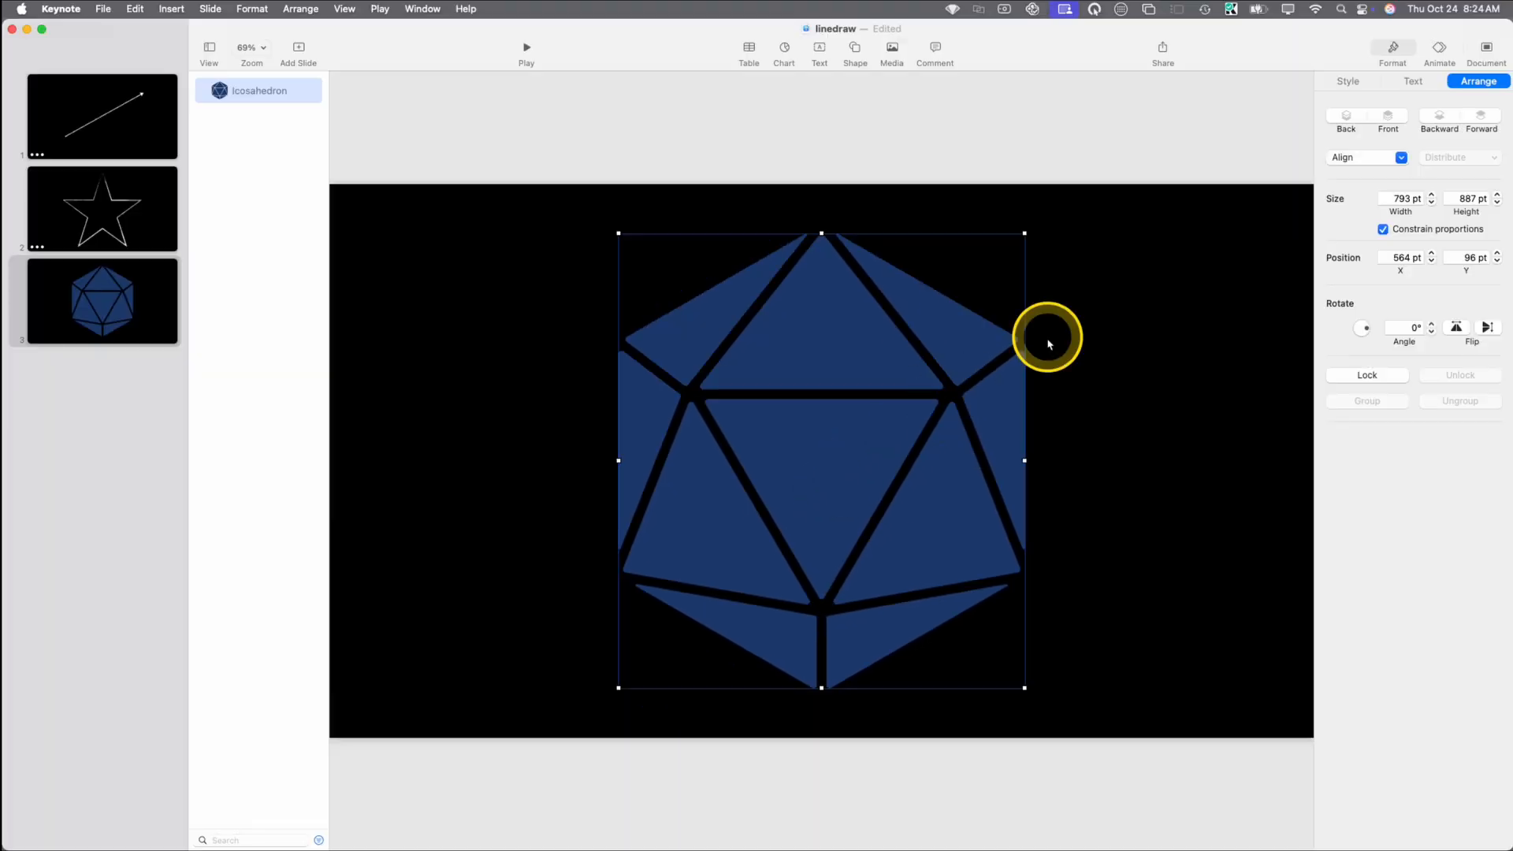
mouse_move(1155, 280)
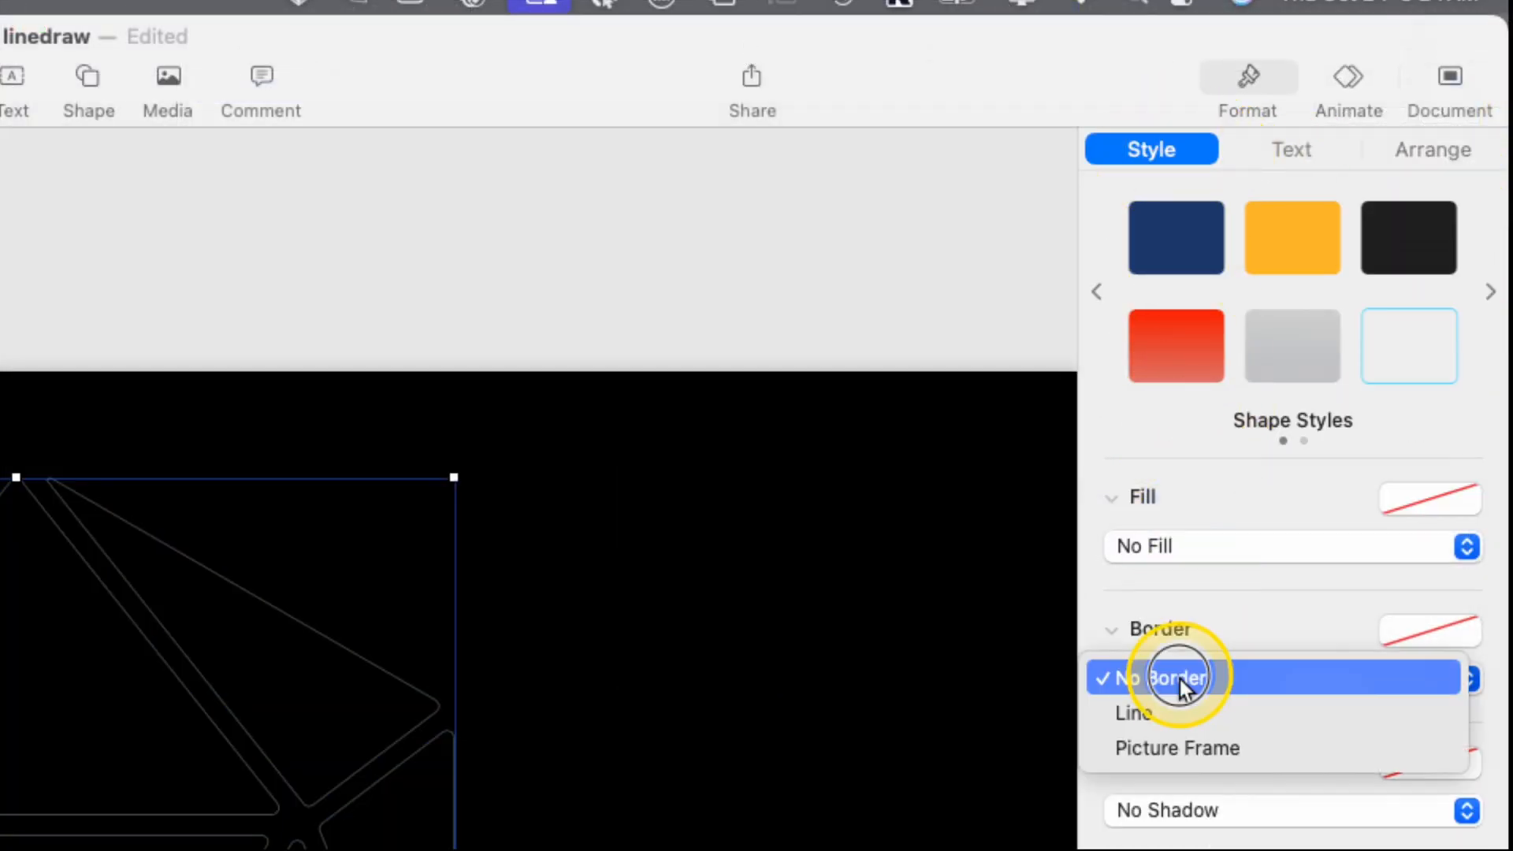
click(1131, 713)
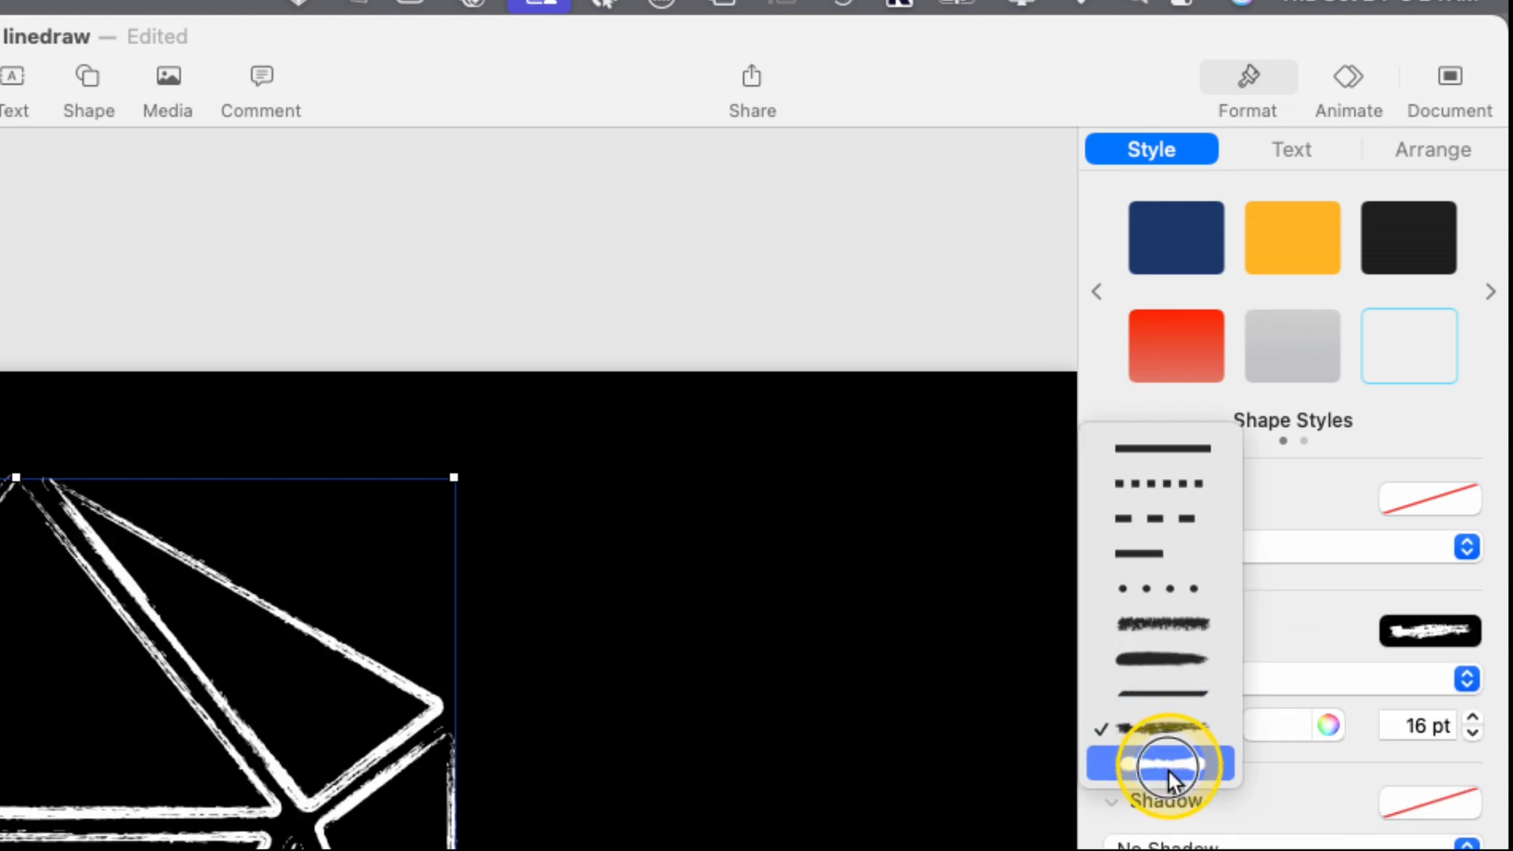
click(1163, 762)
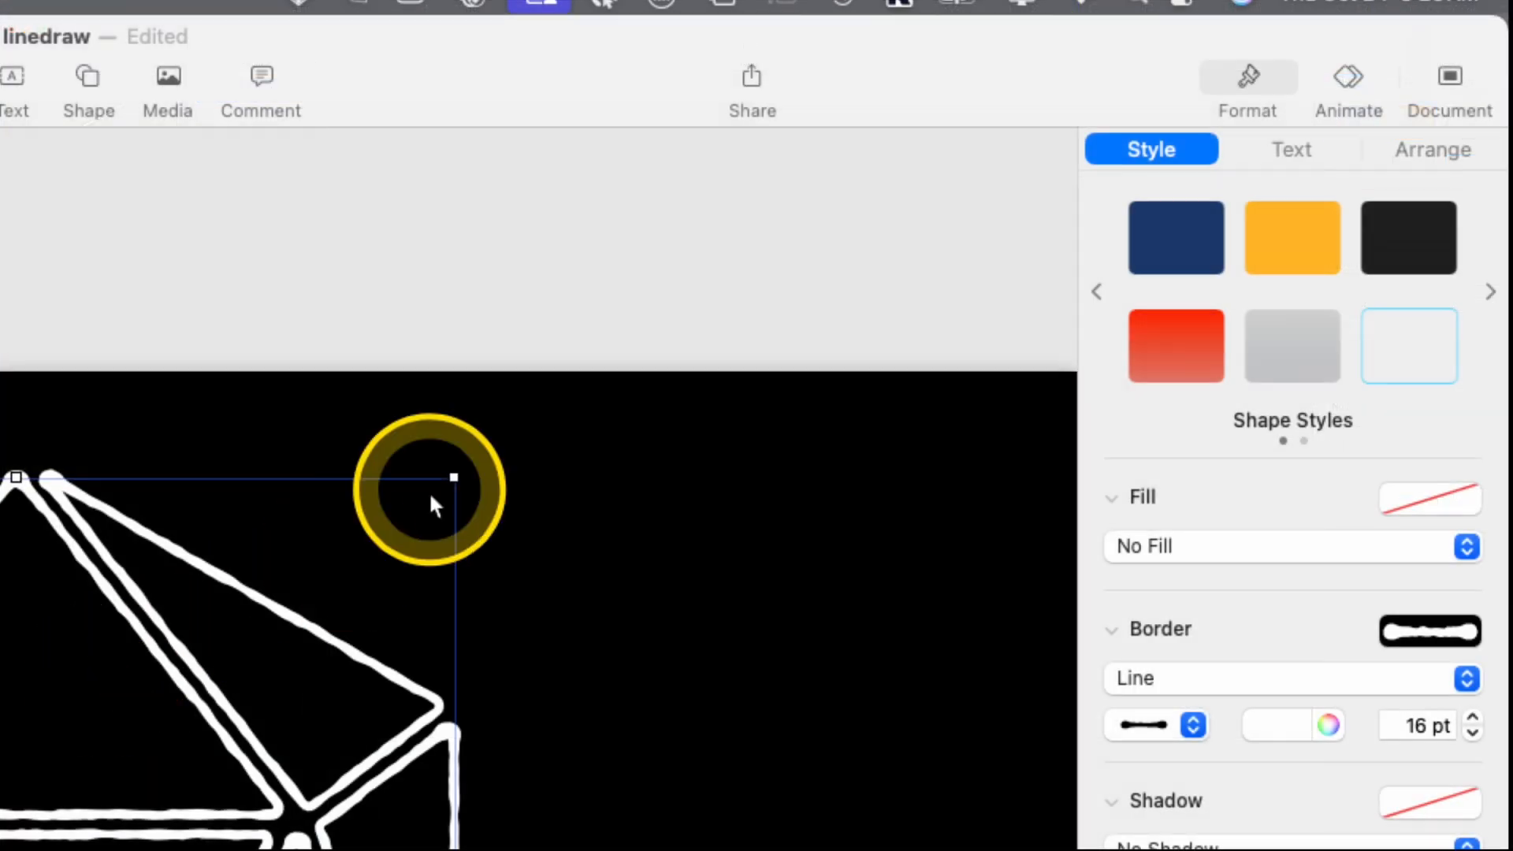
click(1347, 77)
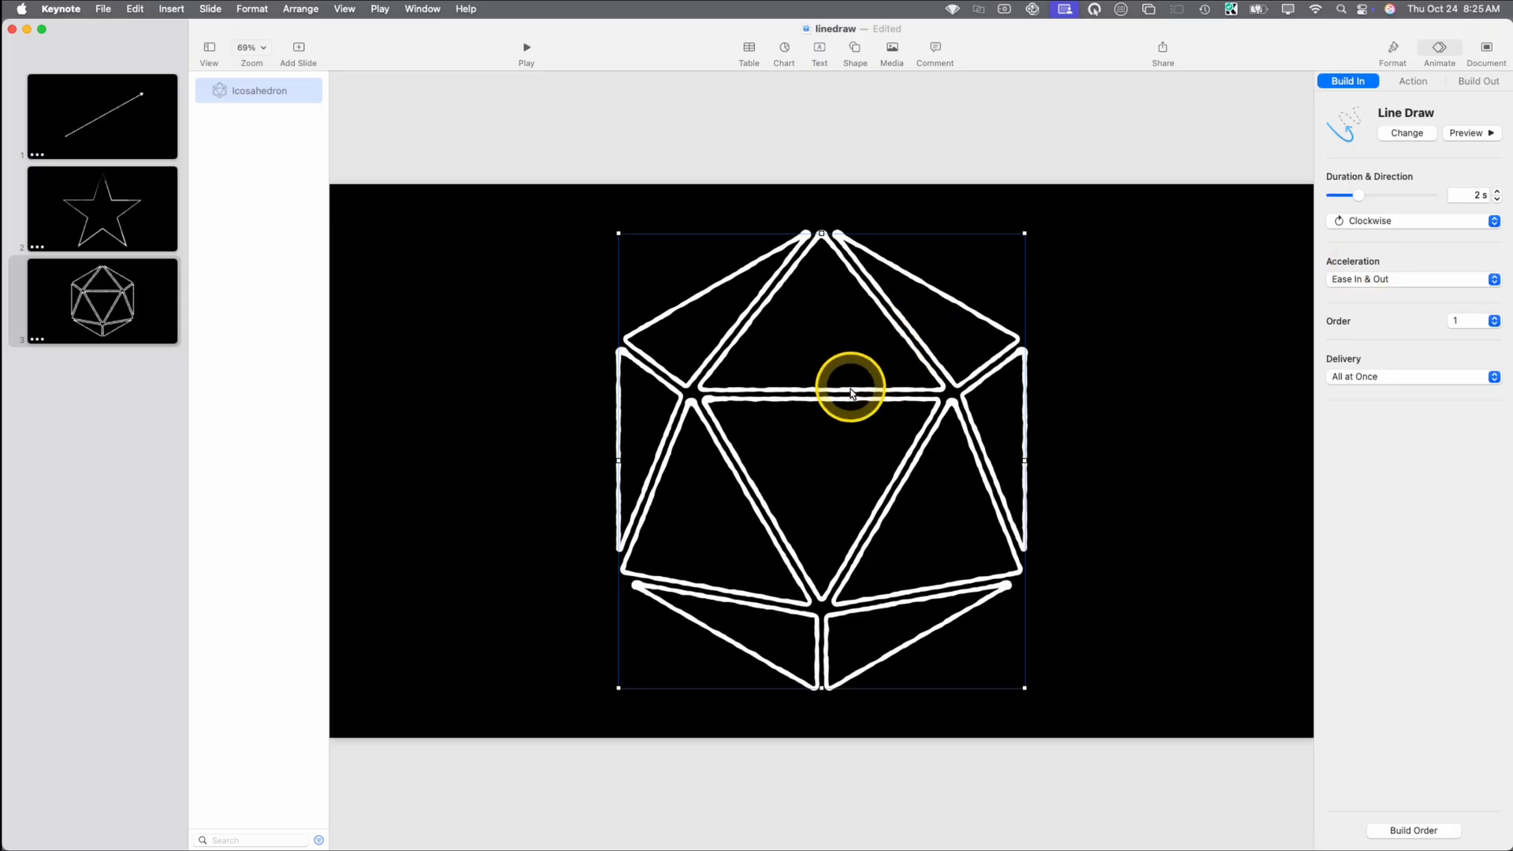
- Break the white chalk icosahedron outline apart into its separate triangle pieces
right_click(851, 386)
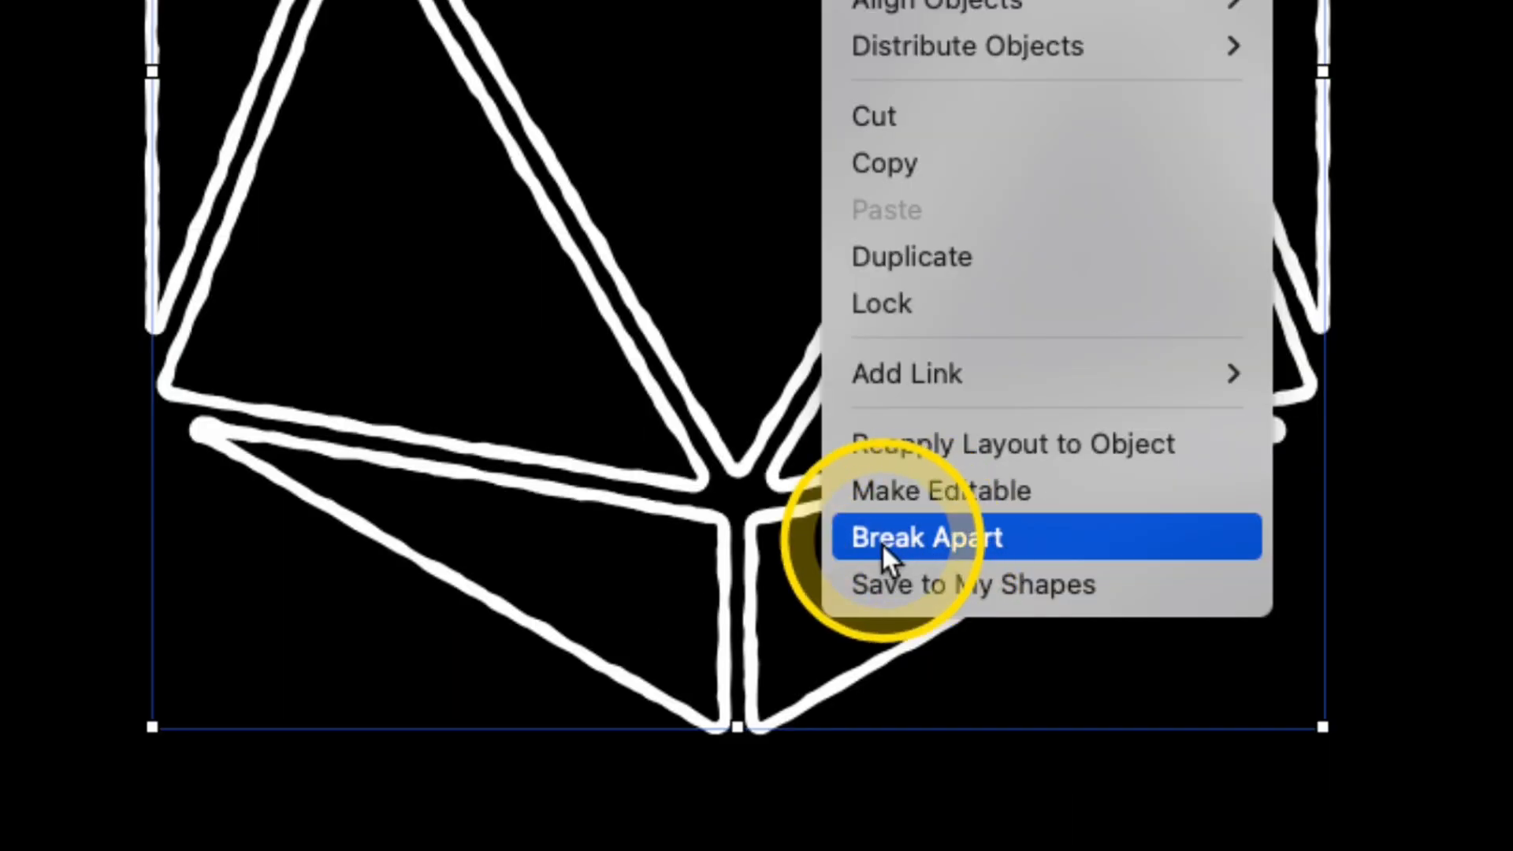
click(925, 537)
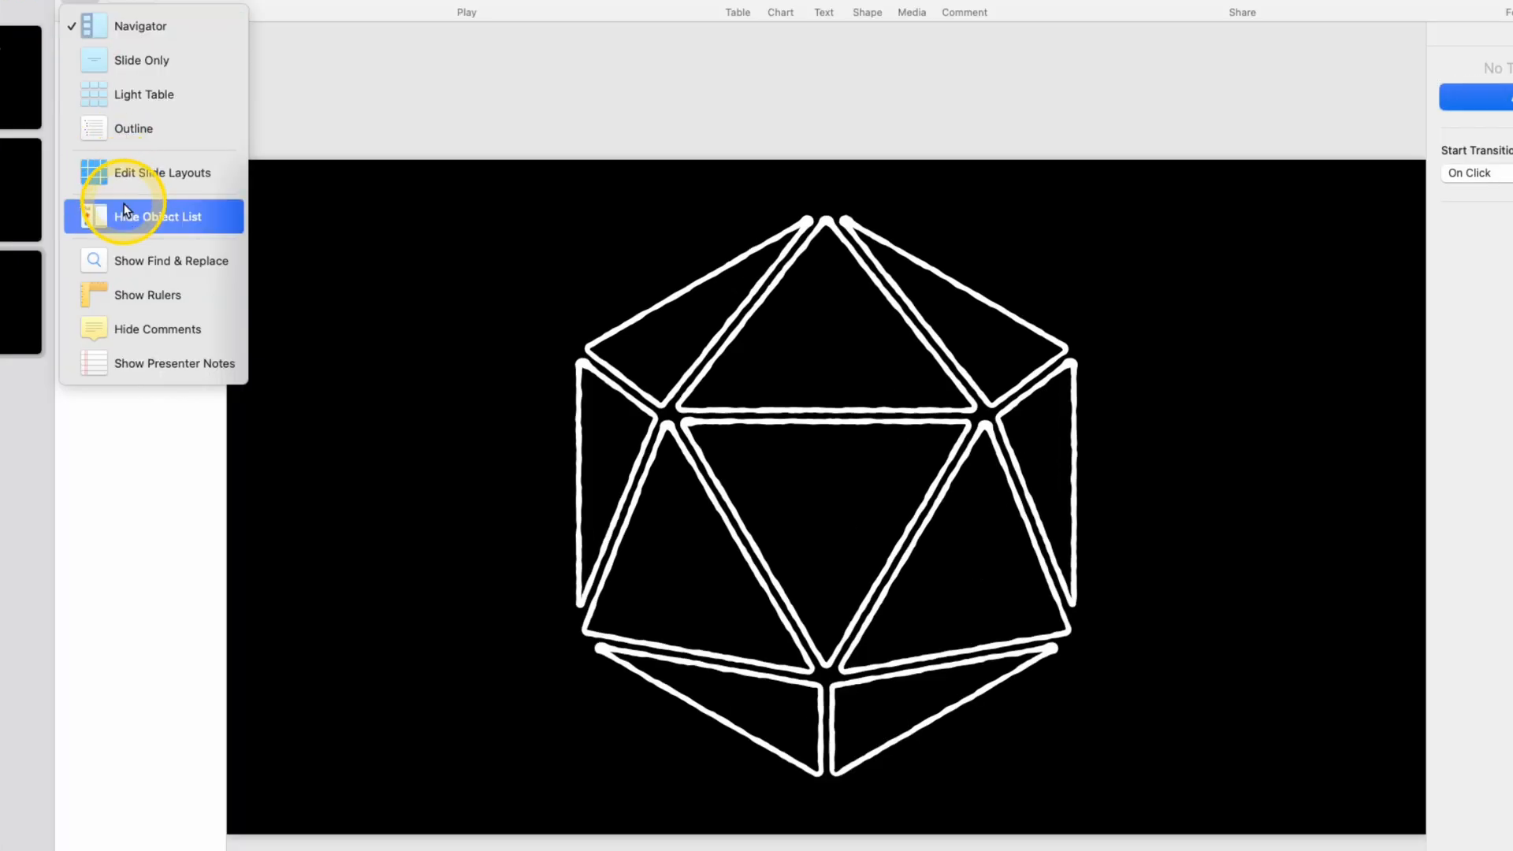
- Hide the object list and give the triangle outlines new palette colours
click(159, 216)
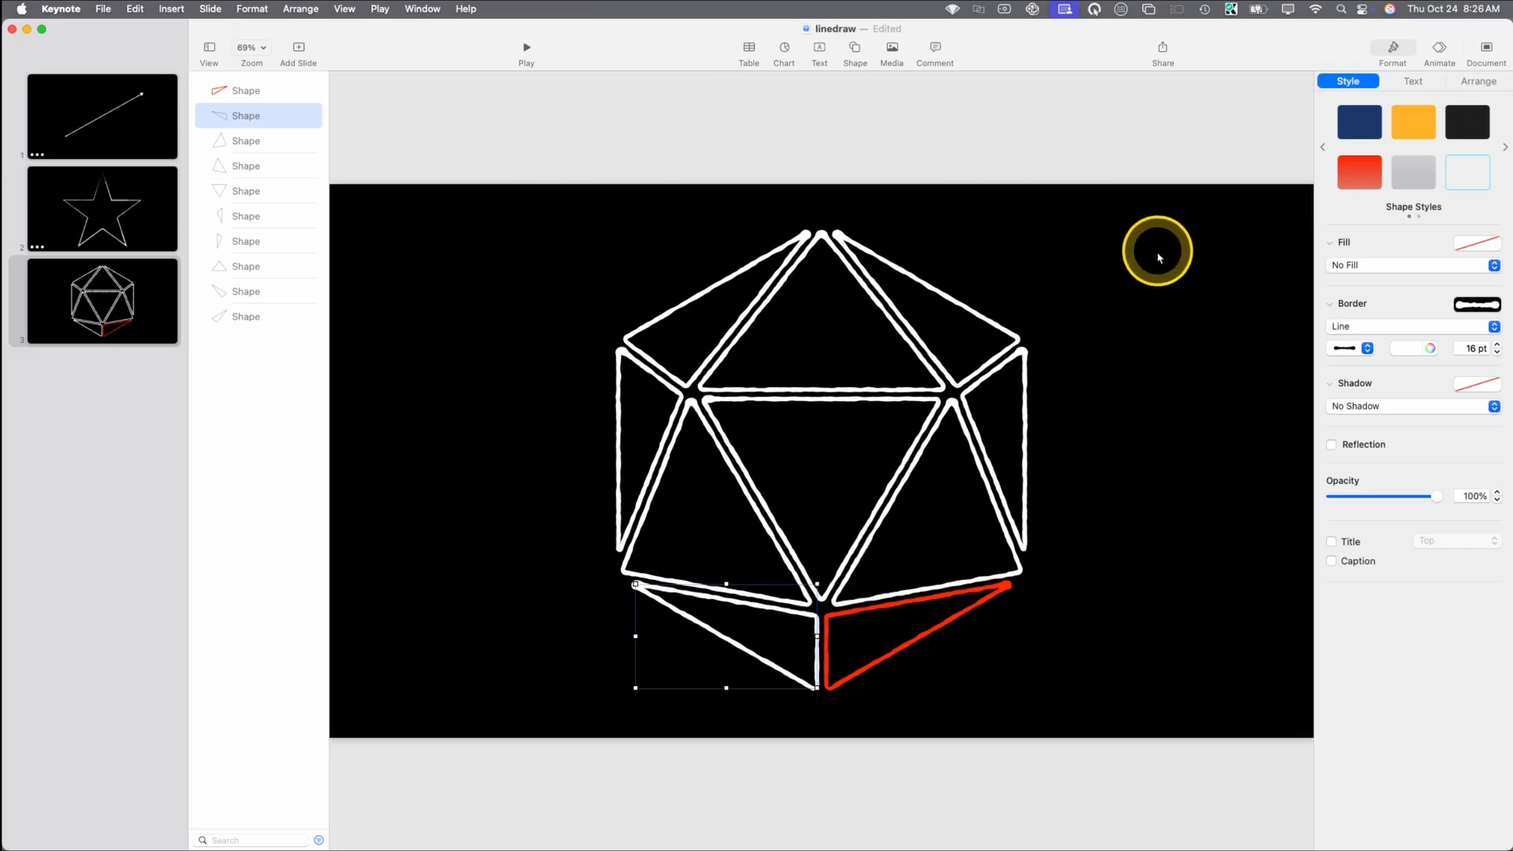
click(1431, 348)
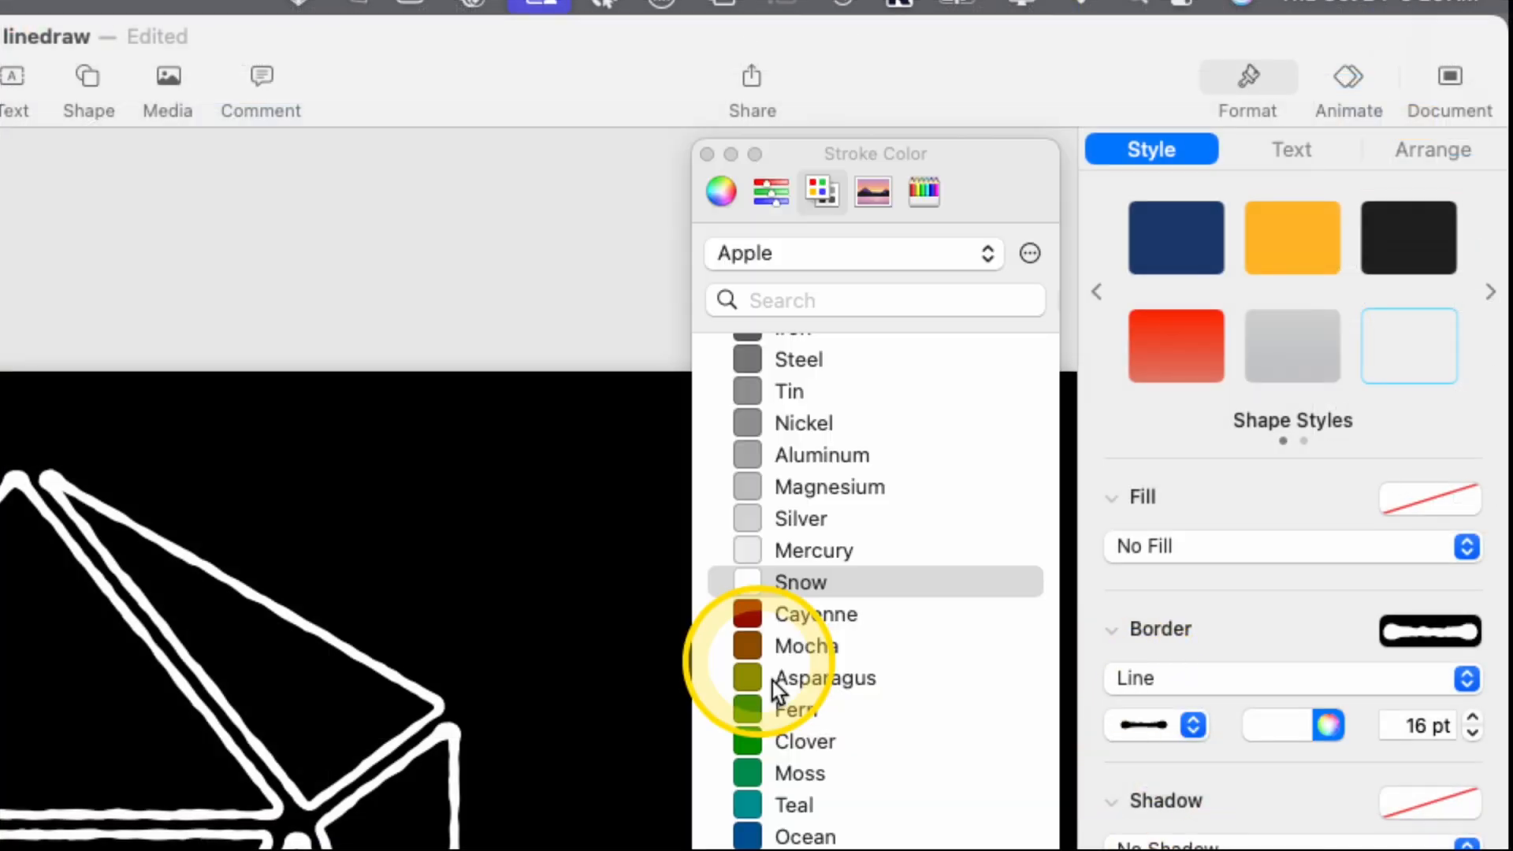
click(794, 709)
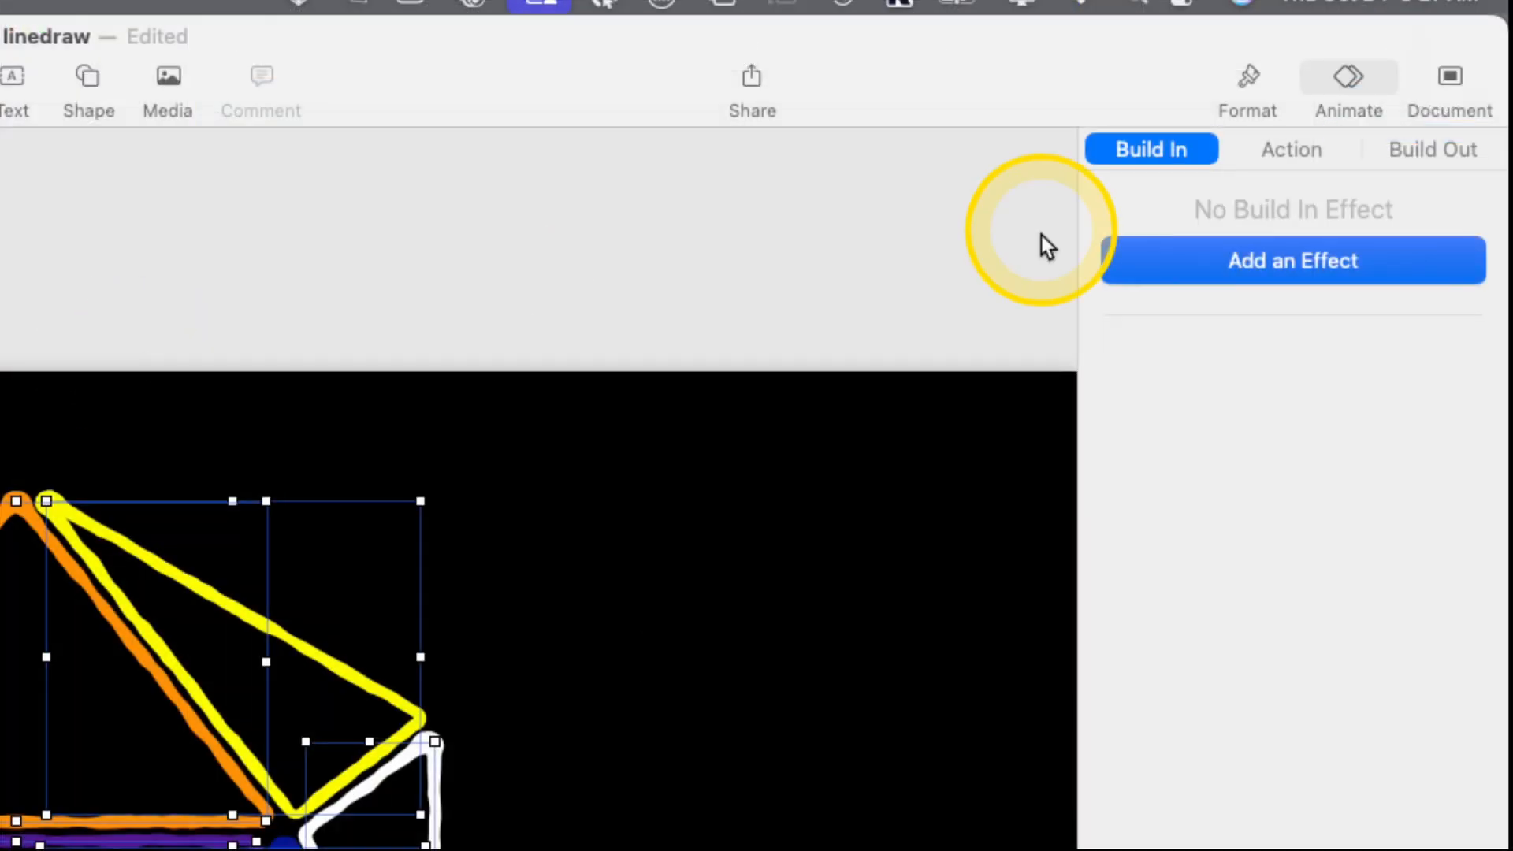
- Add a 0.7-second clockwise Line Draw build-in to the triangles and preview it twice
click(1292, 259)
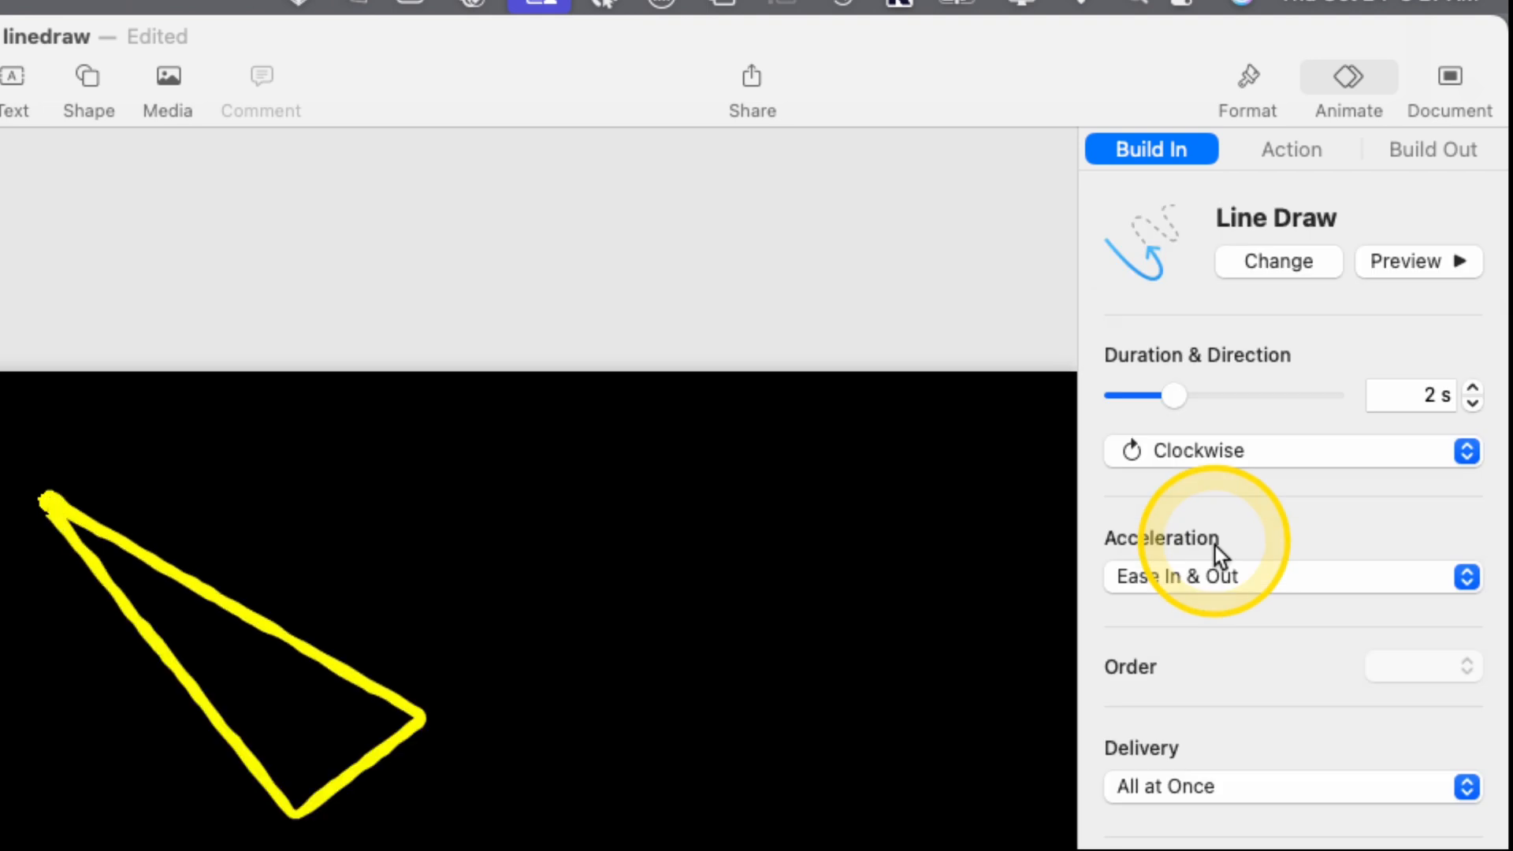
mouse_move(1473, 396)
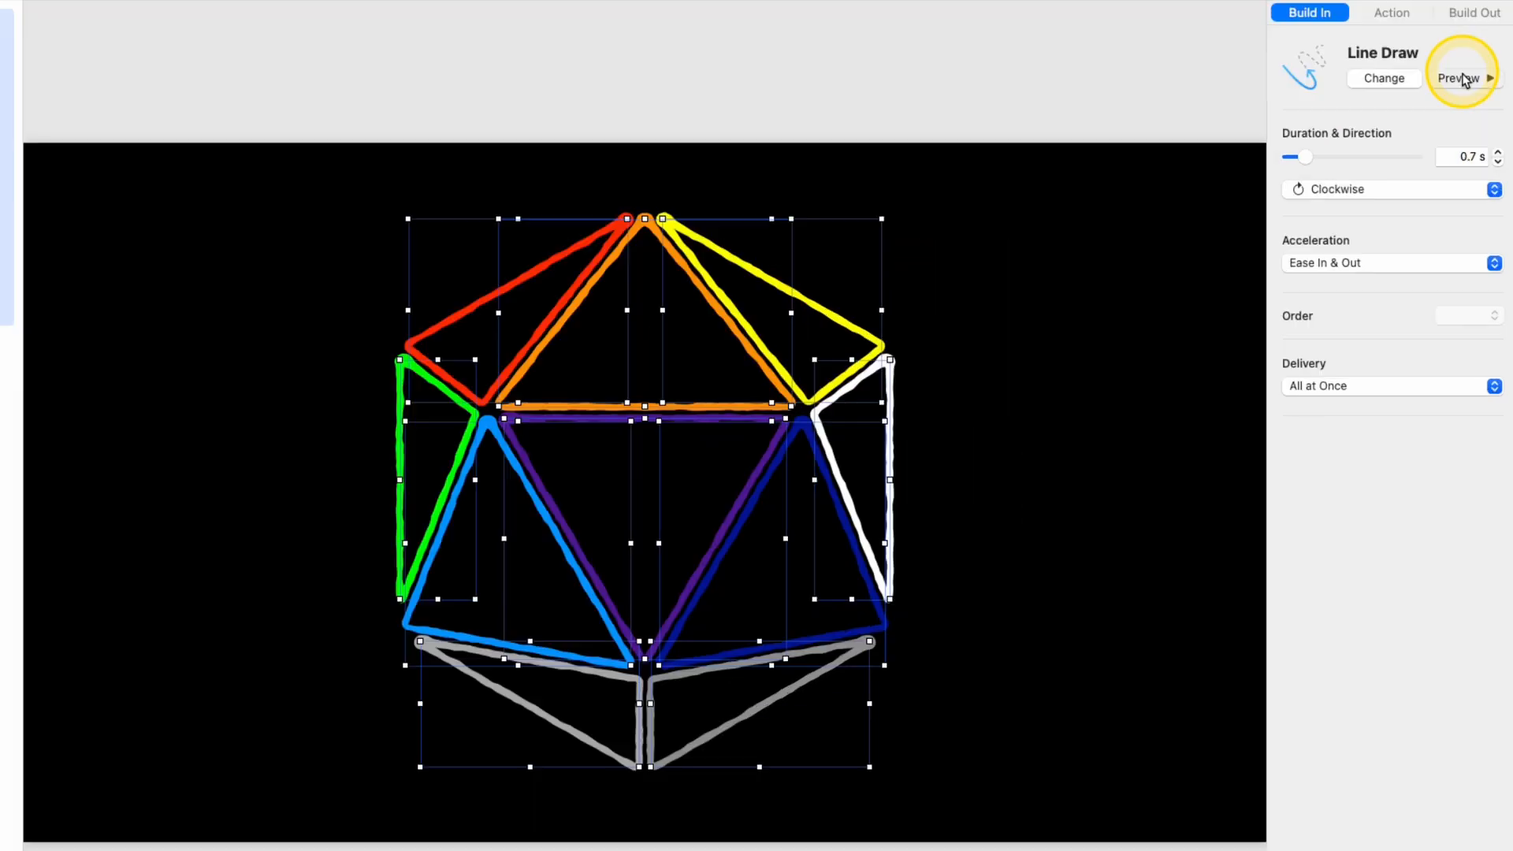
click(1458, 78)
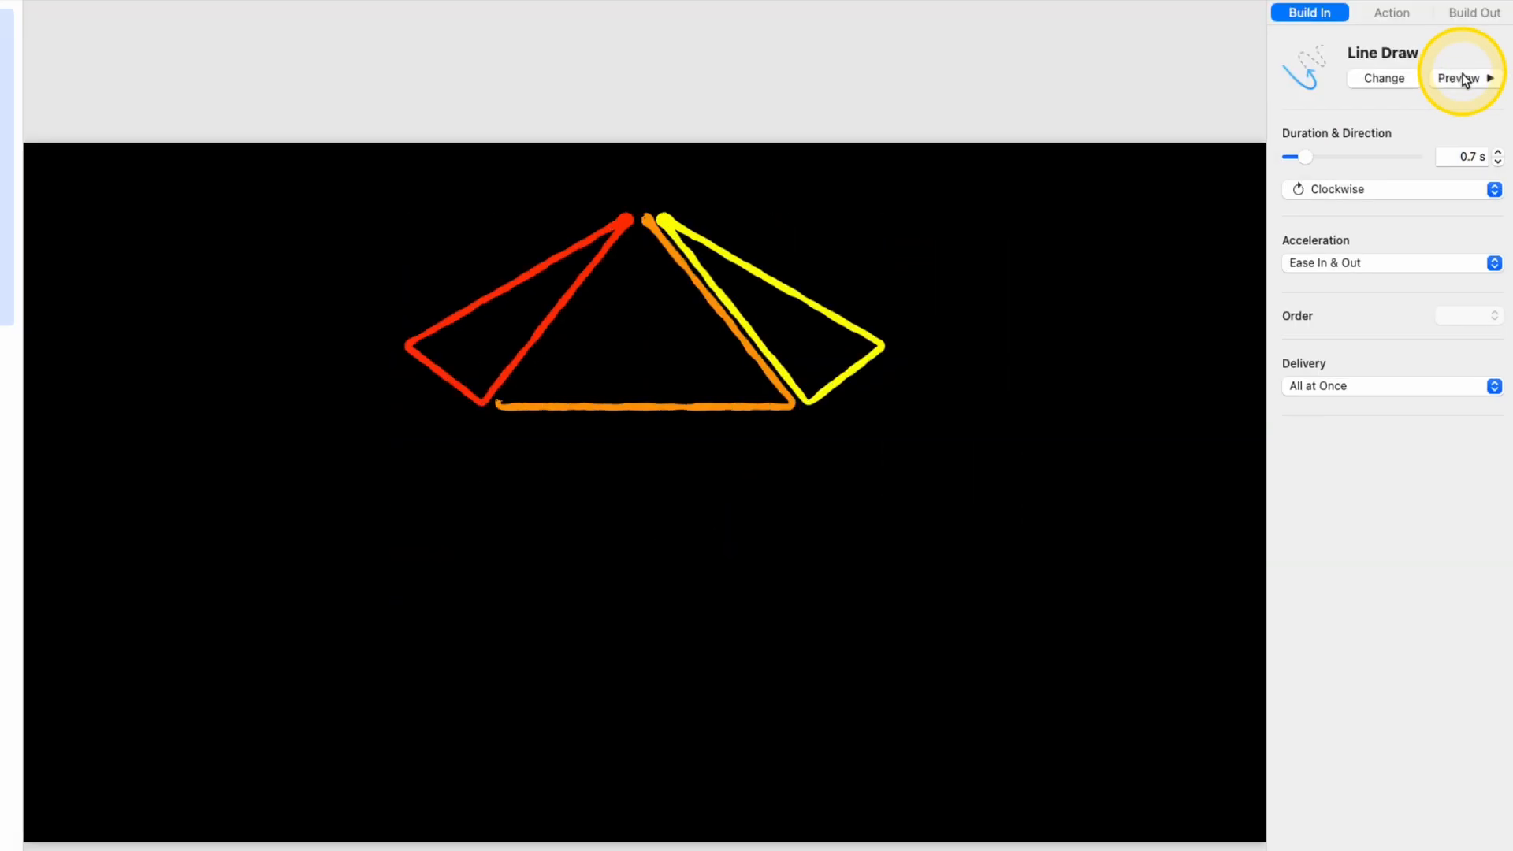
click(1460, 78)
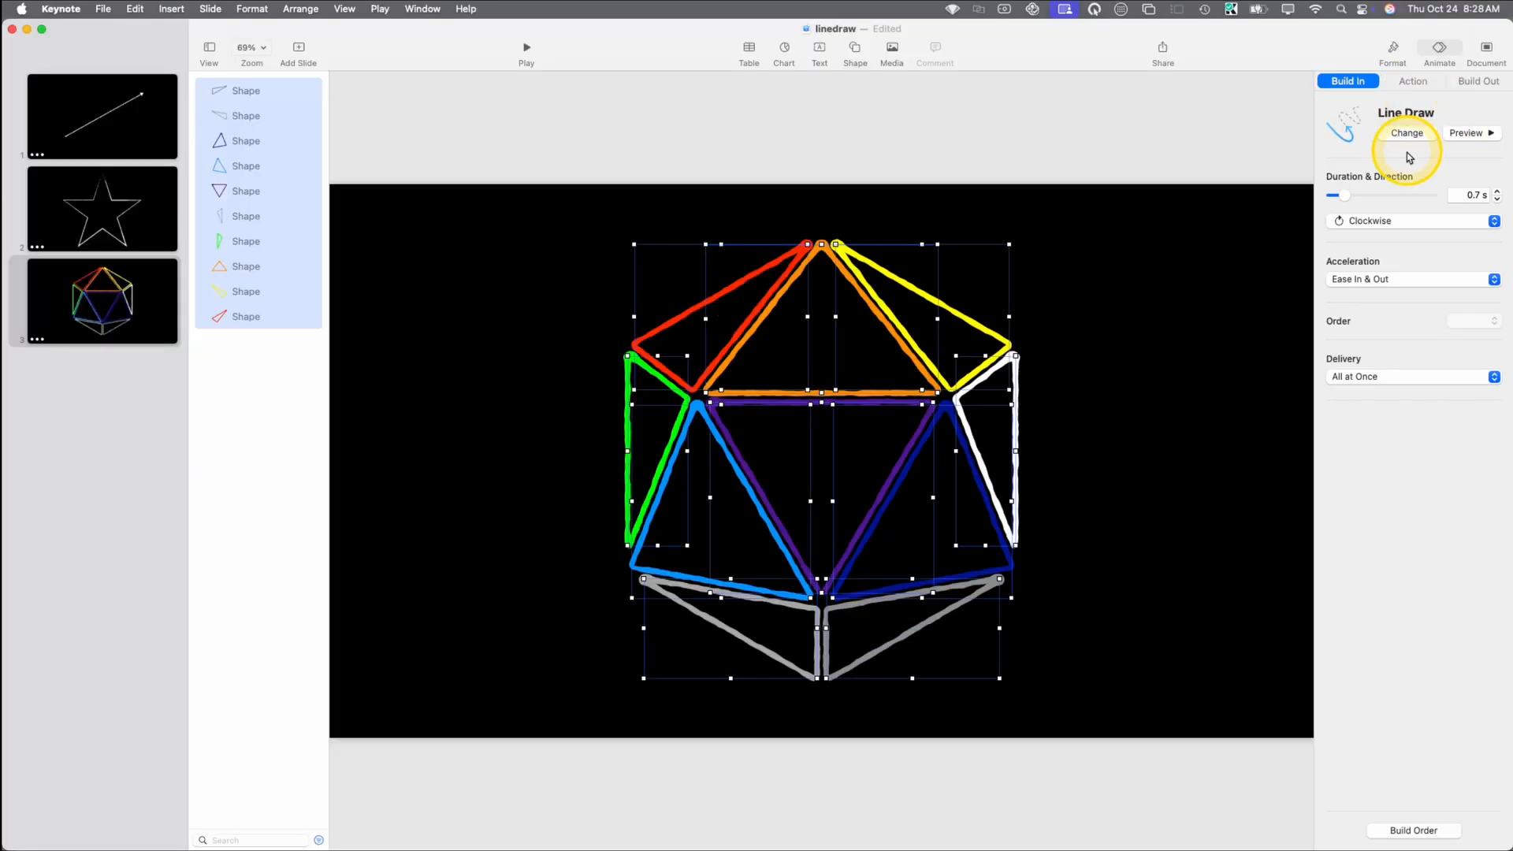
- Thicken the triangle outlines to 20 pt and preview the build again
click(1392, 50)
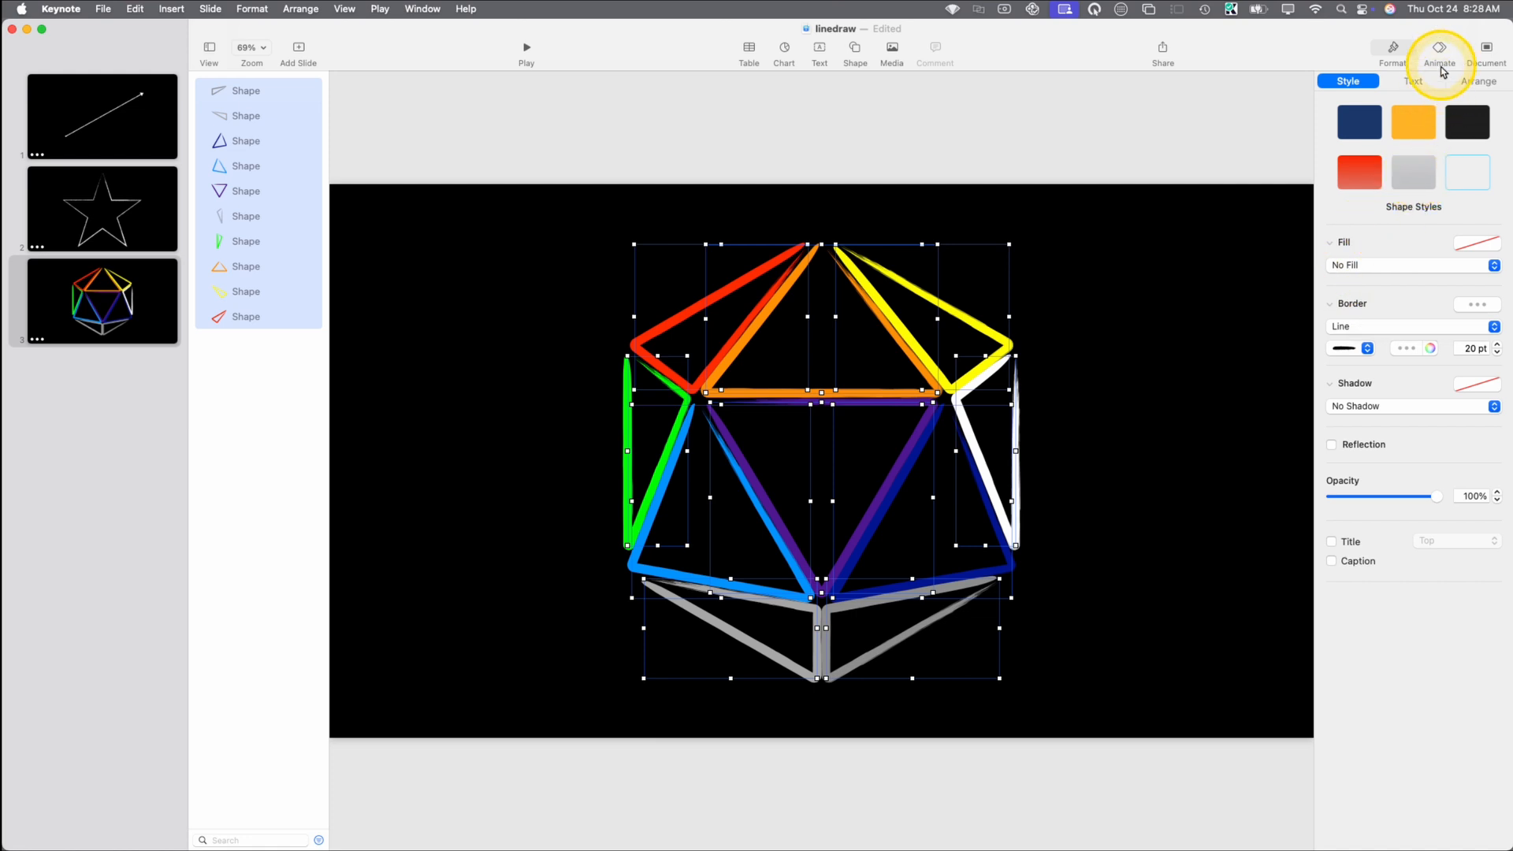
click(1439, 50)
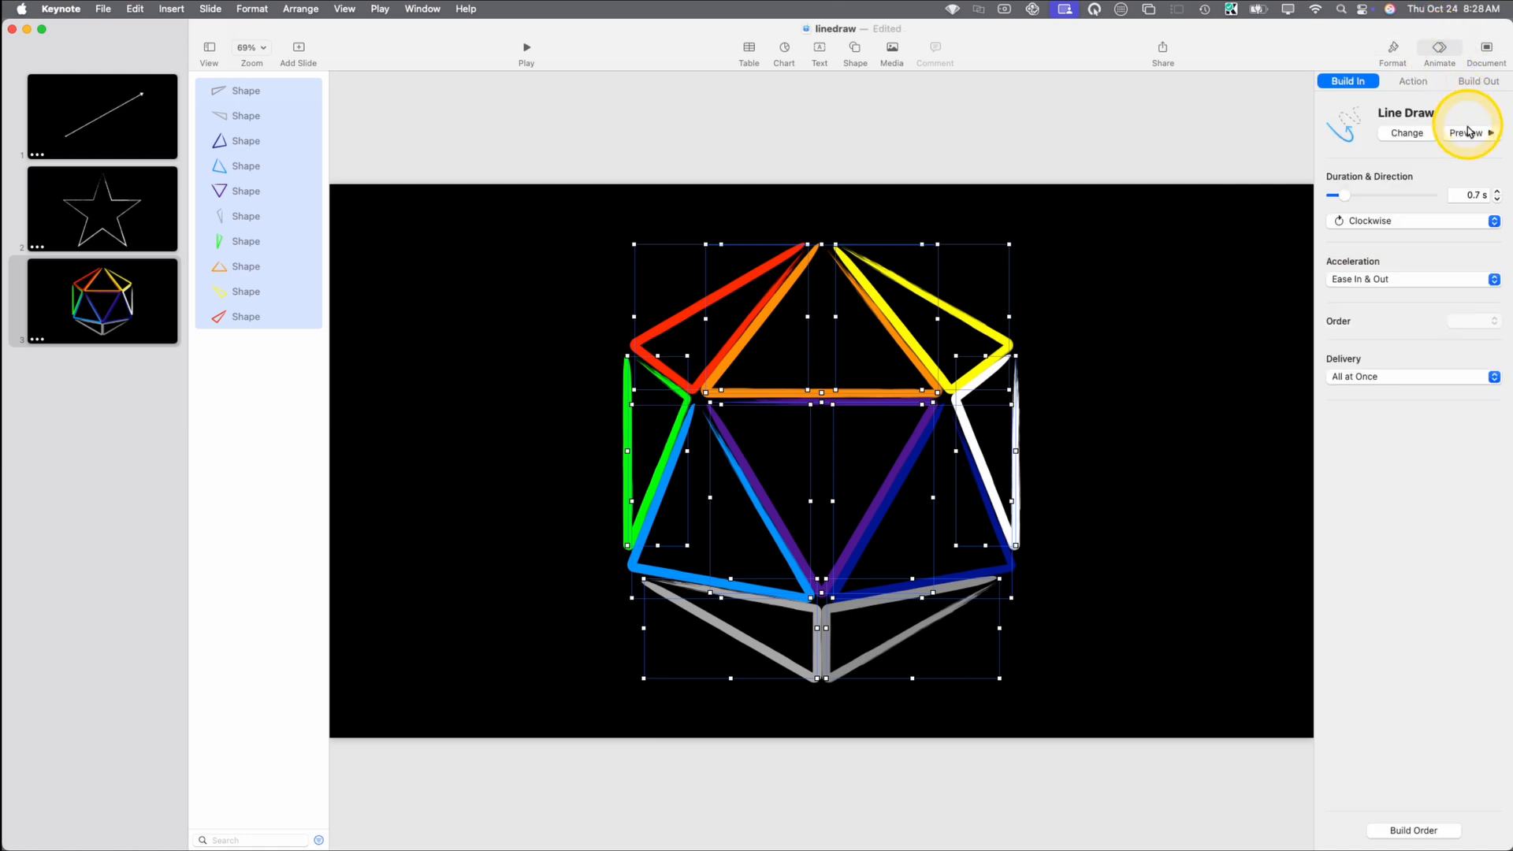
click(1465, 133)
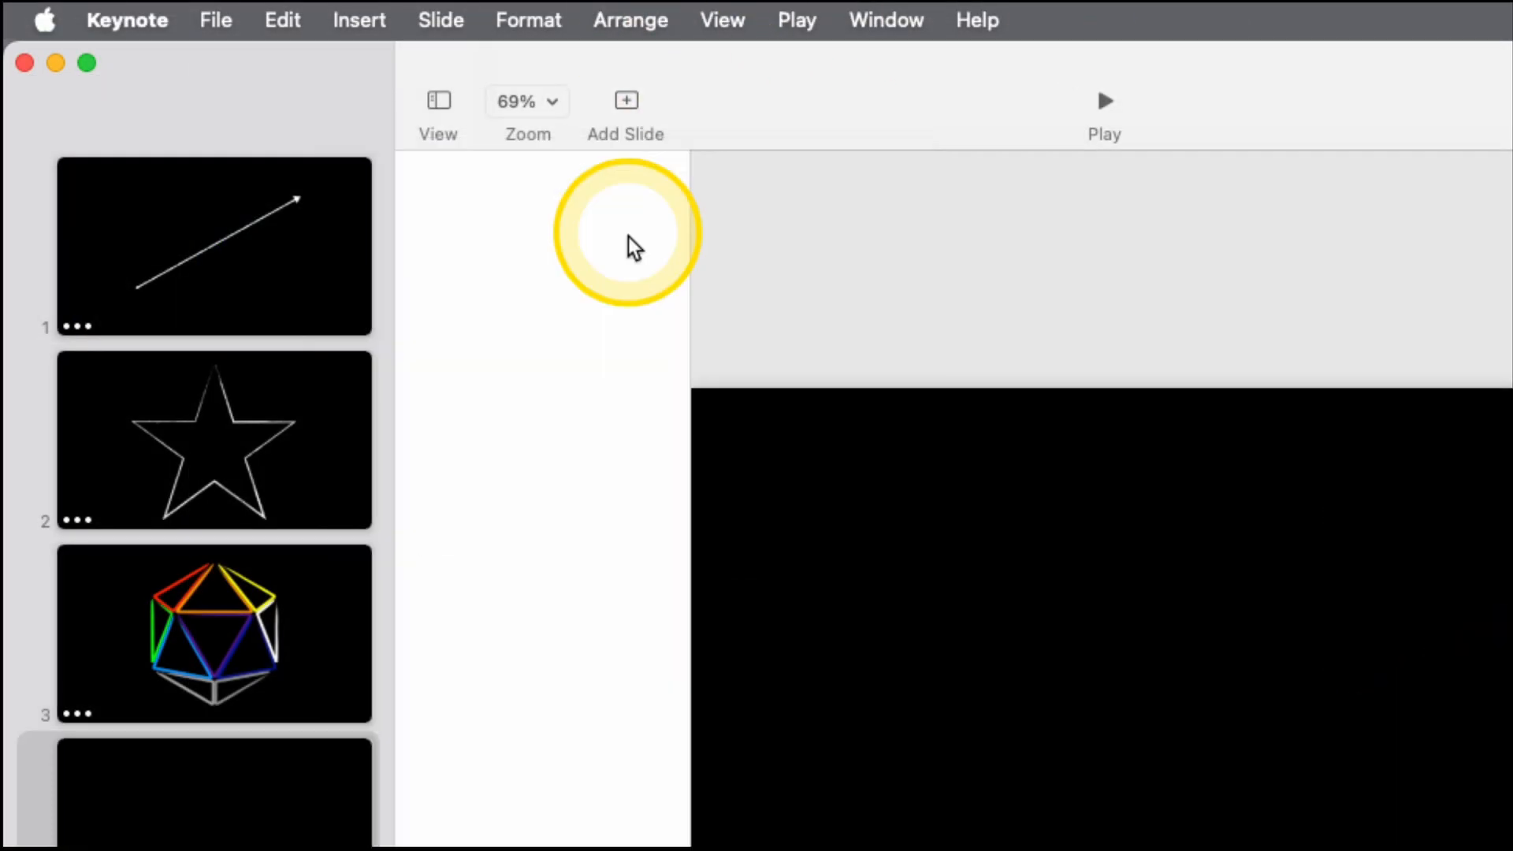
- Save the deck and insert a large dark blue desk-lamp shape, 948 by 880 pt
click(215, 19)
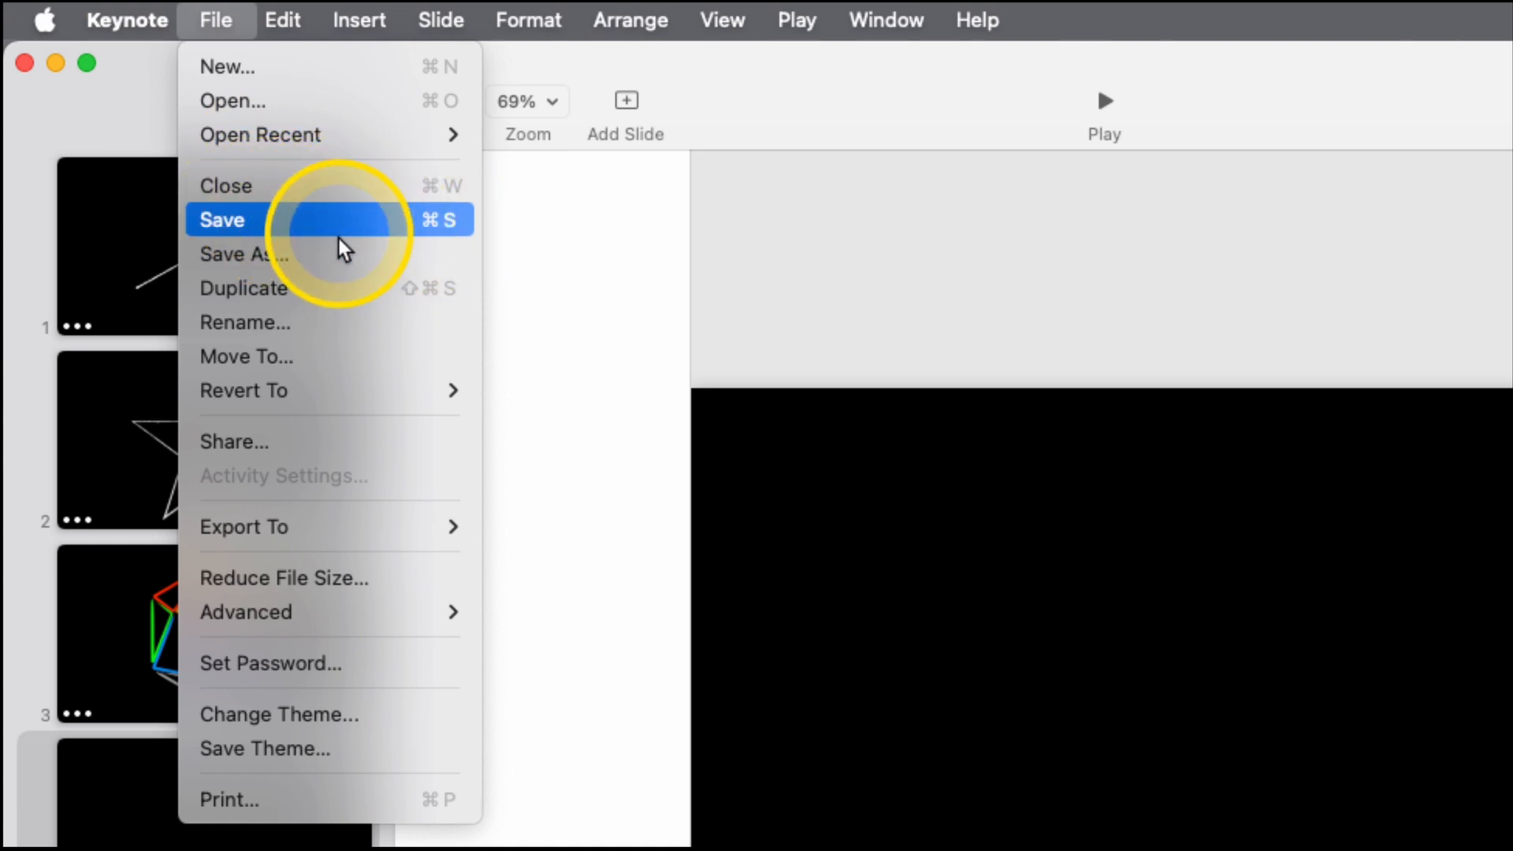
click(222, 220)
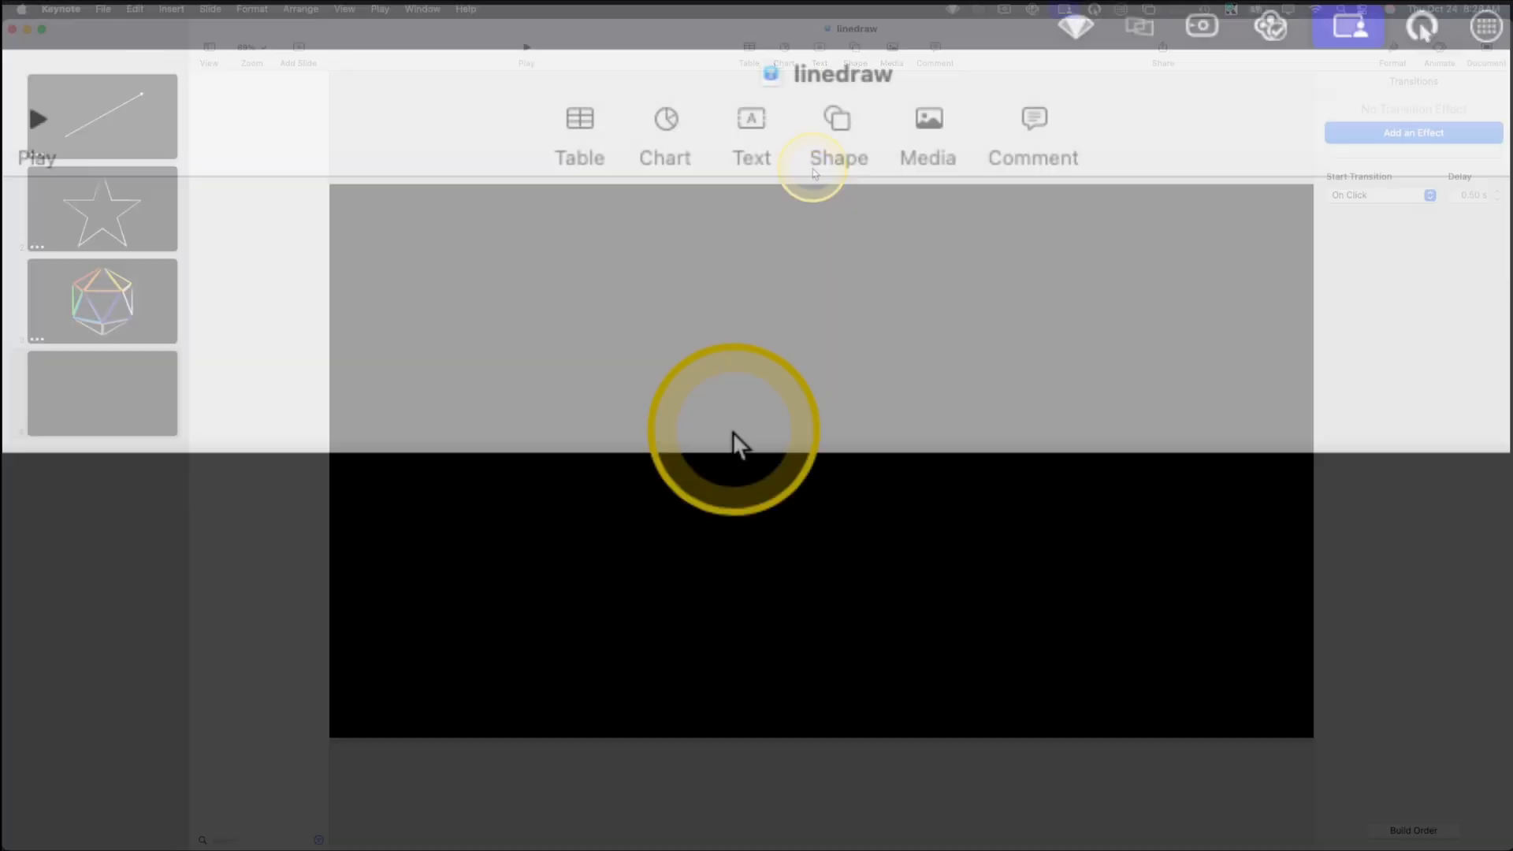
click(837, 134)
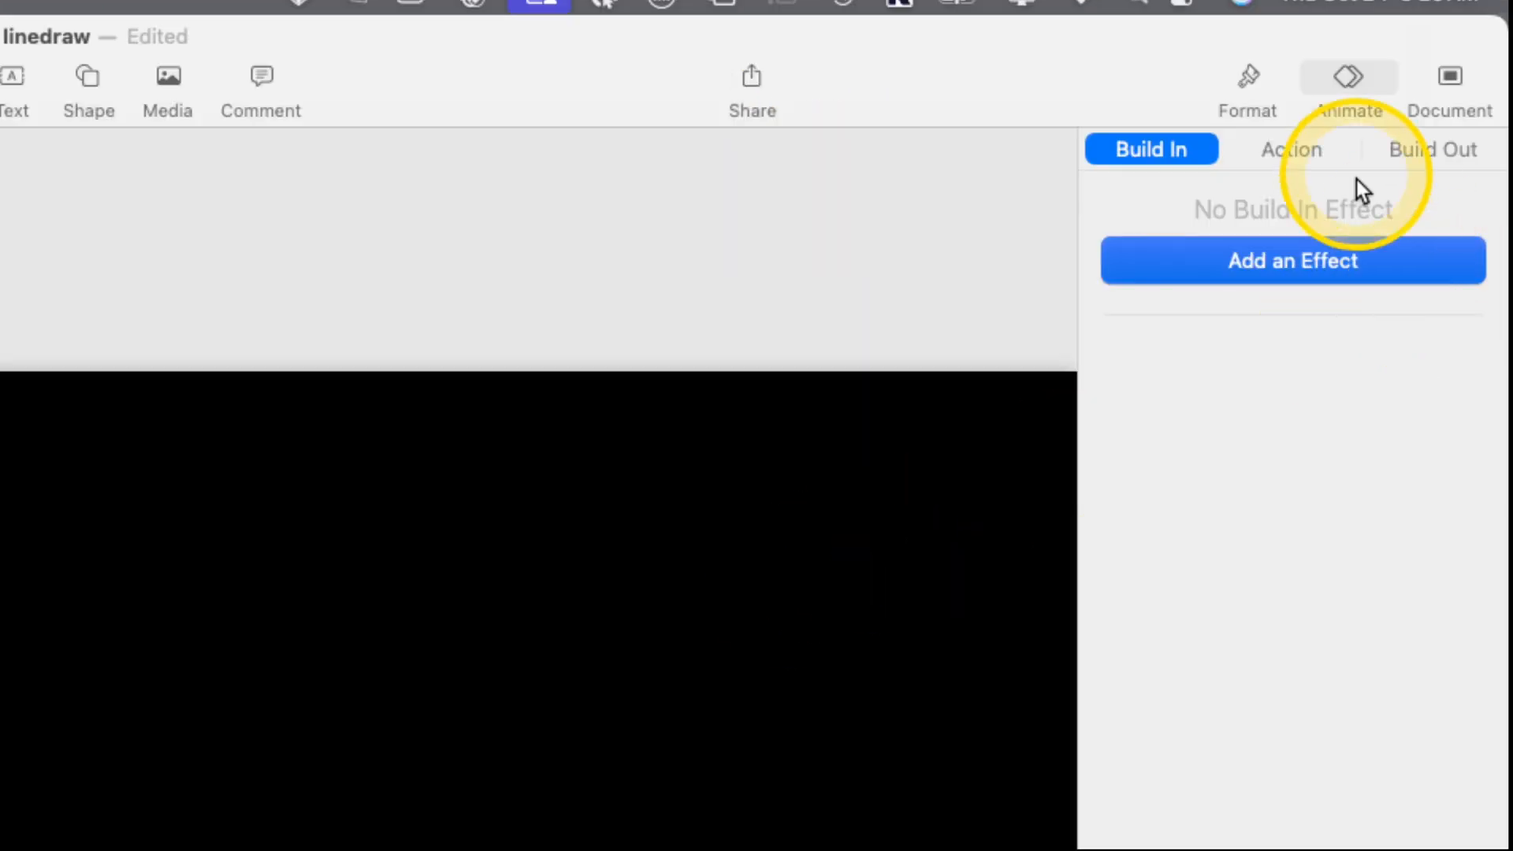
click(1246, 77)
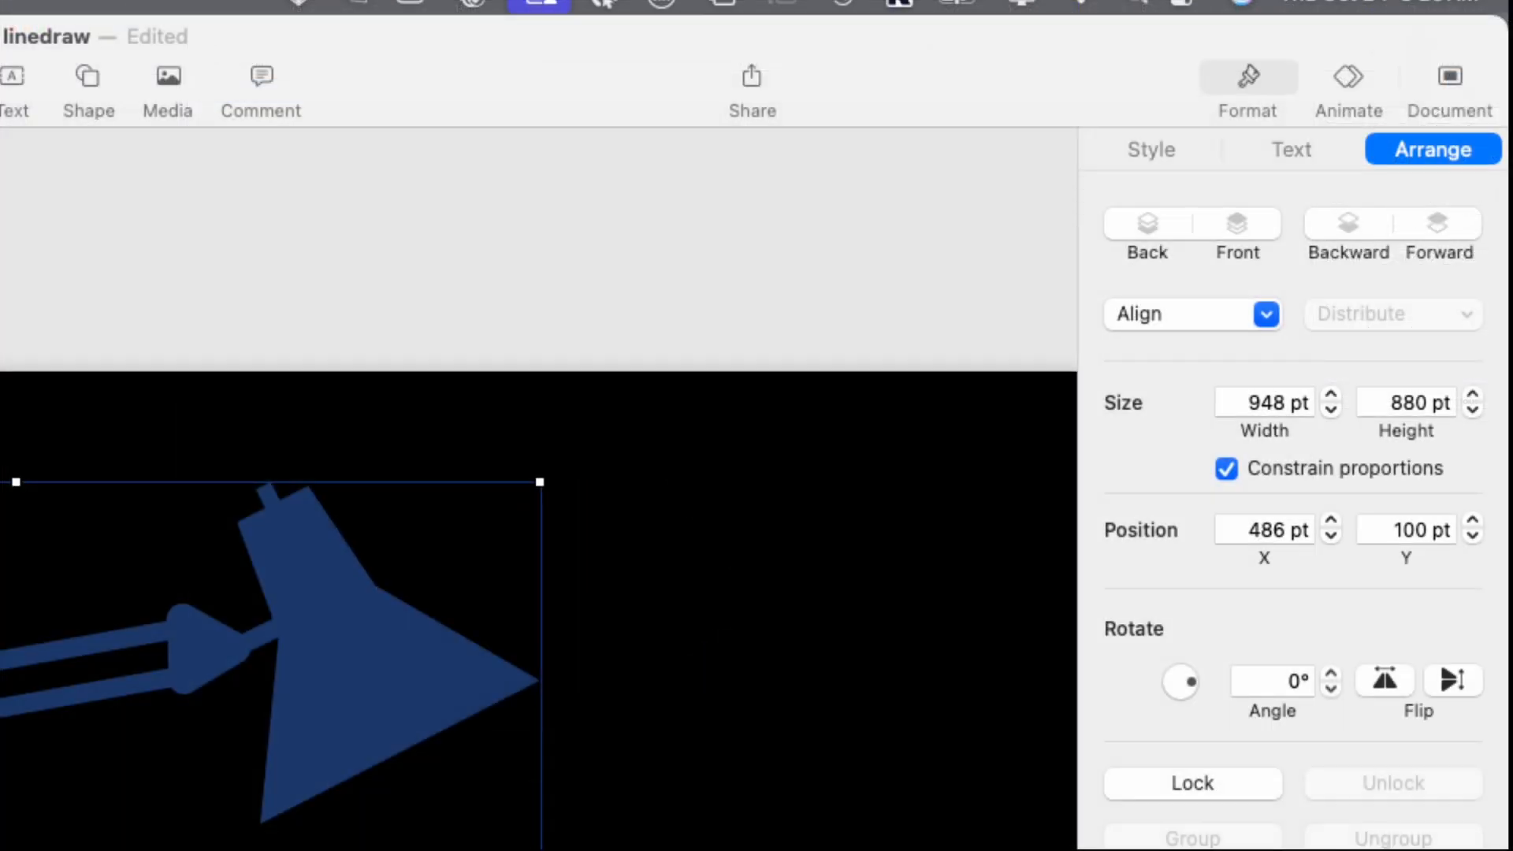
- Give the lamp a grey gradient fill and a thin solid white outline
click(1150, 150)
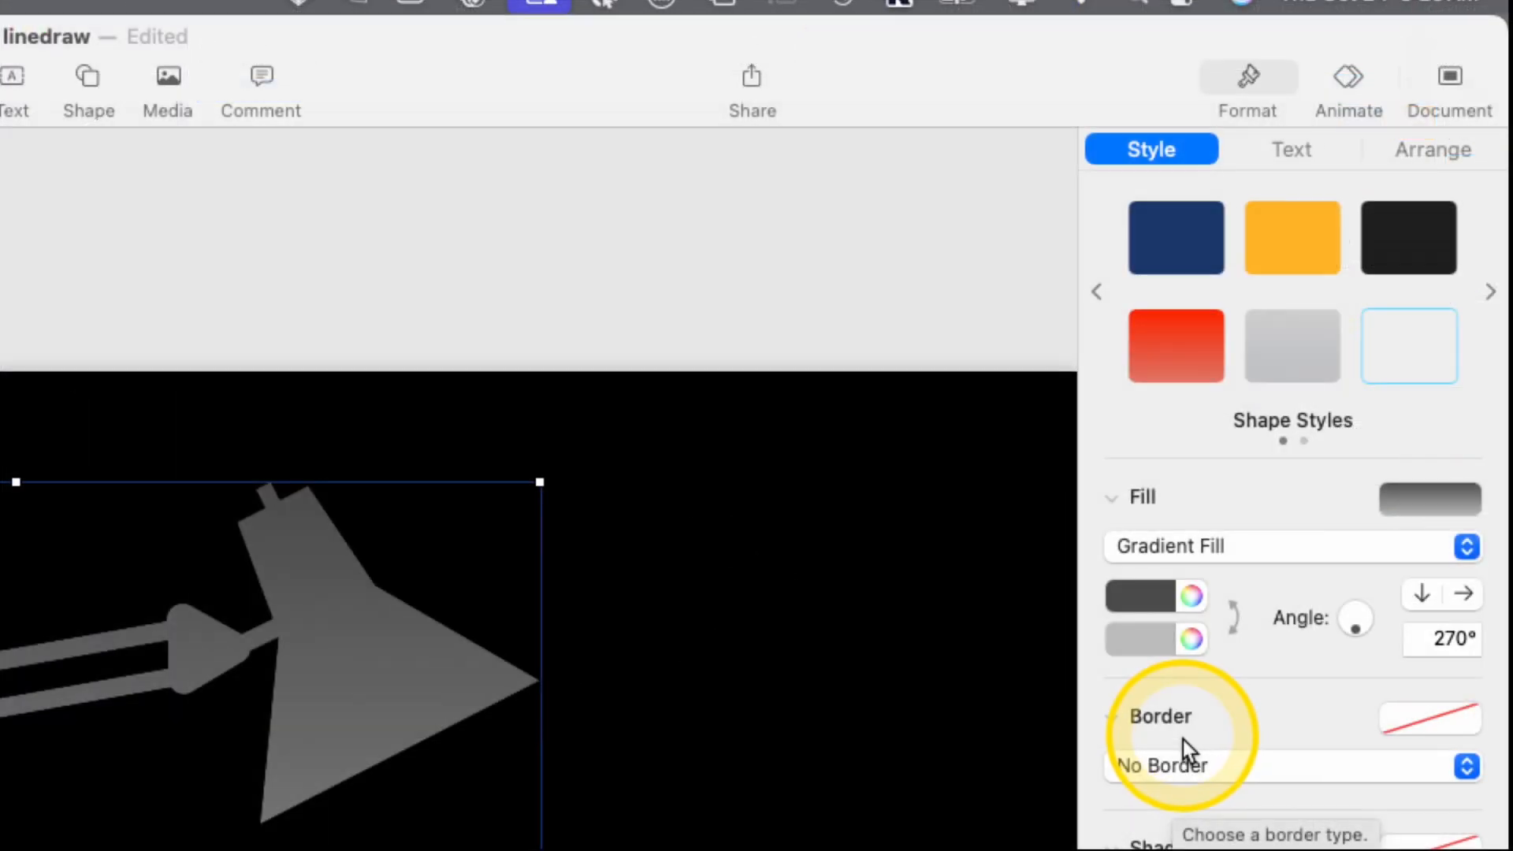
click(1162, 765)
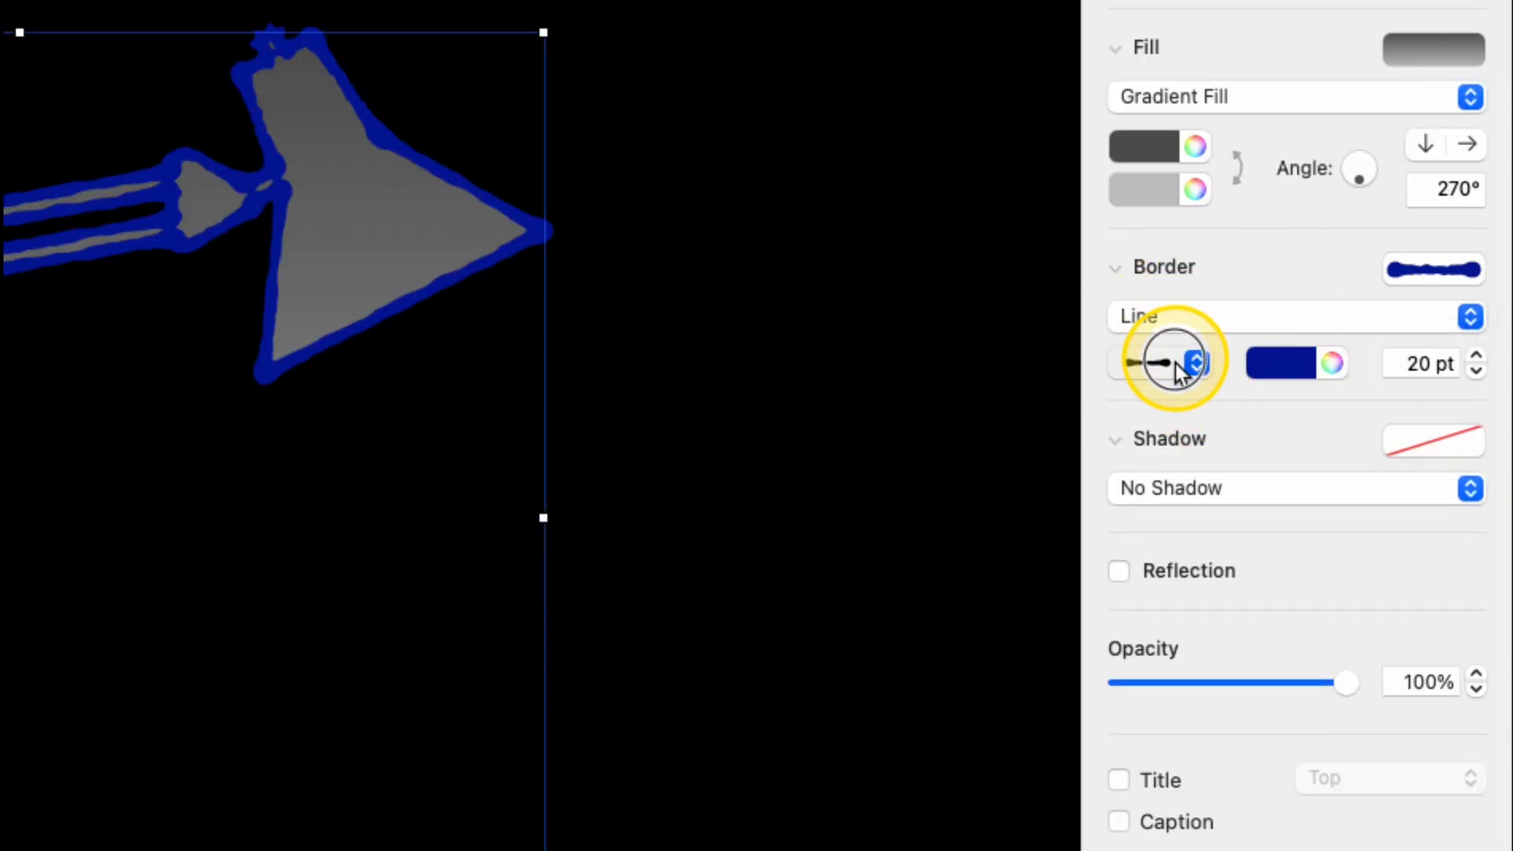
click(1167, 362)
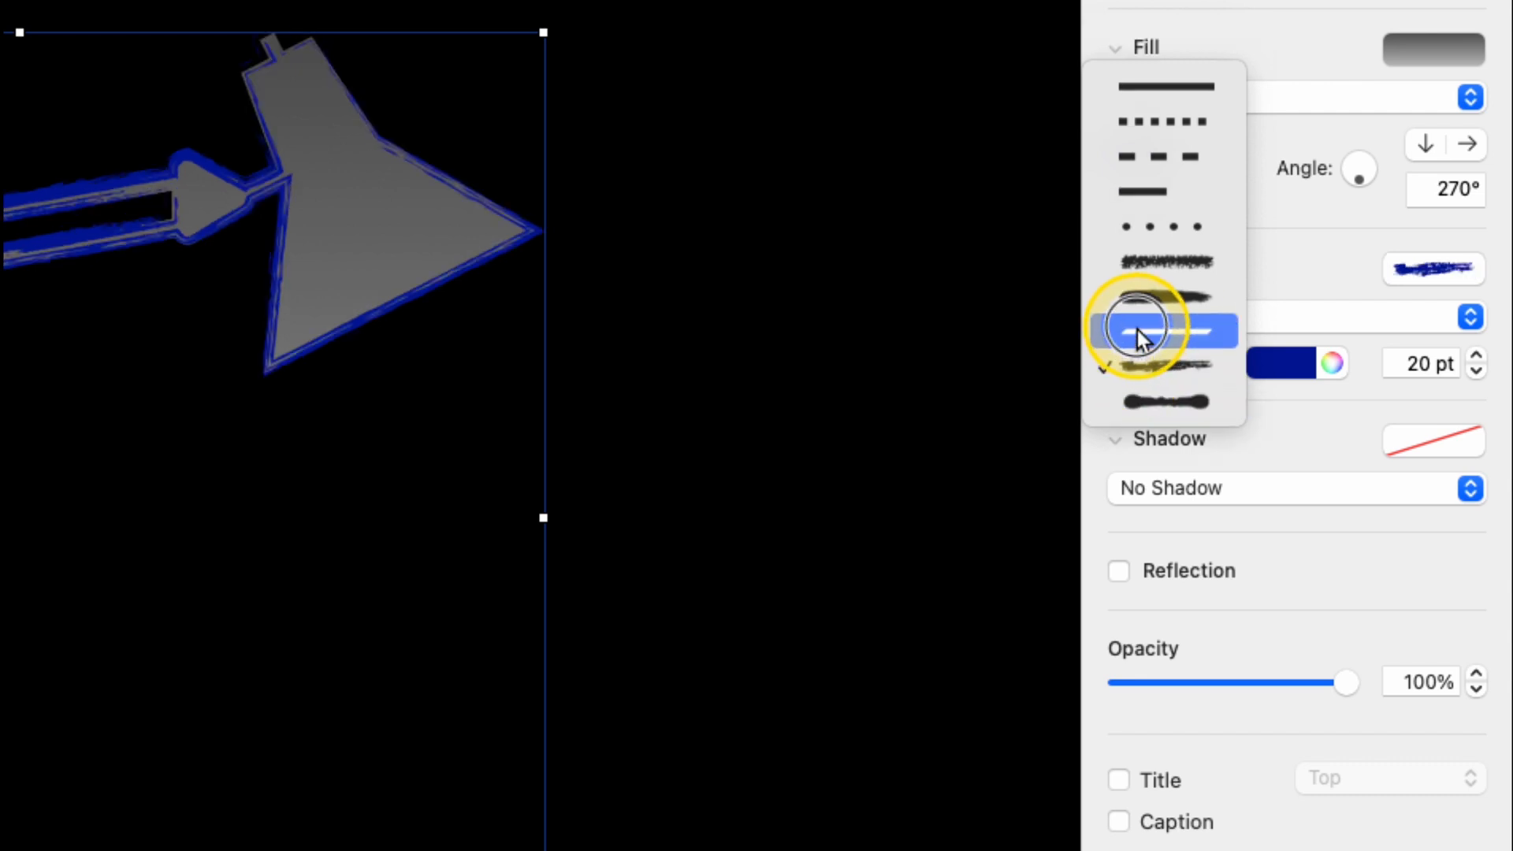
click(1139, 329)
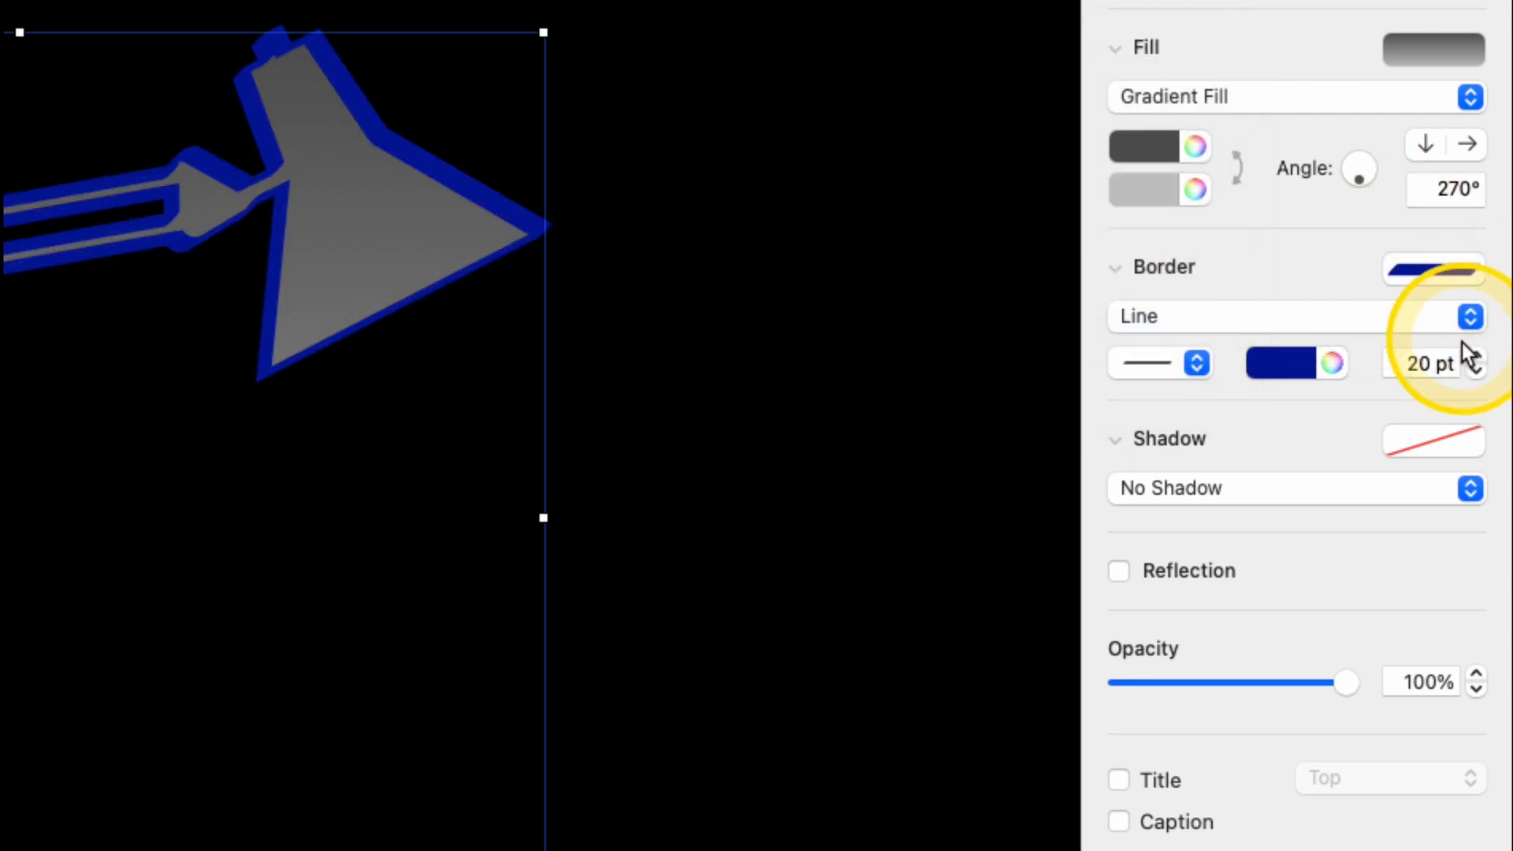
click(1475, 374)
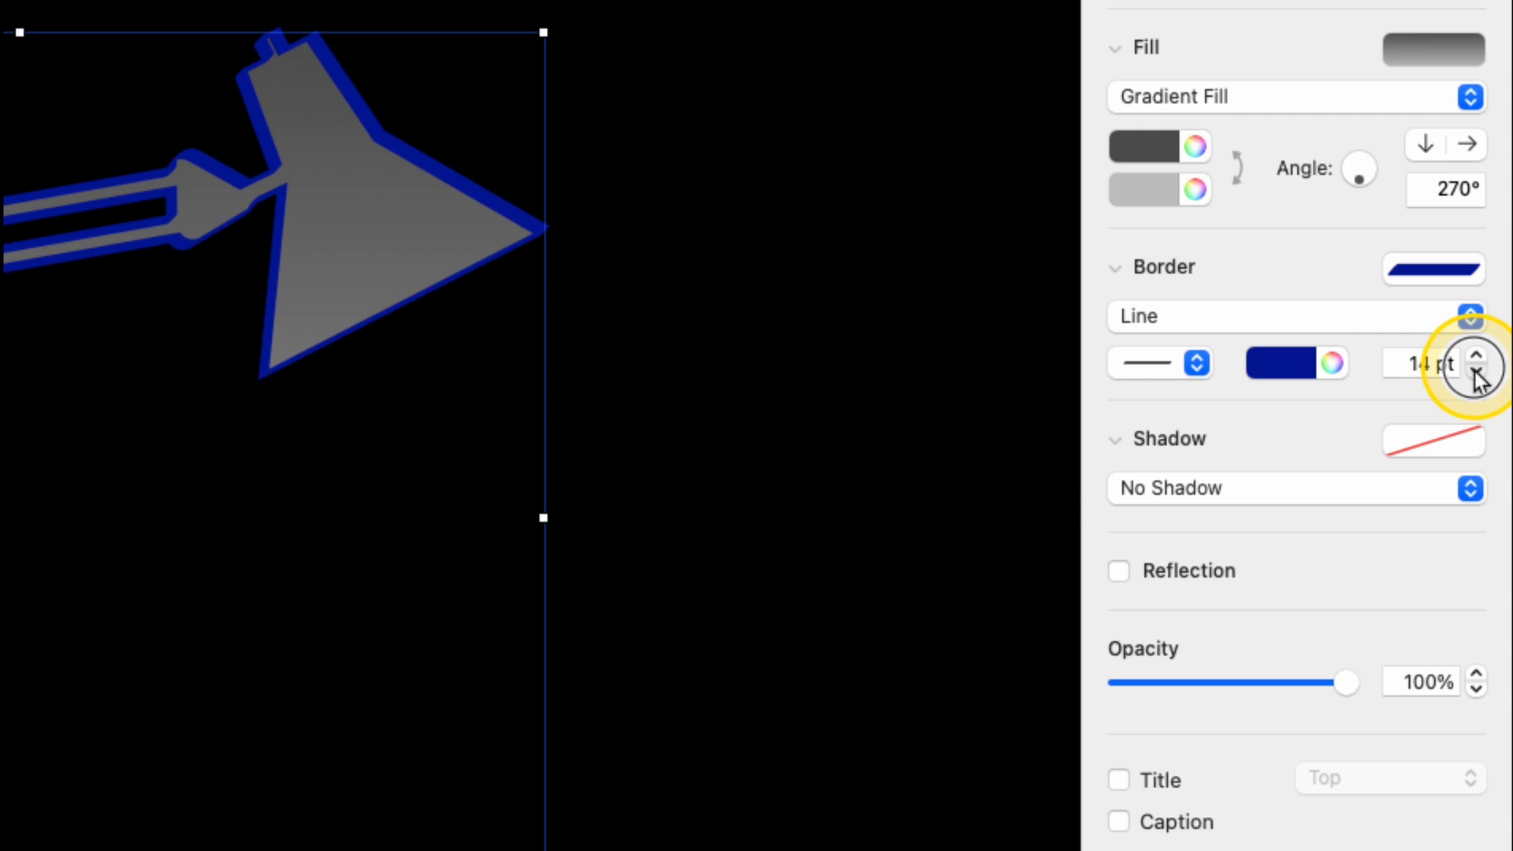
click(1478, 375)
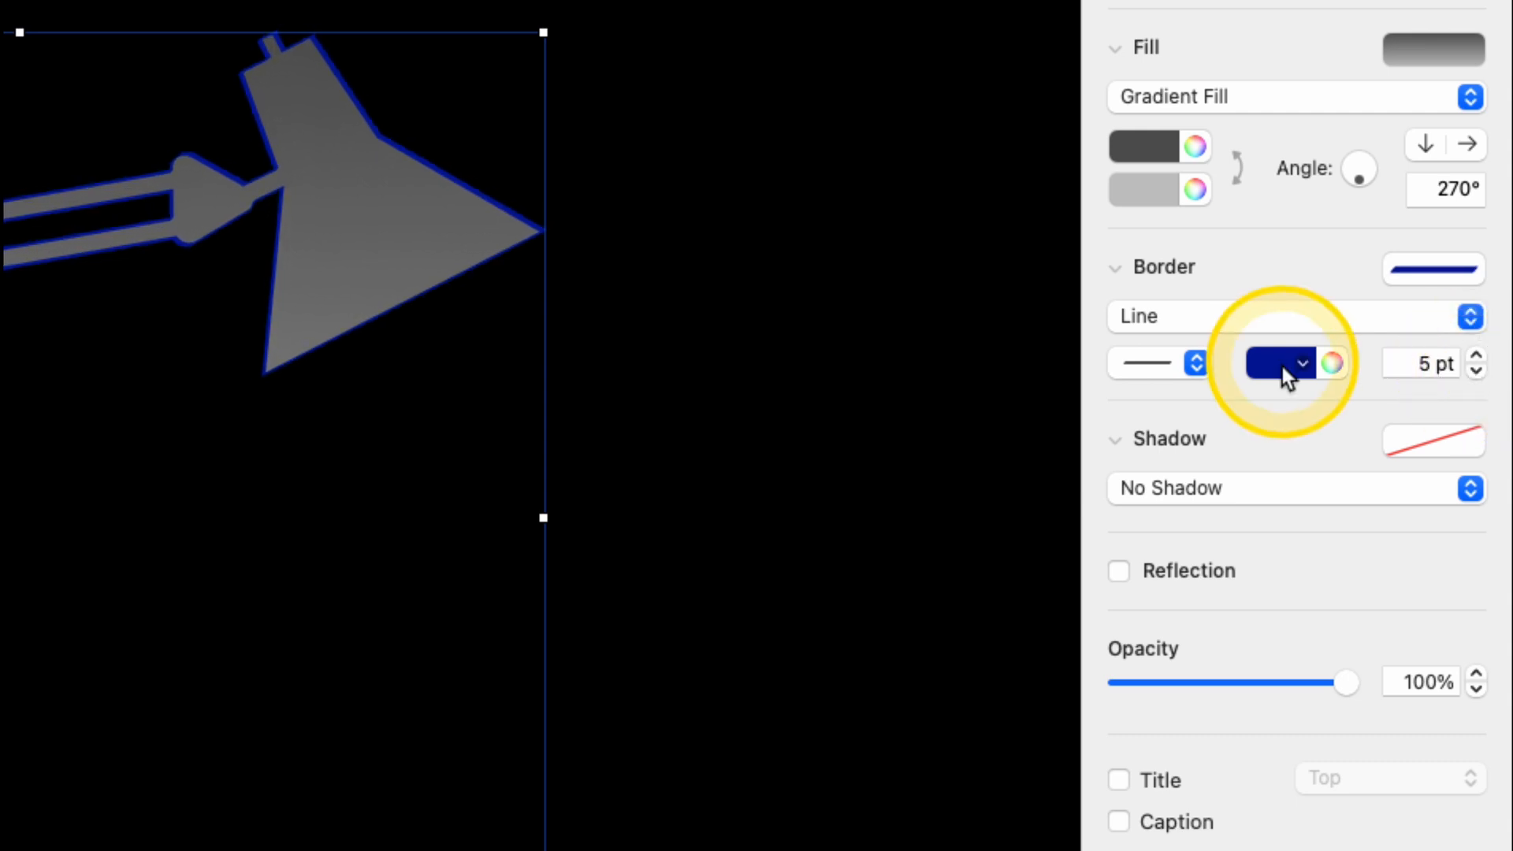
click(1276, 364)
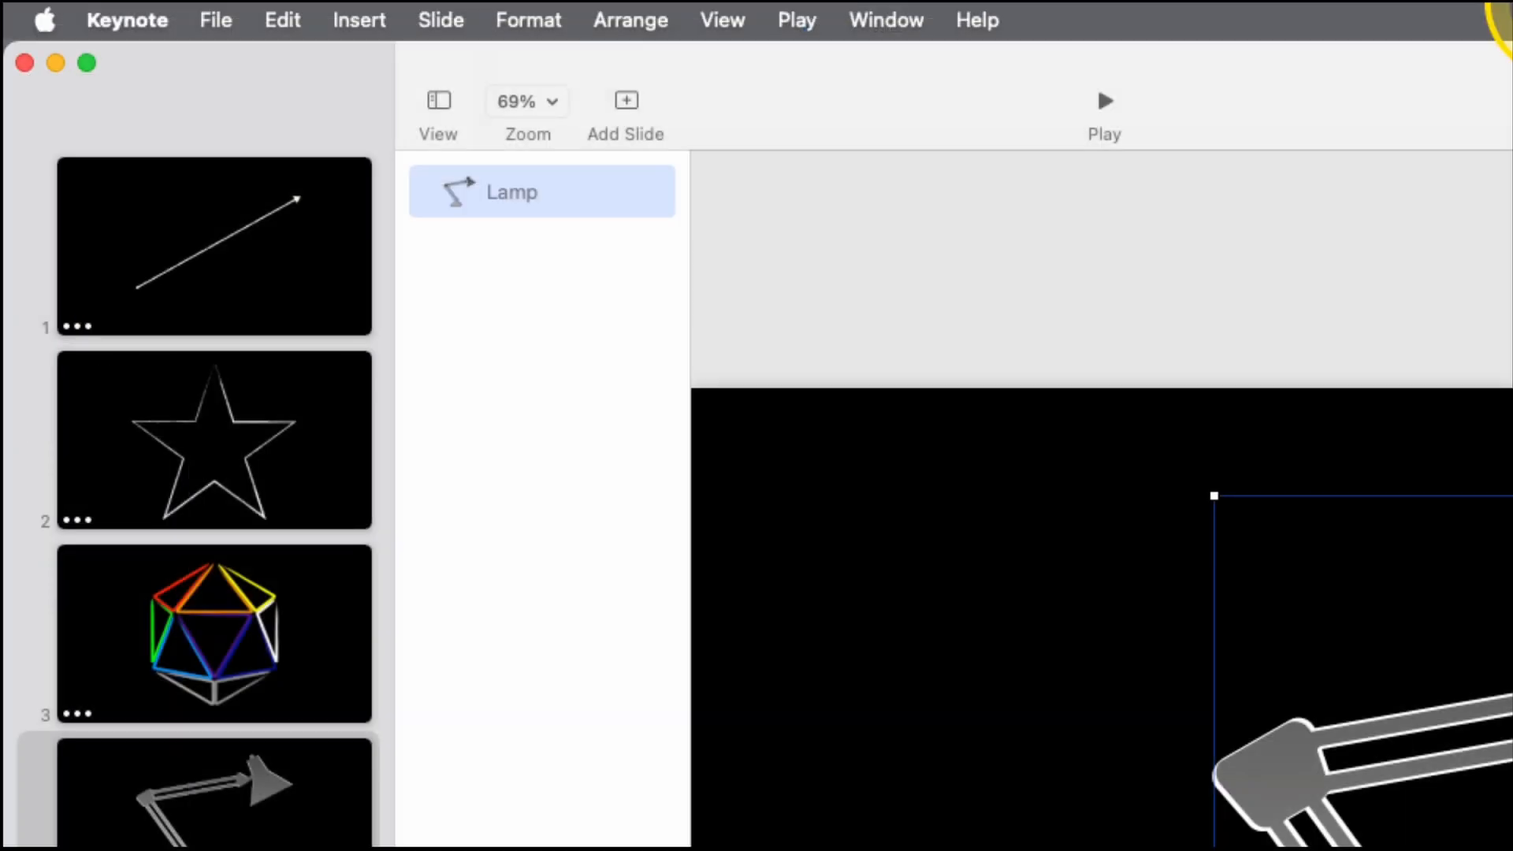
- Add a fifth slide with the green Gandalf quotation from Tolkien
click(625, 99)
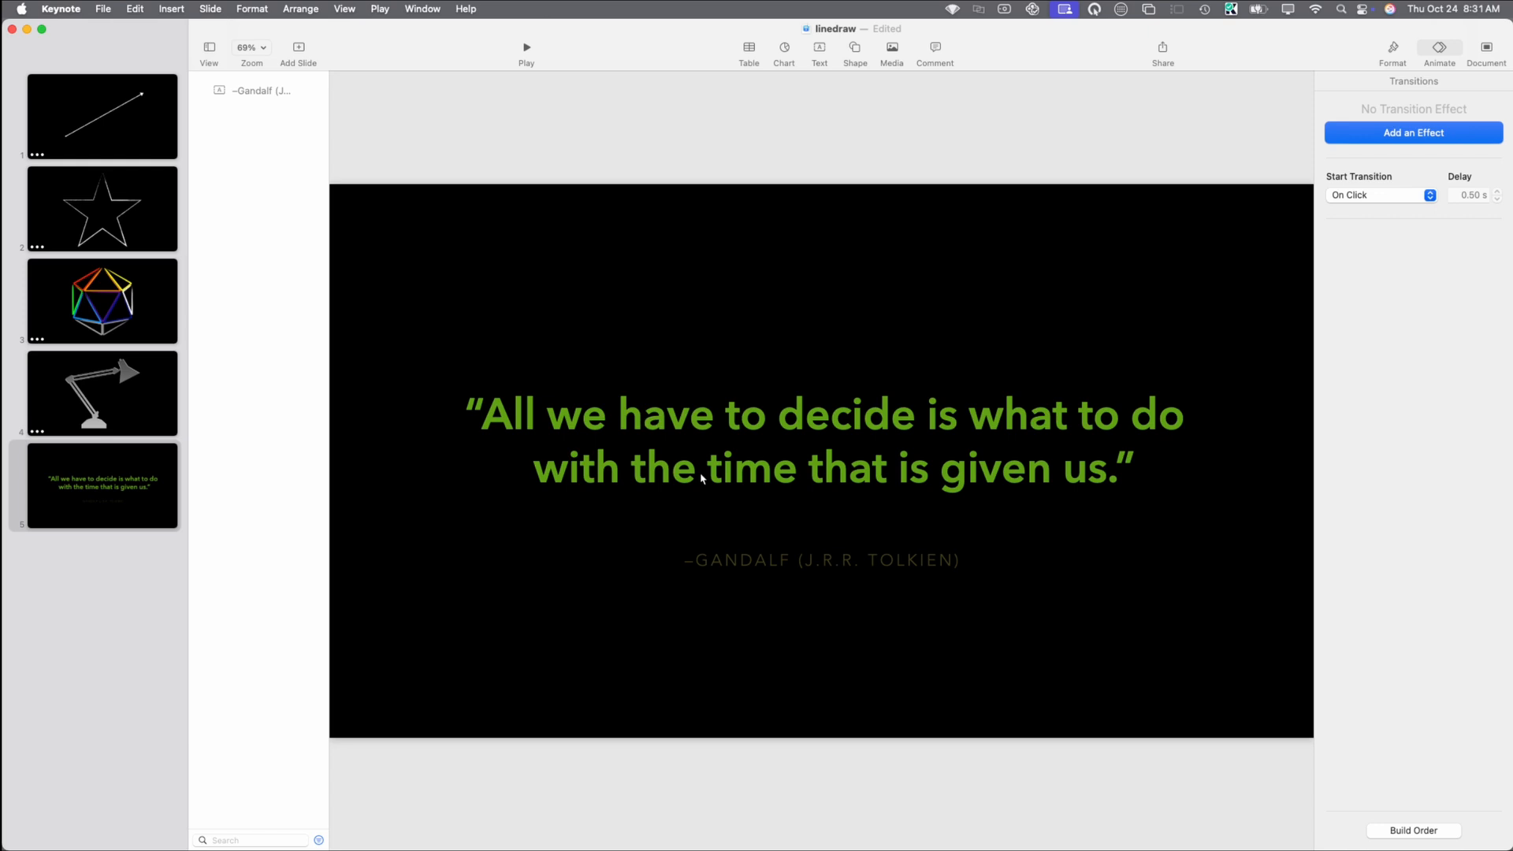
- Insert a thick rough brush-stroke line as an underline beneath 'decide'
click(855, 48)
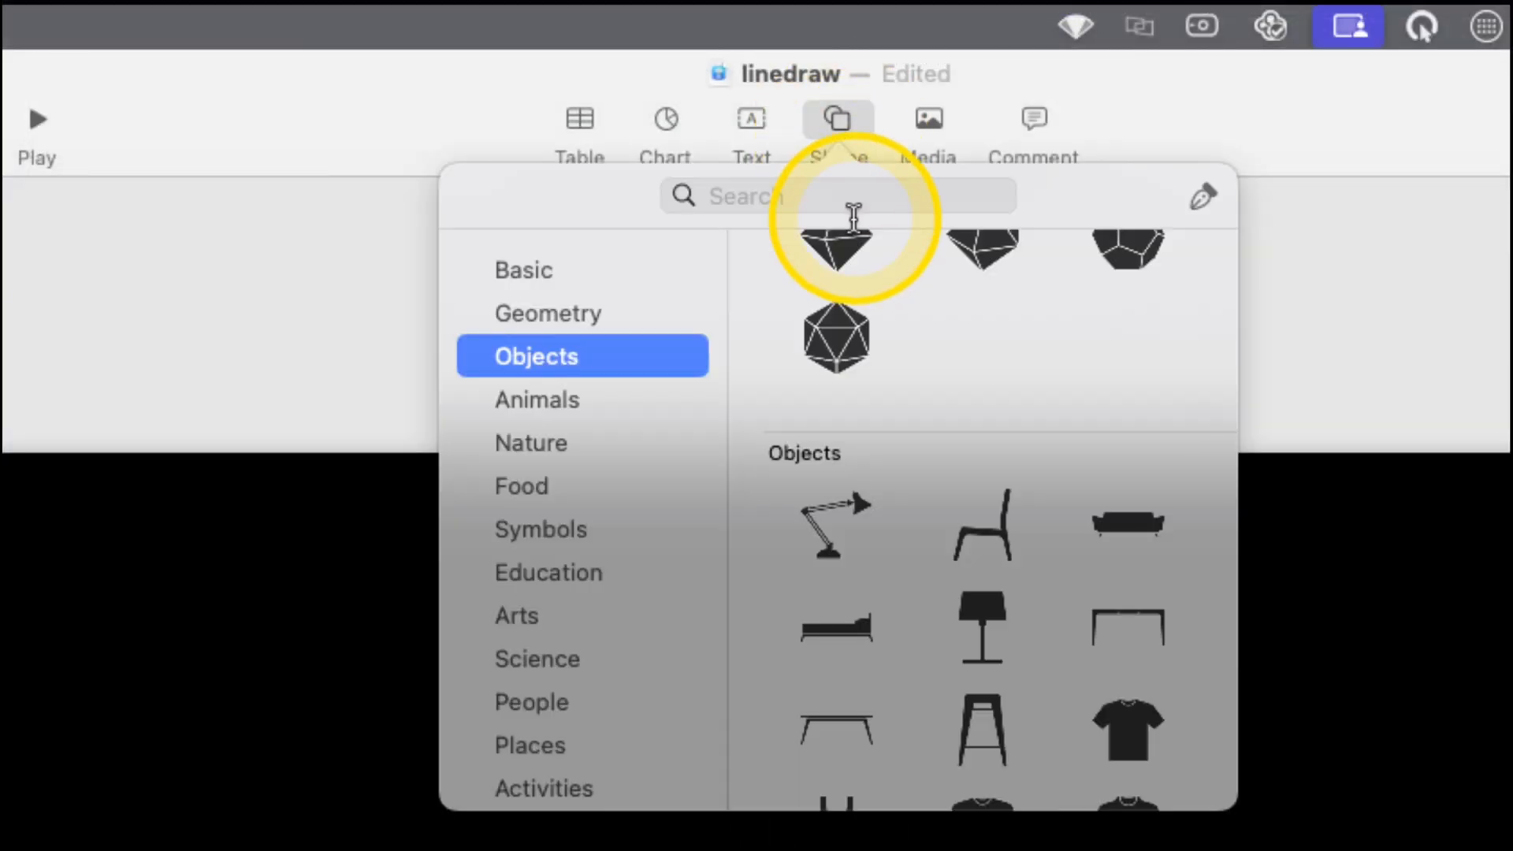
click(524, 269)
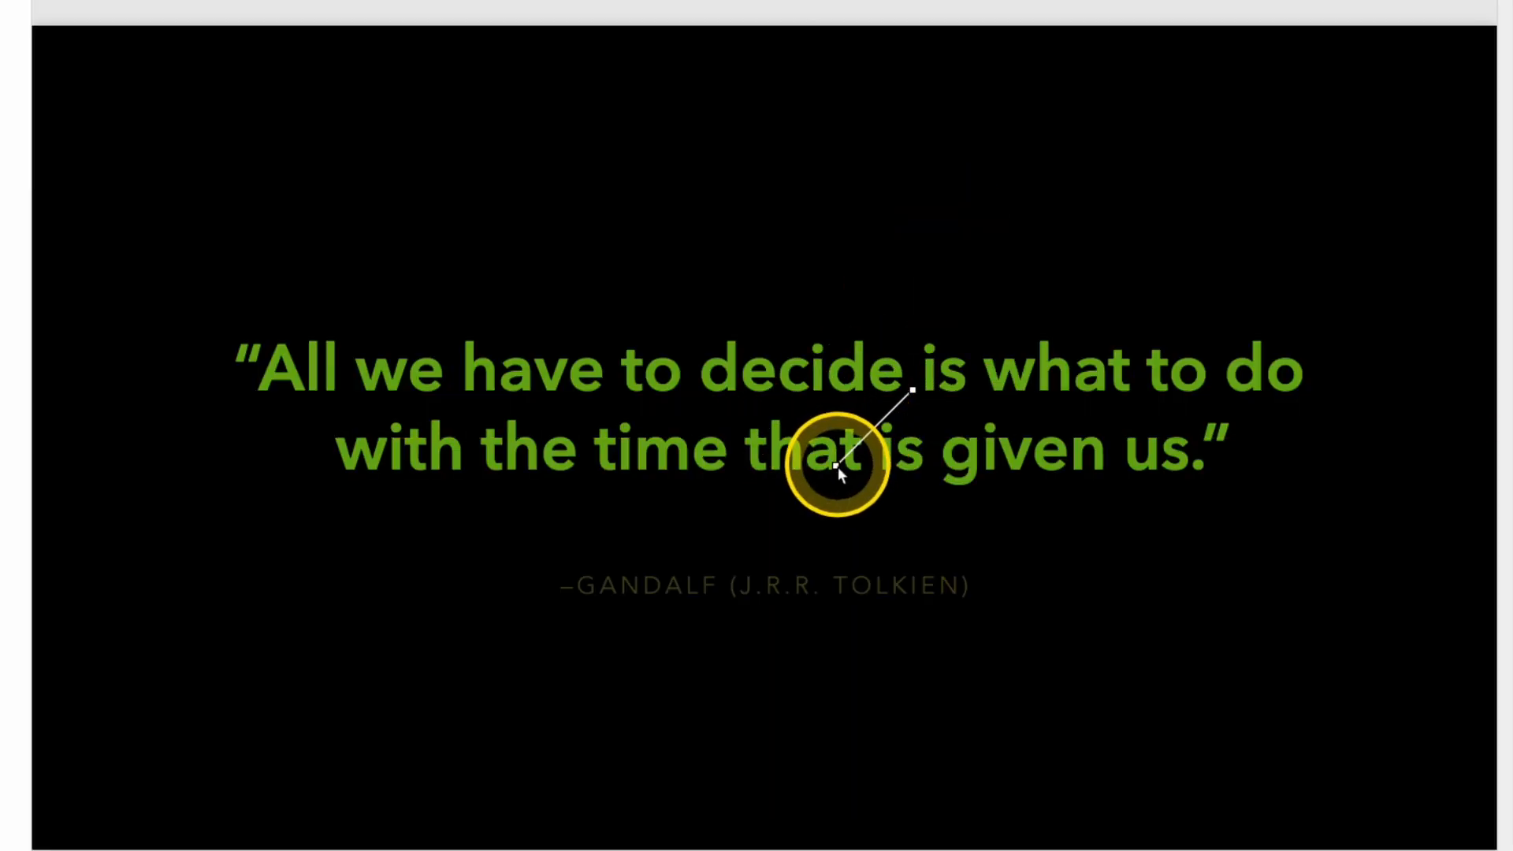
drag(835, 471, 791, 324)
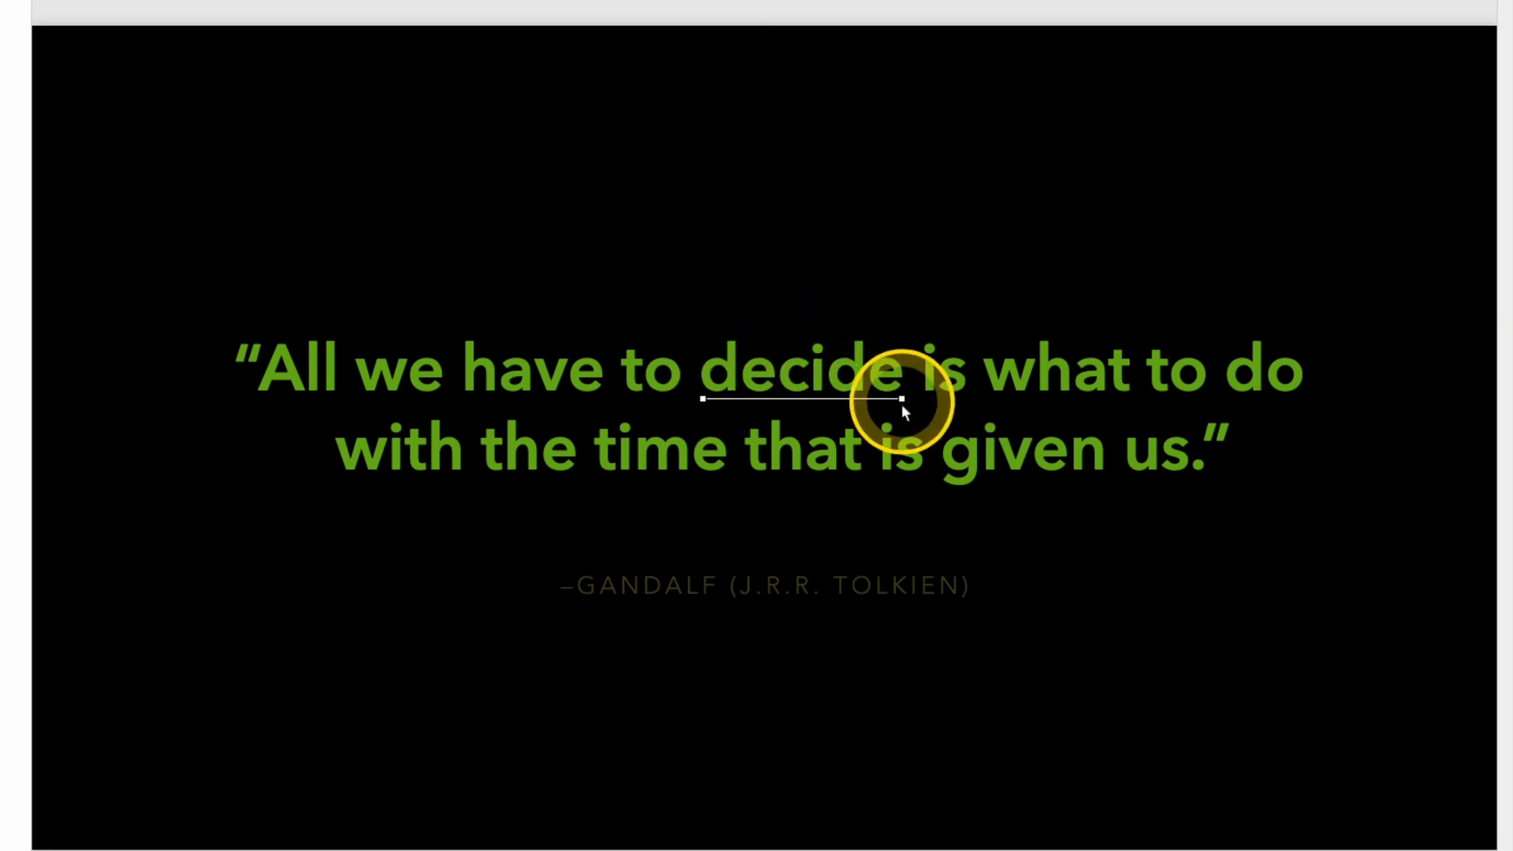
click(1246, 82)
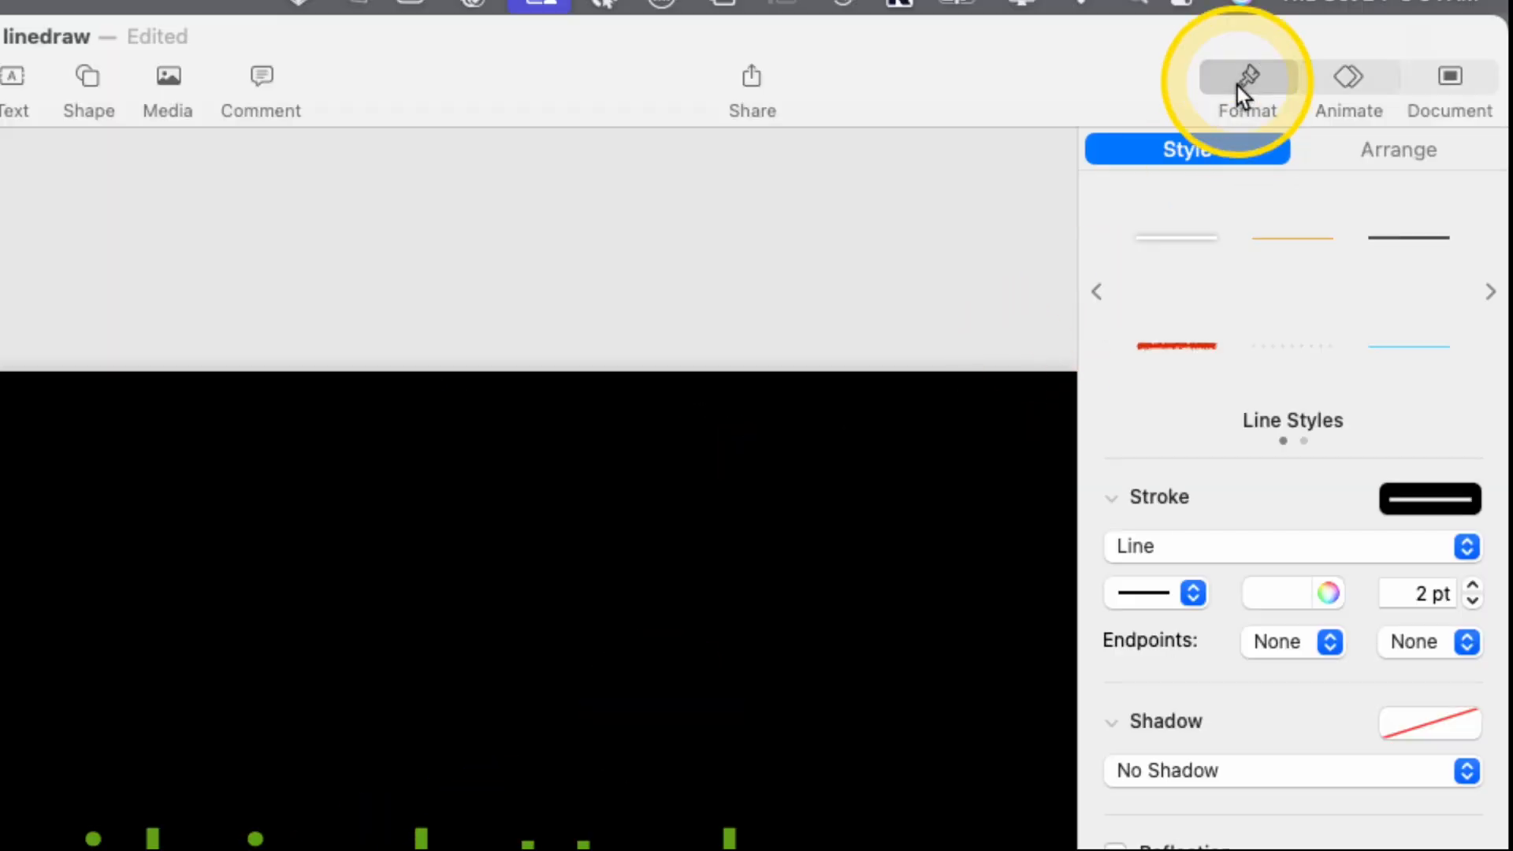
click(1153, 592)
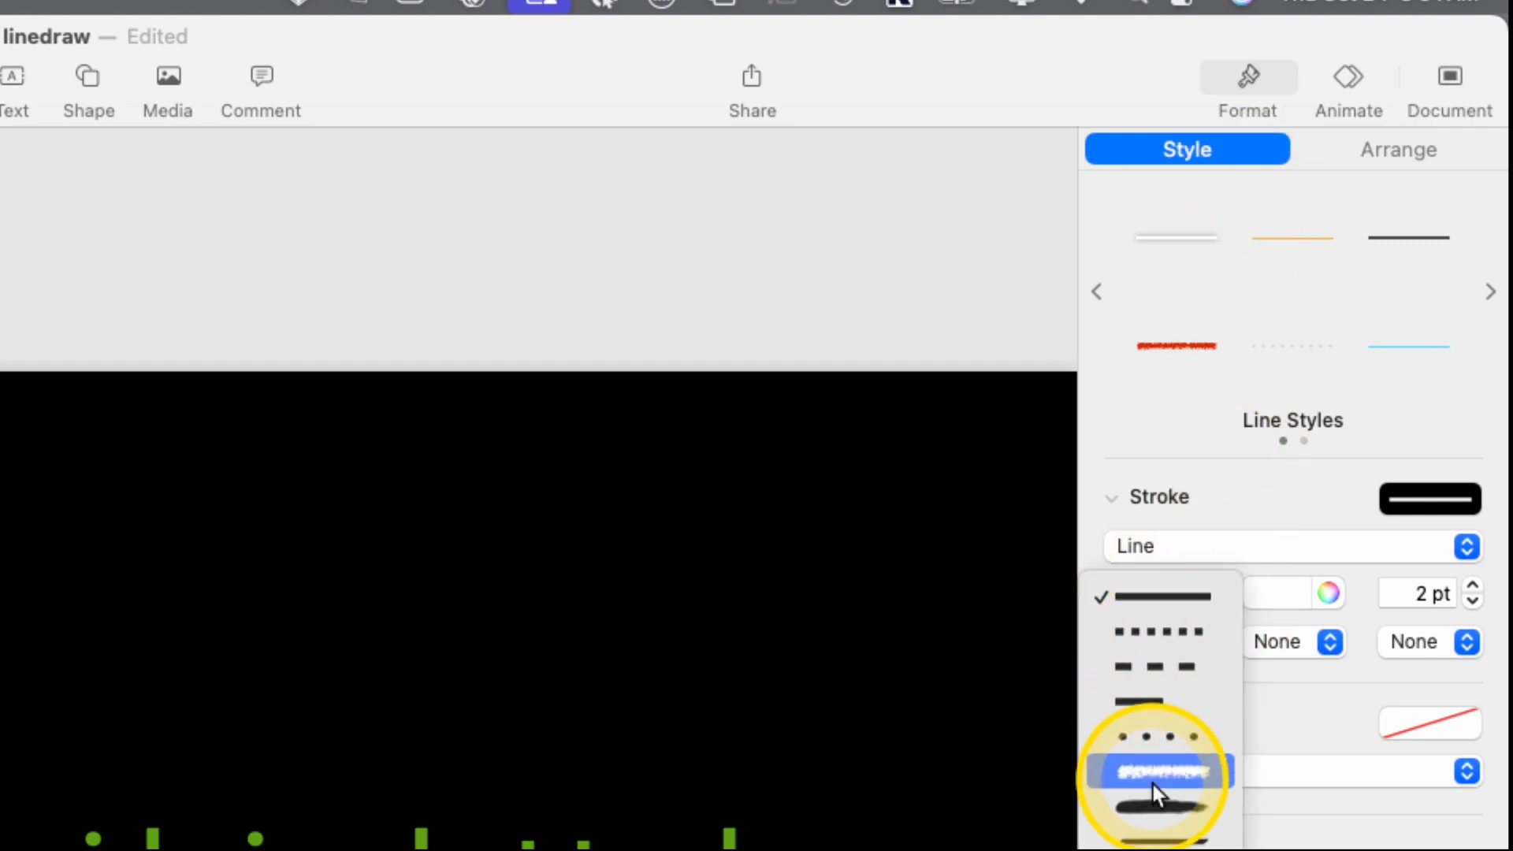
click(1155, 771)
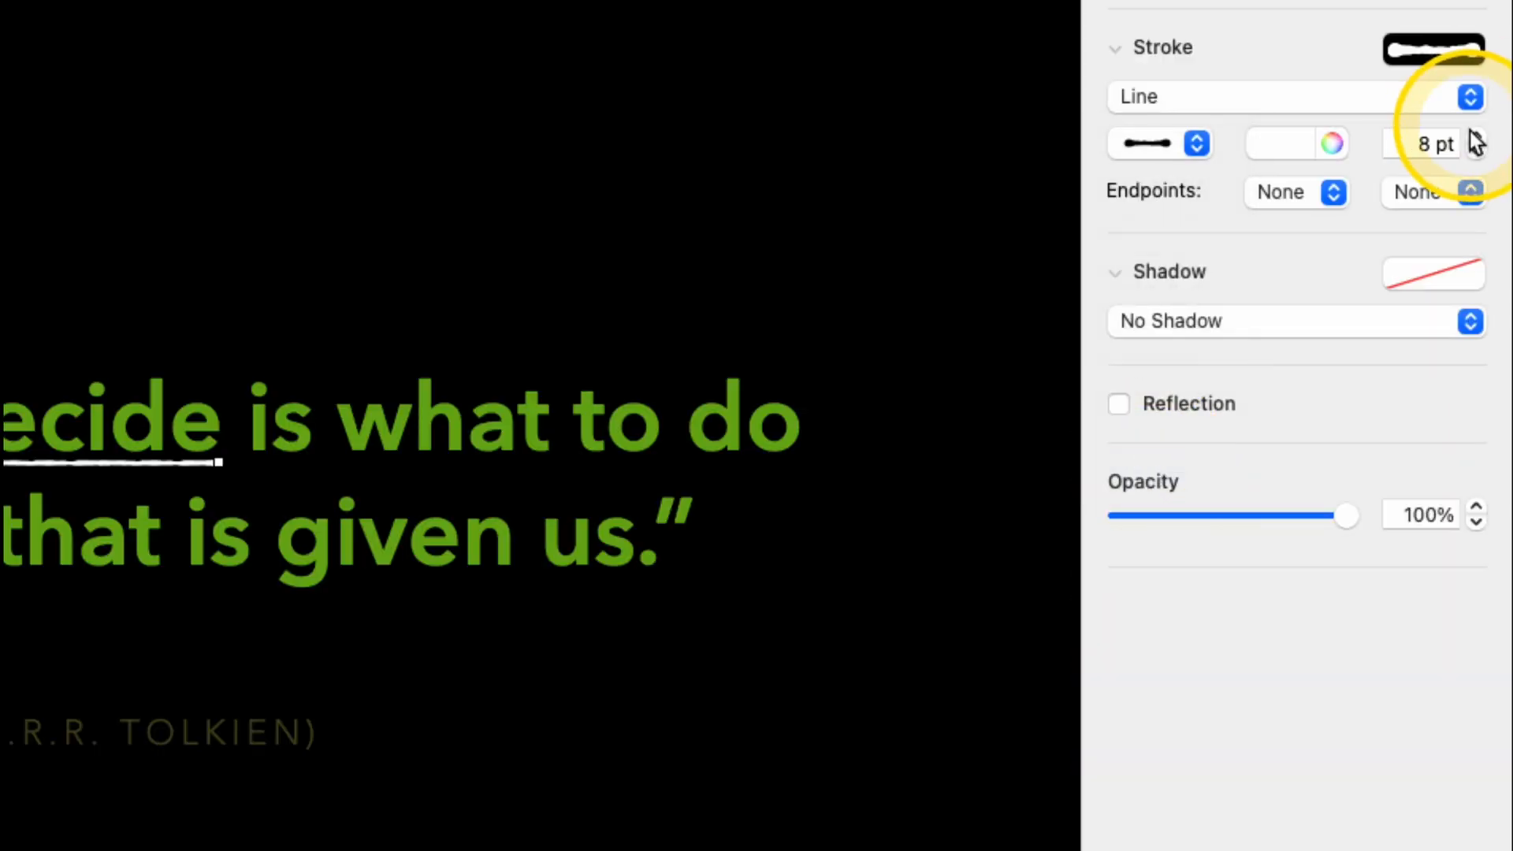
click(1470, 137)
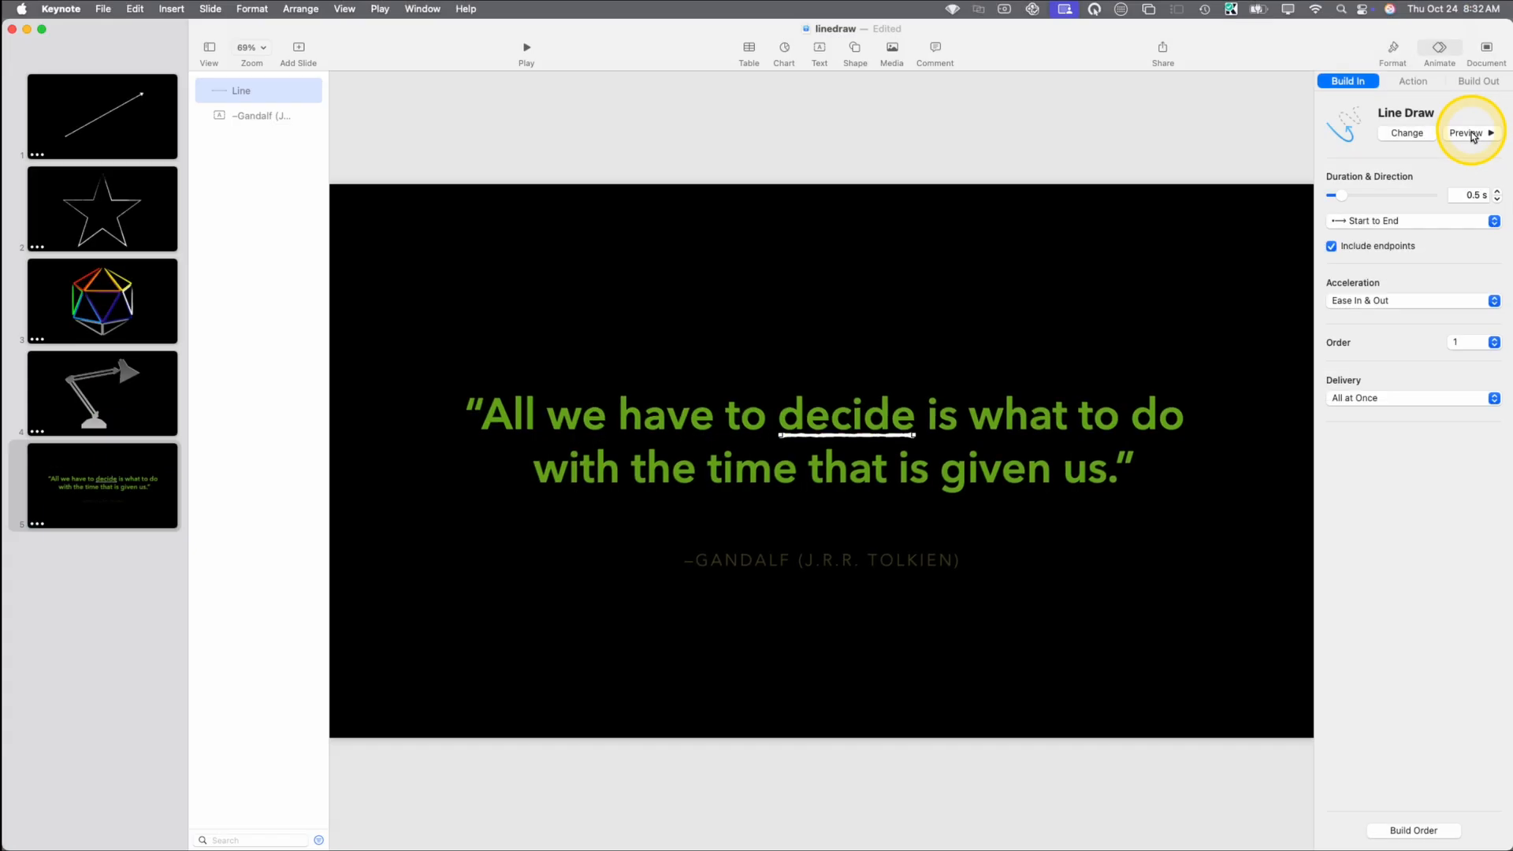
- Preview the underline's Line Draw build-in
click(1467, 133)
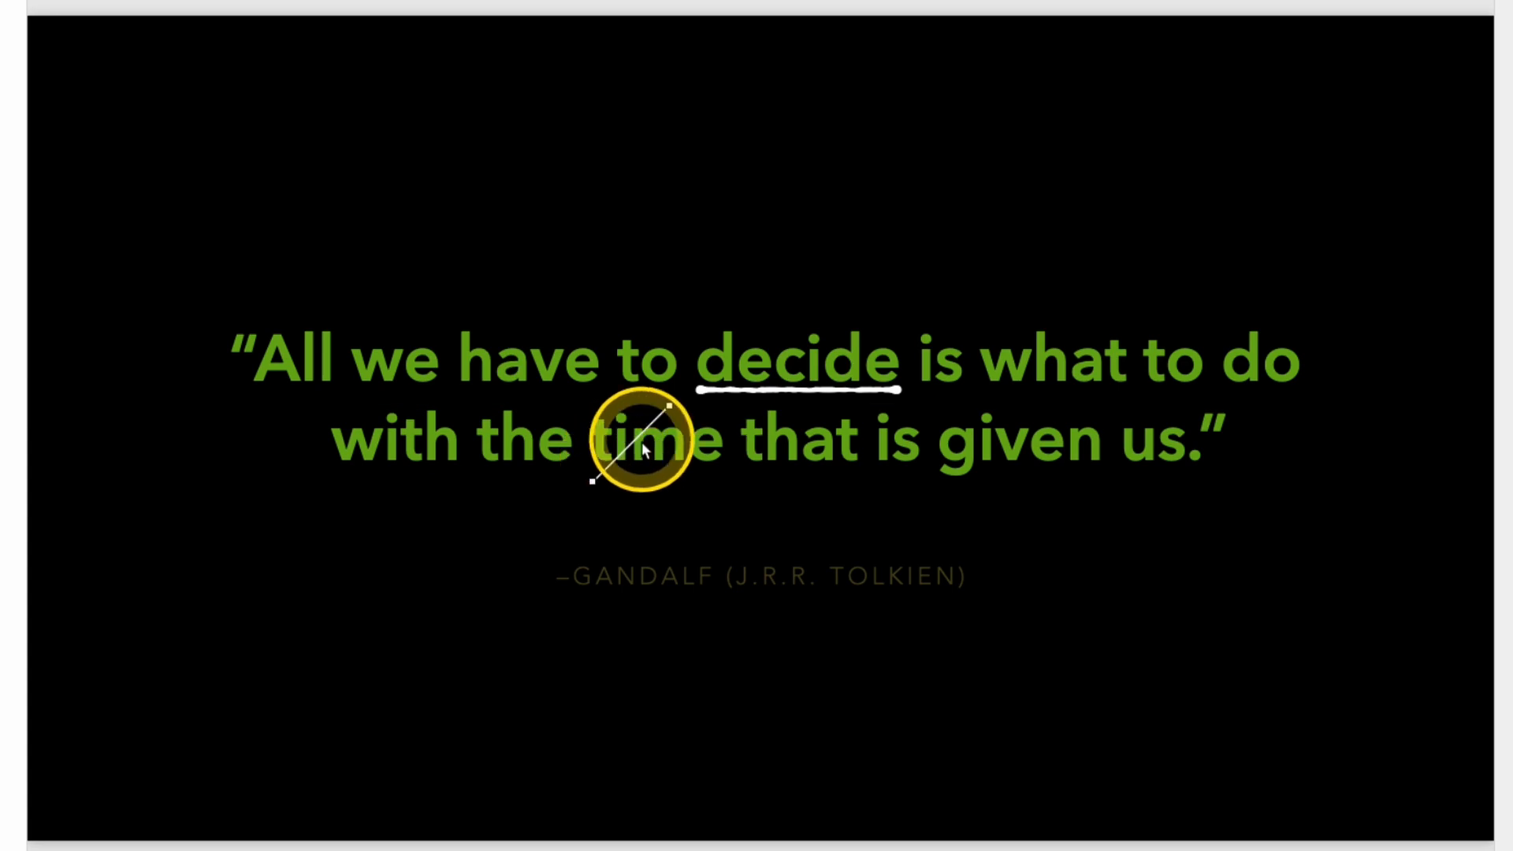
- Make the line across 'time' a thicker rough brush-stroke strikethrough
key(escape)
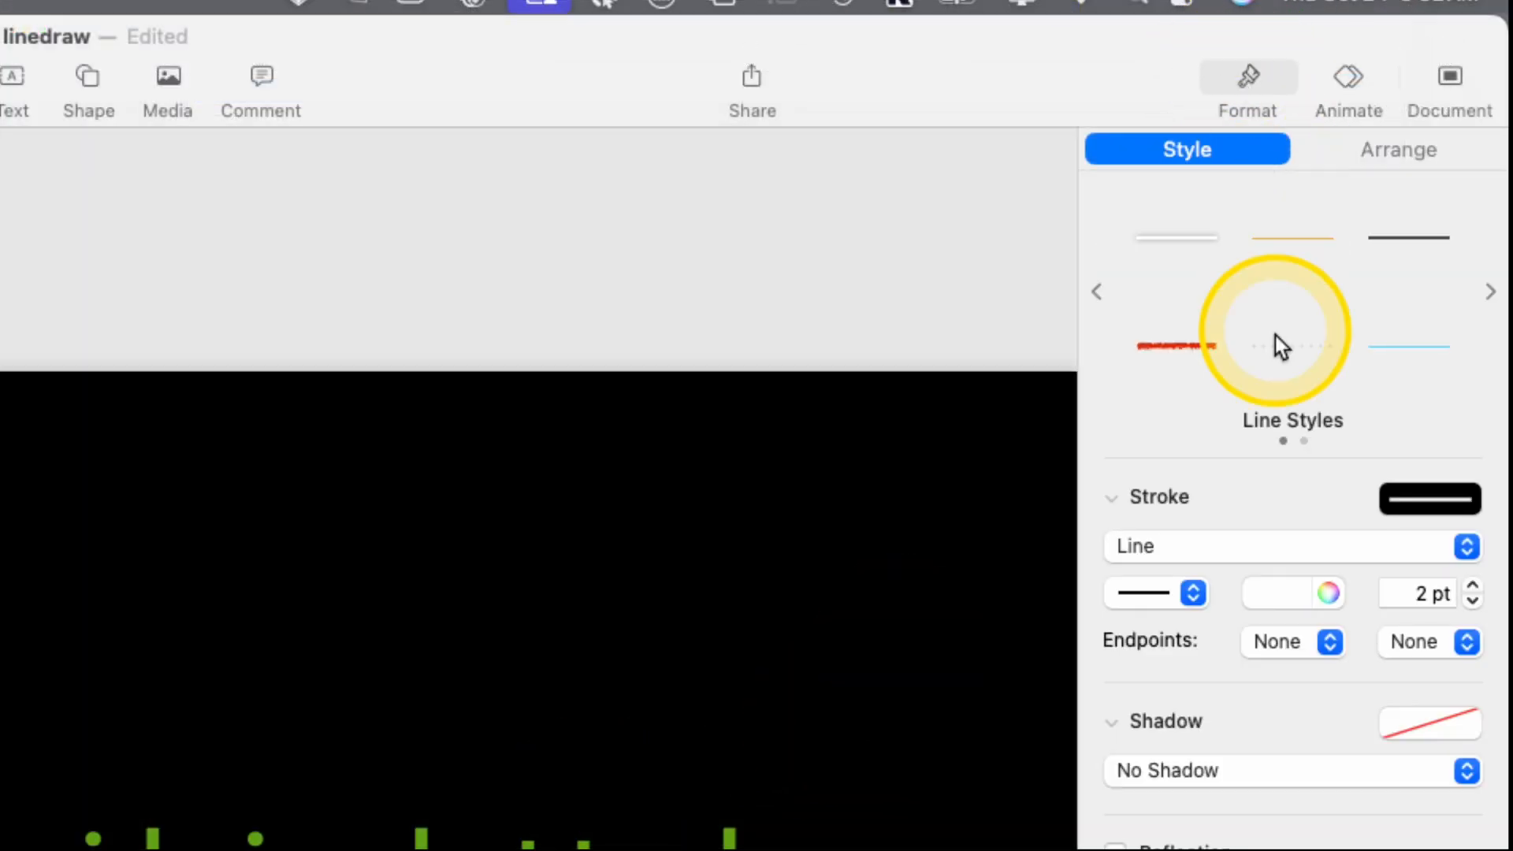
click(1156, 592)
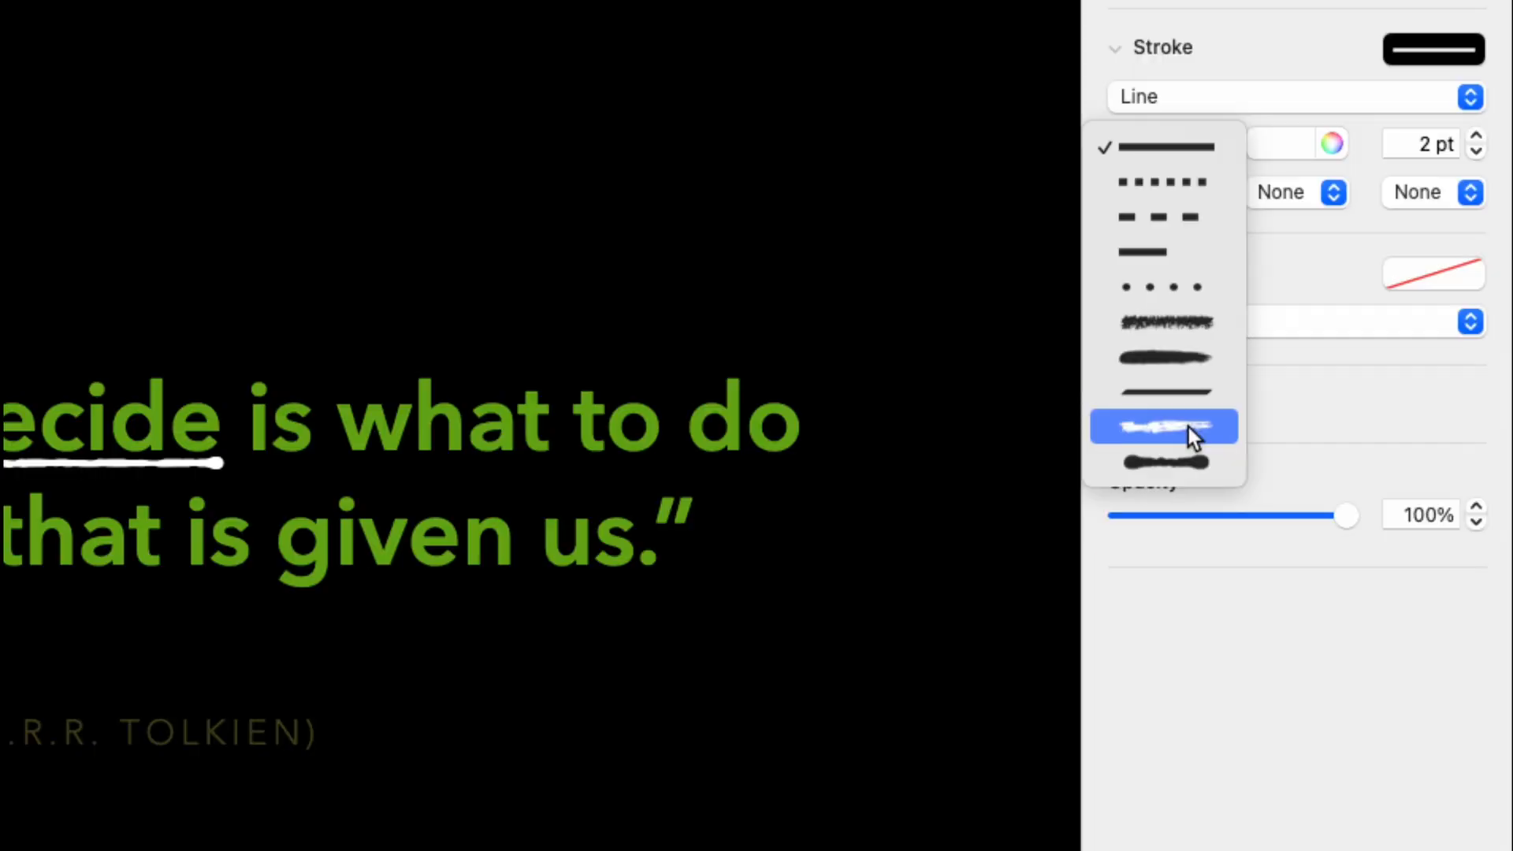
click(1163, 426)
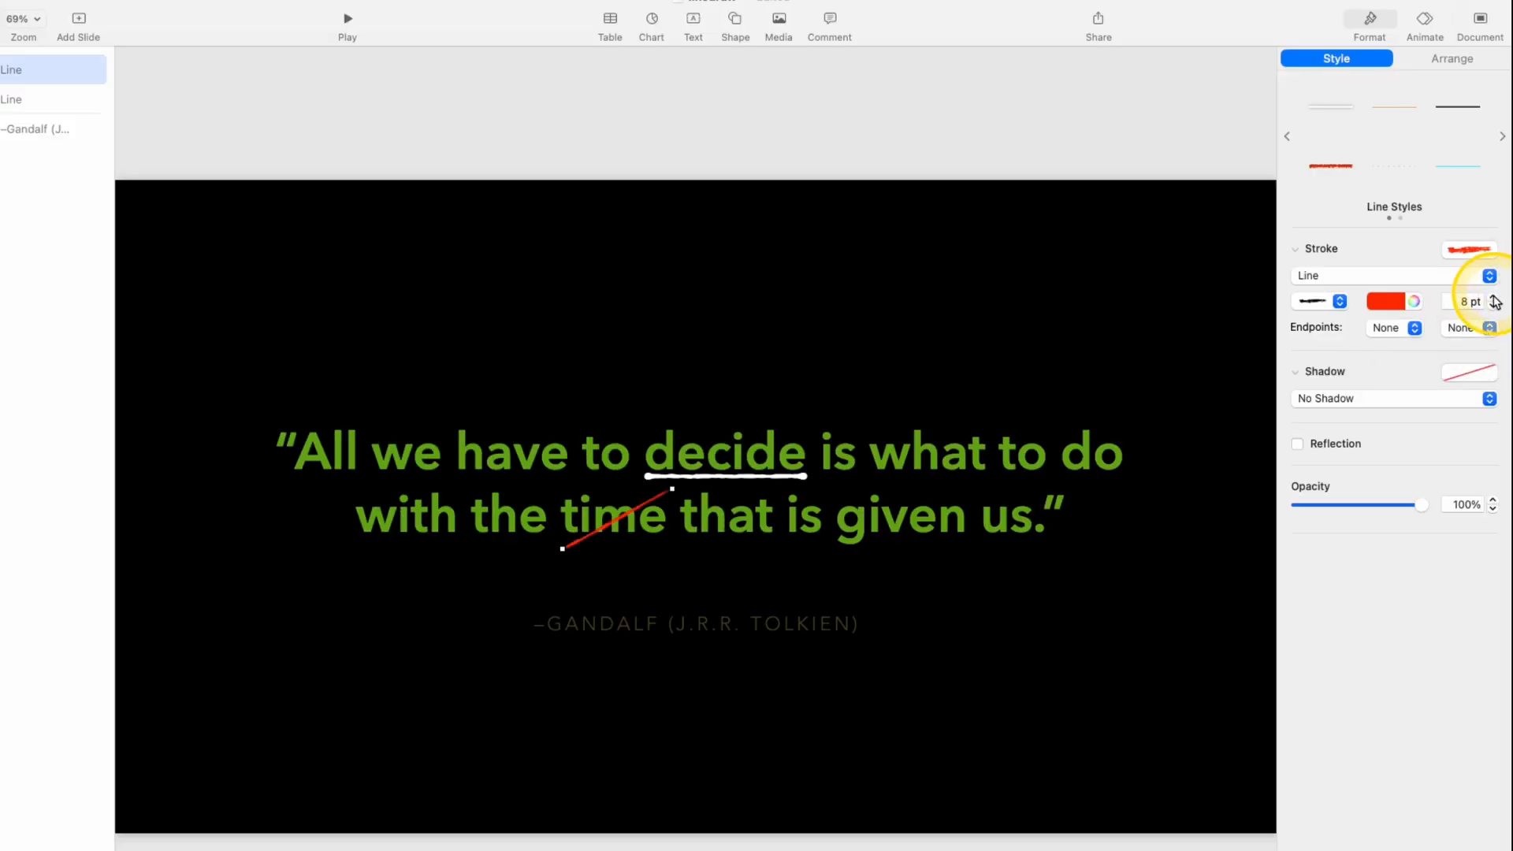
click(1494, 296)
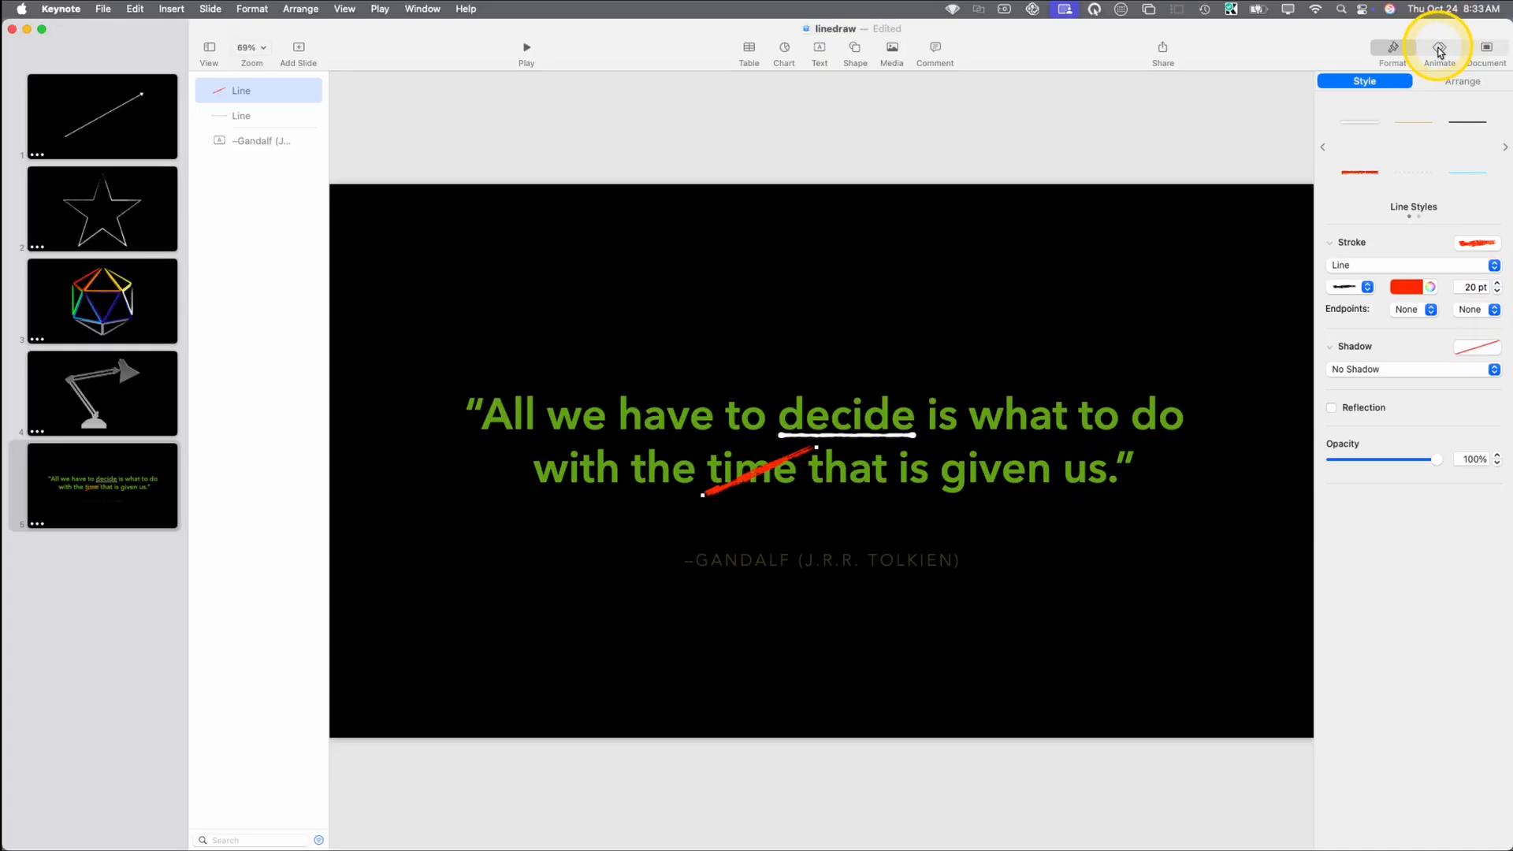
- Lengthen the strikethrough's Line Draw build duration to 2 seconds
click(1439, 48)
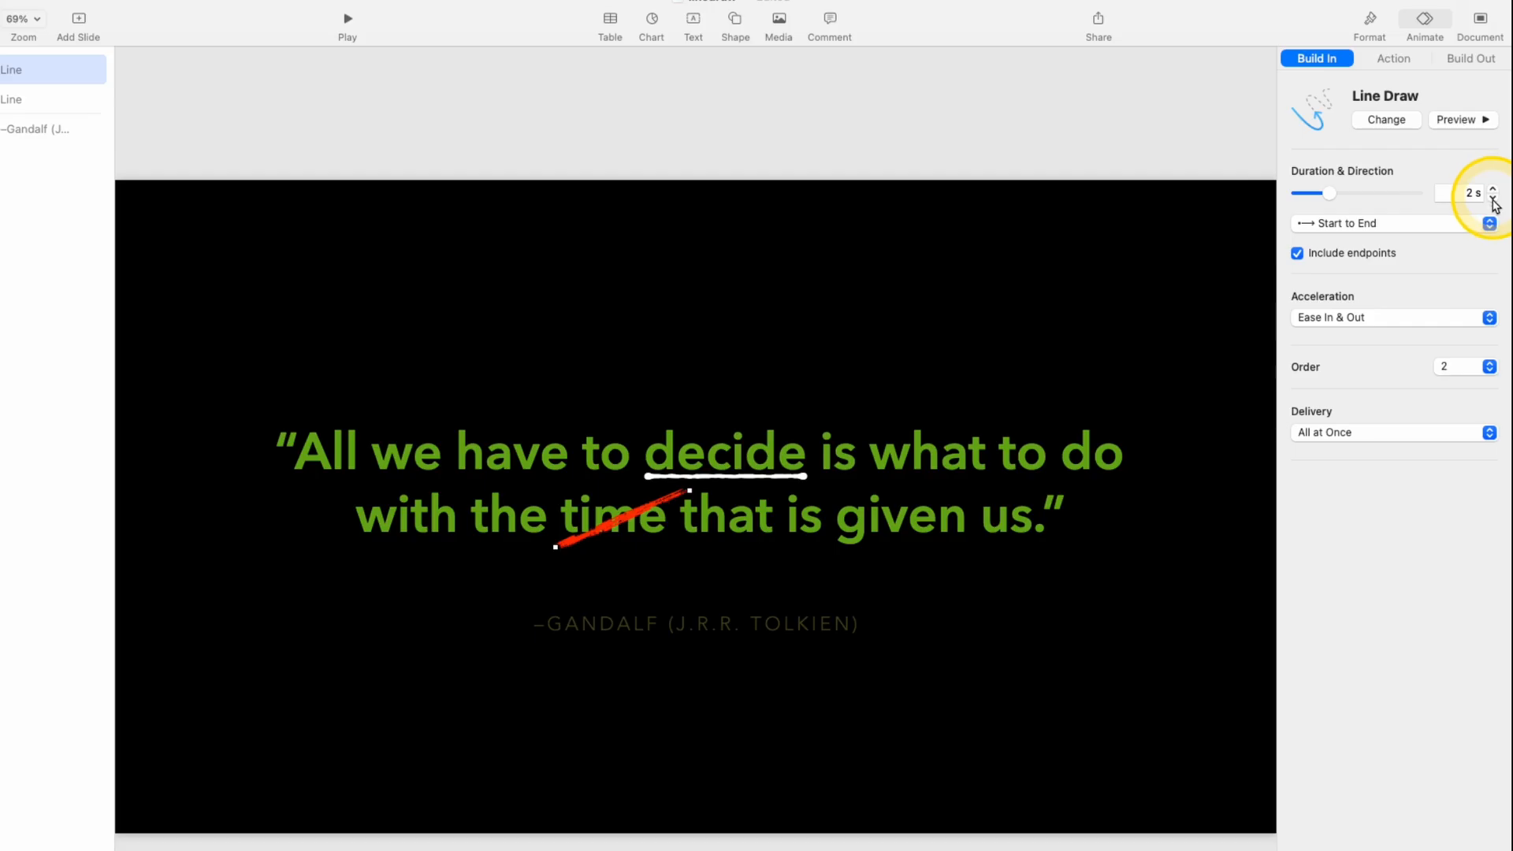
click(1492, 198)
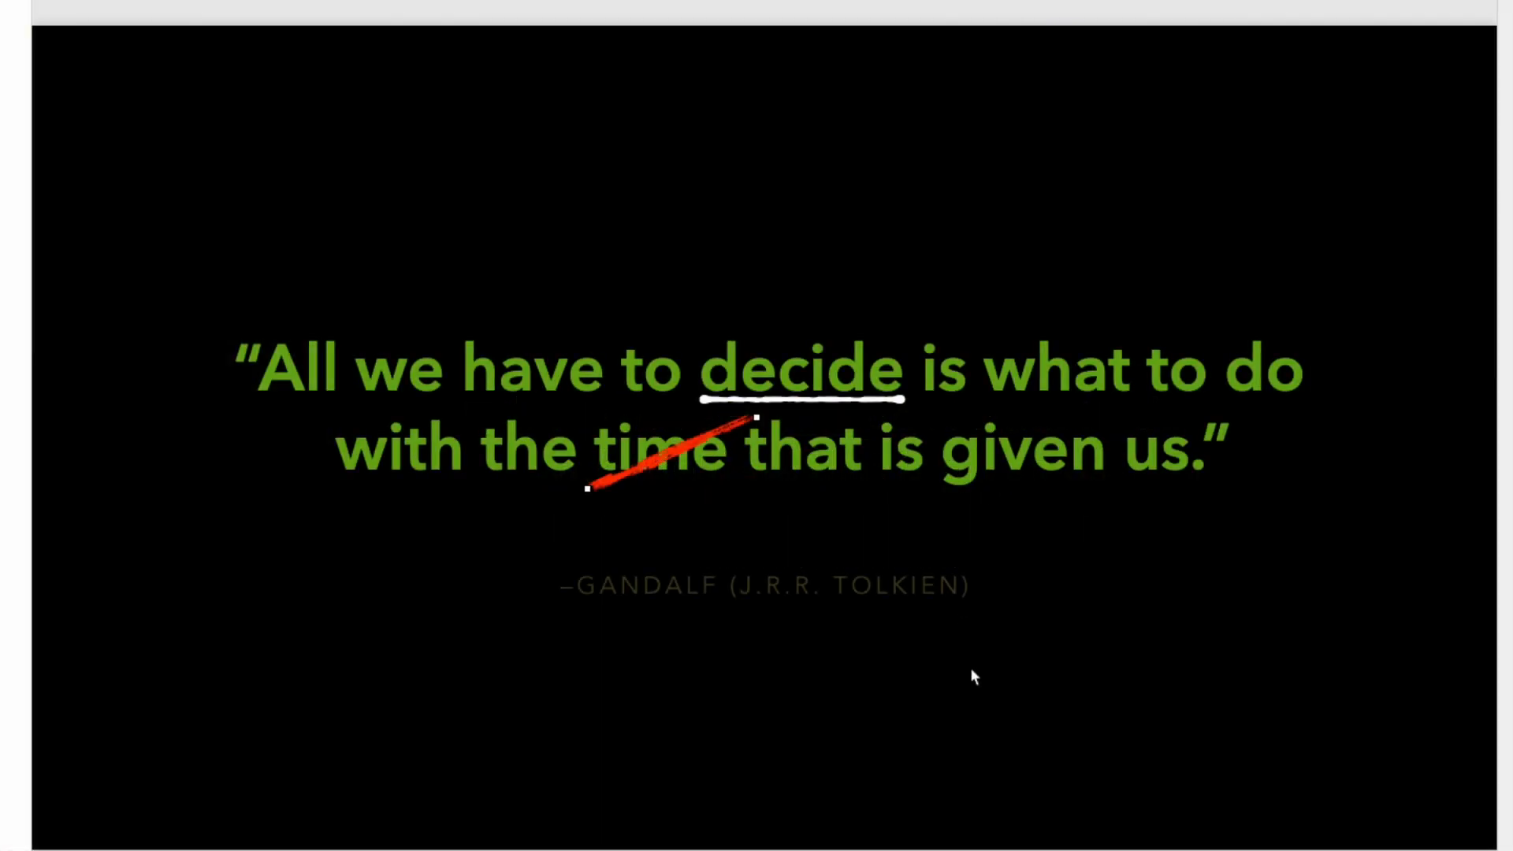
click(667, 454)
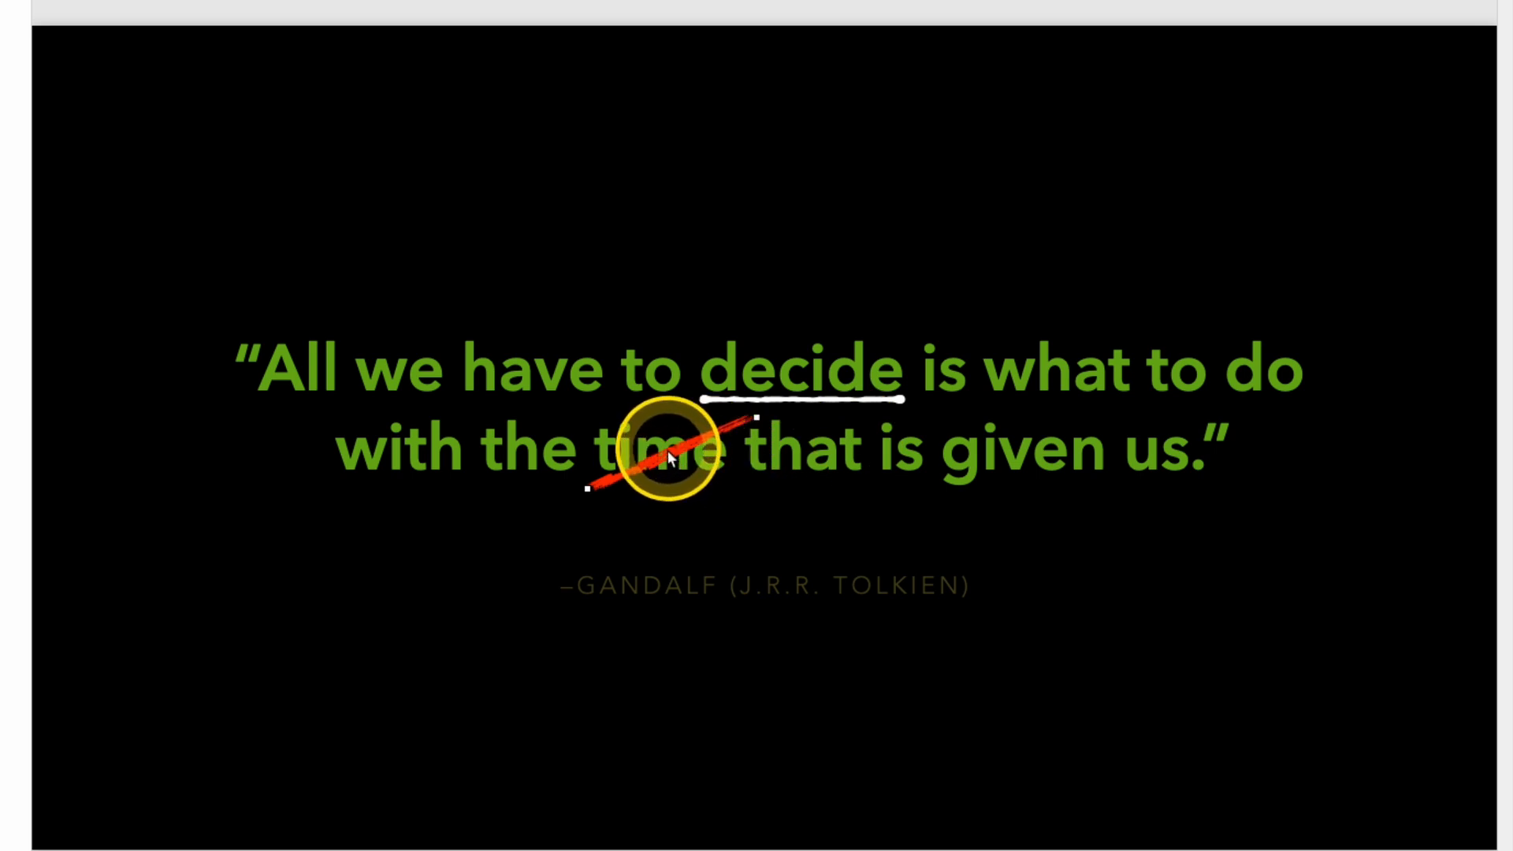
- Duplicate the red brush stroke and open the copy's Arrange settings to flip it across 'time'
right_click(669, 459)
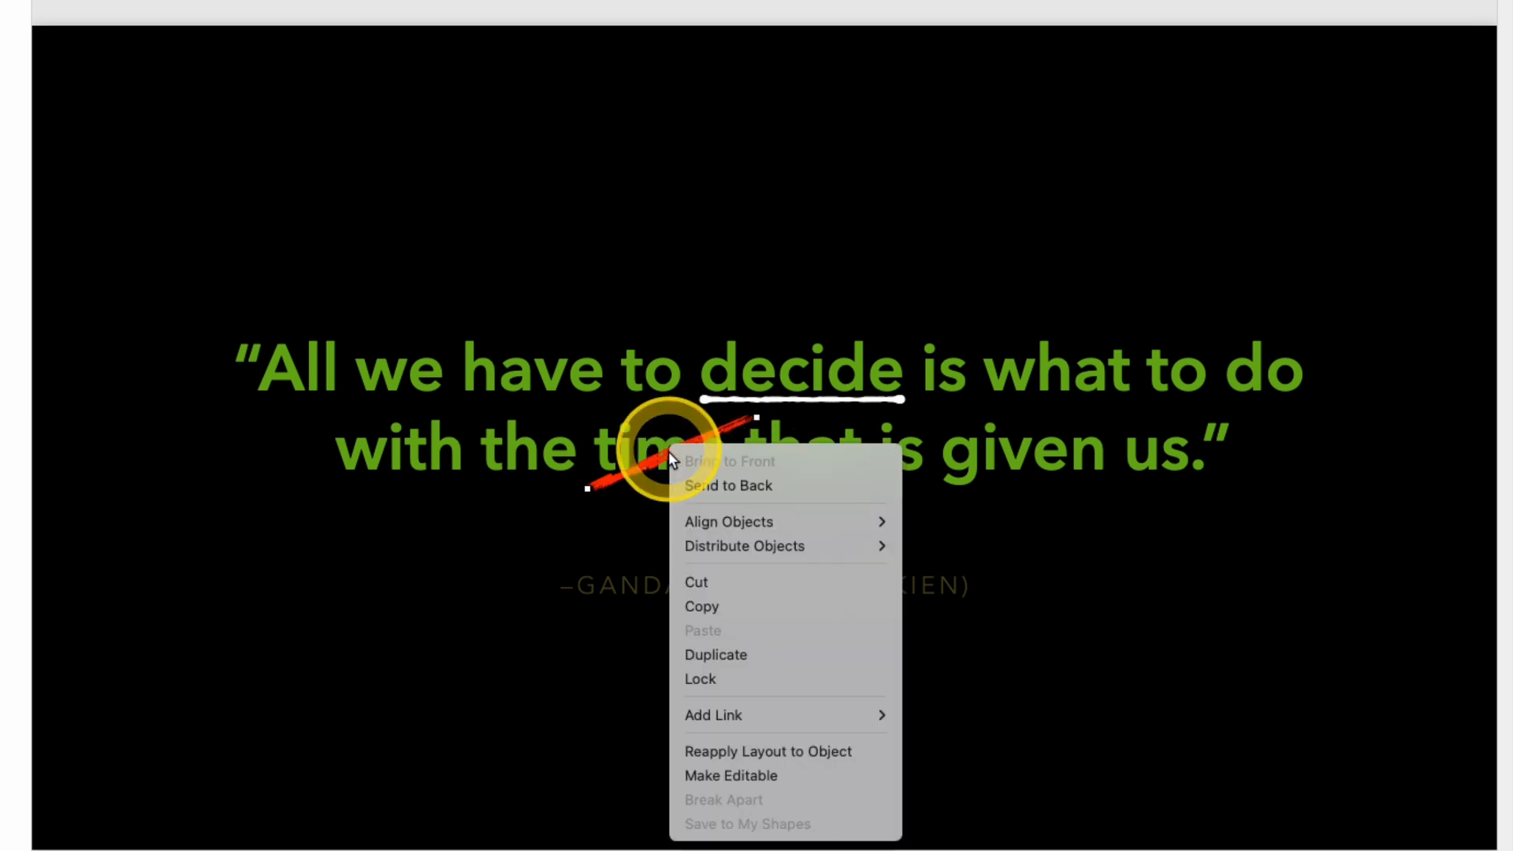
click(705, 656)
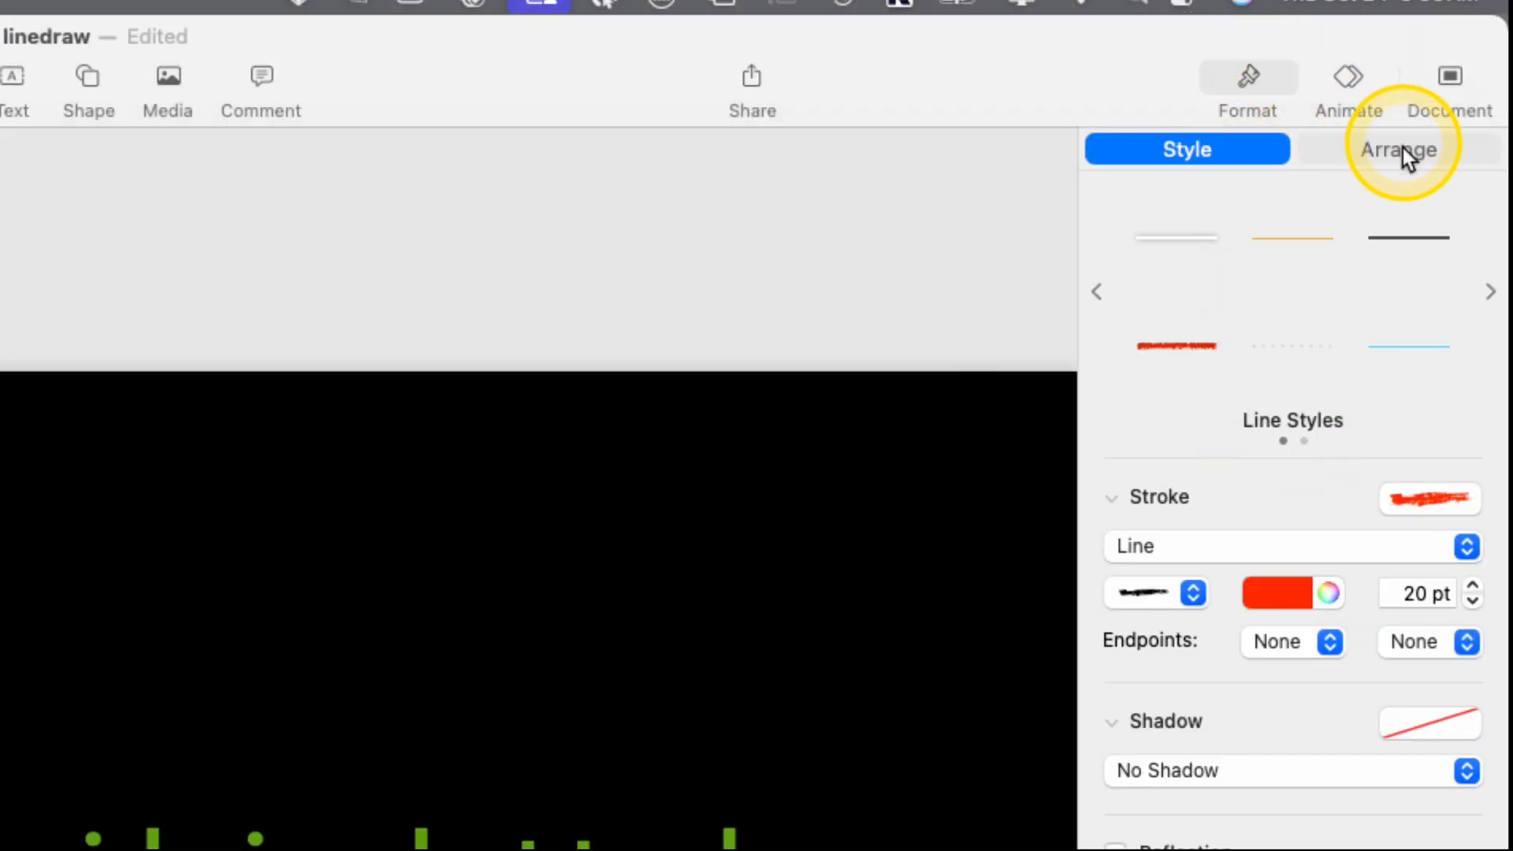
click(1397, 148)
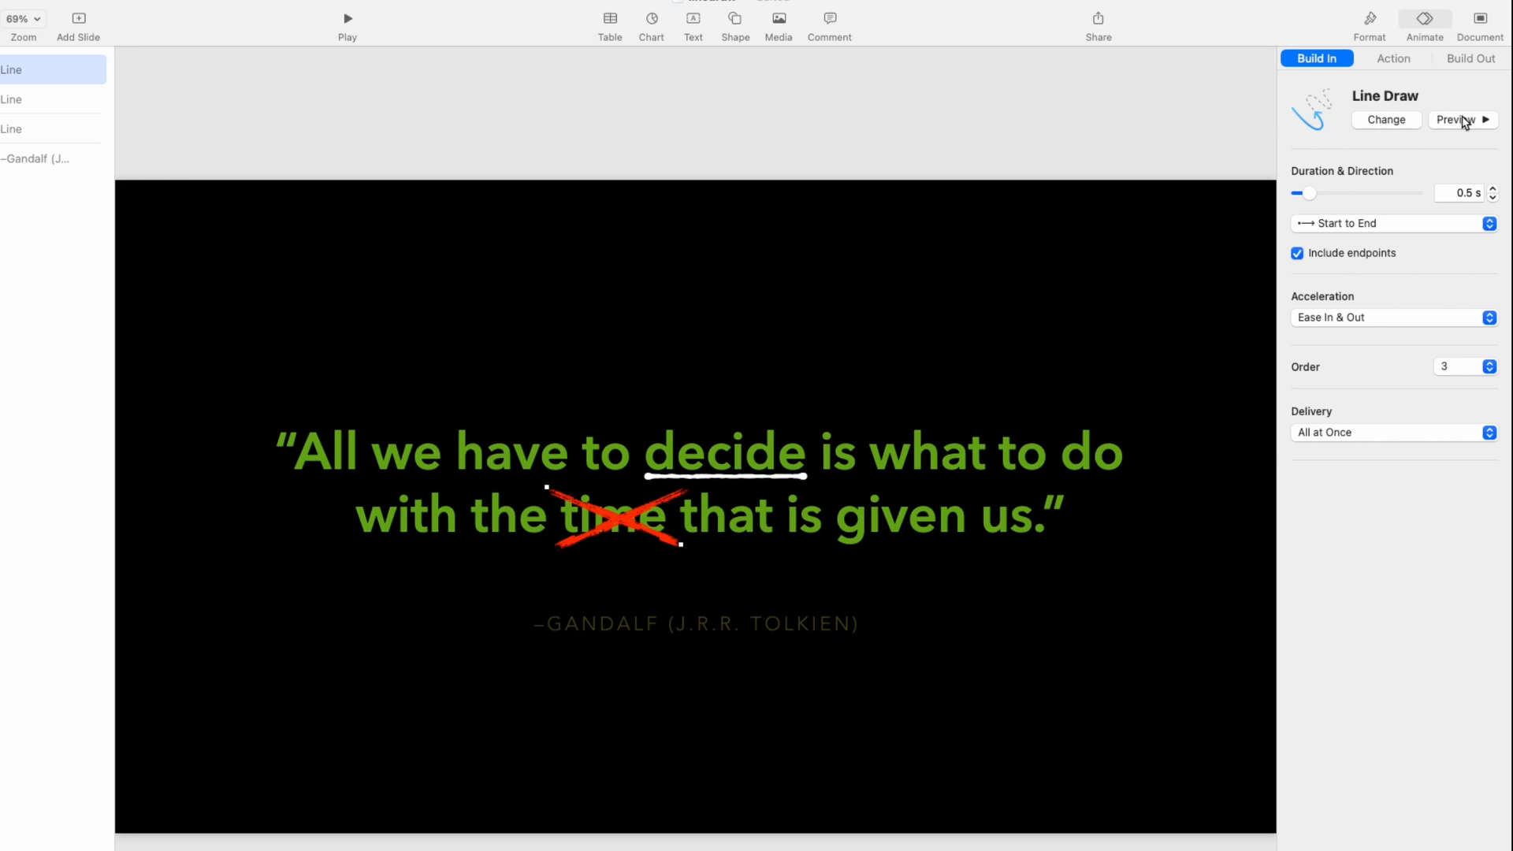
- Preview the crossing stroke, then set build 1 to start After Transition
click(1392, 223)
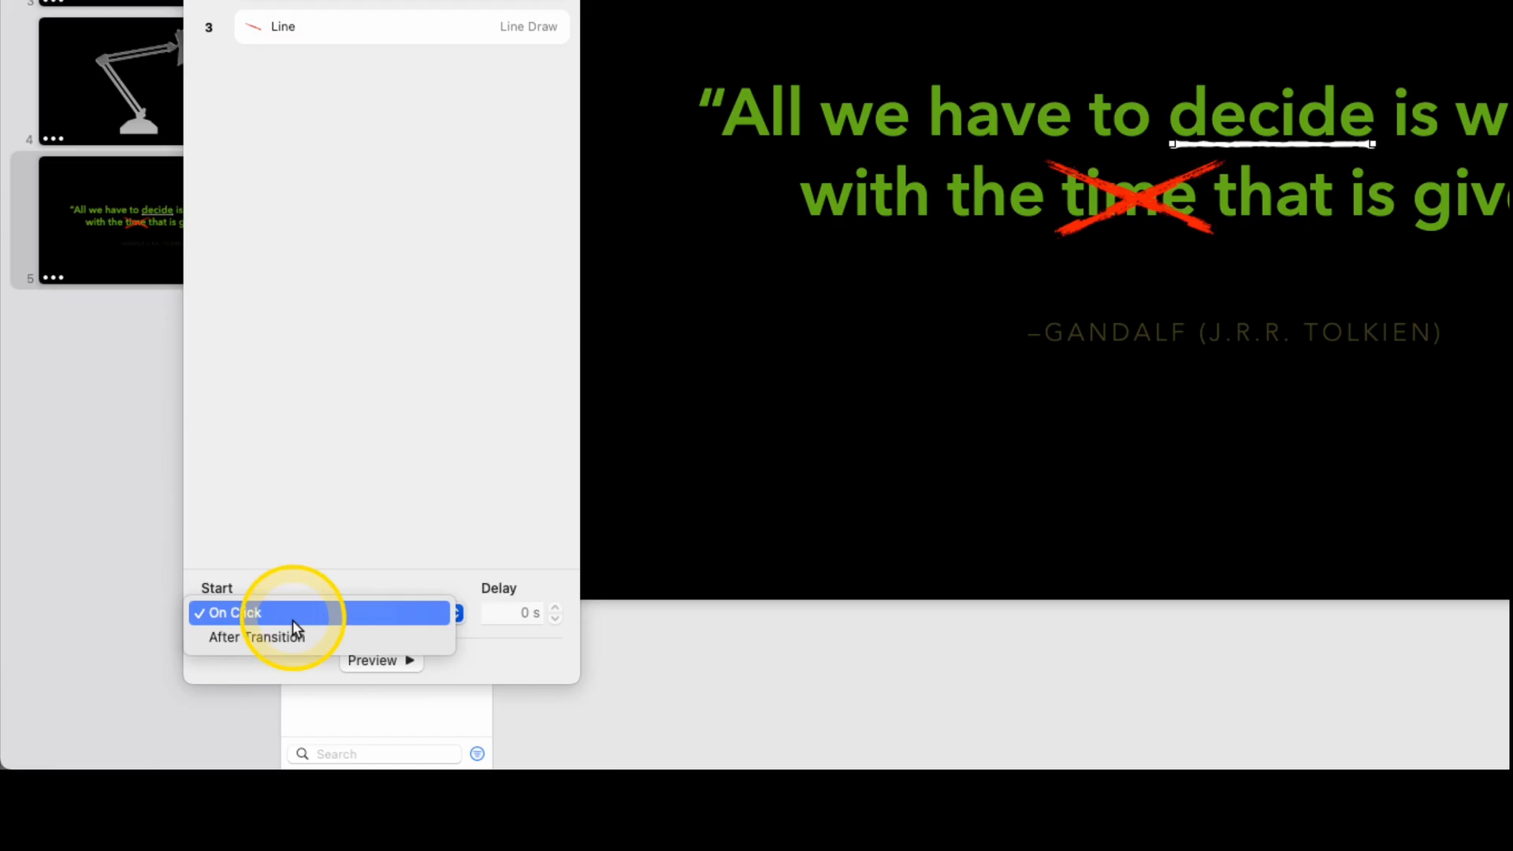
click(255, 637)
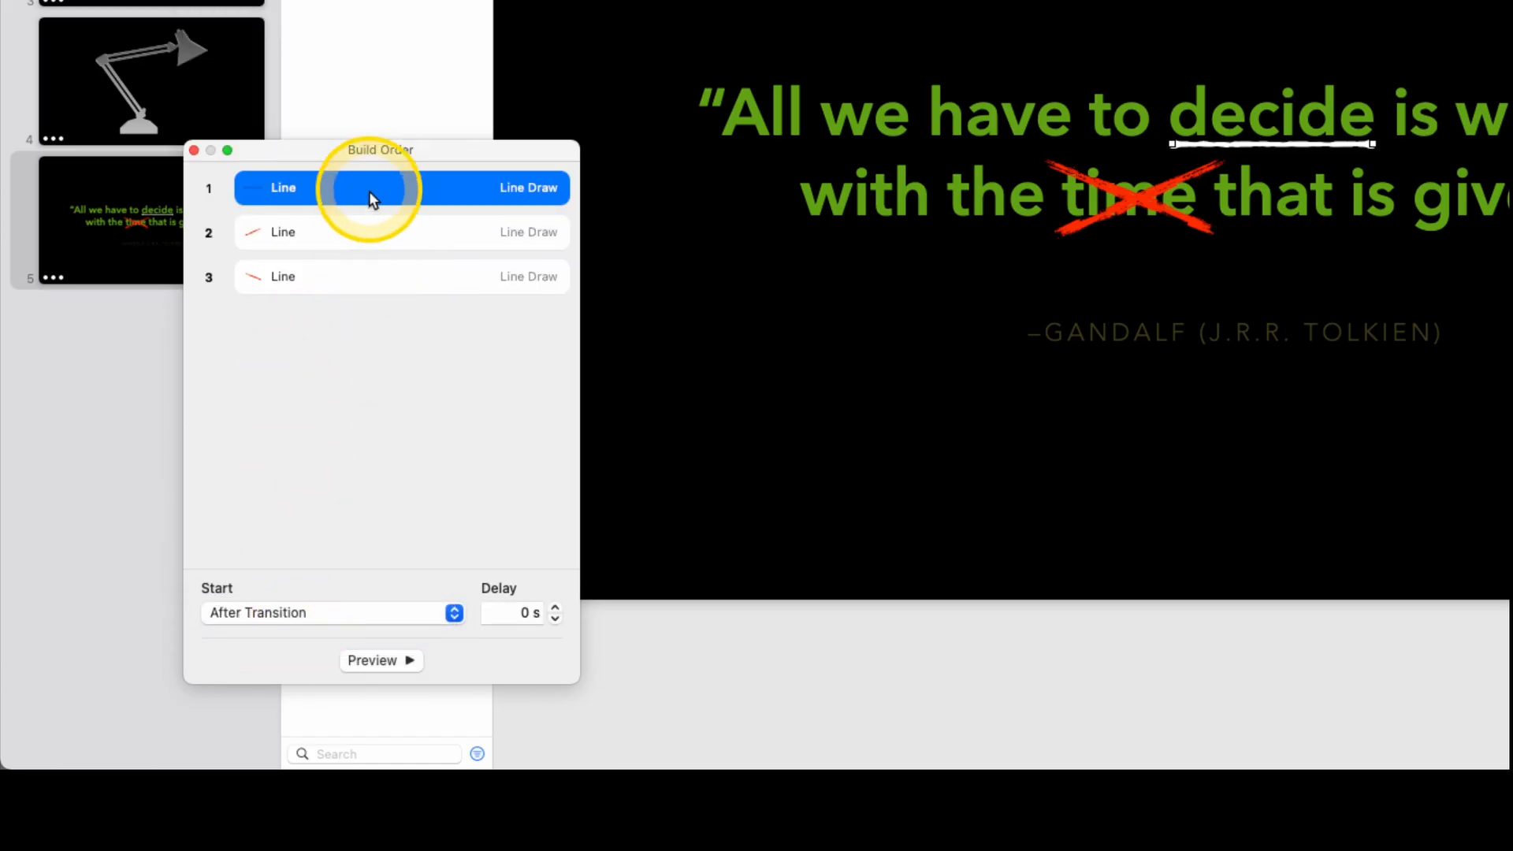
click(365, 232)
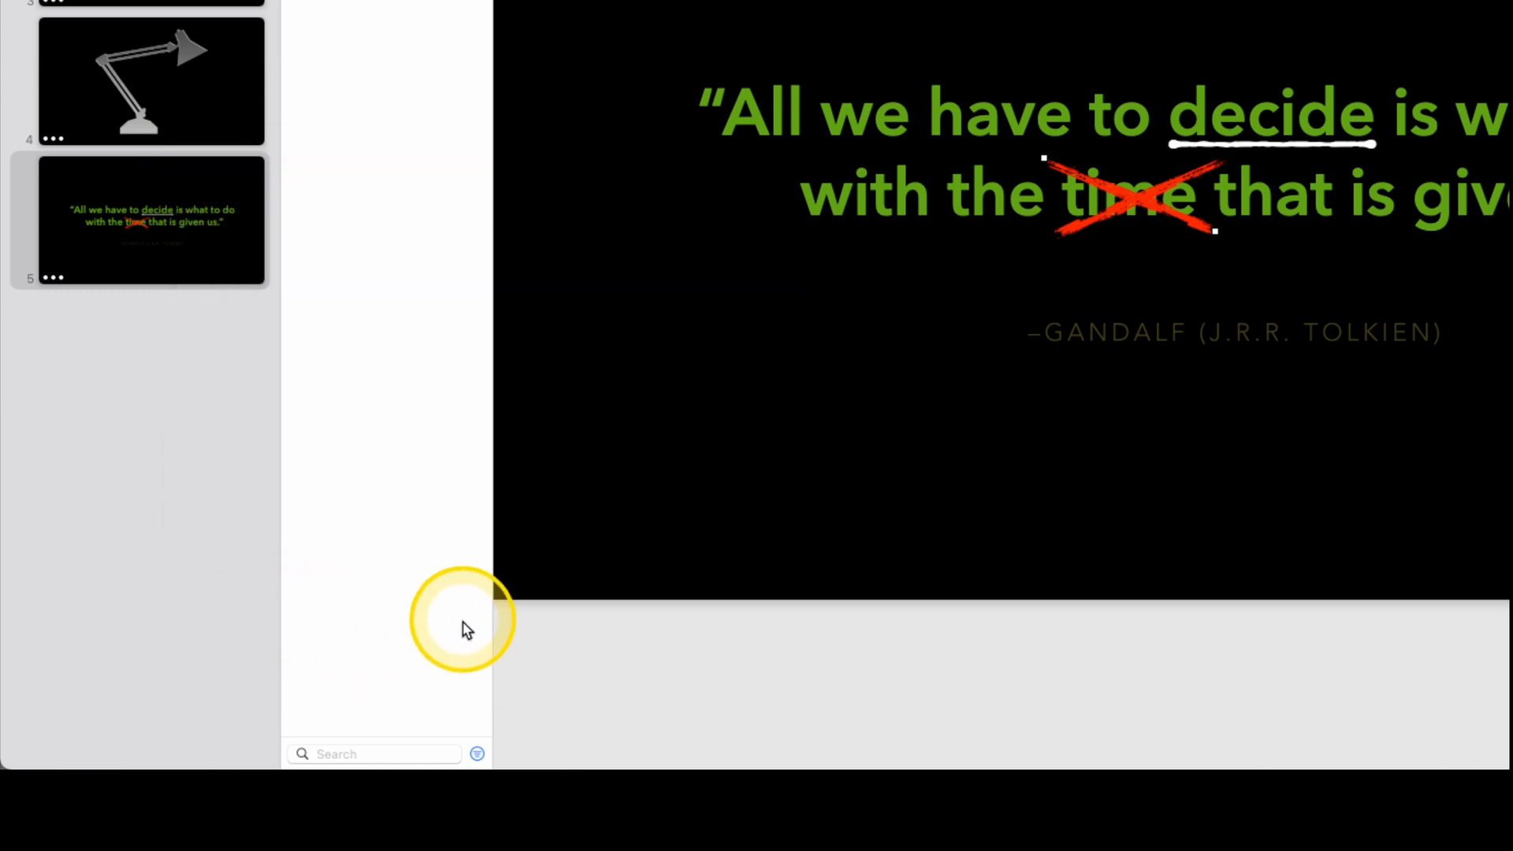
mouse_move(431, 401)
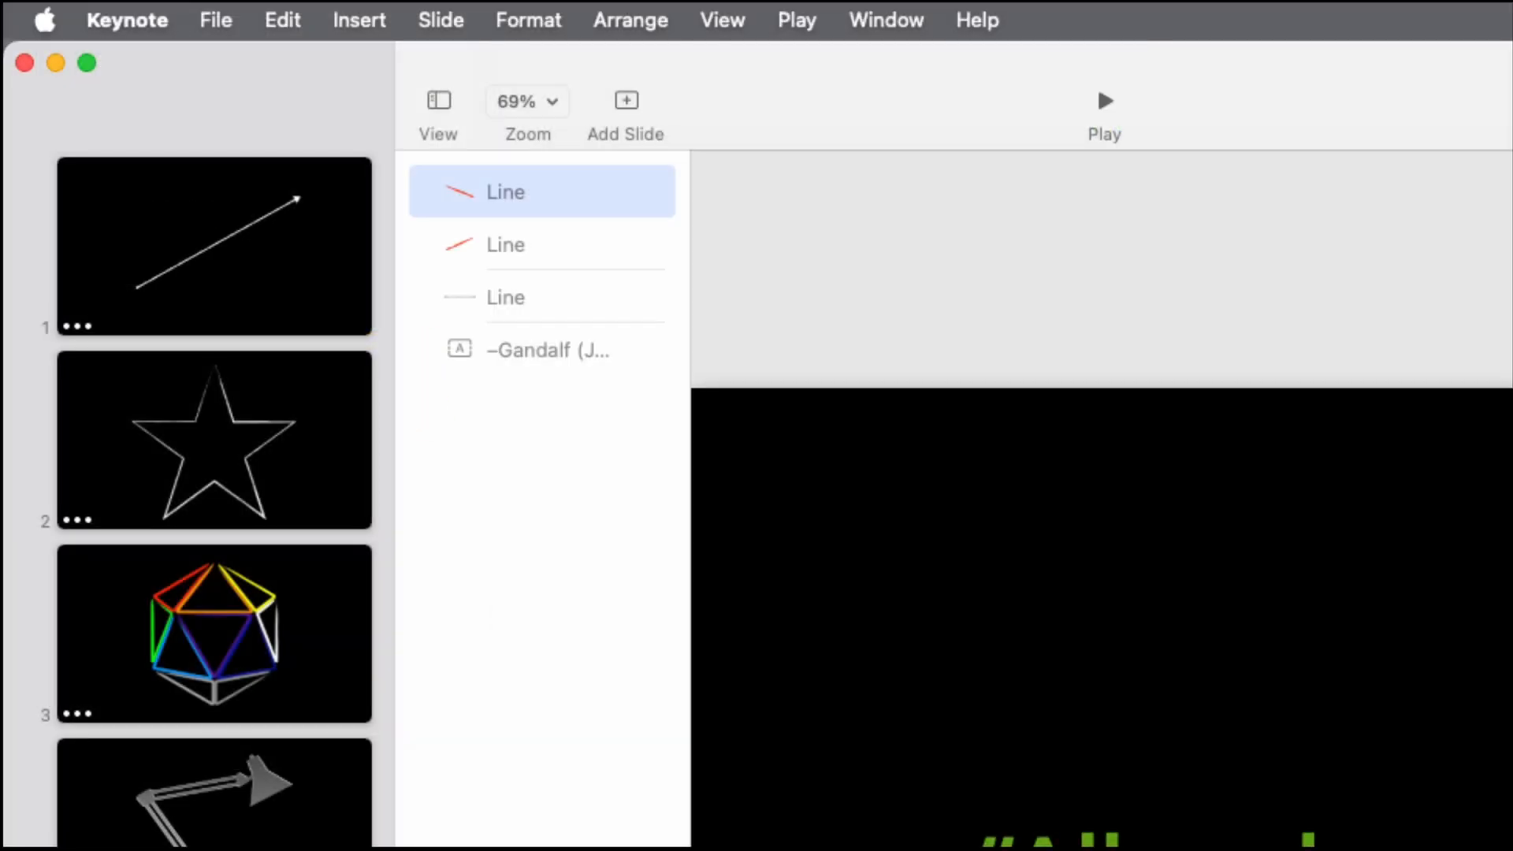
- Add a blank sixth slide and insert the anatomical heart found by searching shapes for 'heart'
click(624, 100)
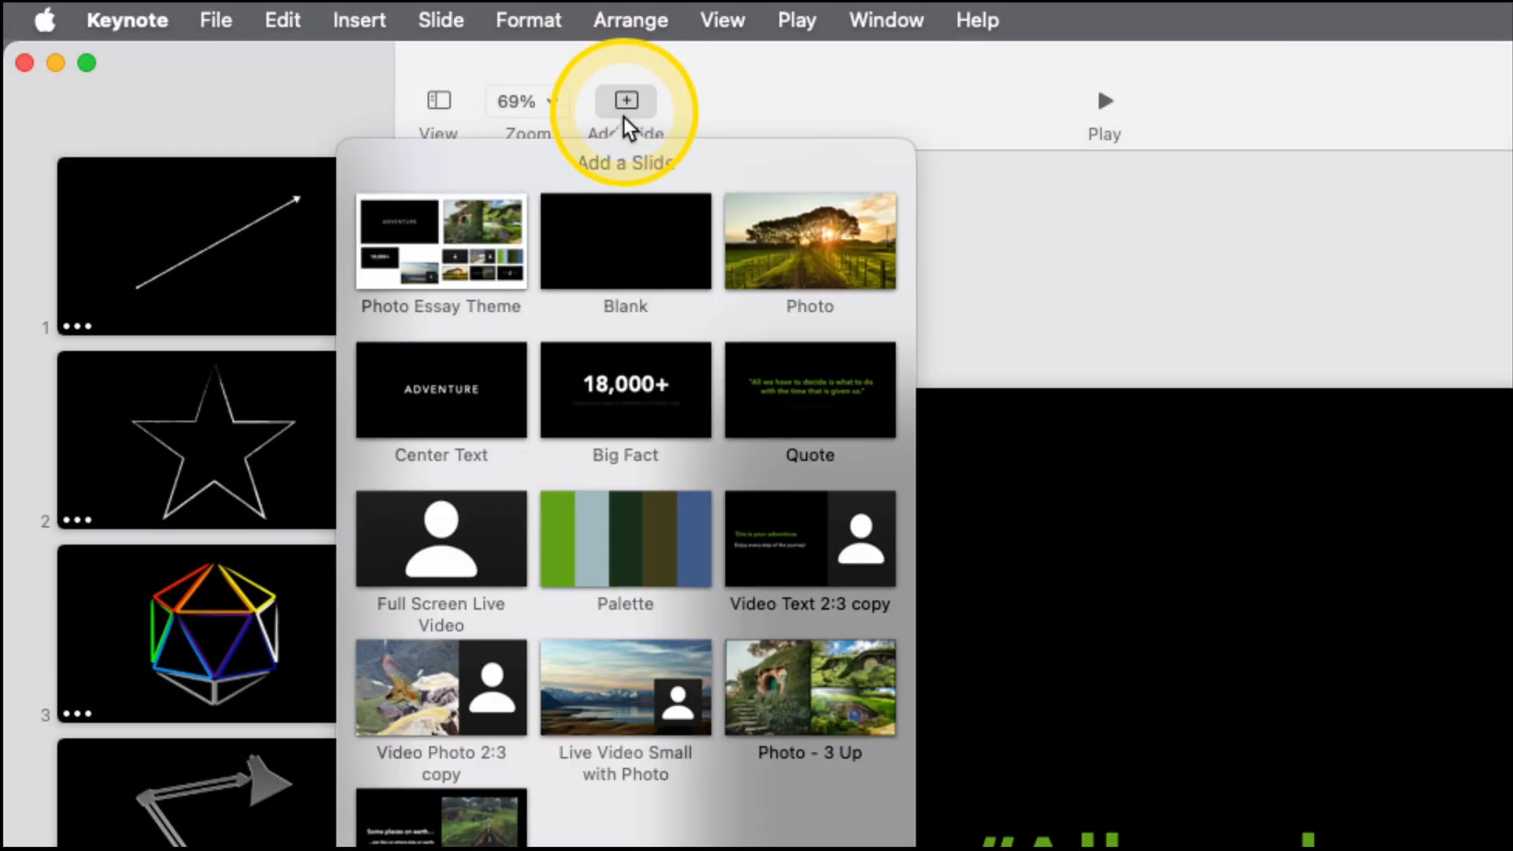
click(624, 242)
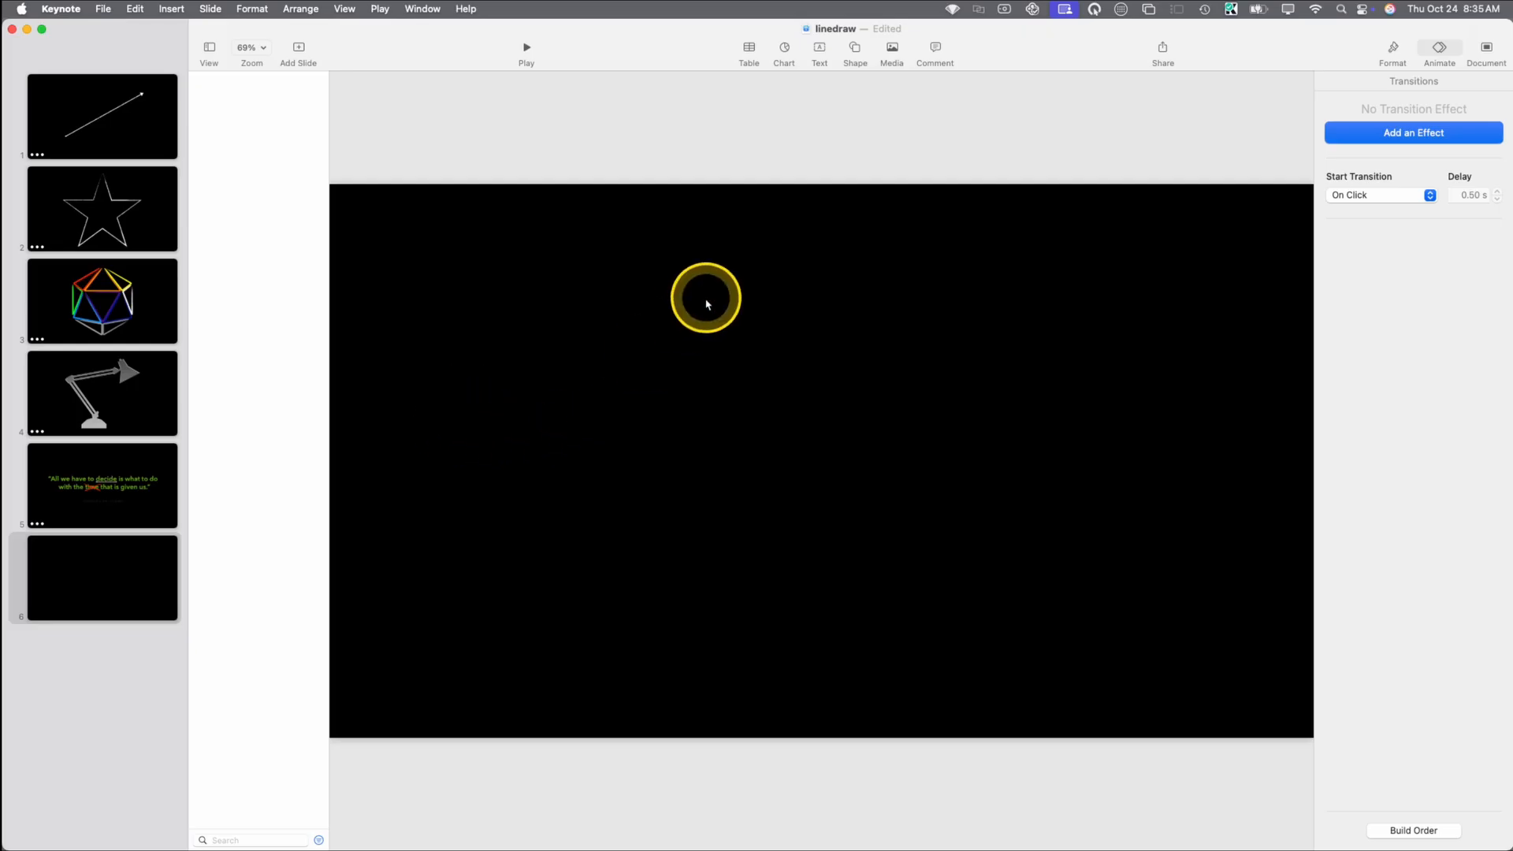
click(854, 48)
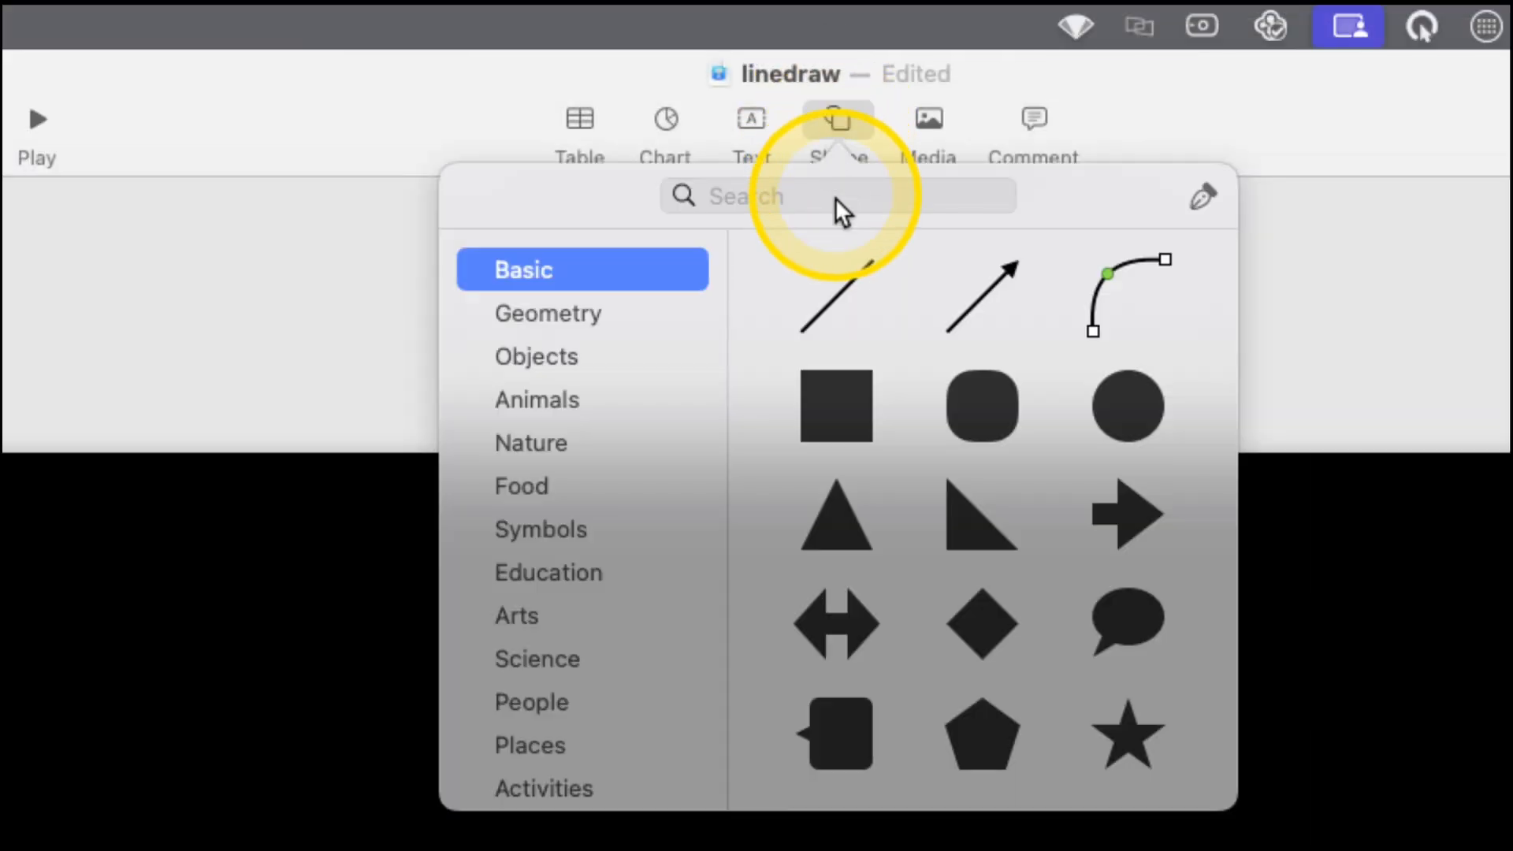
click(835, 196)
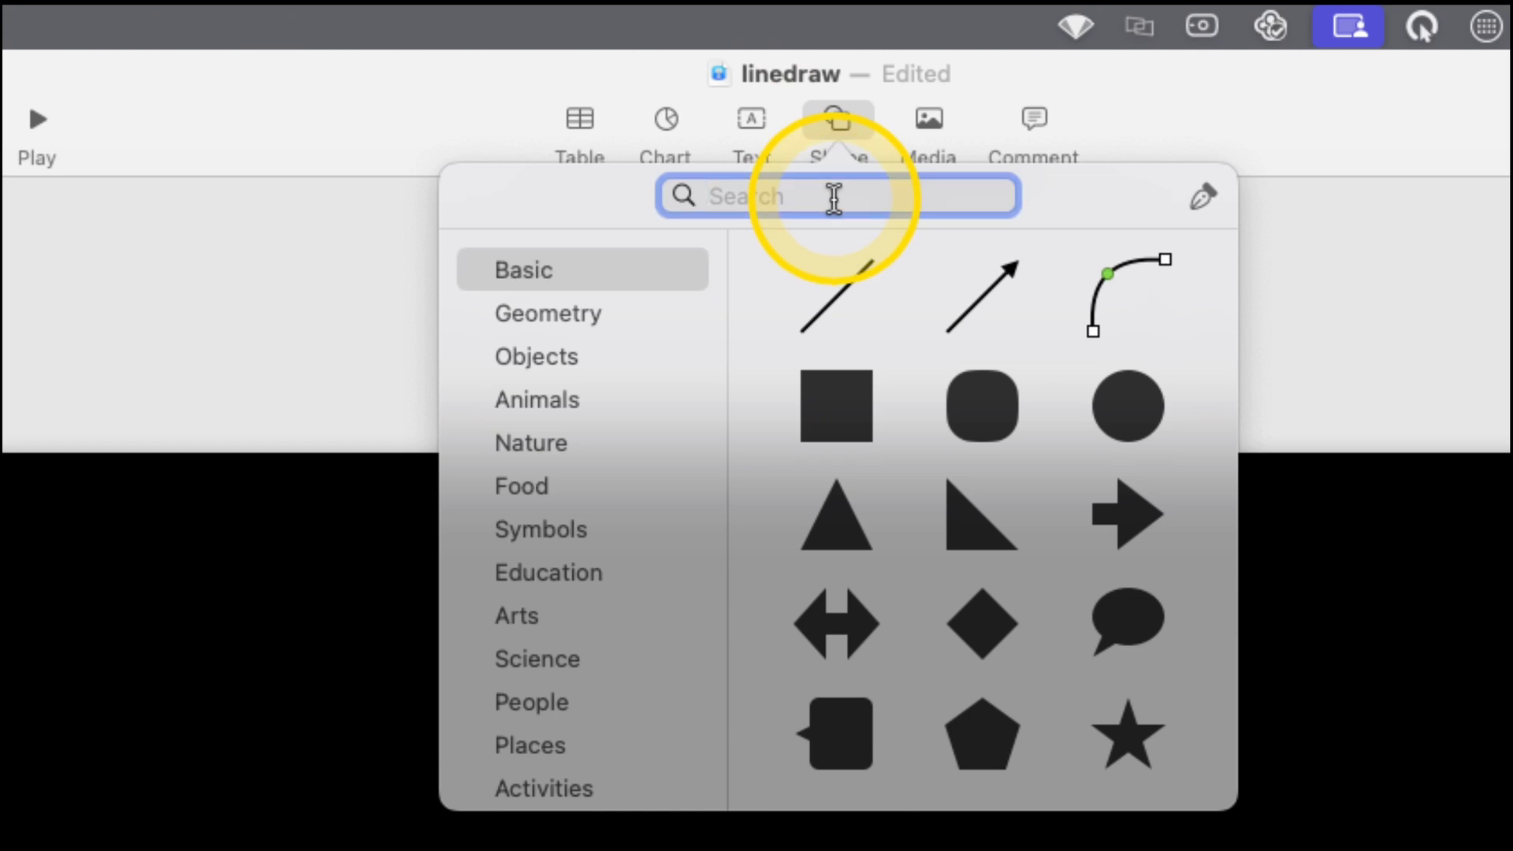
text(heart)
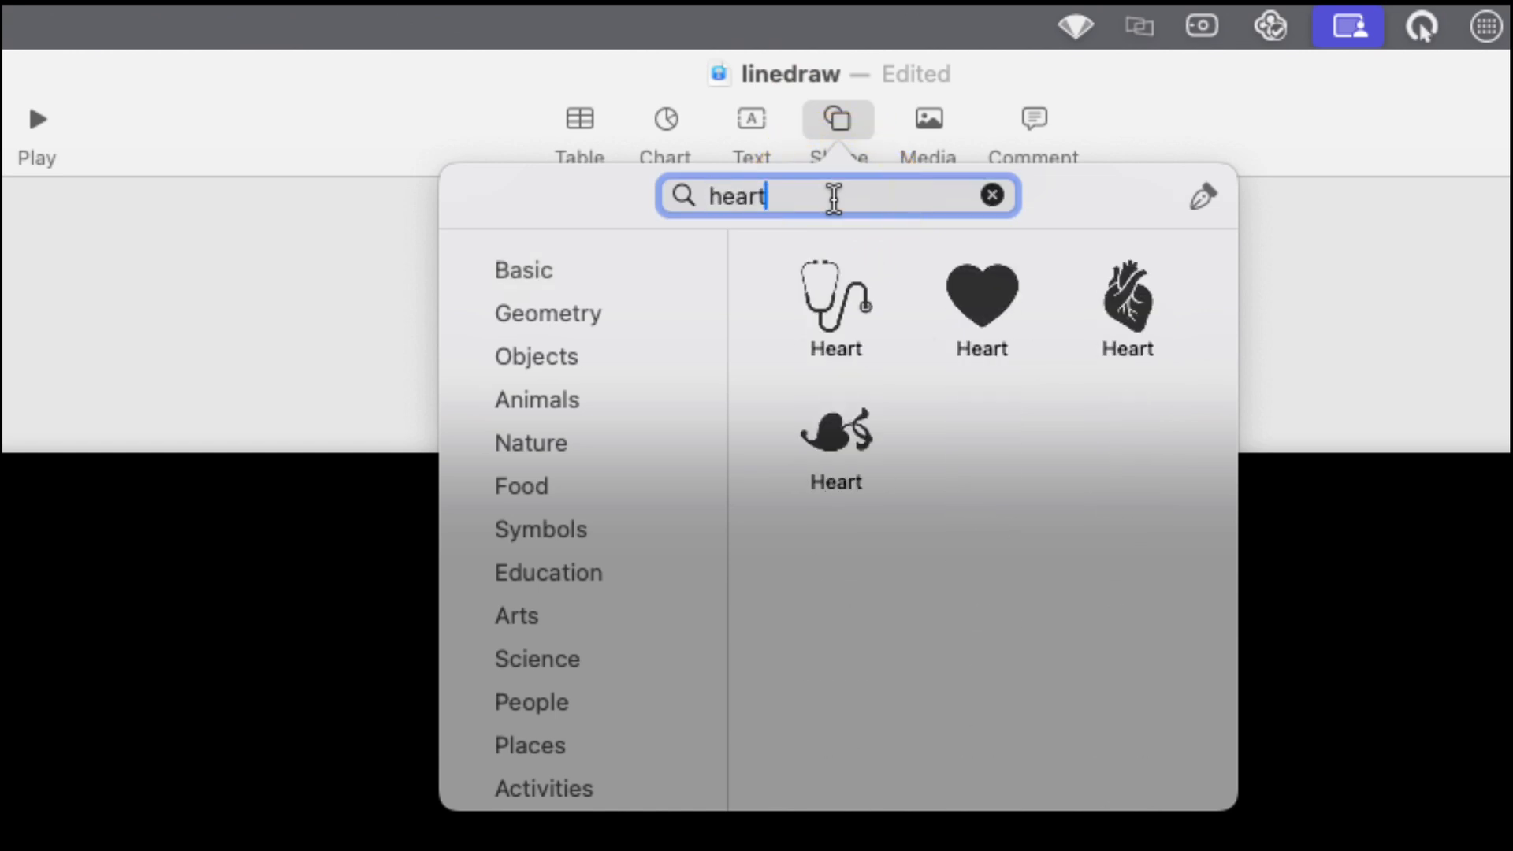
click(1126, 294)
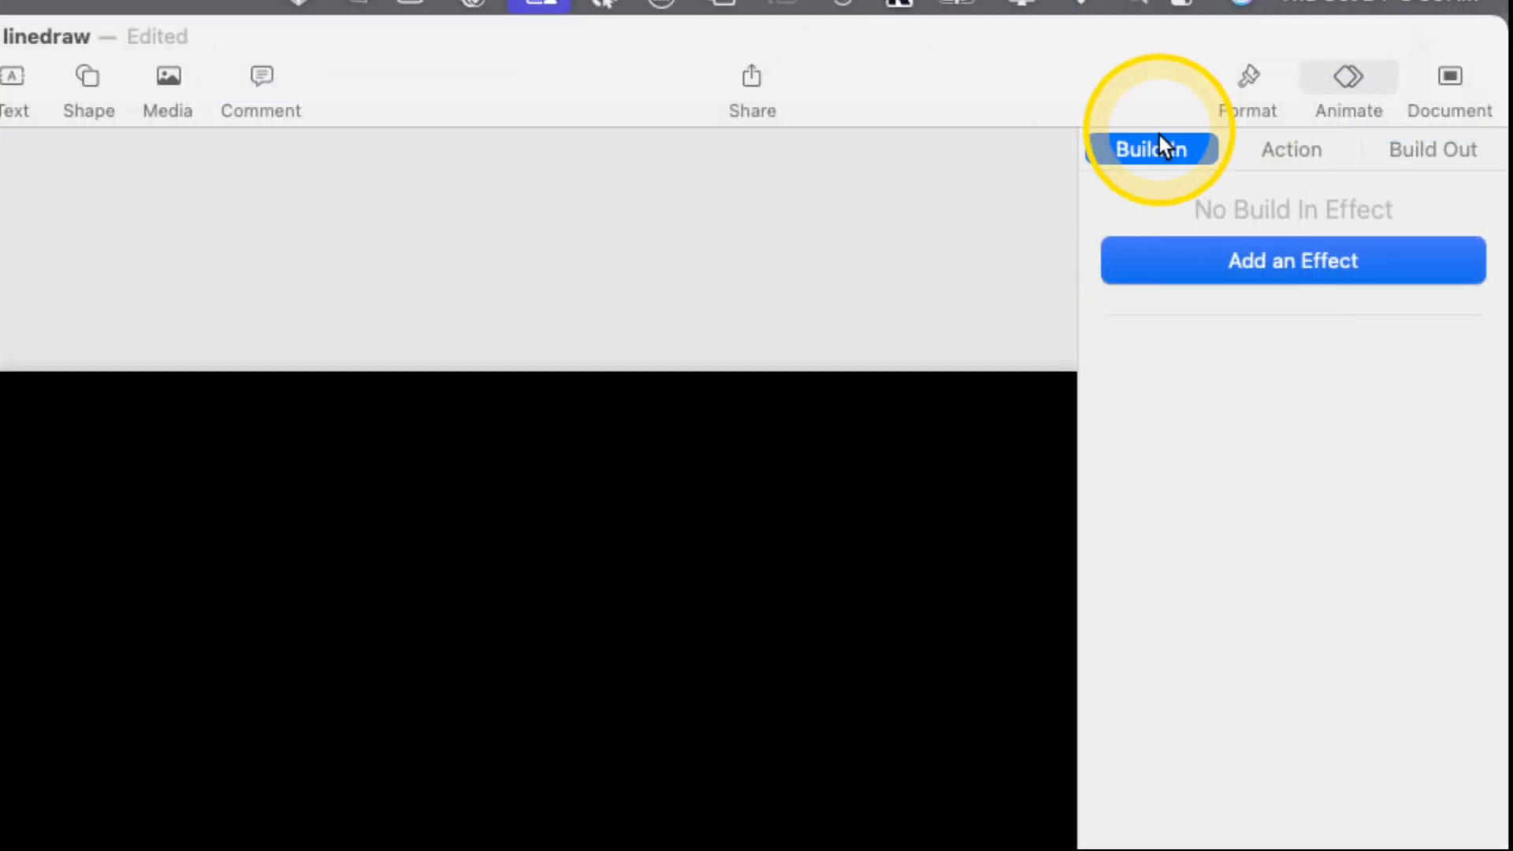
- Select the dark blue 660 × 978 pt heart on slide 6 and bring up the File menu
click(1245, 78)
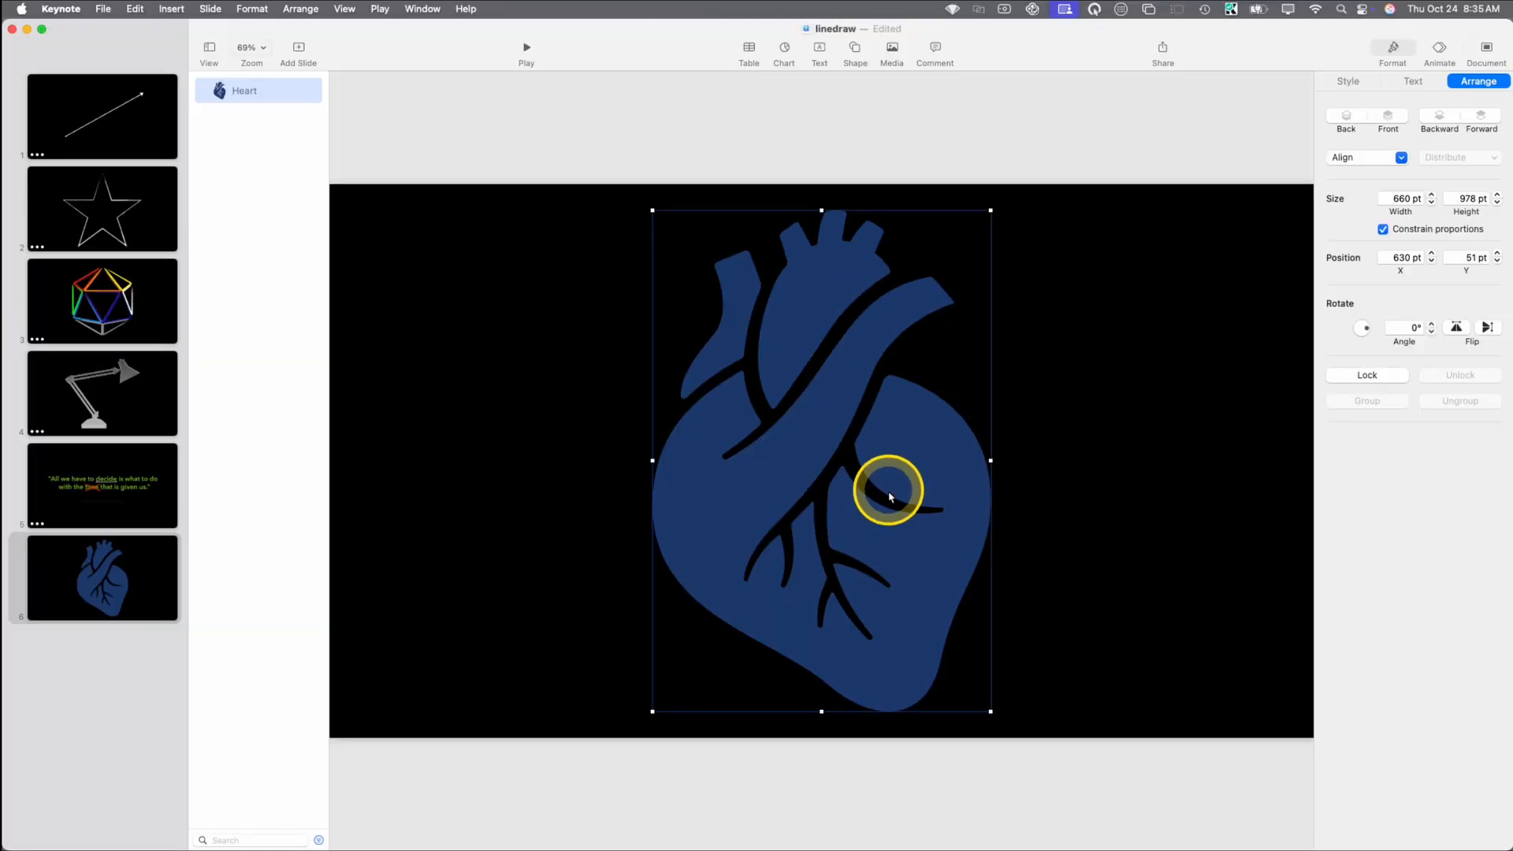
click(888, 494)
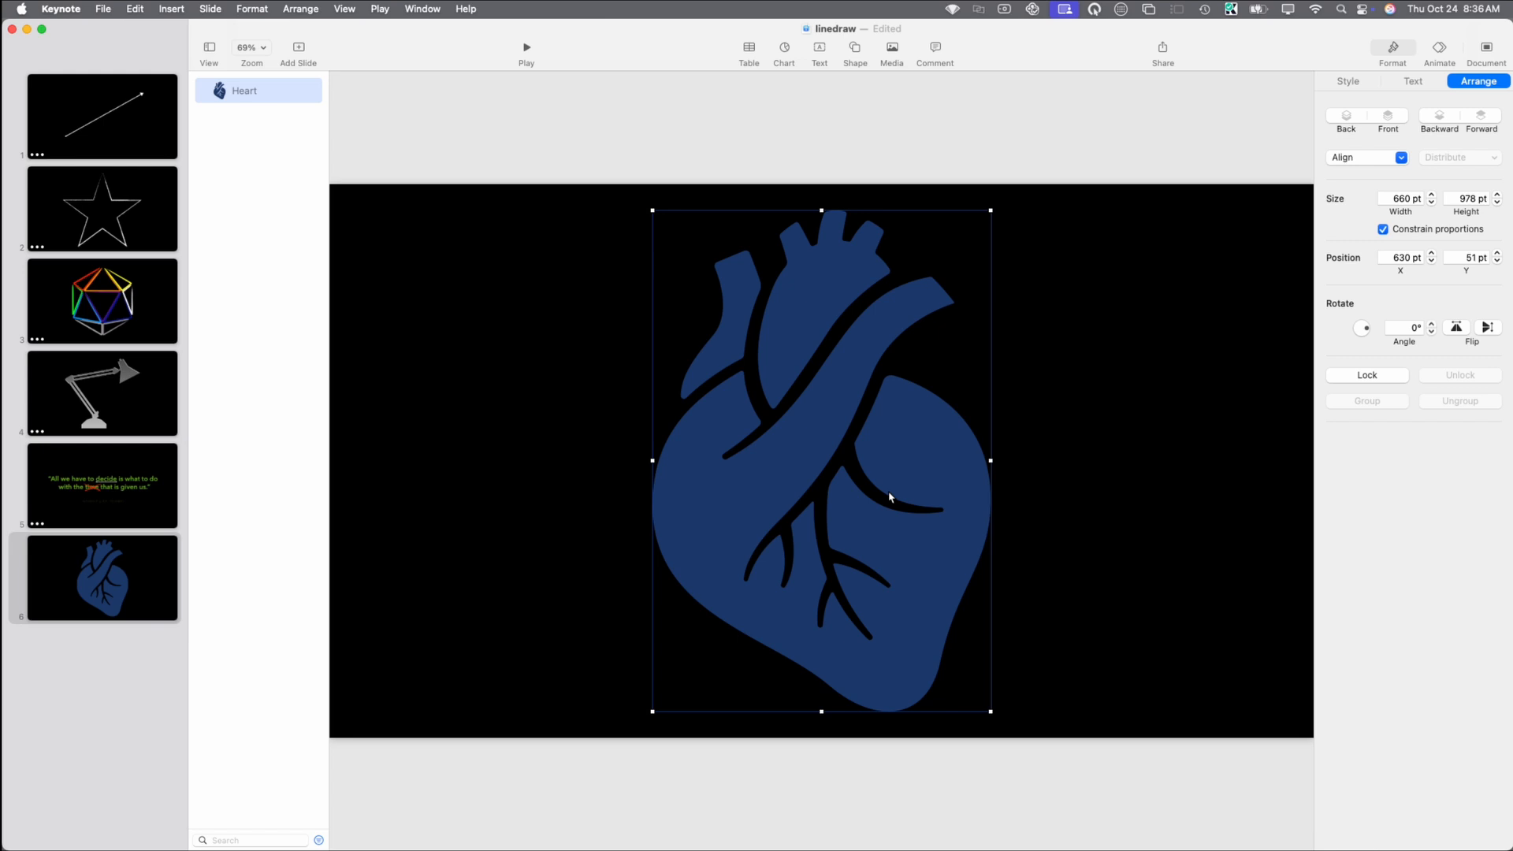
click(788, 521)
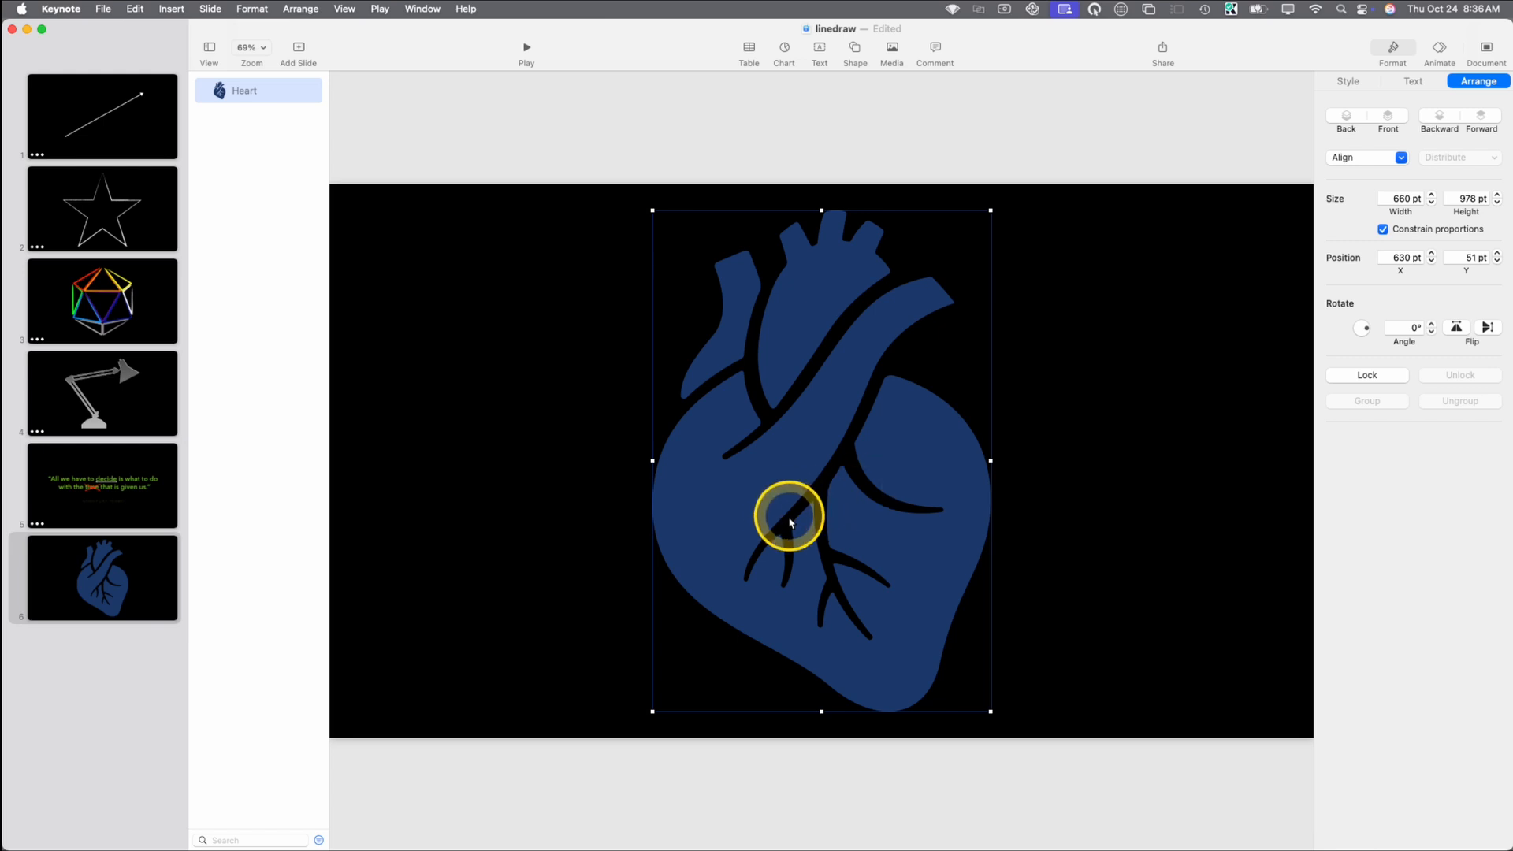
mouse_move(299, 229)
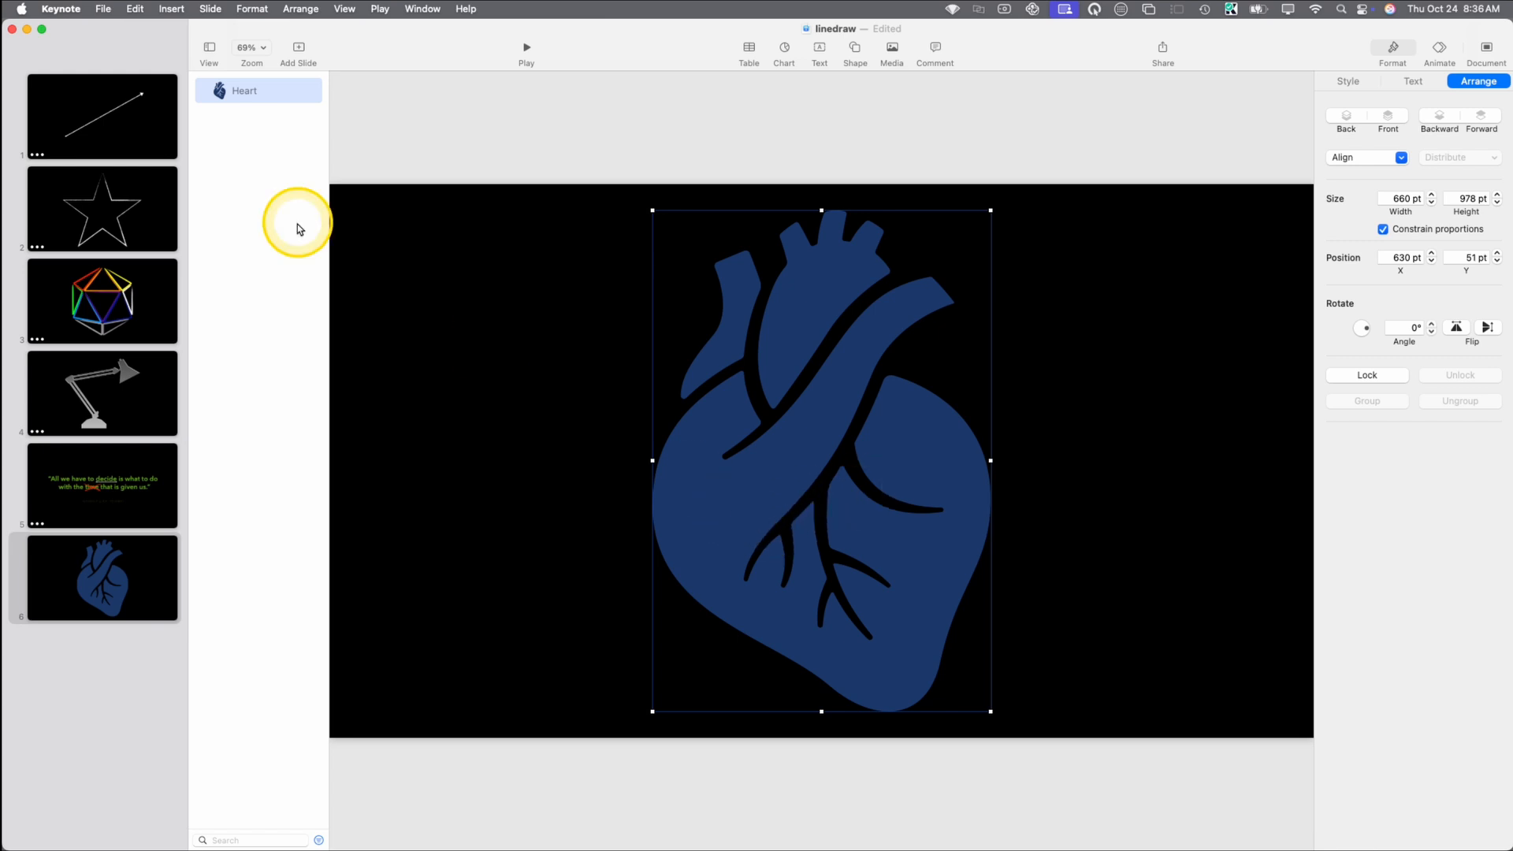
click(102, 9)
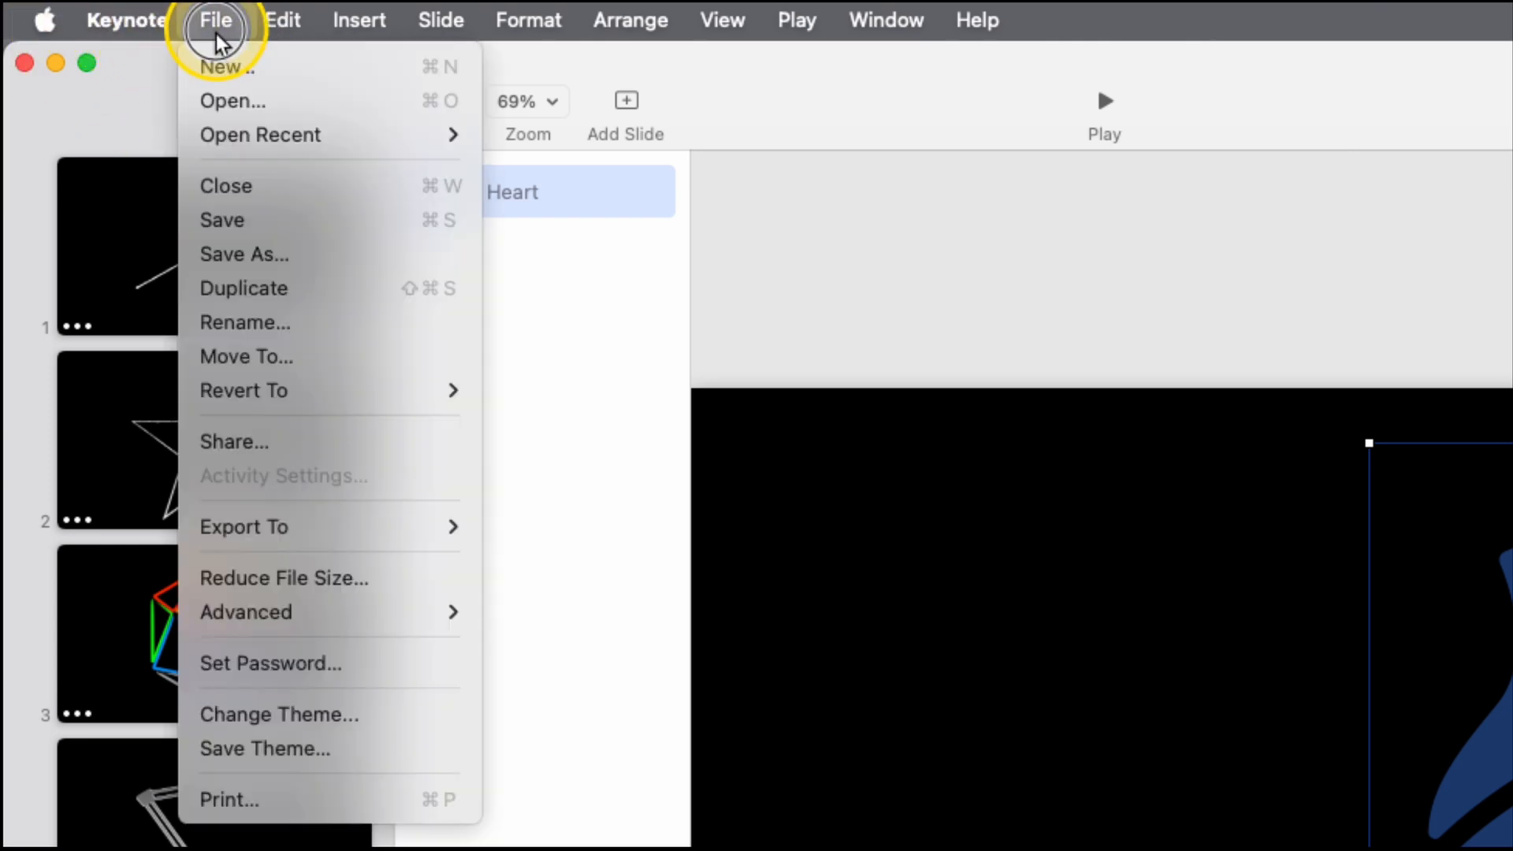
- Create a new chalkboard-themed presentation and insert a 2D pie chart
click(223, 65)
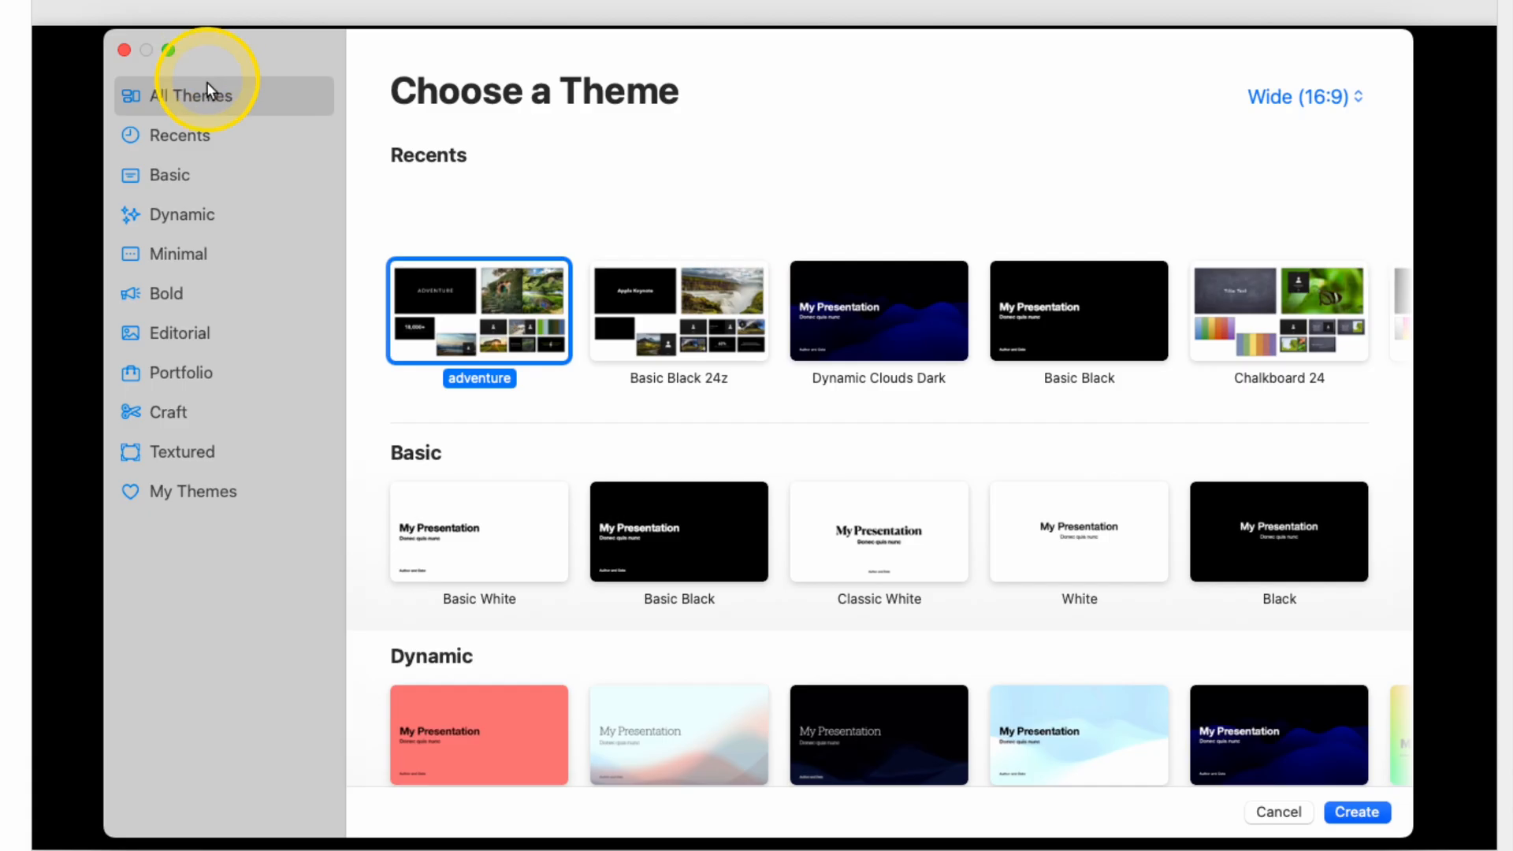
click(179, 373)
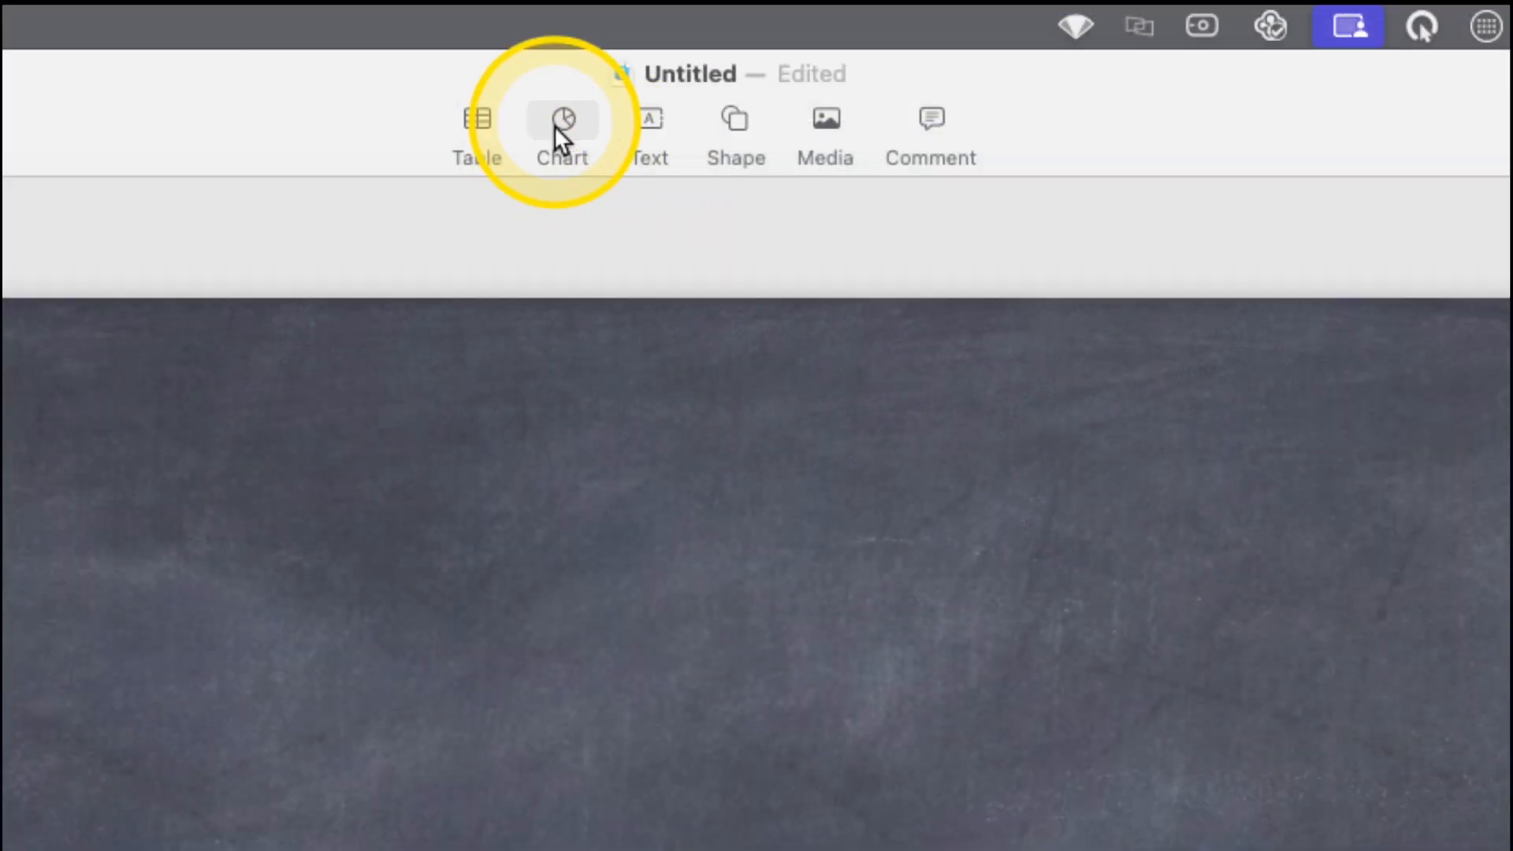
click(561, 119)
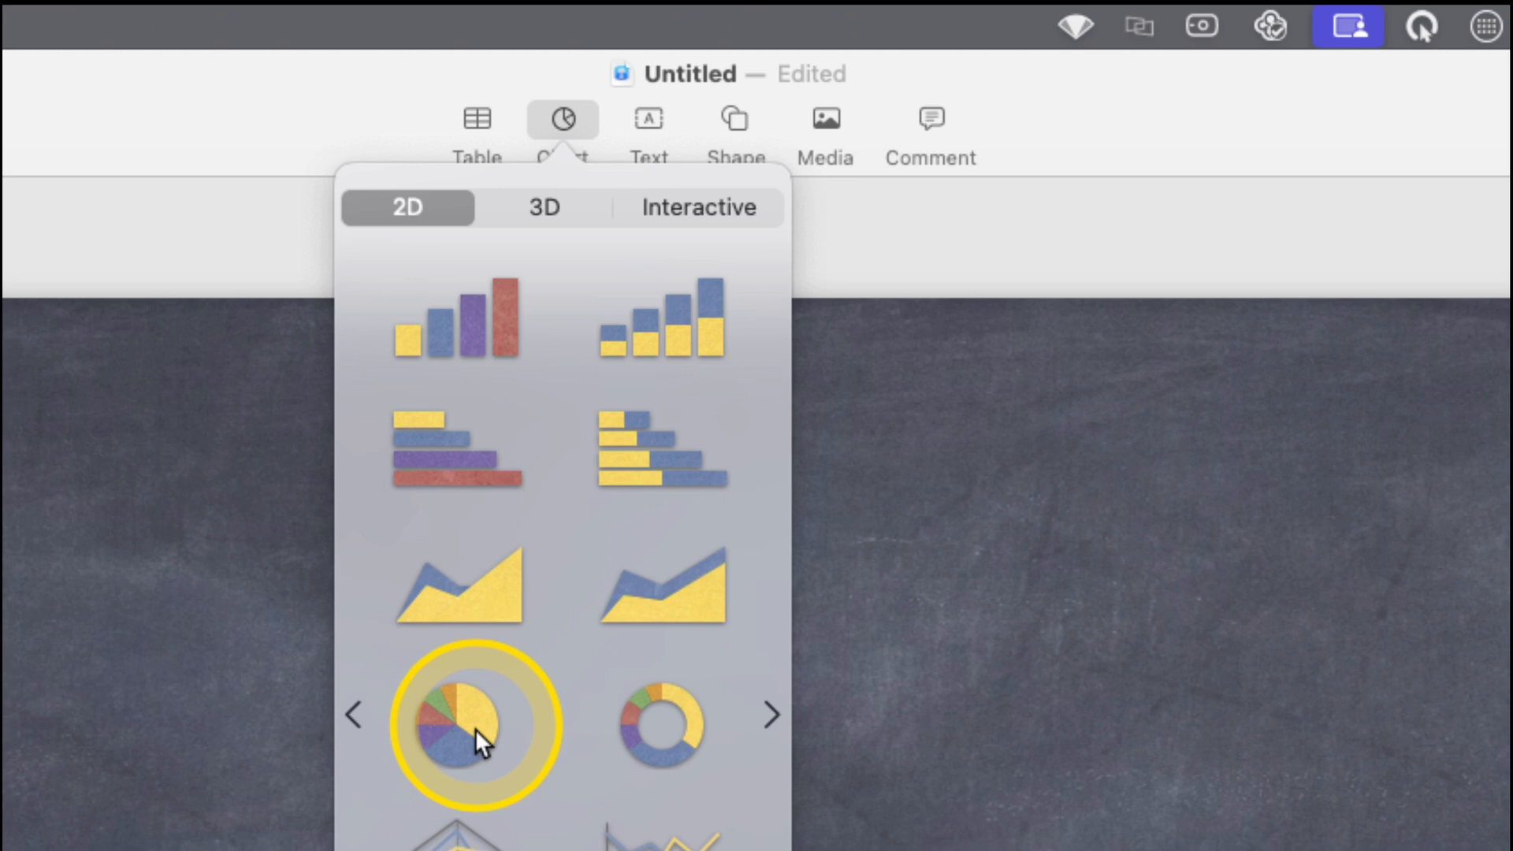
click(468, 722)
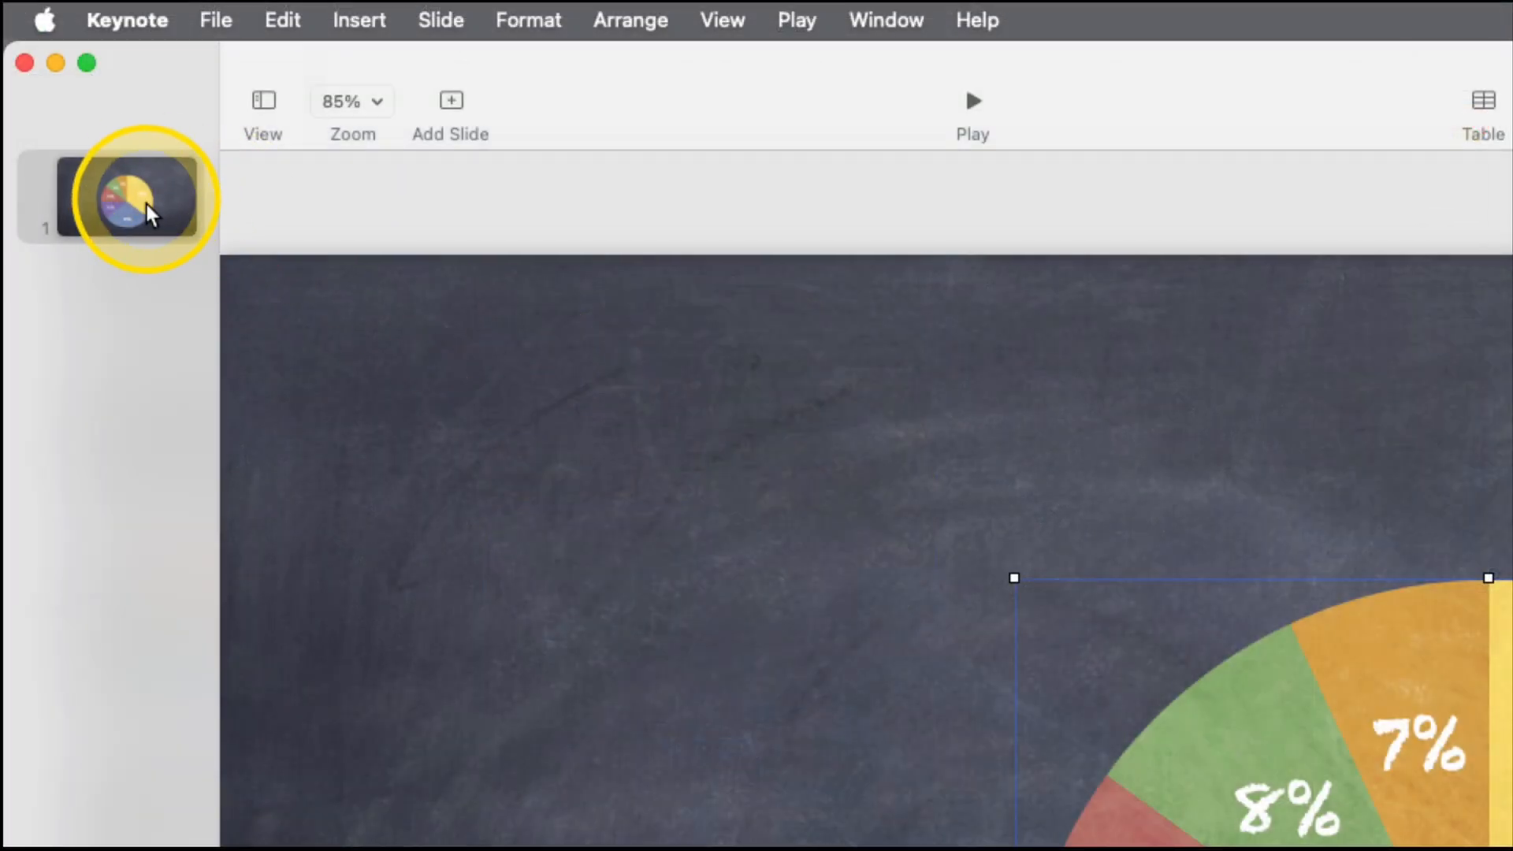
- Copy the pie chart slide and switch back to the linedraw presentation
right_click(141, 197)
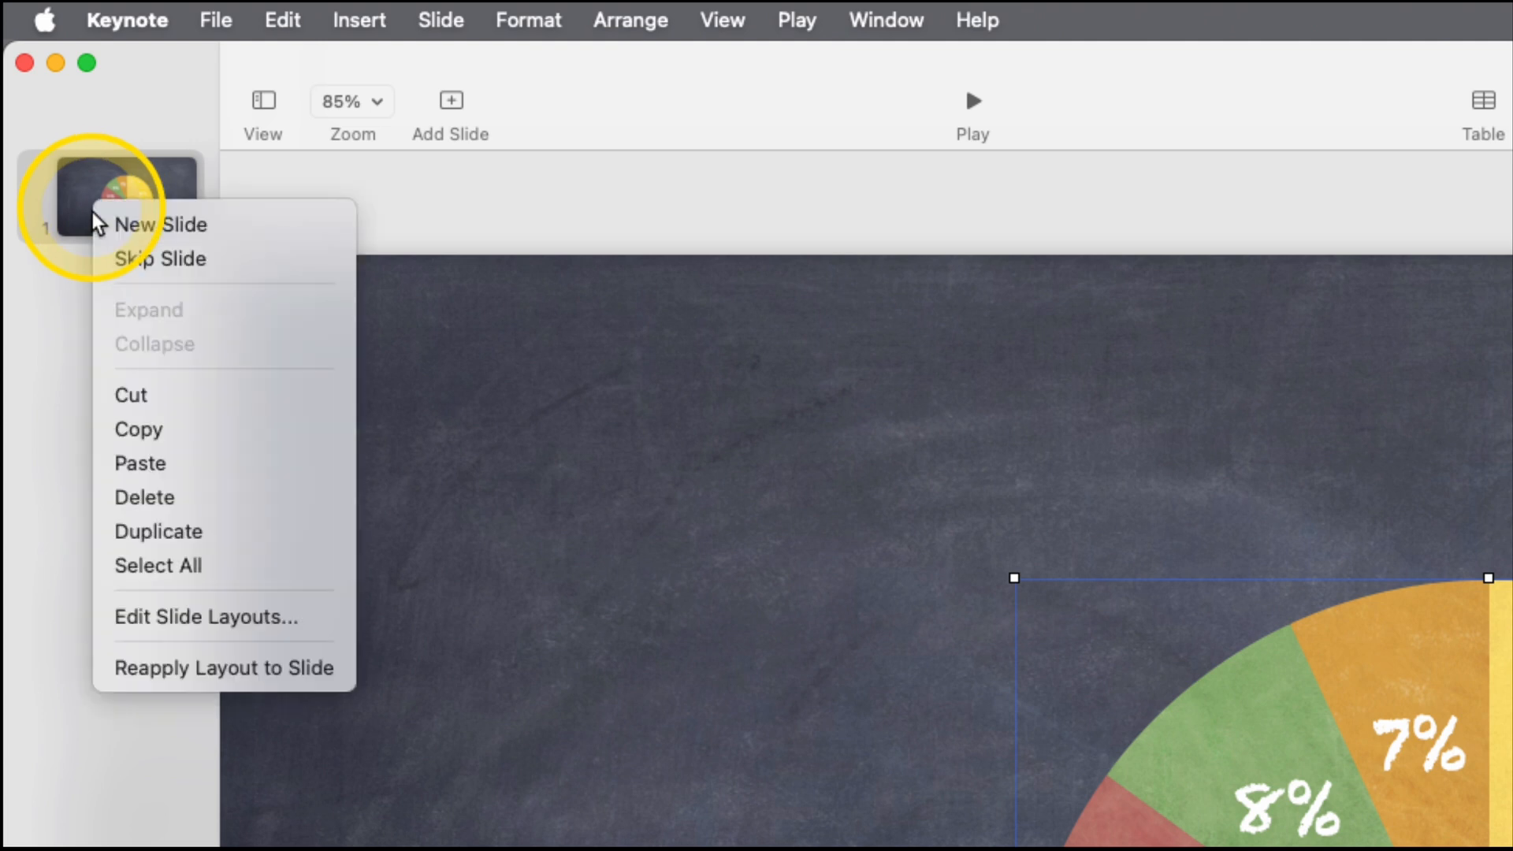
click(885, 19)
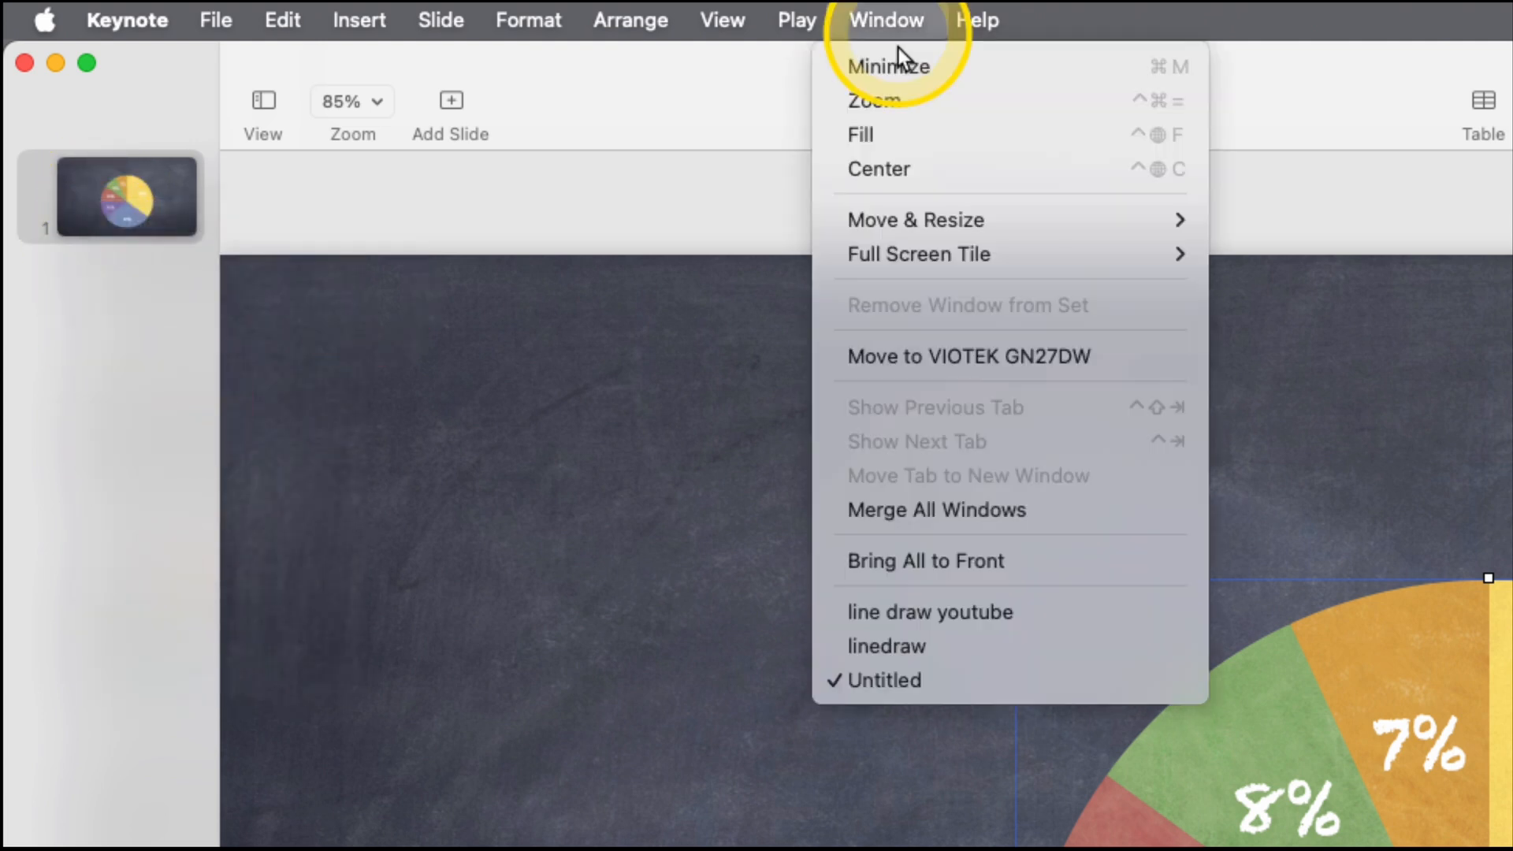
mouse_move(931, 645)
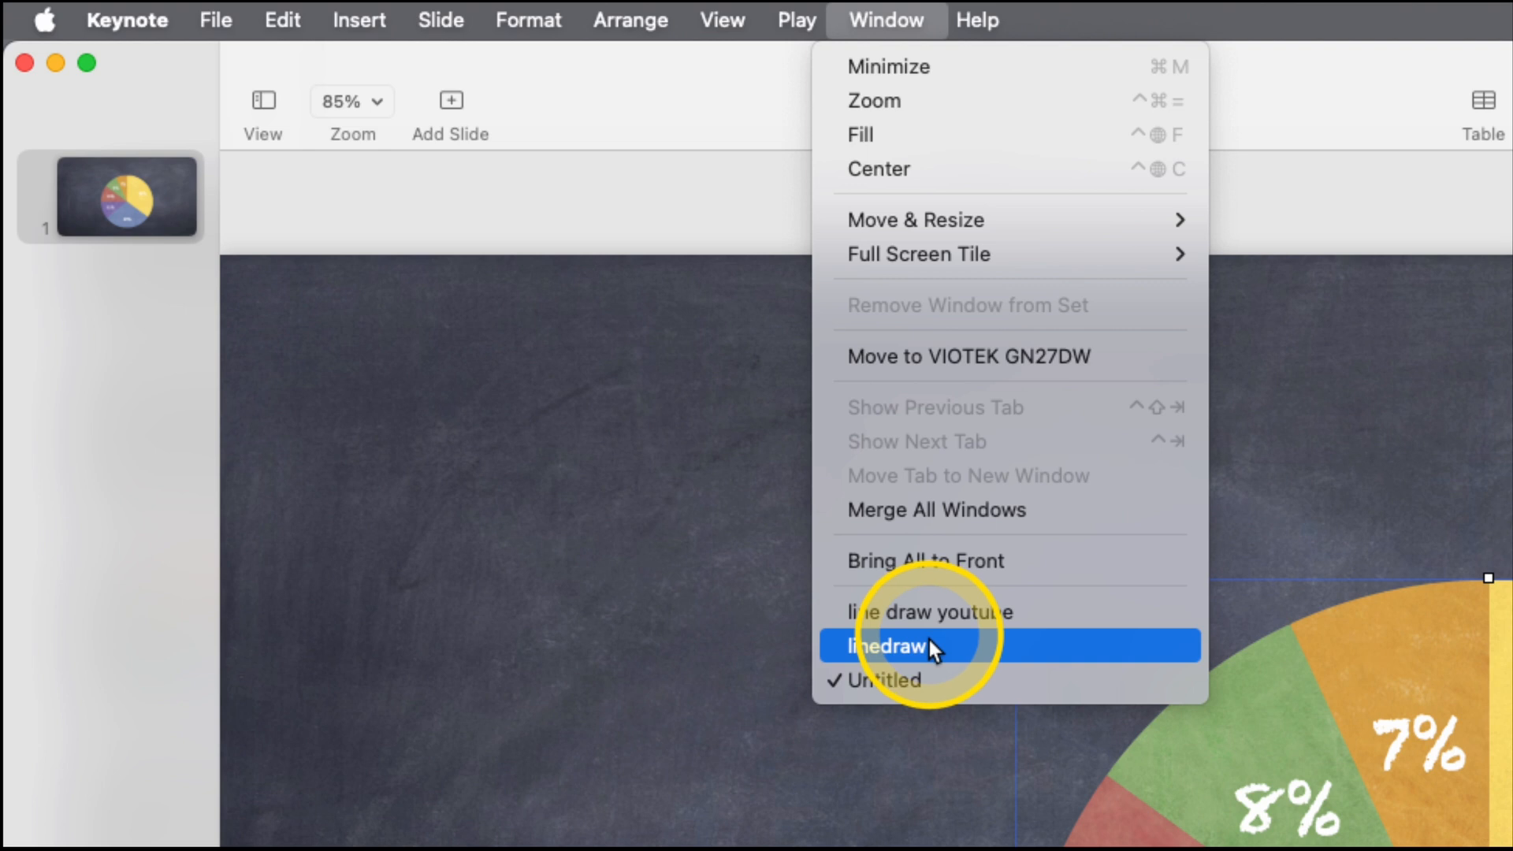
click(888, 645)
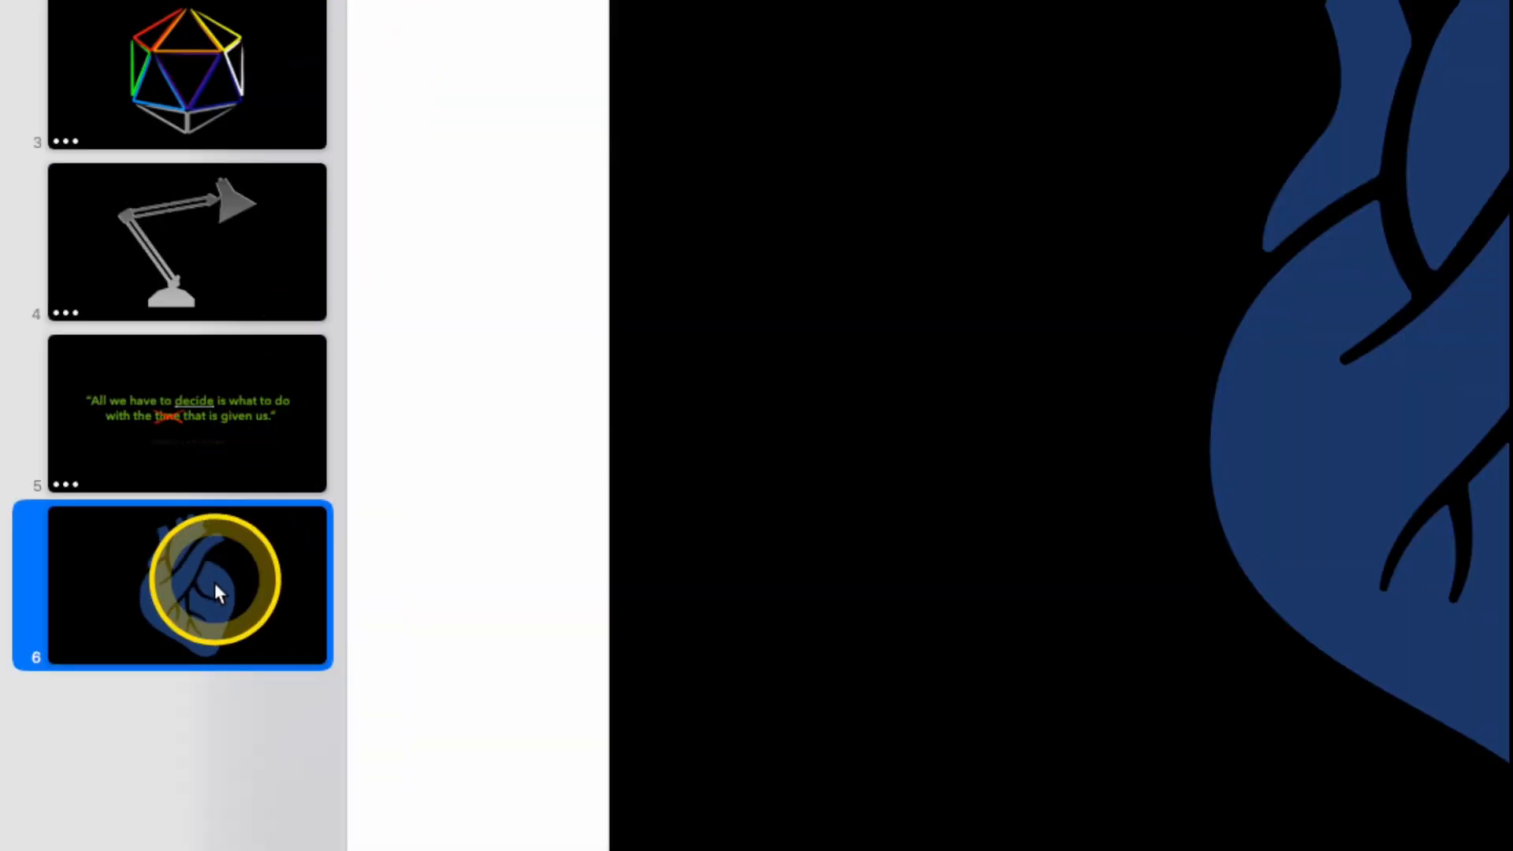
- Paste the chalkboard pie chart slide after the heart slide as slide 7
right_click(218, 588)
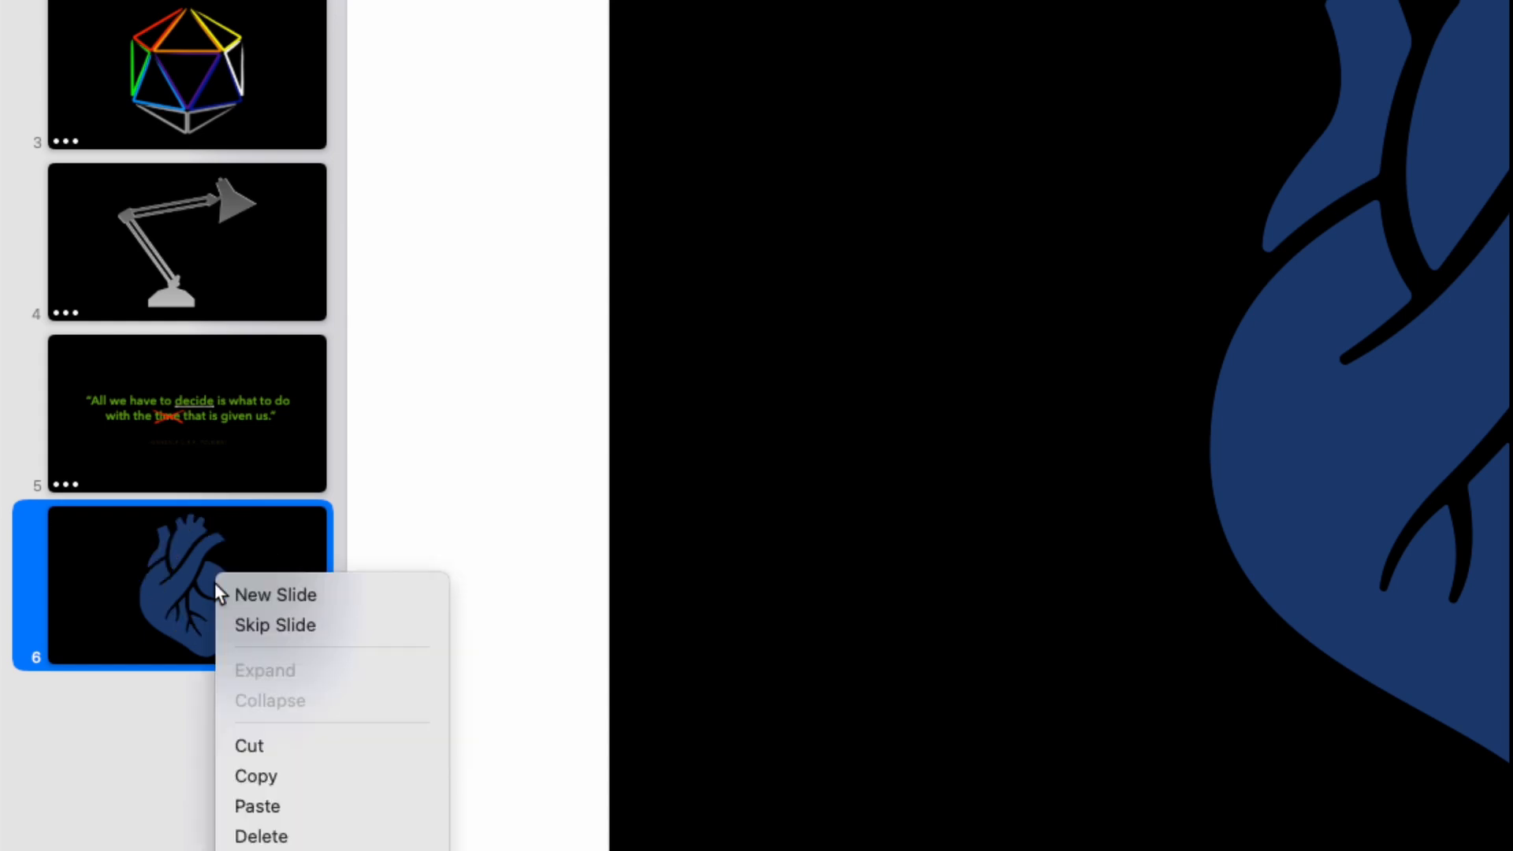
click(275, 594)
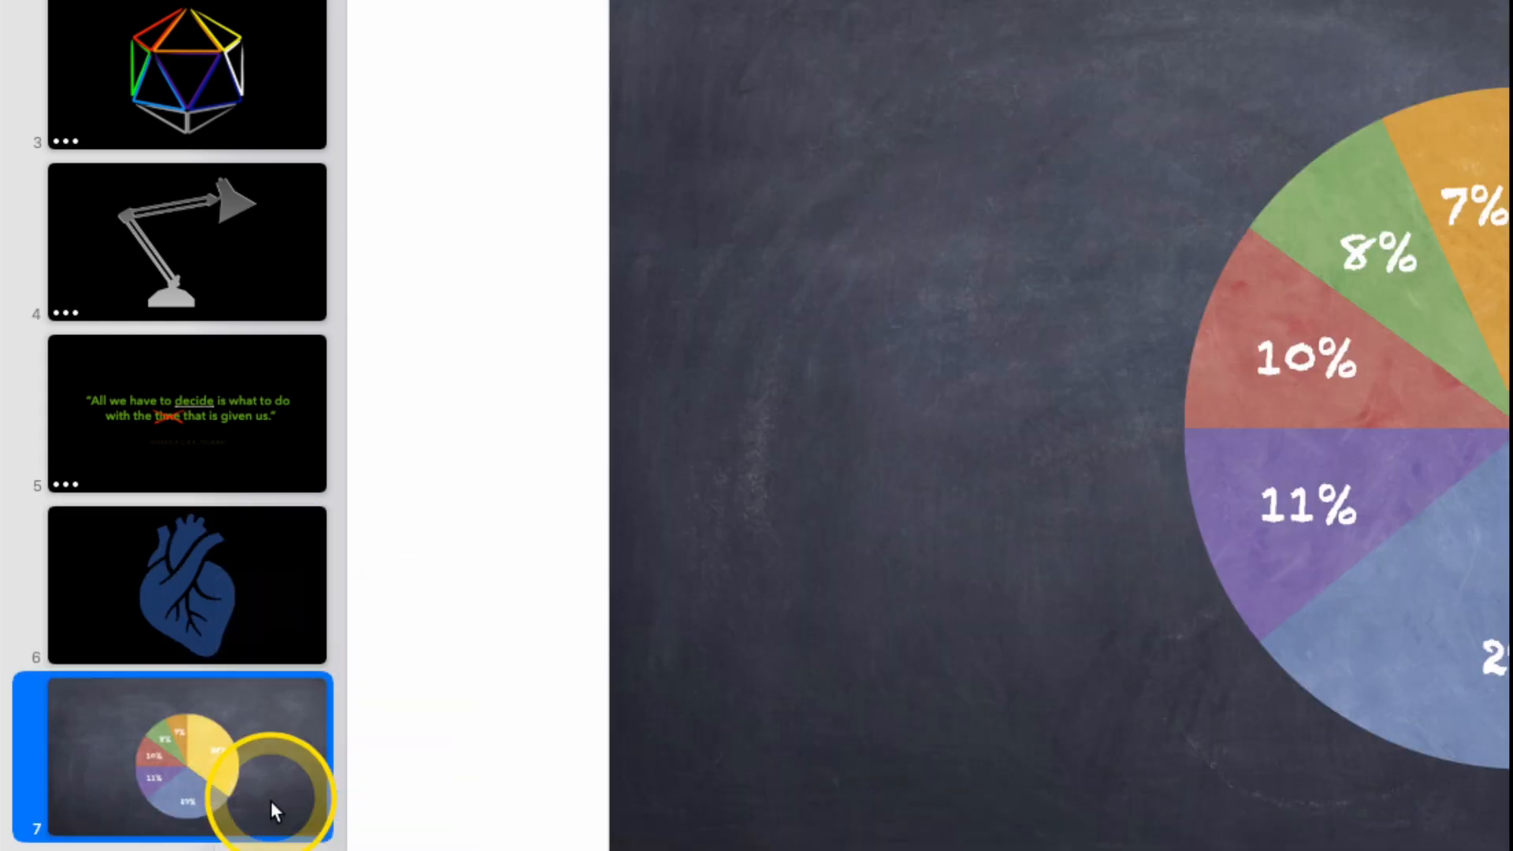
click(186, 586)
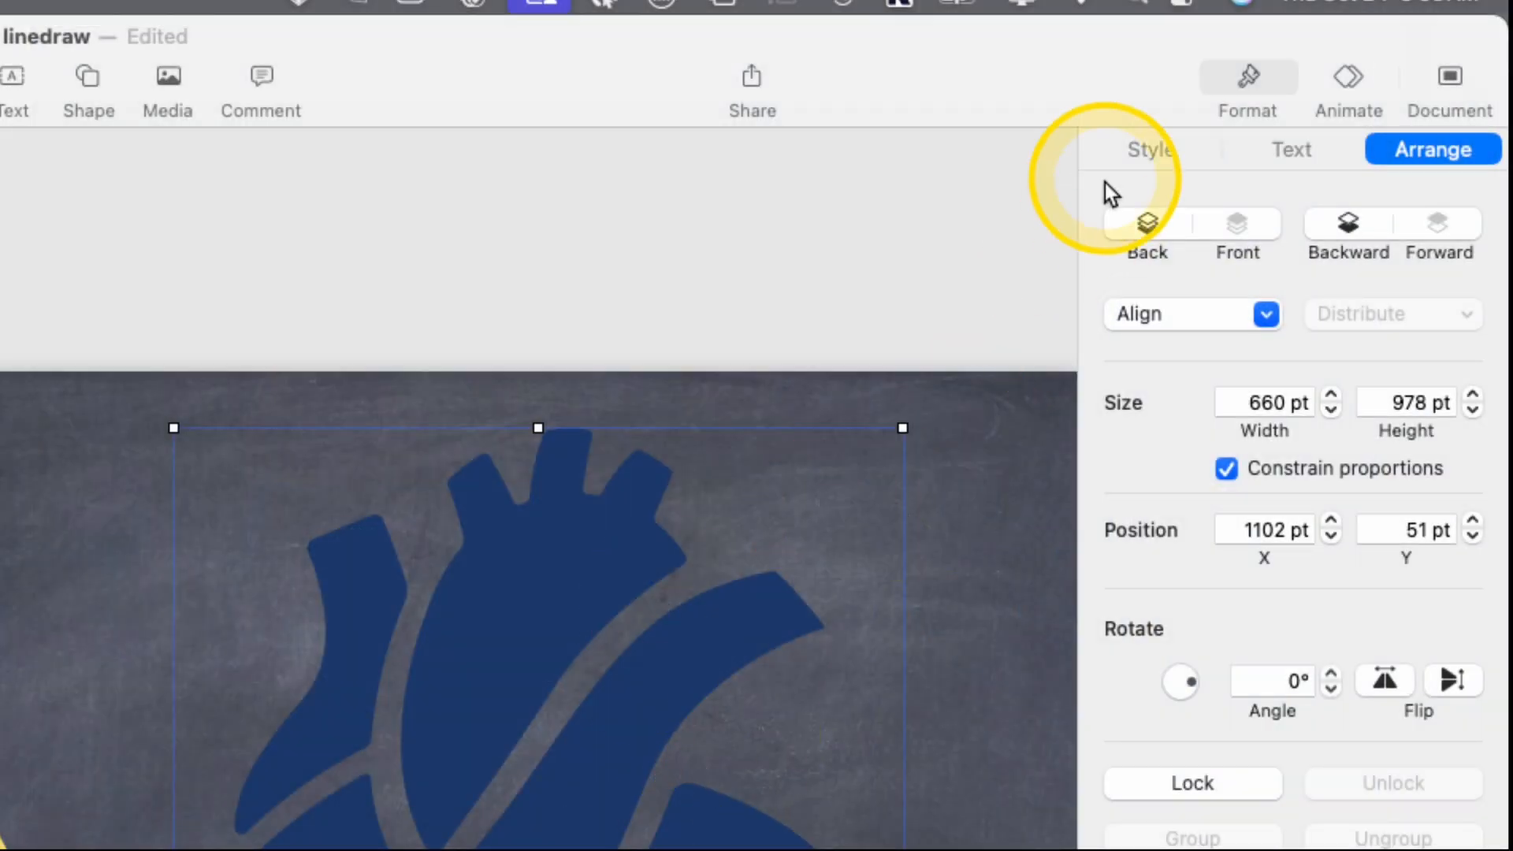
- Style the heart's border as a white 12 pt chalk line with No Fill
click(1151, 149)
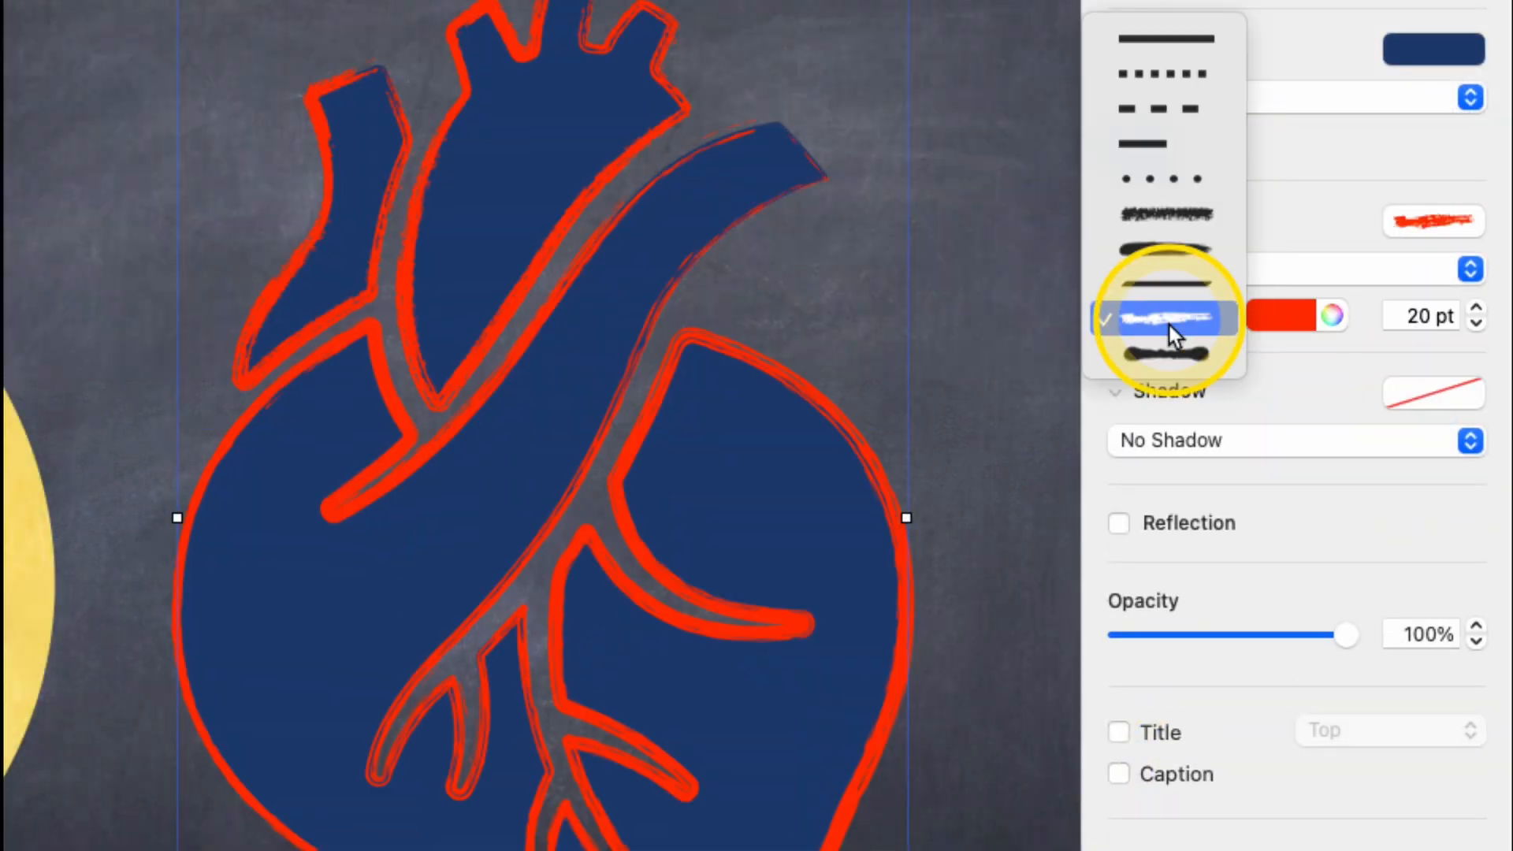
click(1162, 319)
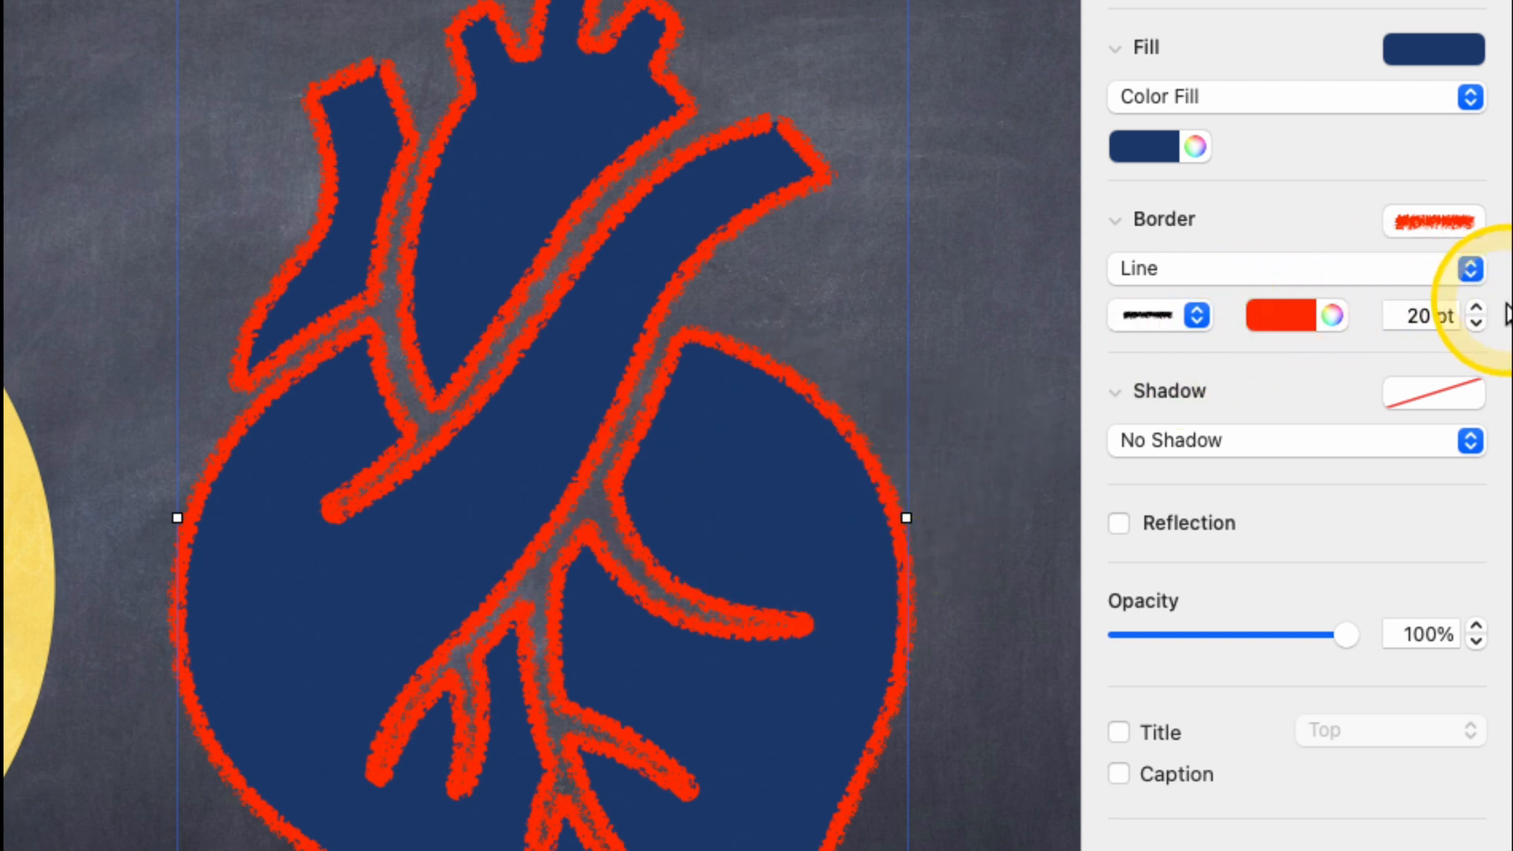
click(1475, 324)
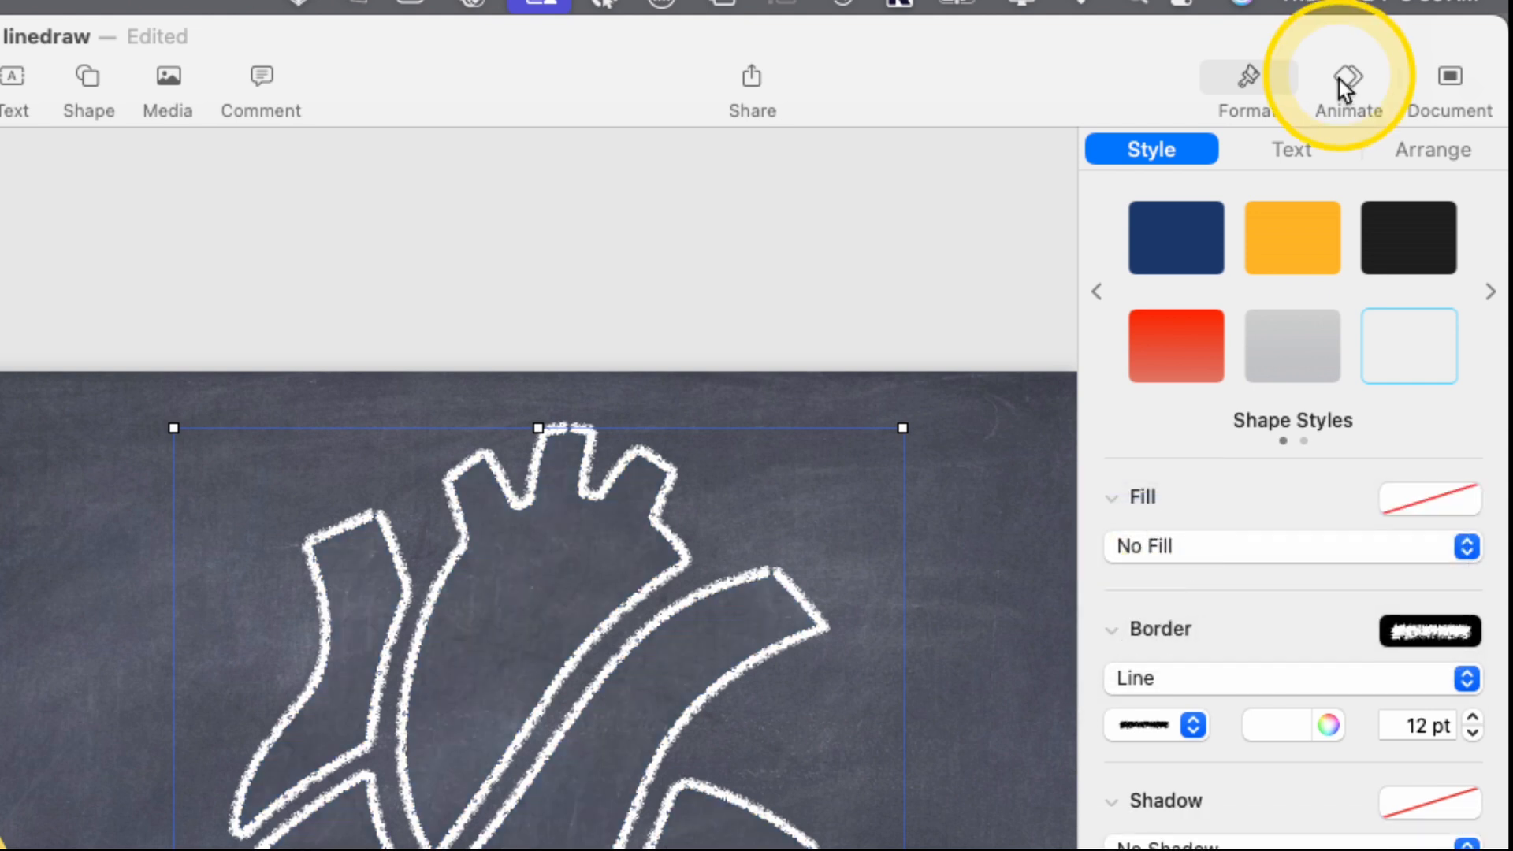
- Give the heart outline a 4-second clockwise Line Draw build-in and preview it
click(1346, 75)
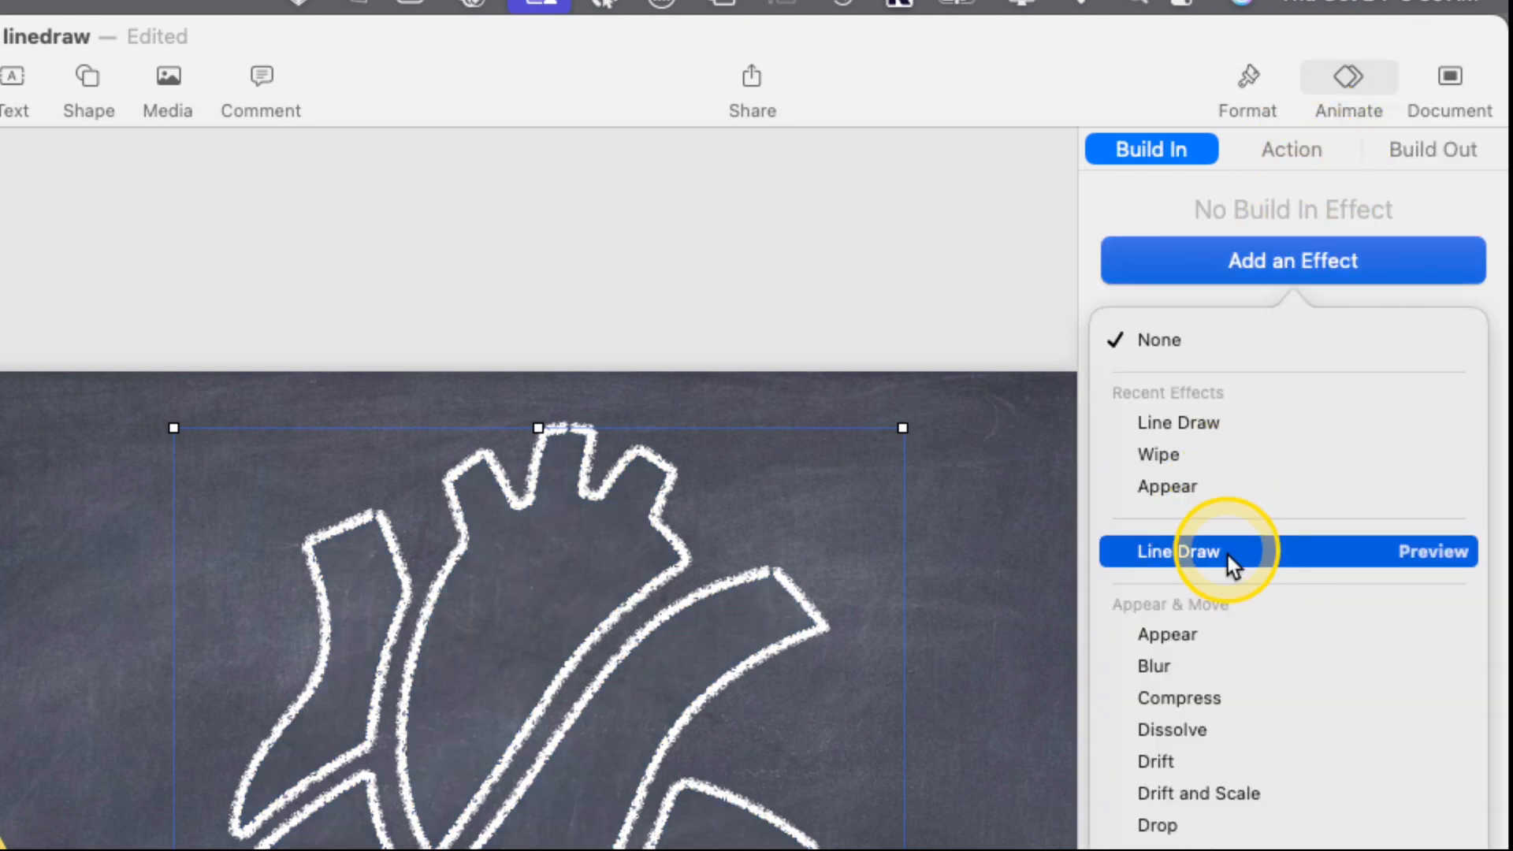
click(1177, 551)
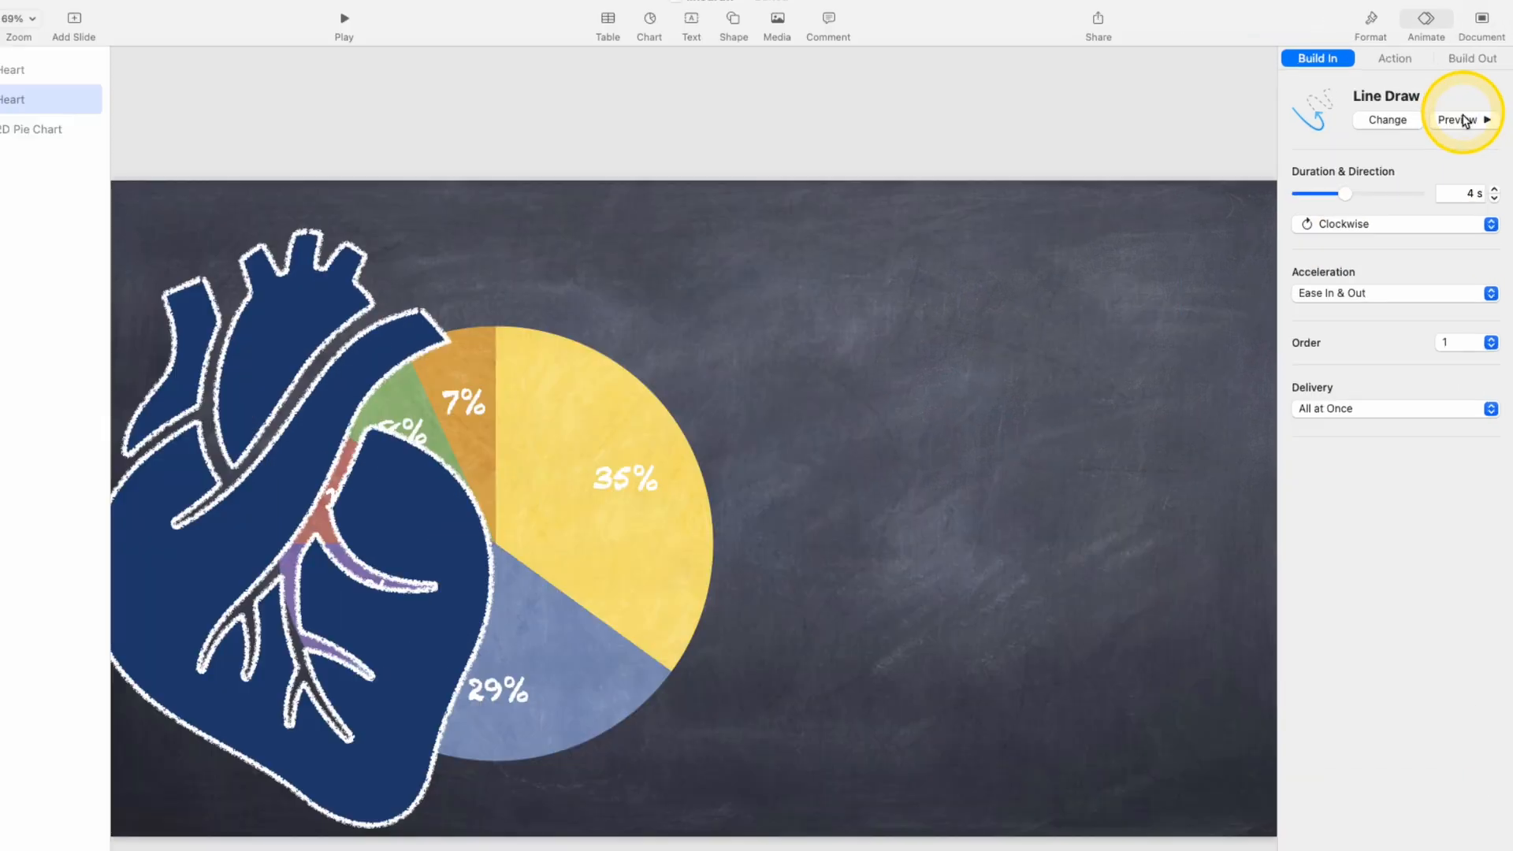
click(1458, 119)
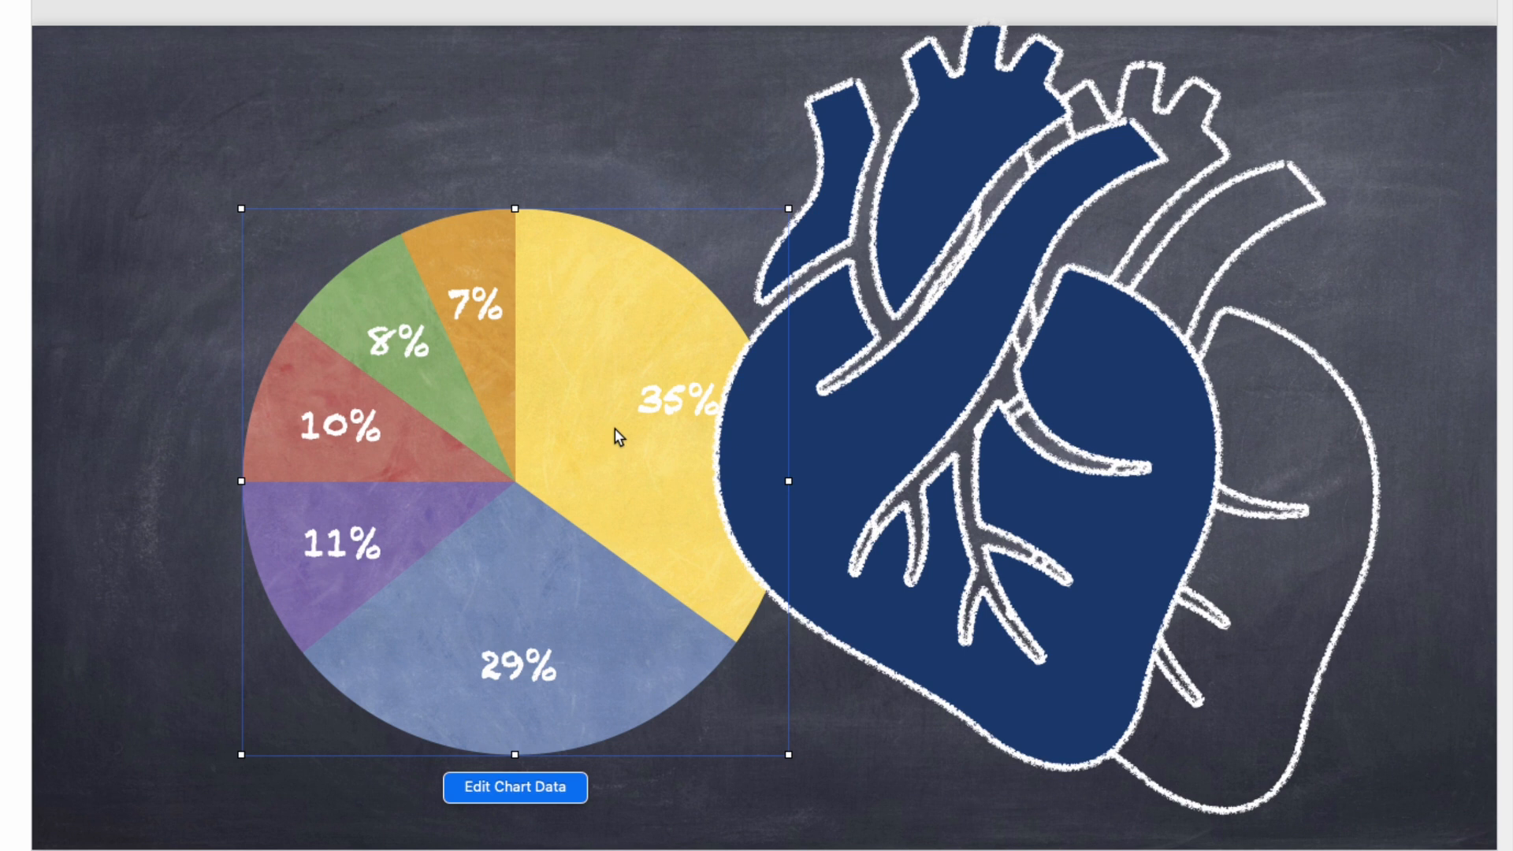
- Select the pie chart's red 10% wedge to pick up its chalk texture fill
click(482, 623)
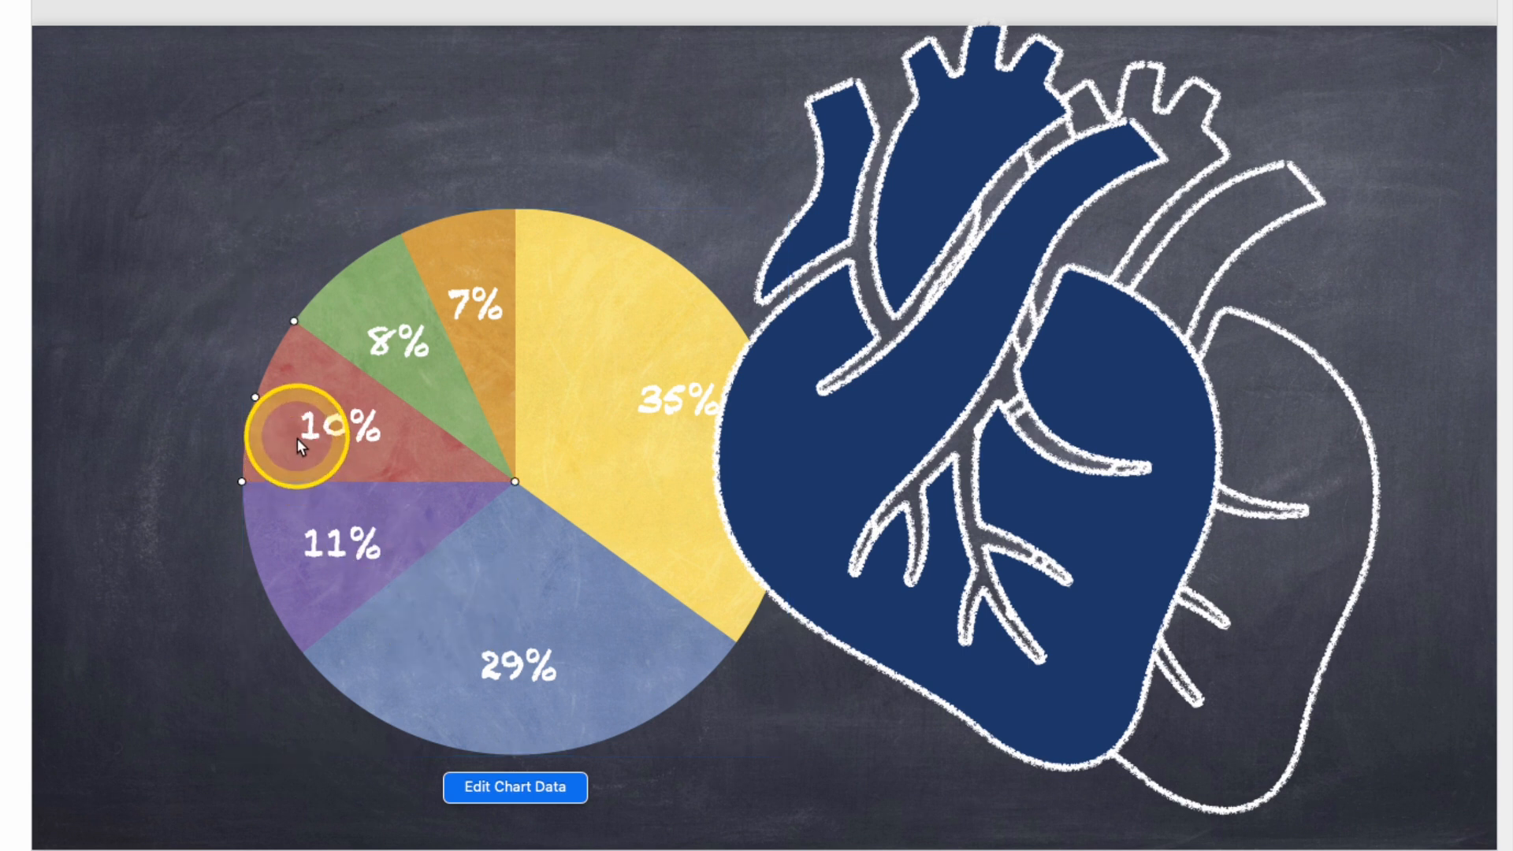
click(529, 19)
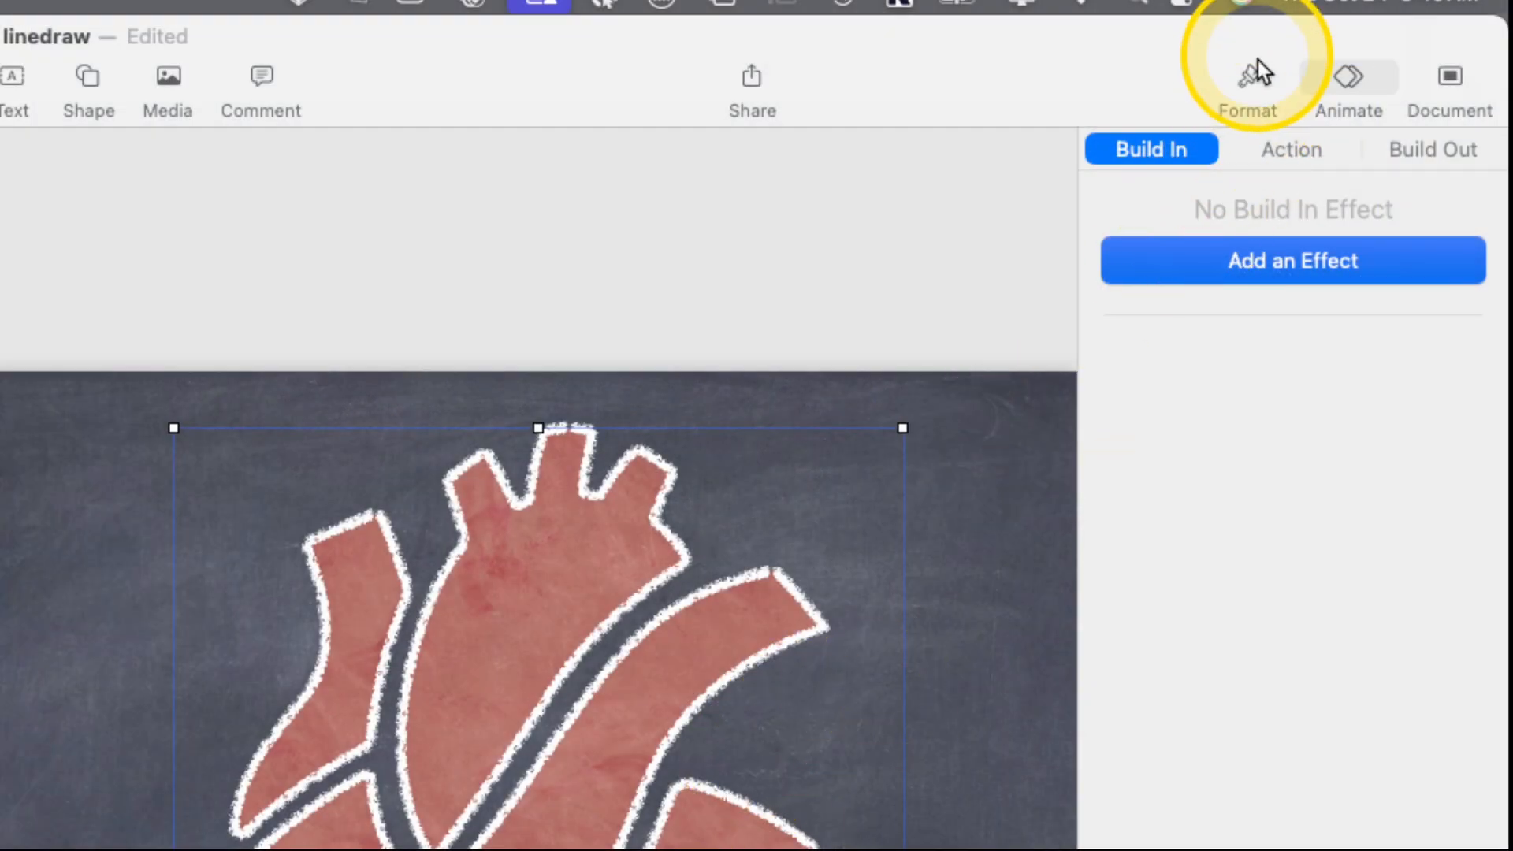
- Add a 1-second Iris build-in to the red-filled heart
click(1291, 259)
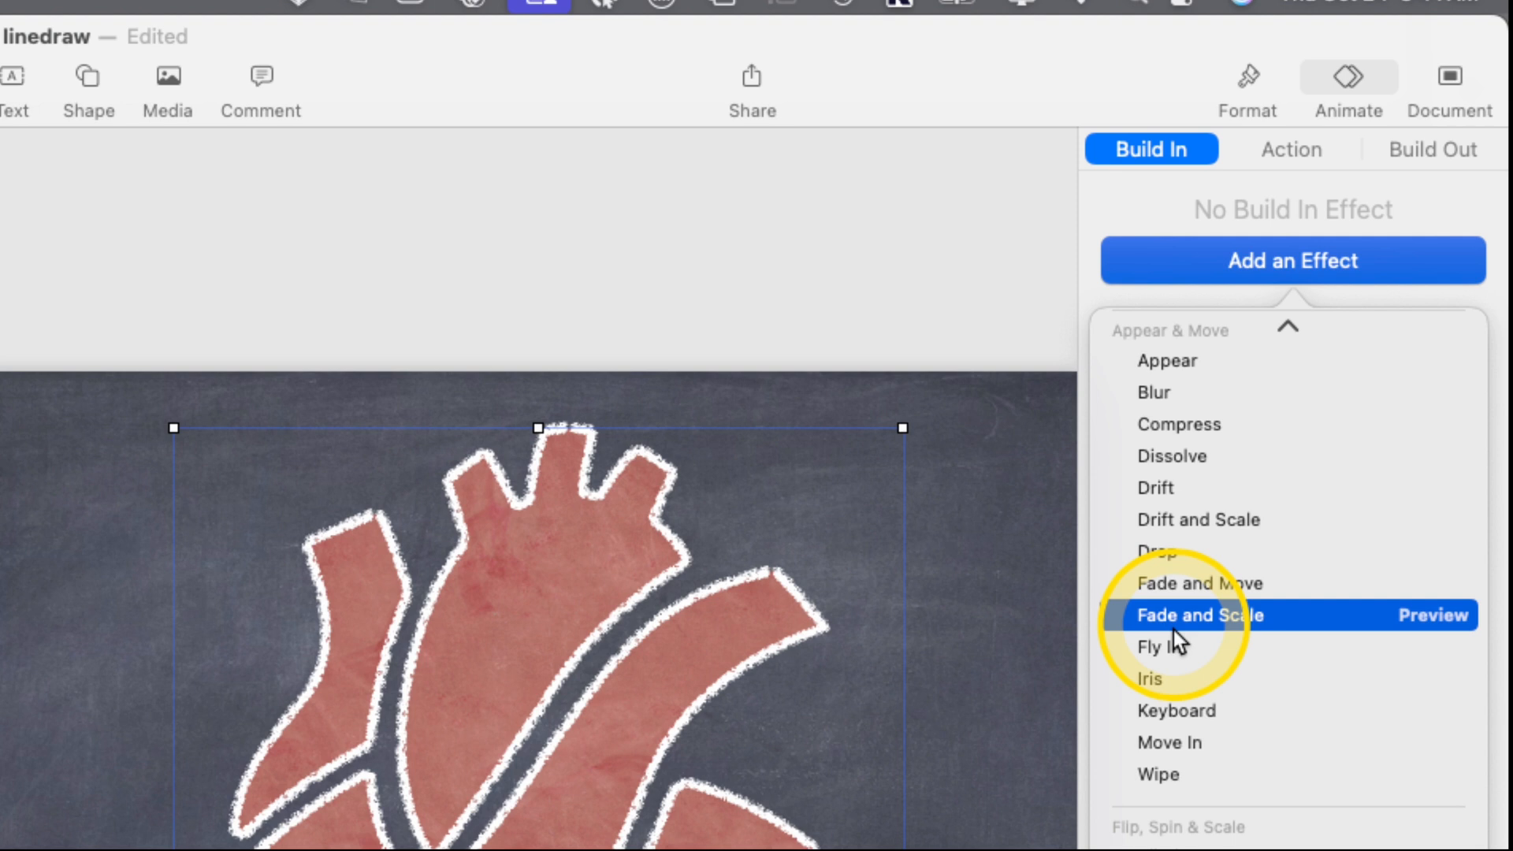
click(1148, 679)
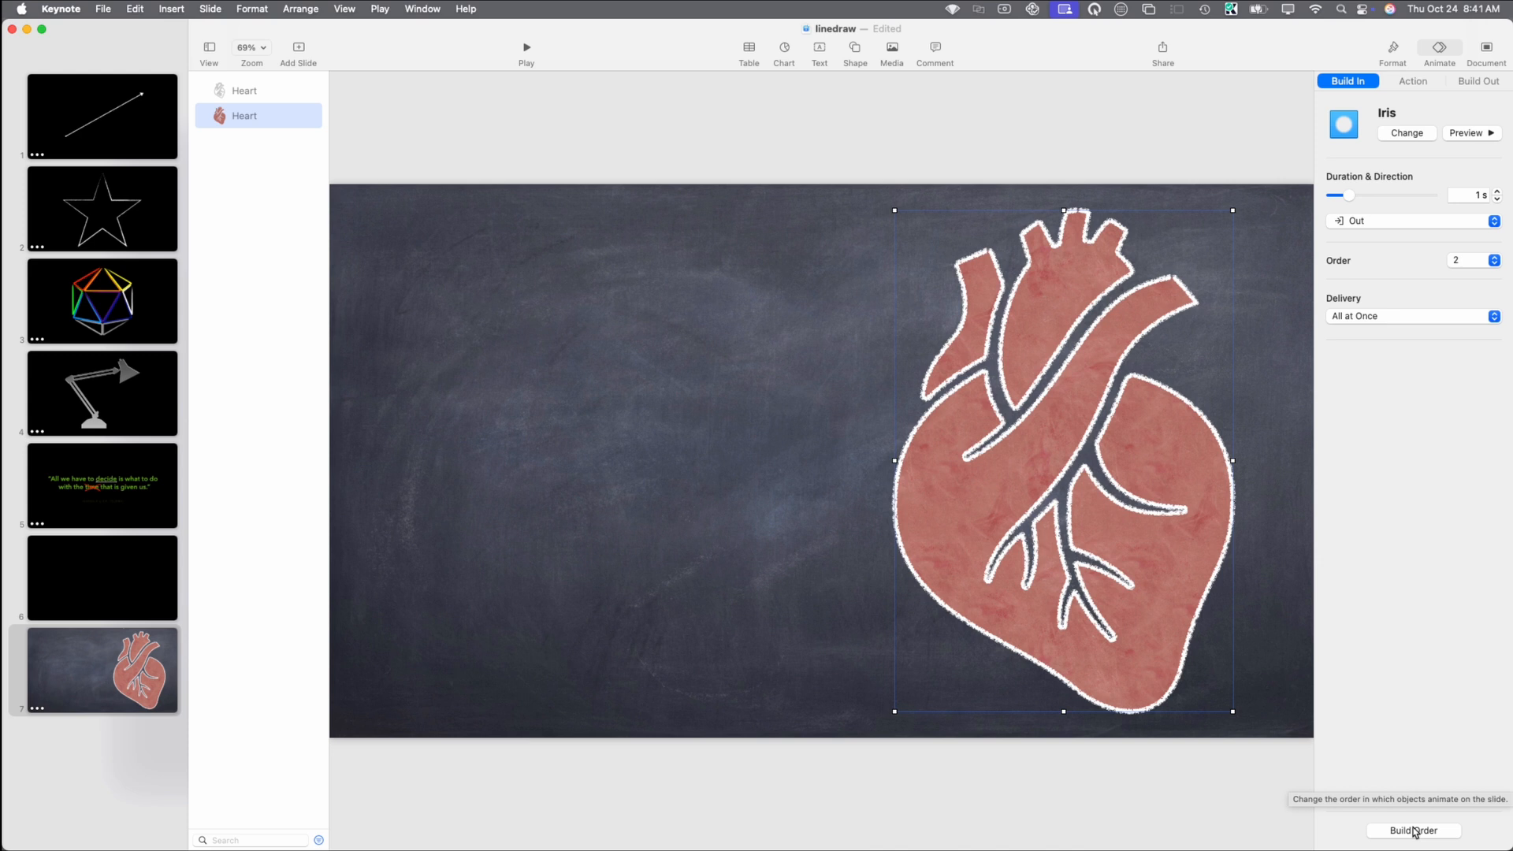
- In Build Order, start the Iris fill After Build 1 and the Line Draw After Transition
click(1410, 830)
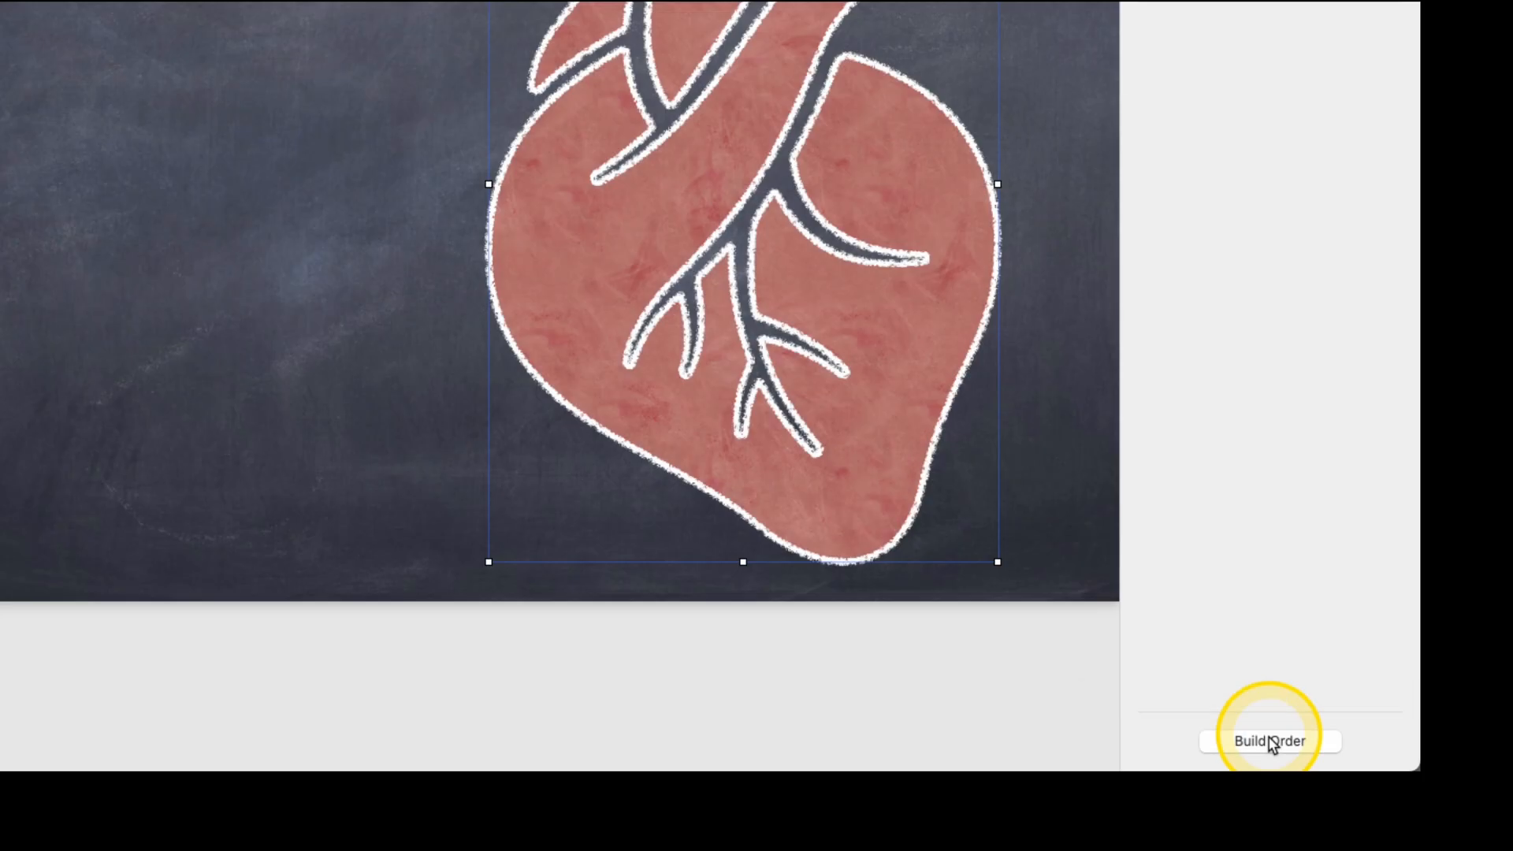
click(1268, 740)
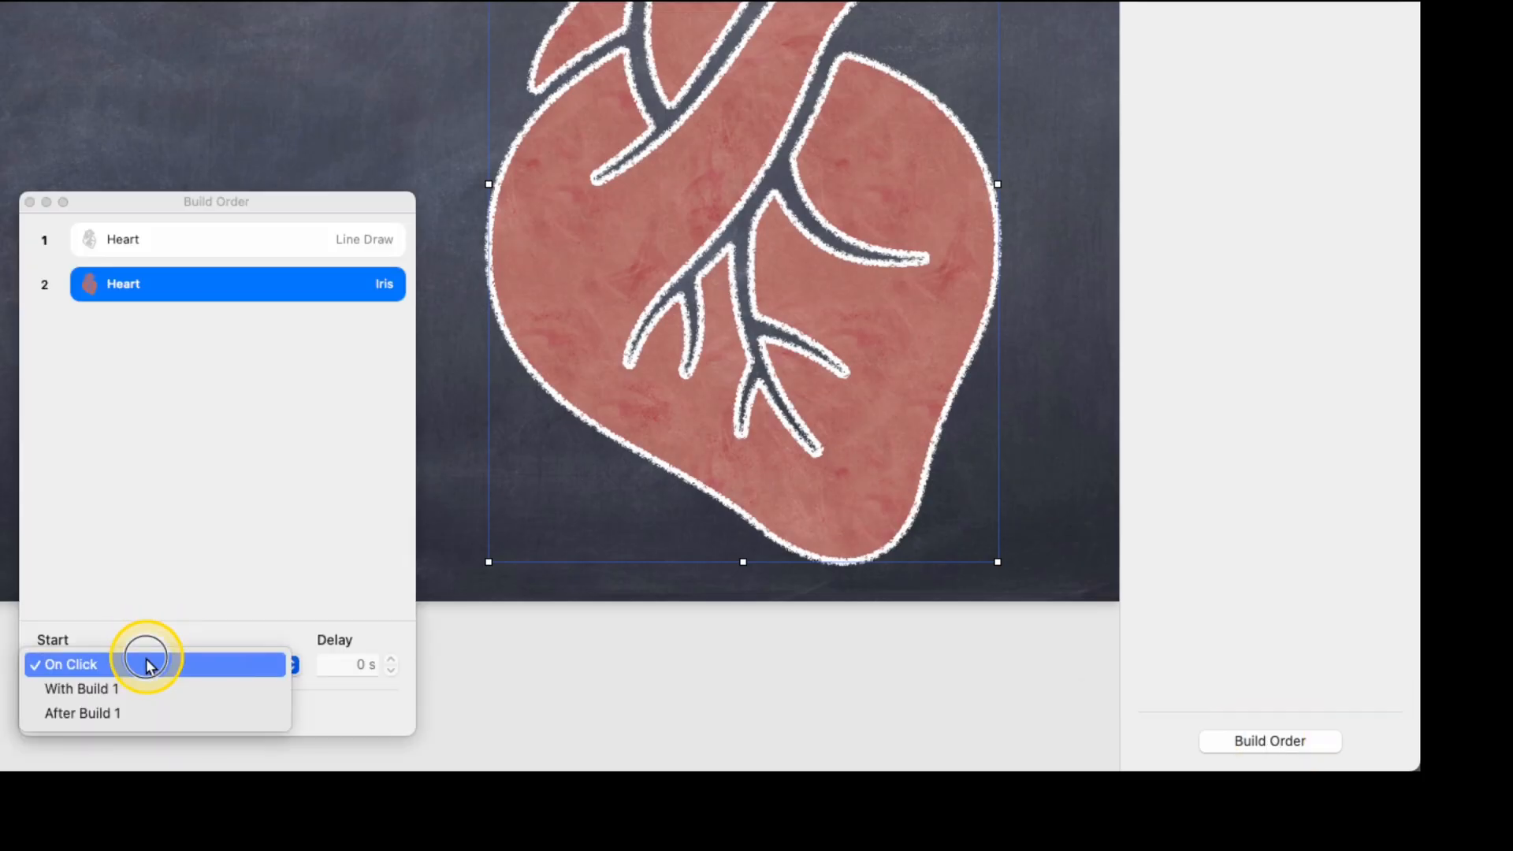
click(82, 712)
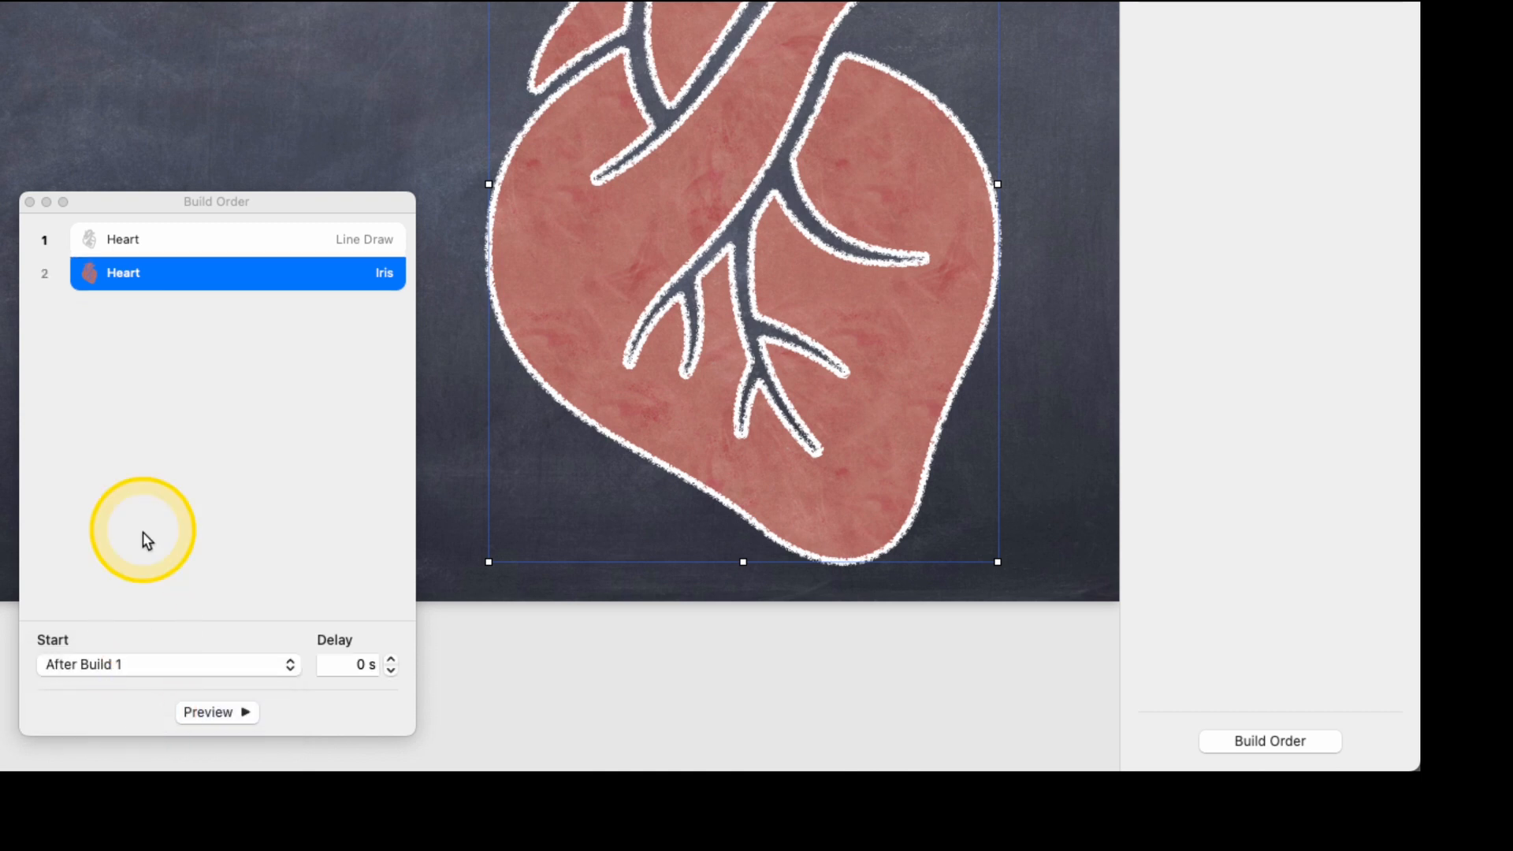
click(168, 663)
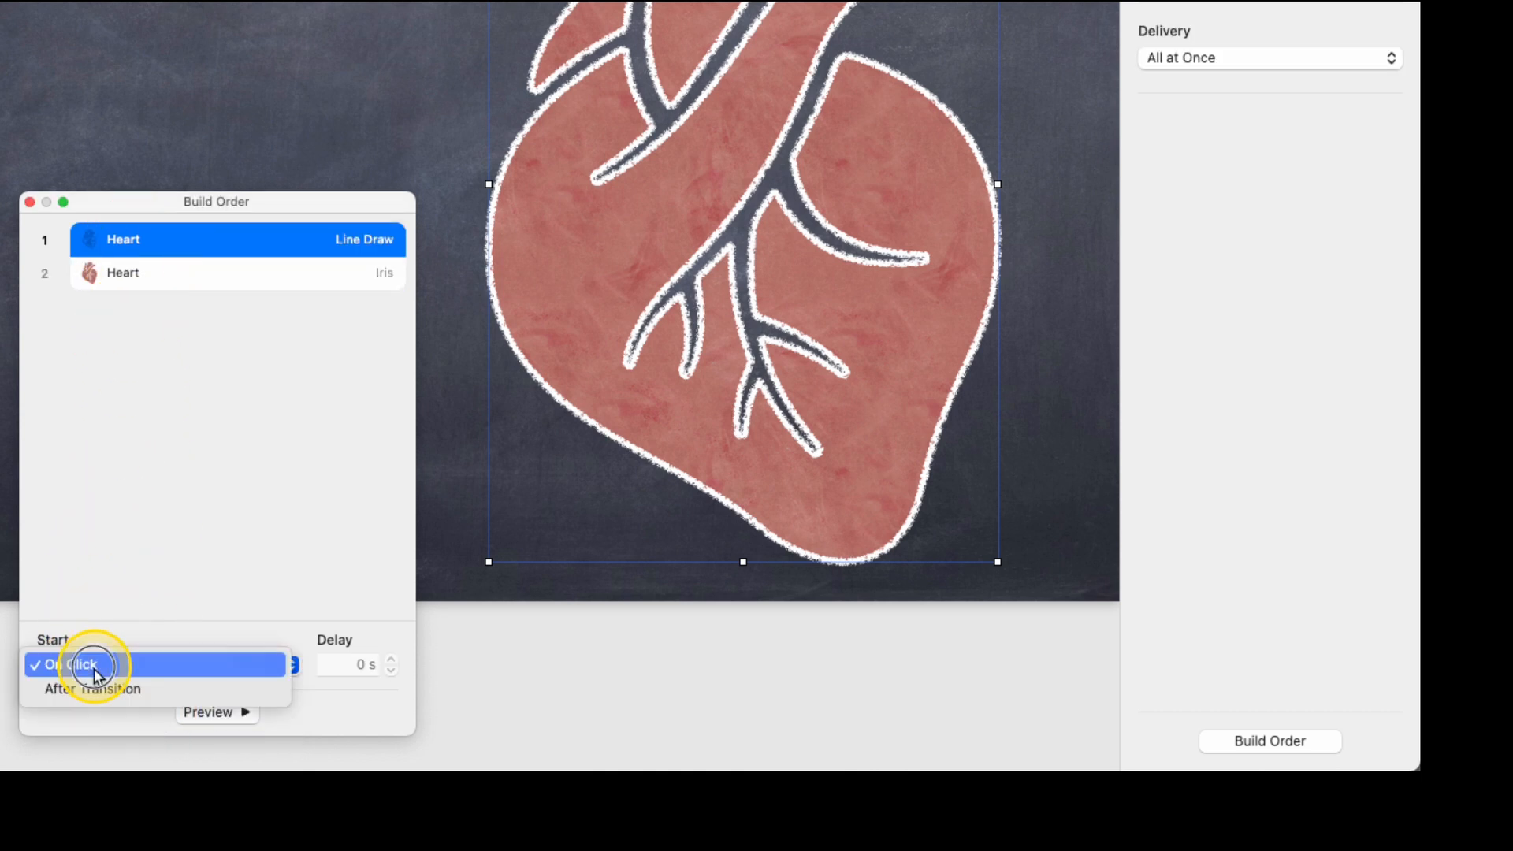
click(91, 688)
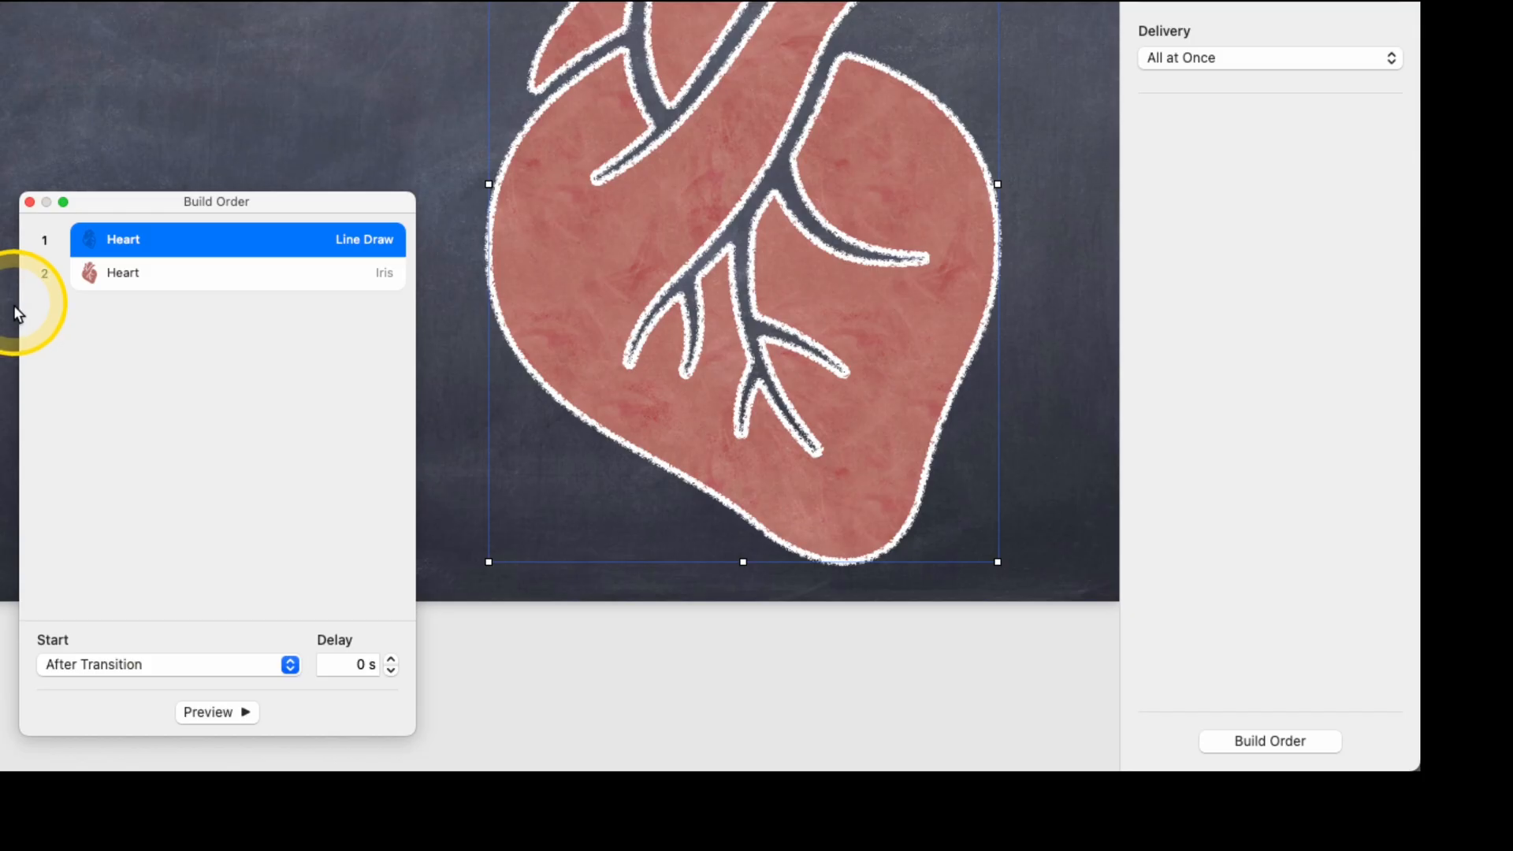